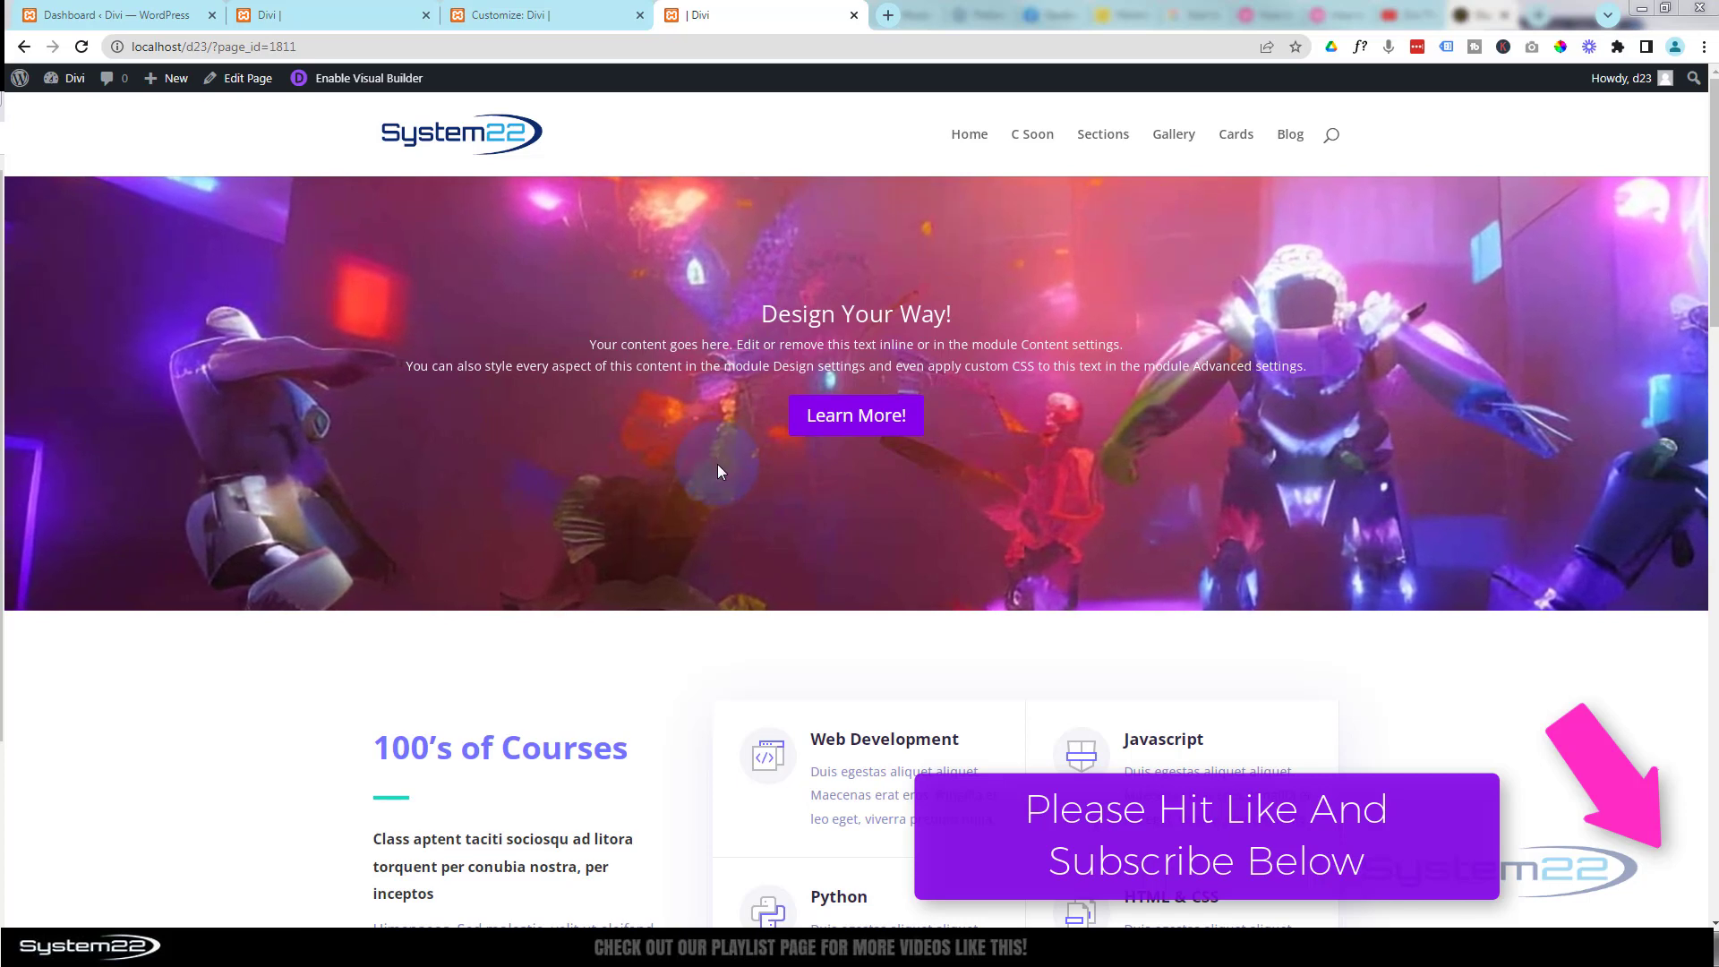
{"action": "mouse_move", "coordinate": [854, 414]}
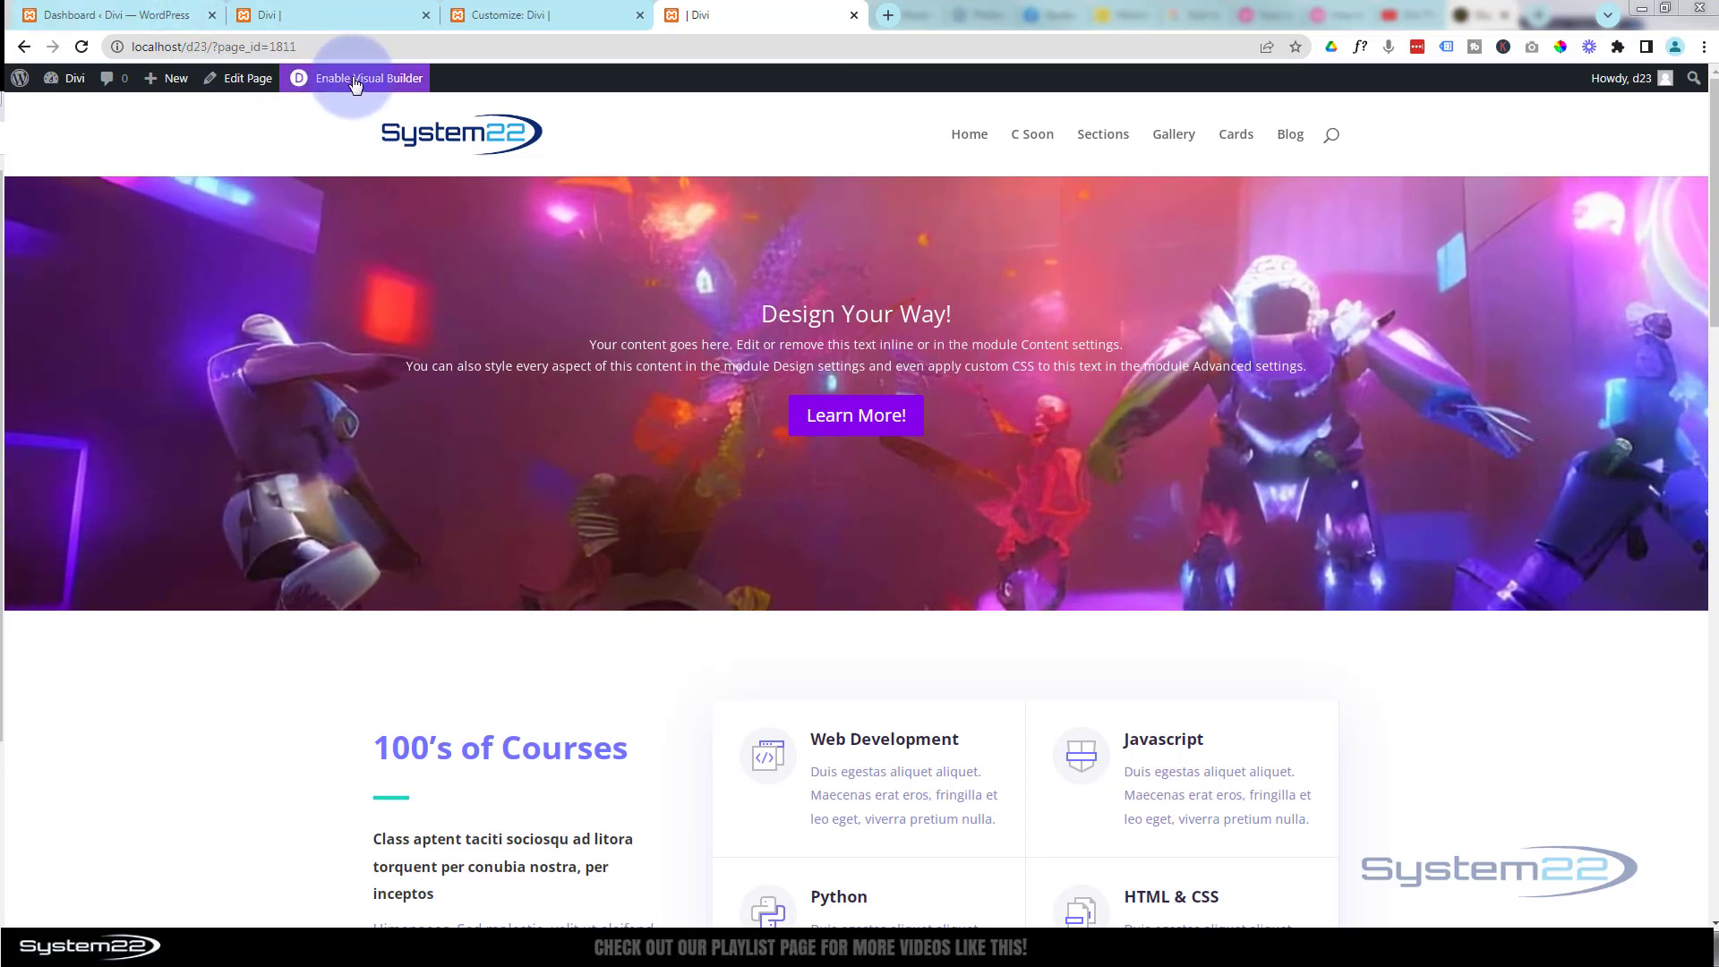
Enter the Visual Builder and delete the Hero row holding the Call To Action and Code modules
{"action": "left_click", "coordinate": [365, 78]}
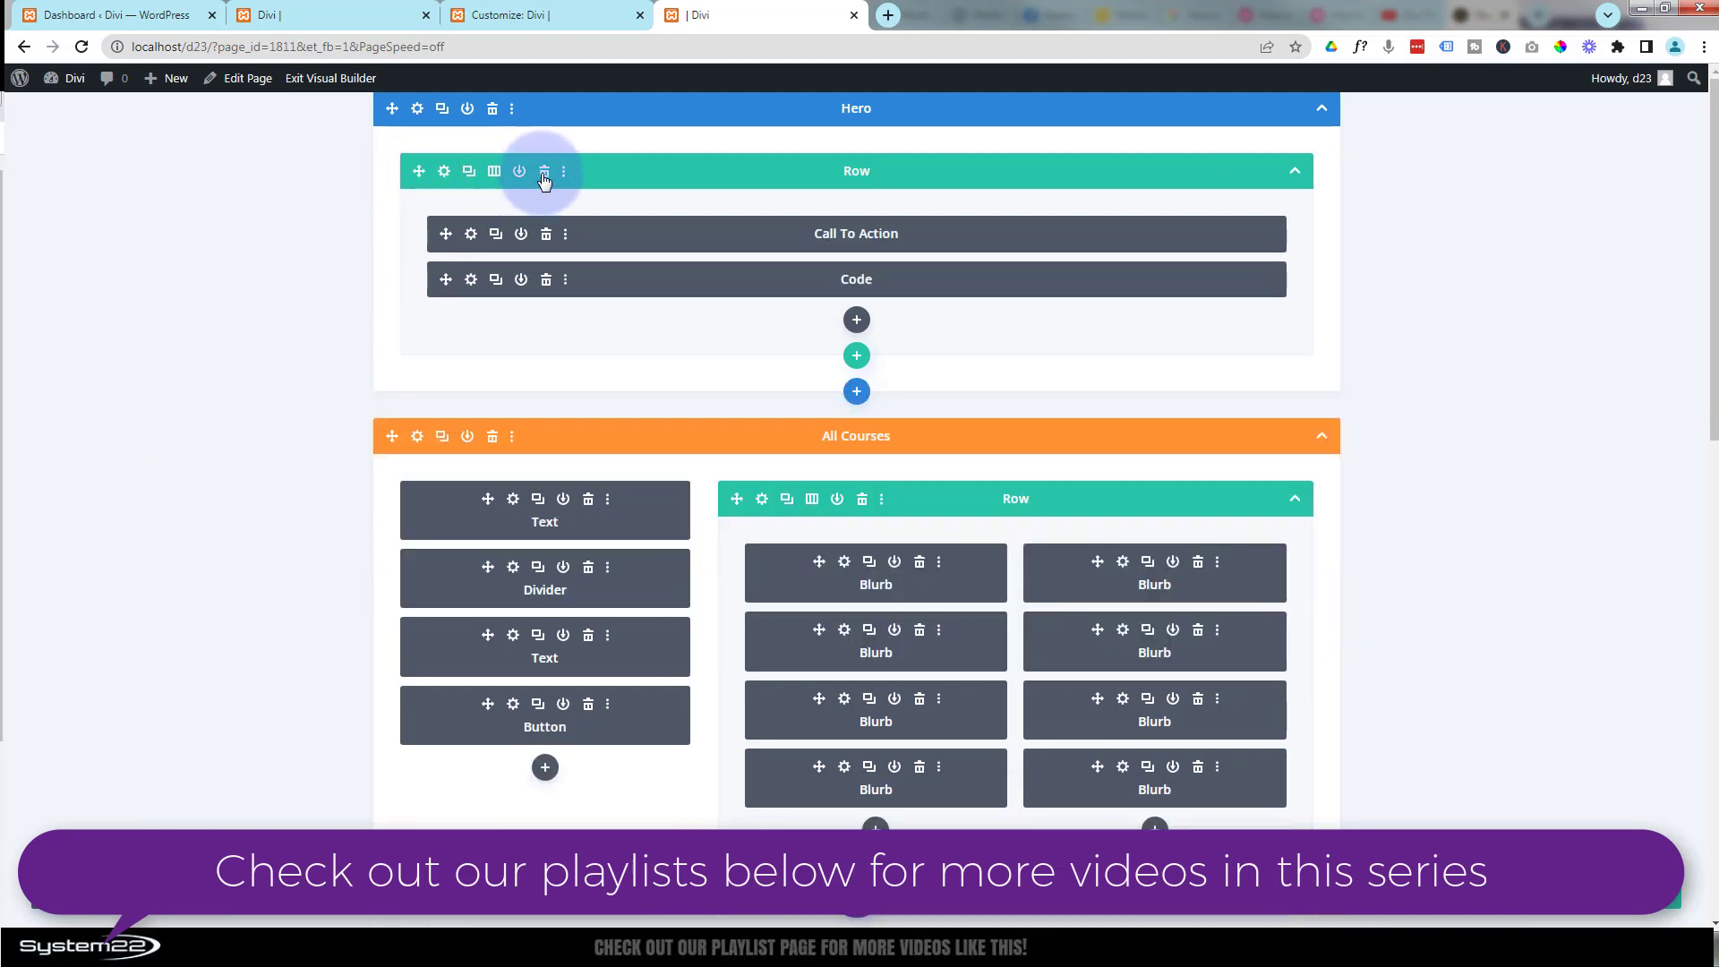
{"action": "left_click", "coordinate": [542, 171]}
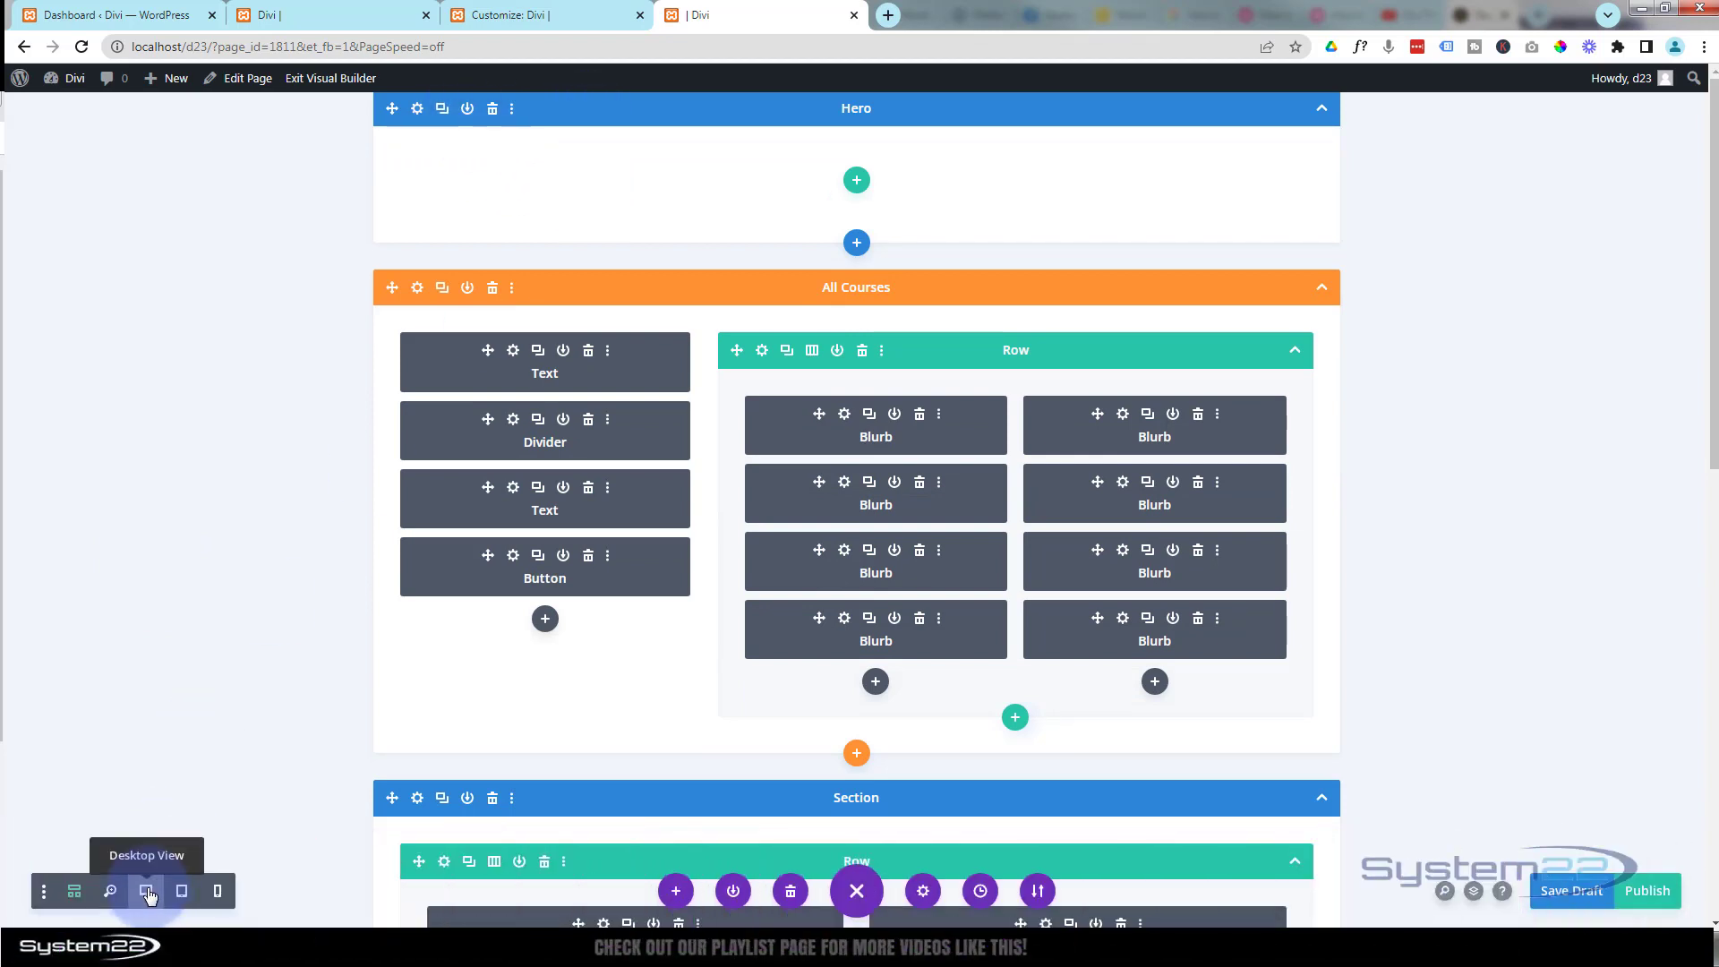
Return to Desktop View, add a one-column row to the Hero section, and browse modules
{"action": "left_click", "coordinate": [146, 890]}
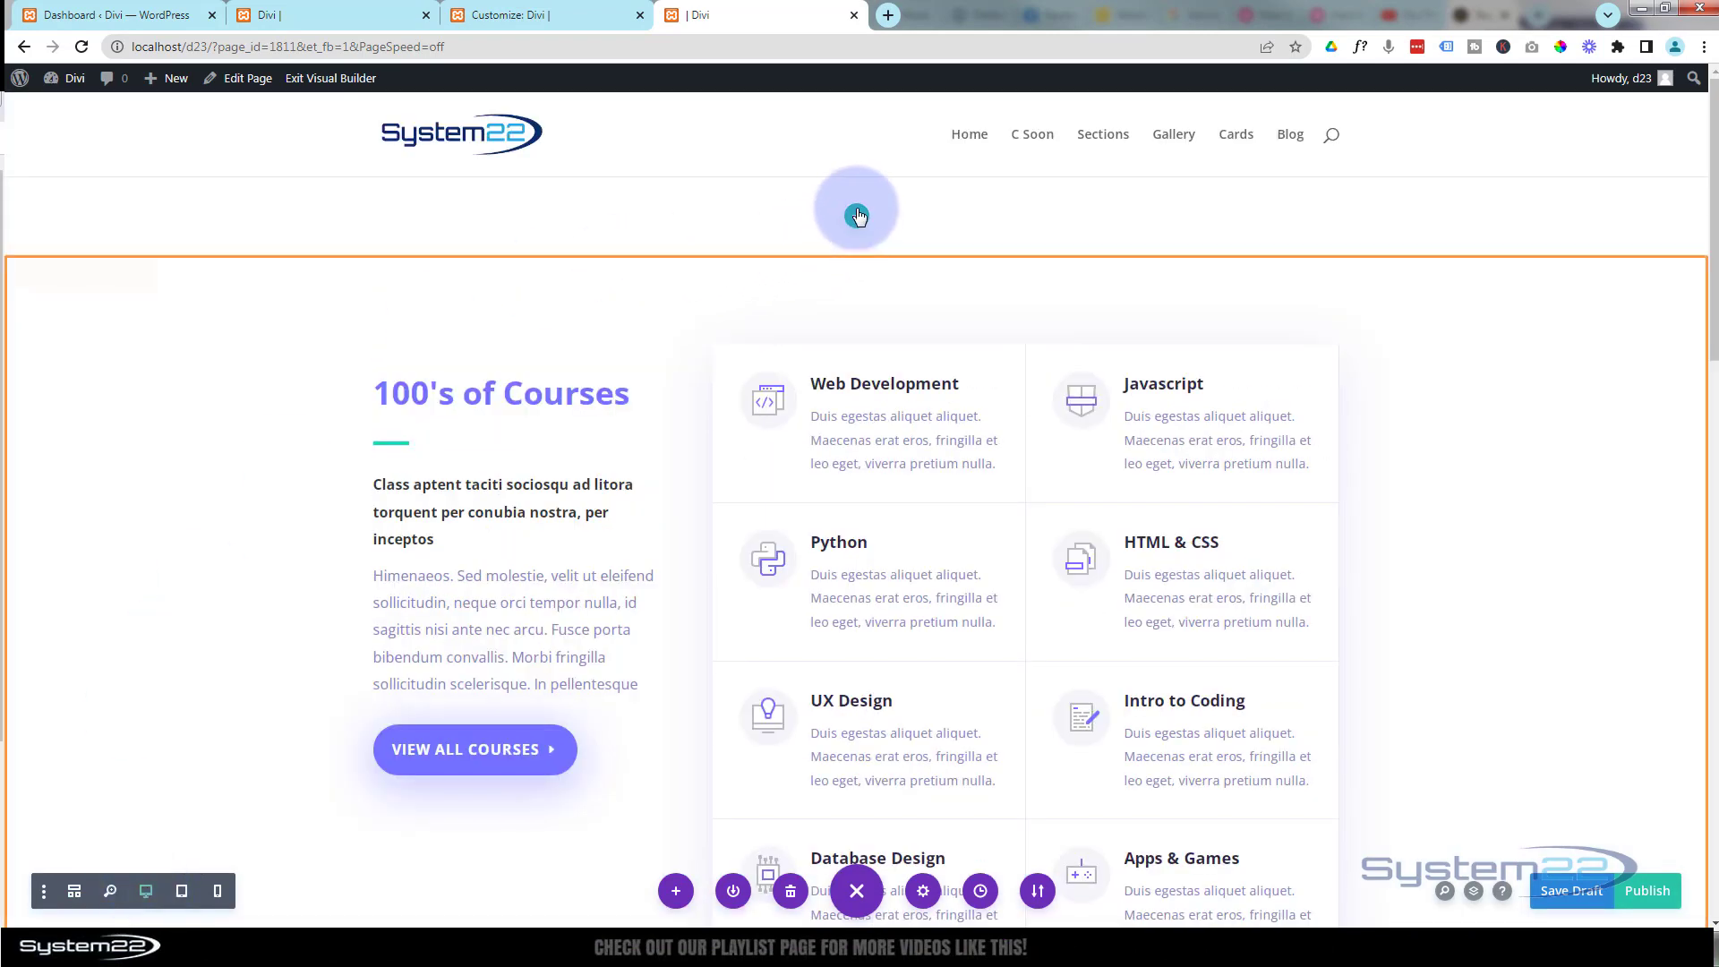
{"action": "left_click", "coordinate": [858, 214]}
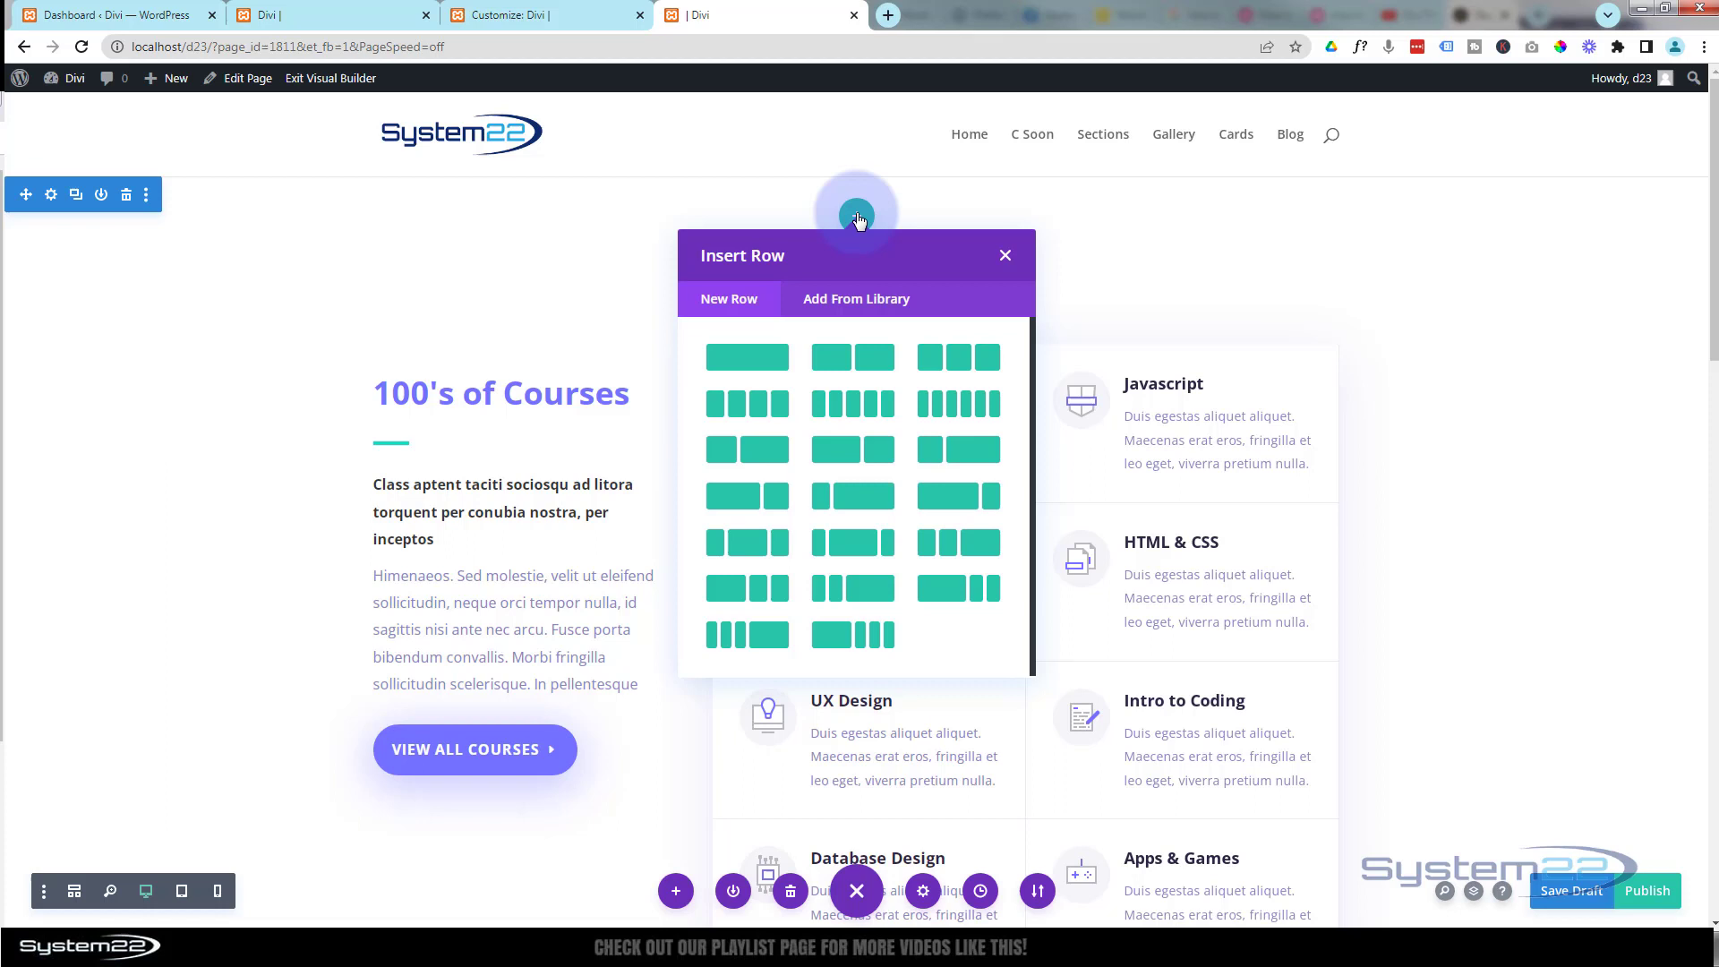
{"action": "mouse_move", "coordinate": [747, 358]}
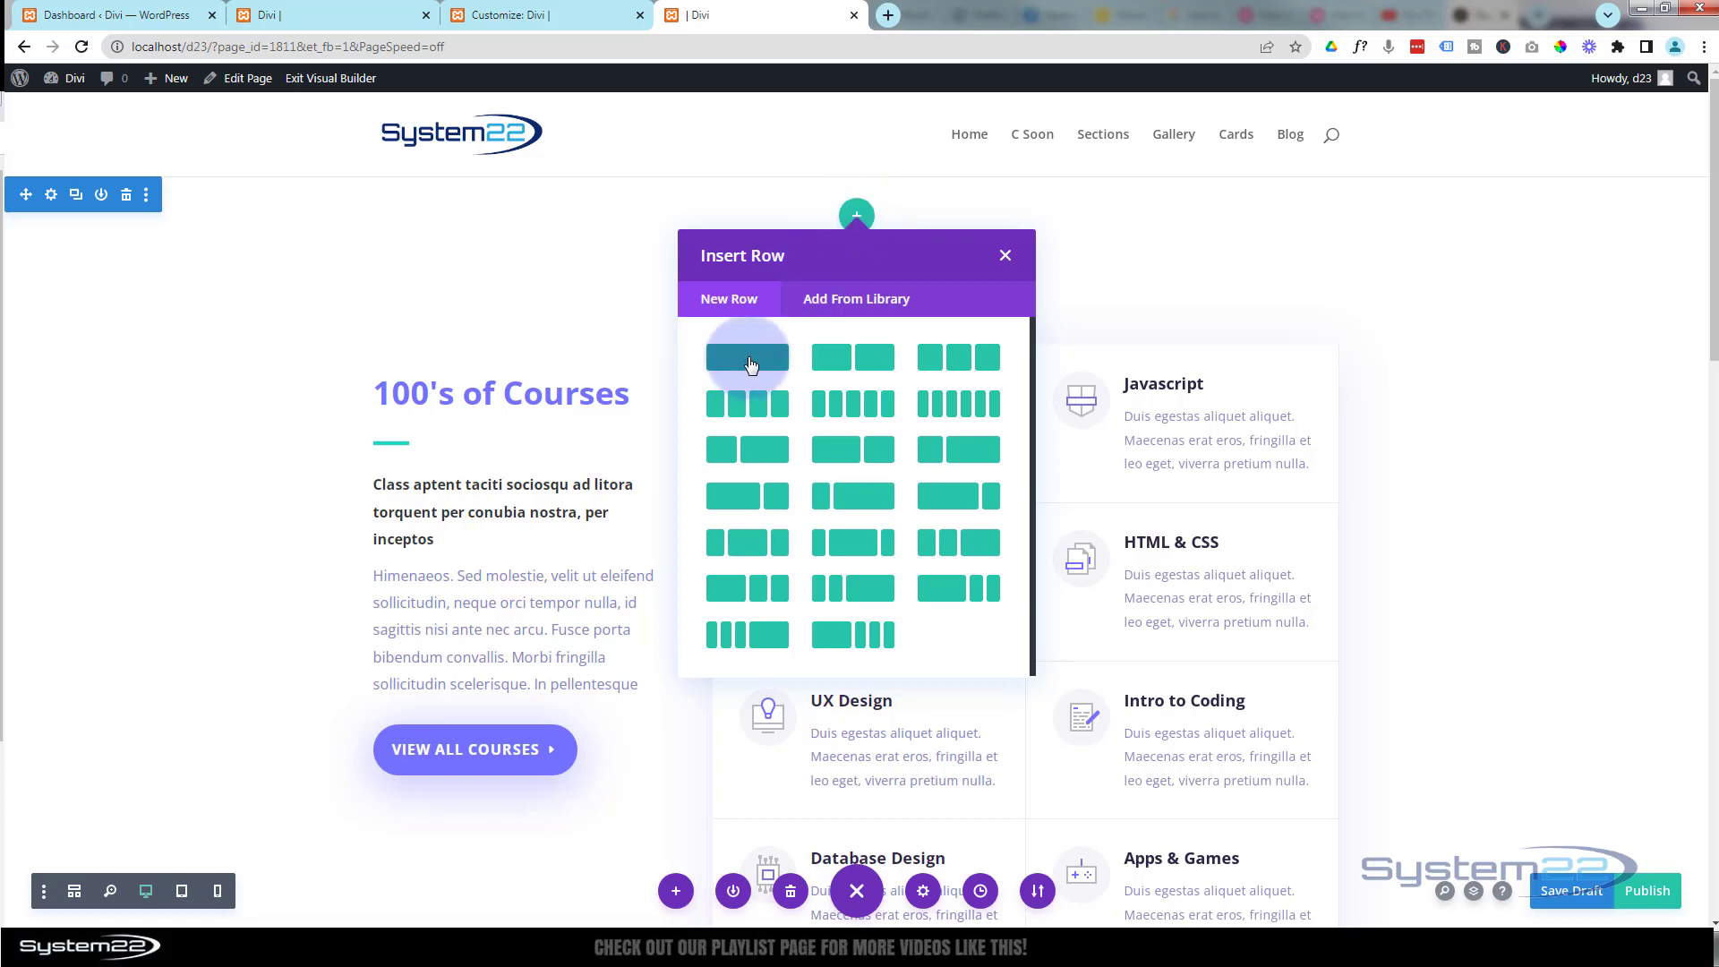
{"action": "left_click", "coordinate": [747, 357]}
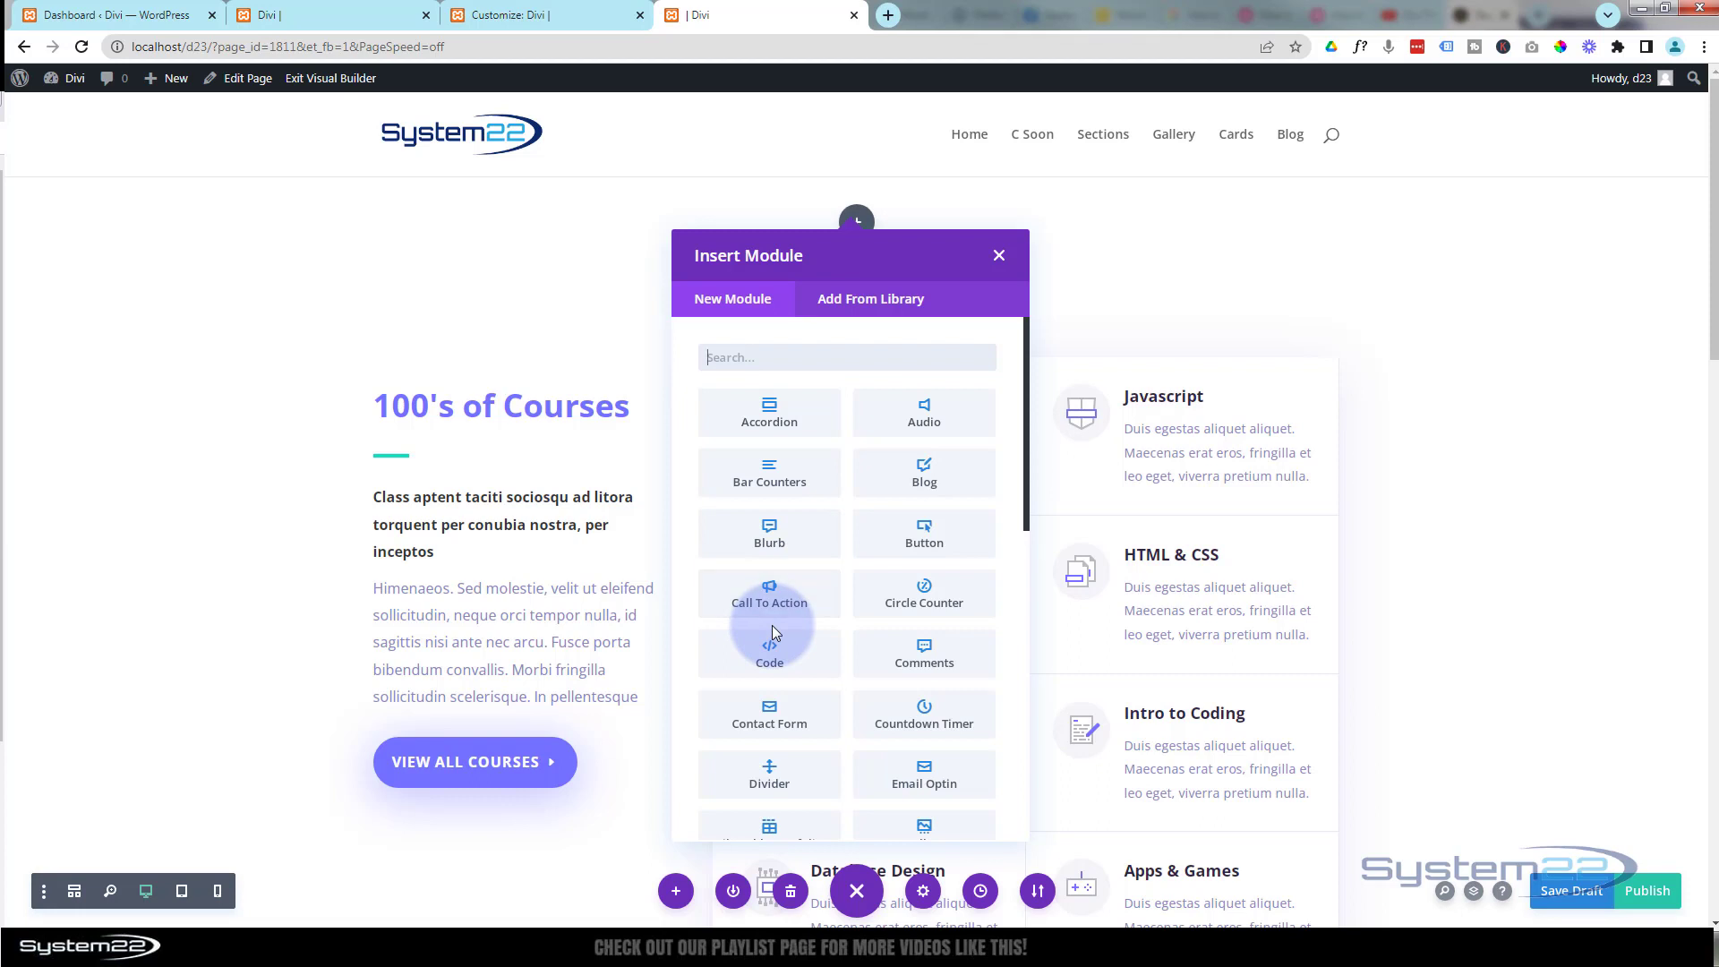
{"action": "scroll", "scroll_direction": "down", "scroll_amount": 3}
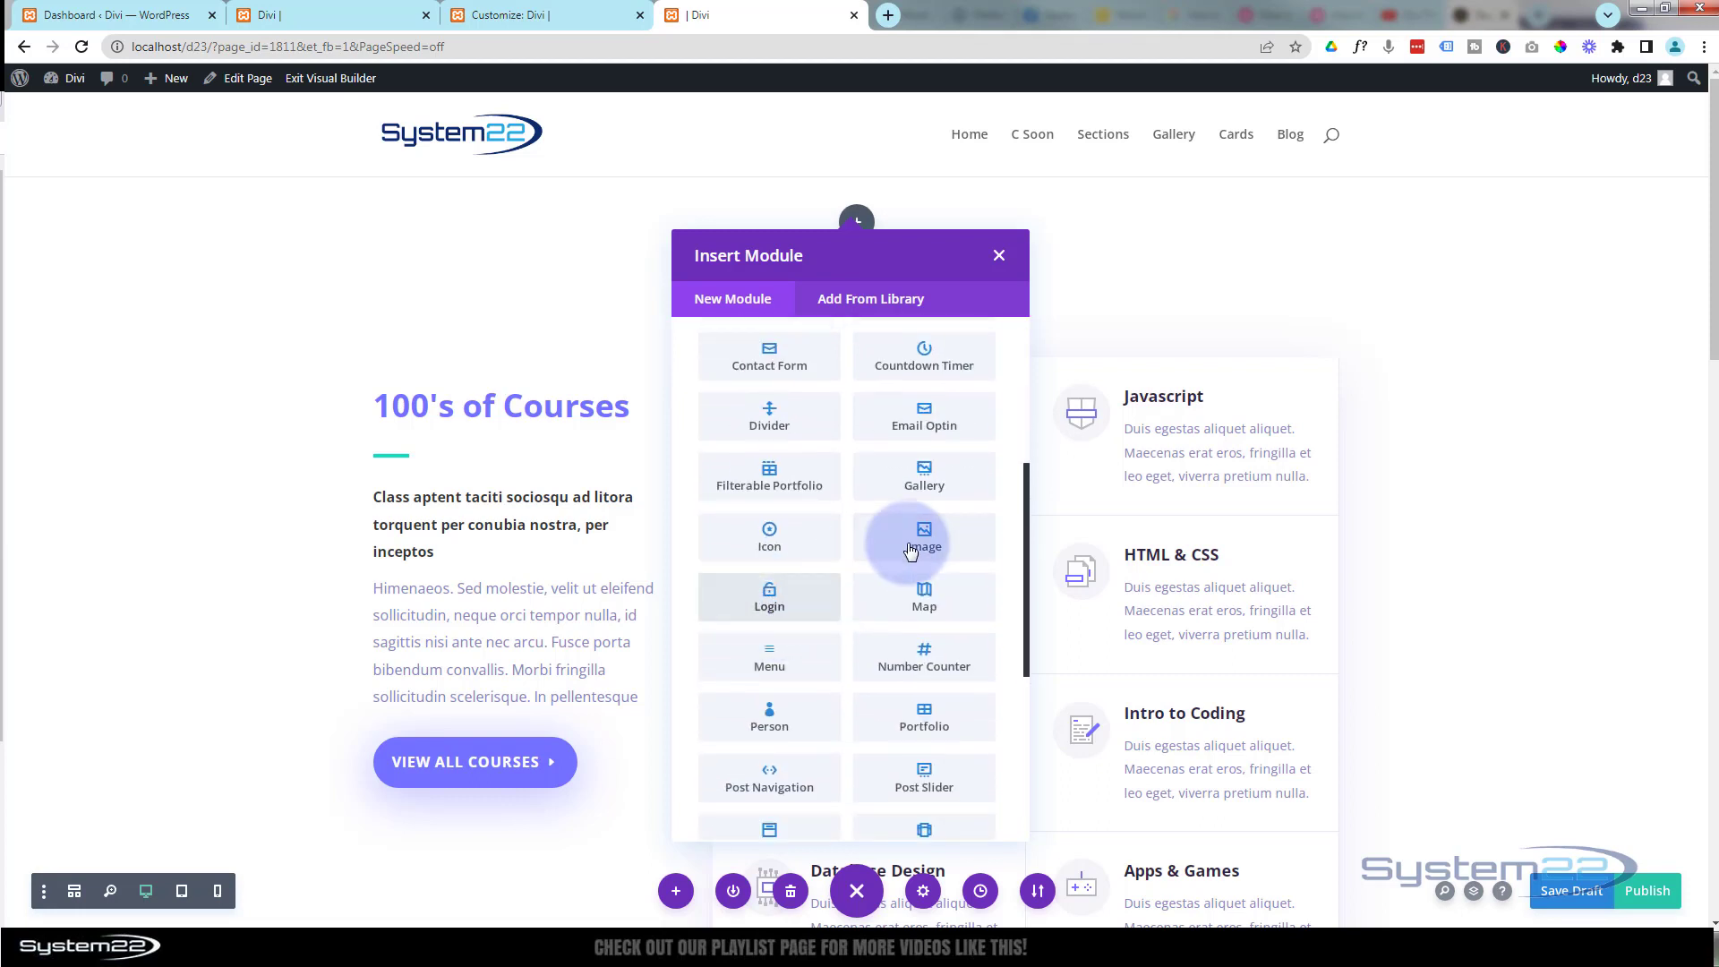
Insert an Image module using bgz.jpg, the purple robot scene, and save it
{"action": "left_click", "coordinate": [923, 537]}
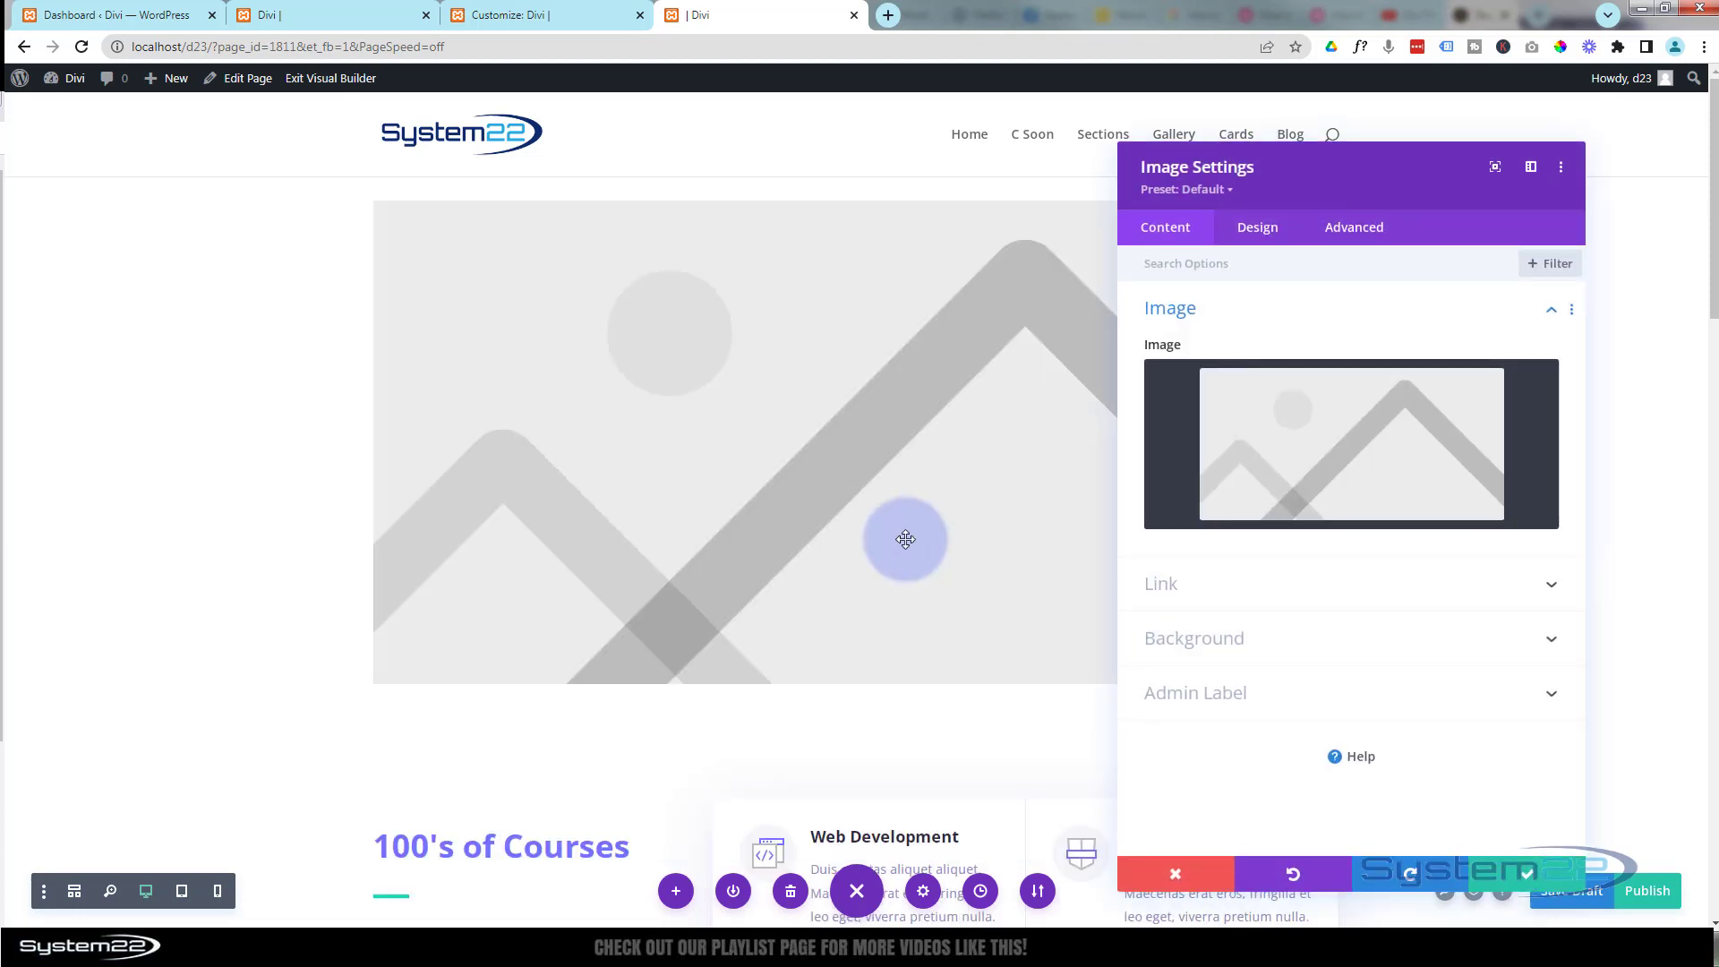
{"action": "left_click", "coordinate": [1351, 444]}
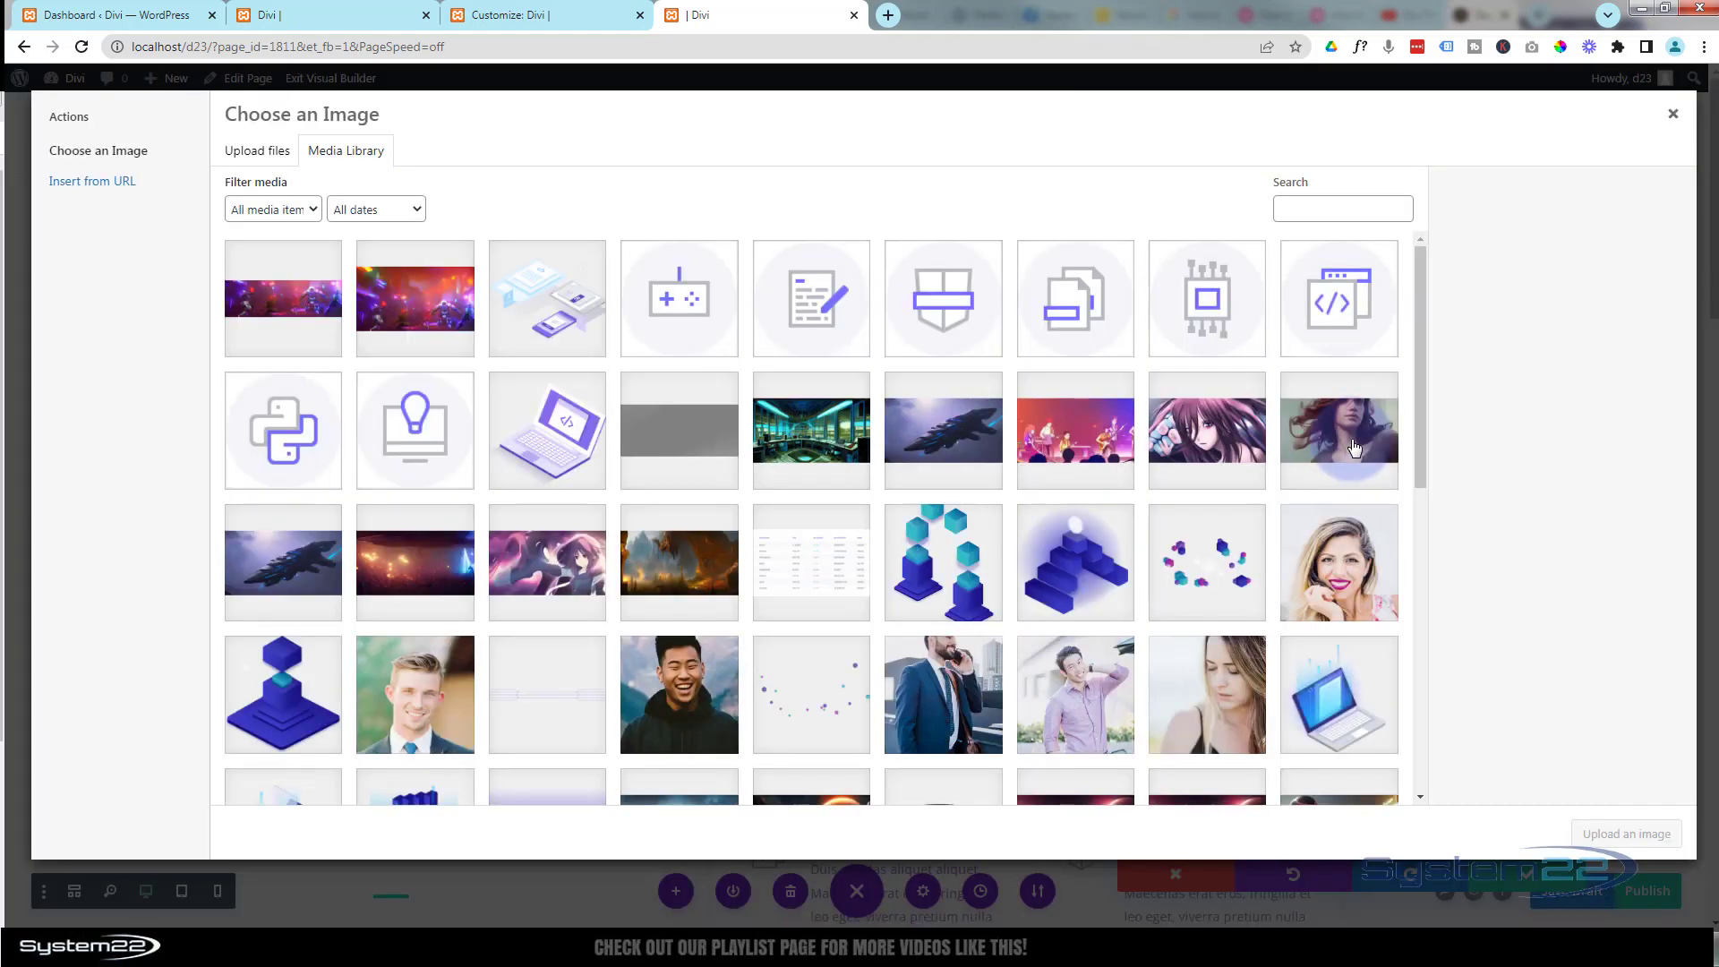
{"action": "left_click", "coordinate": [283, 298]}
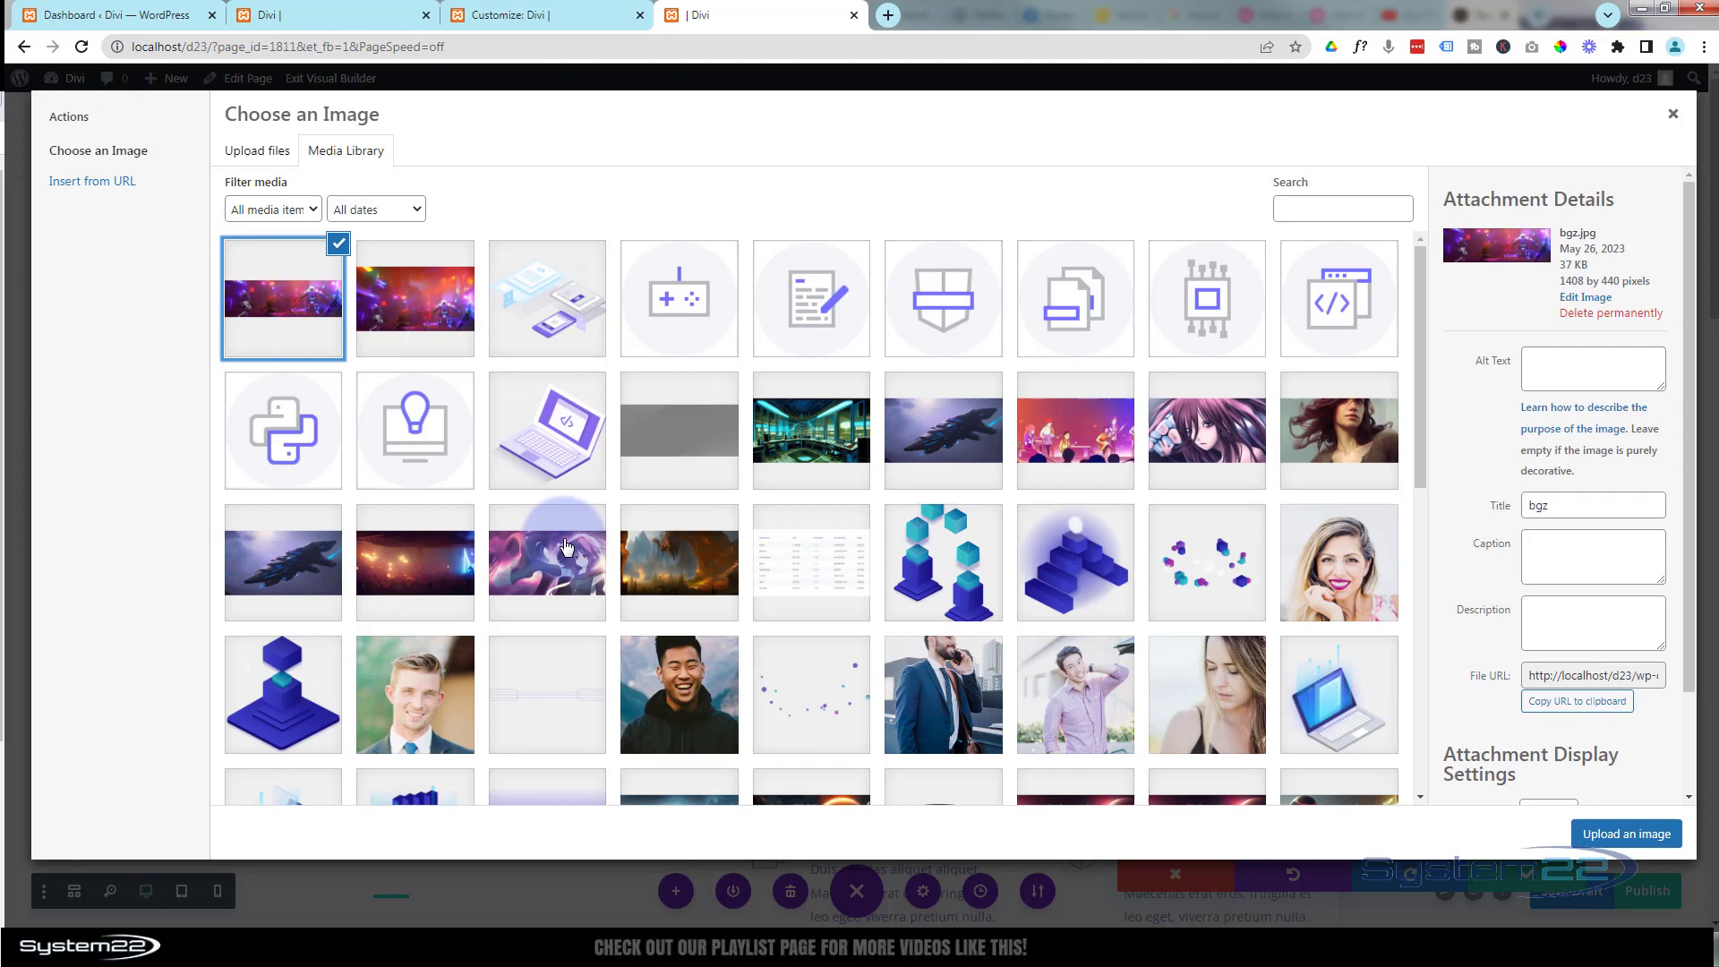
{"action": "mouse_move", "coordinate": [1626, 833]}
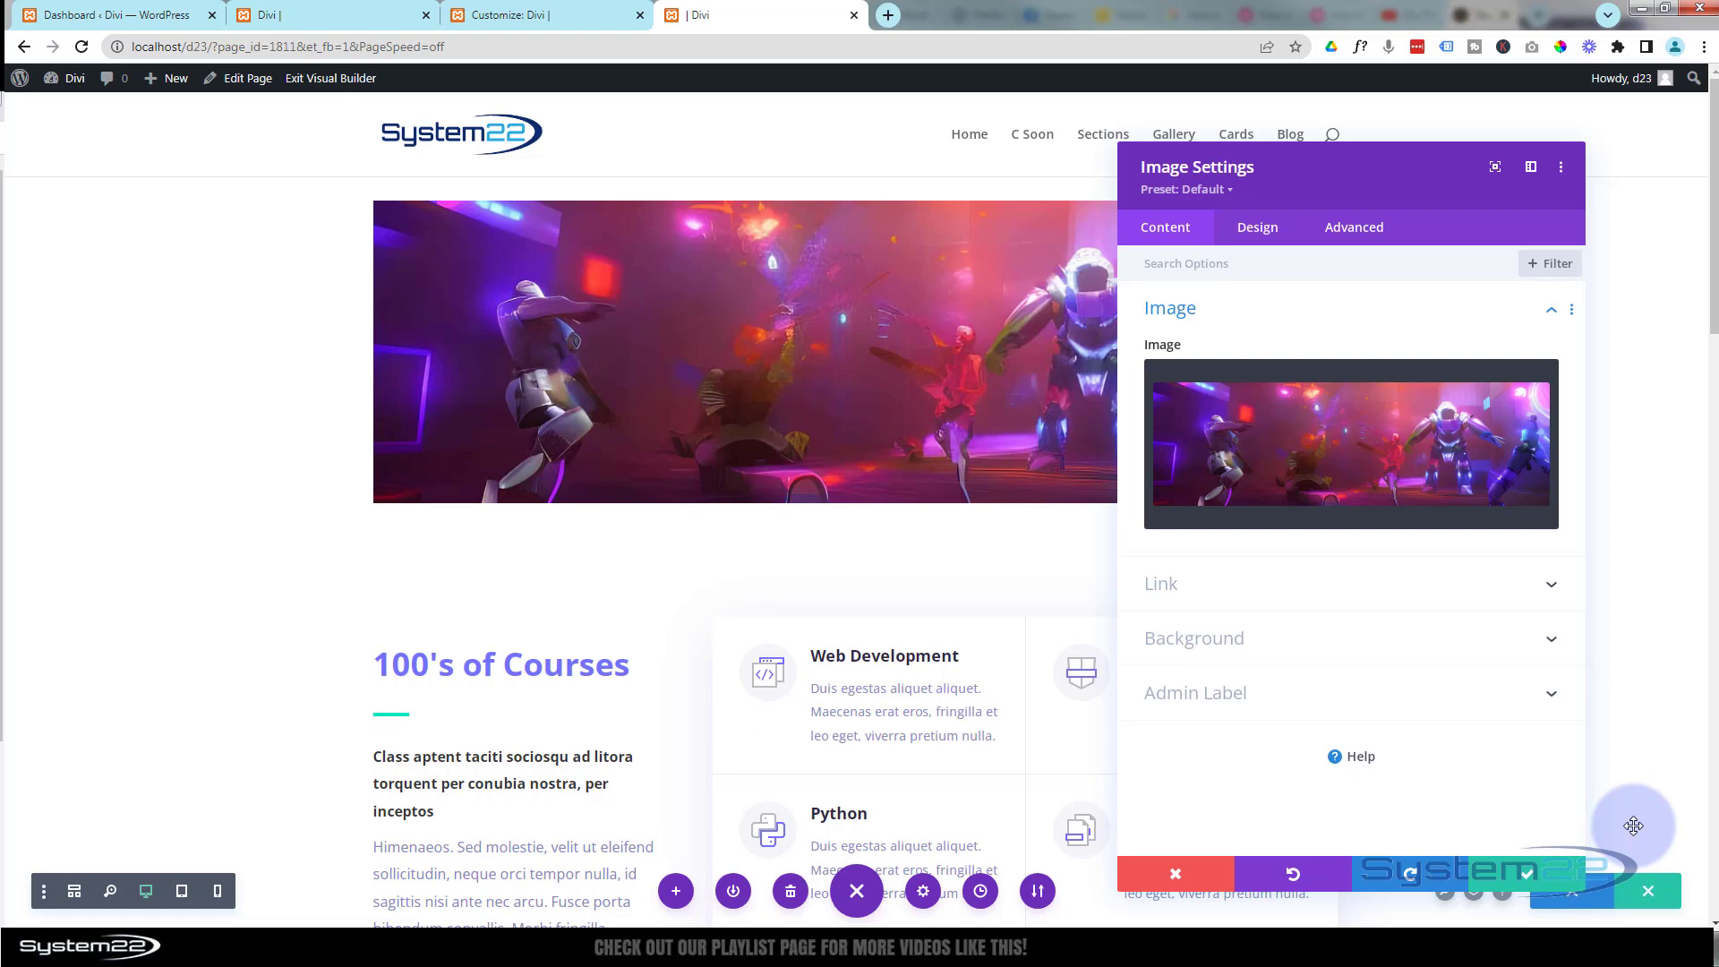
{"action": "mouse_move", "coordinate": [1220, 482]}
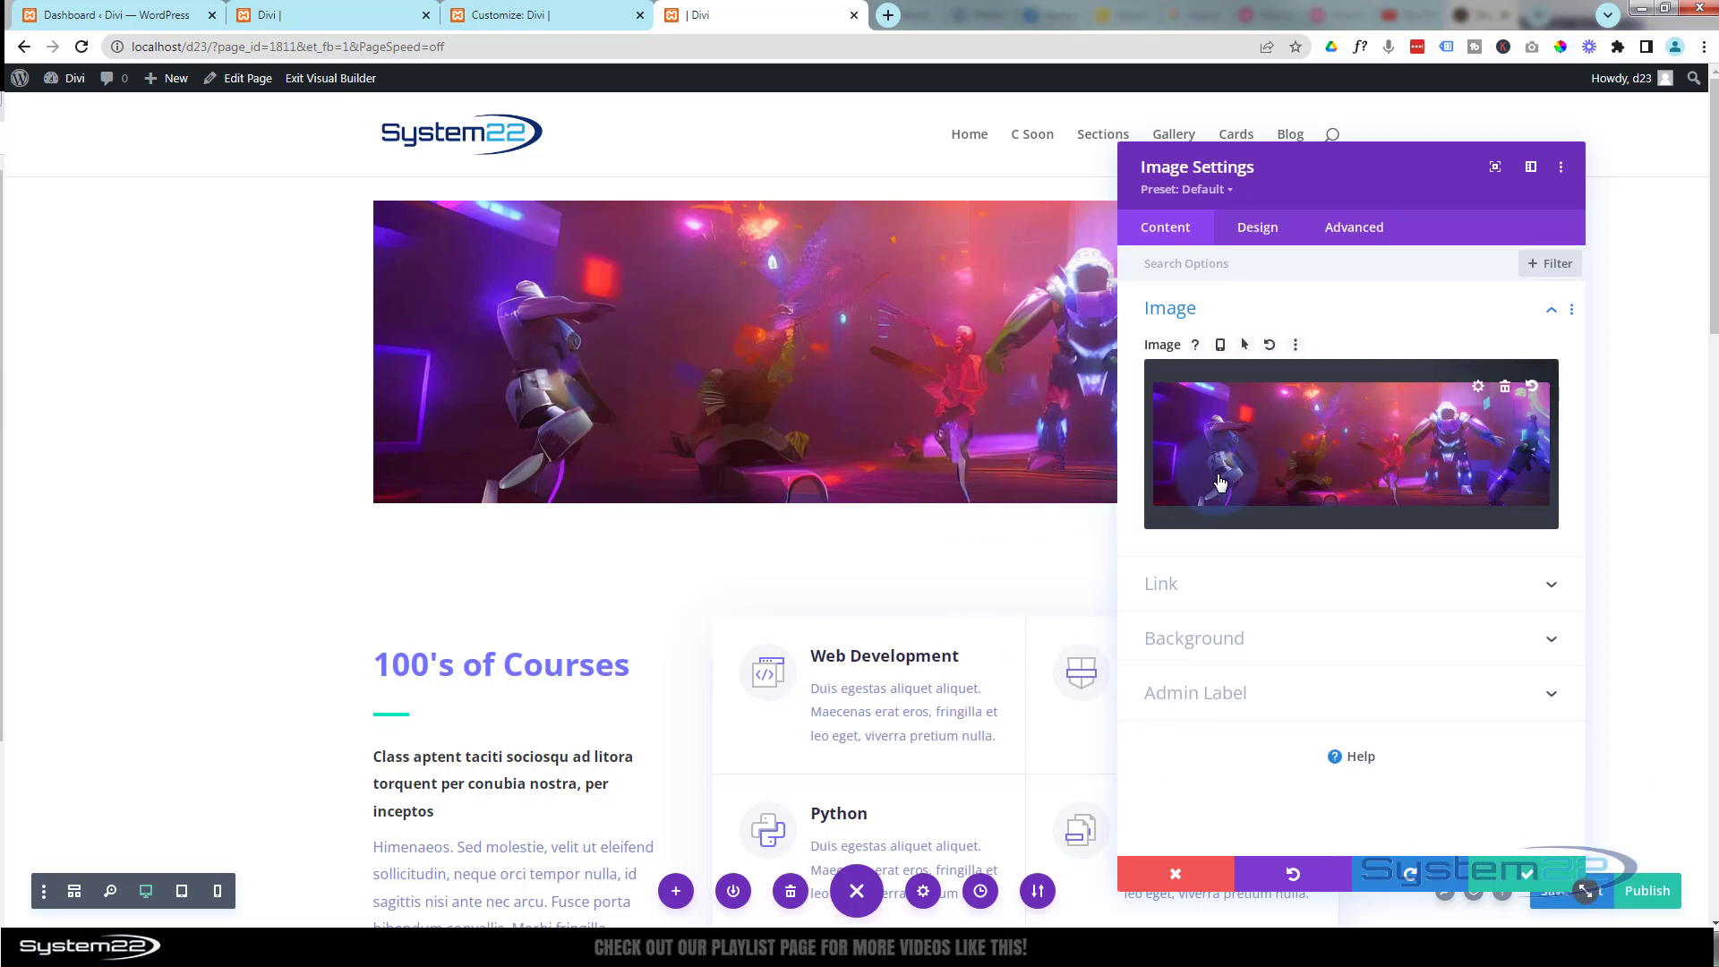
{"action": "left_click", "coordinate": [1174, 874]}
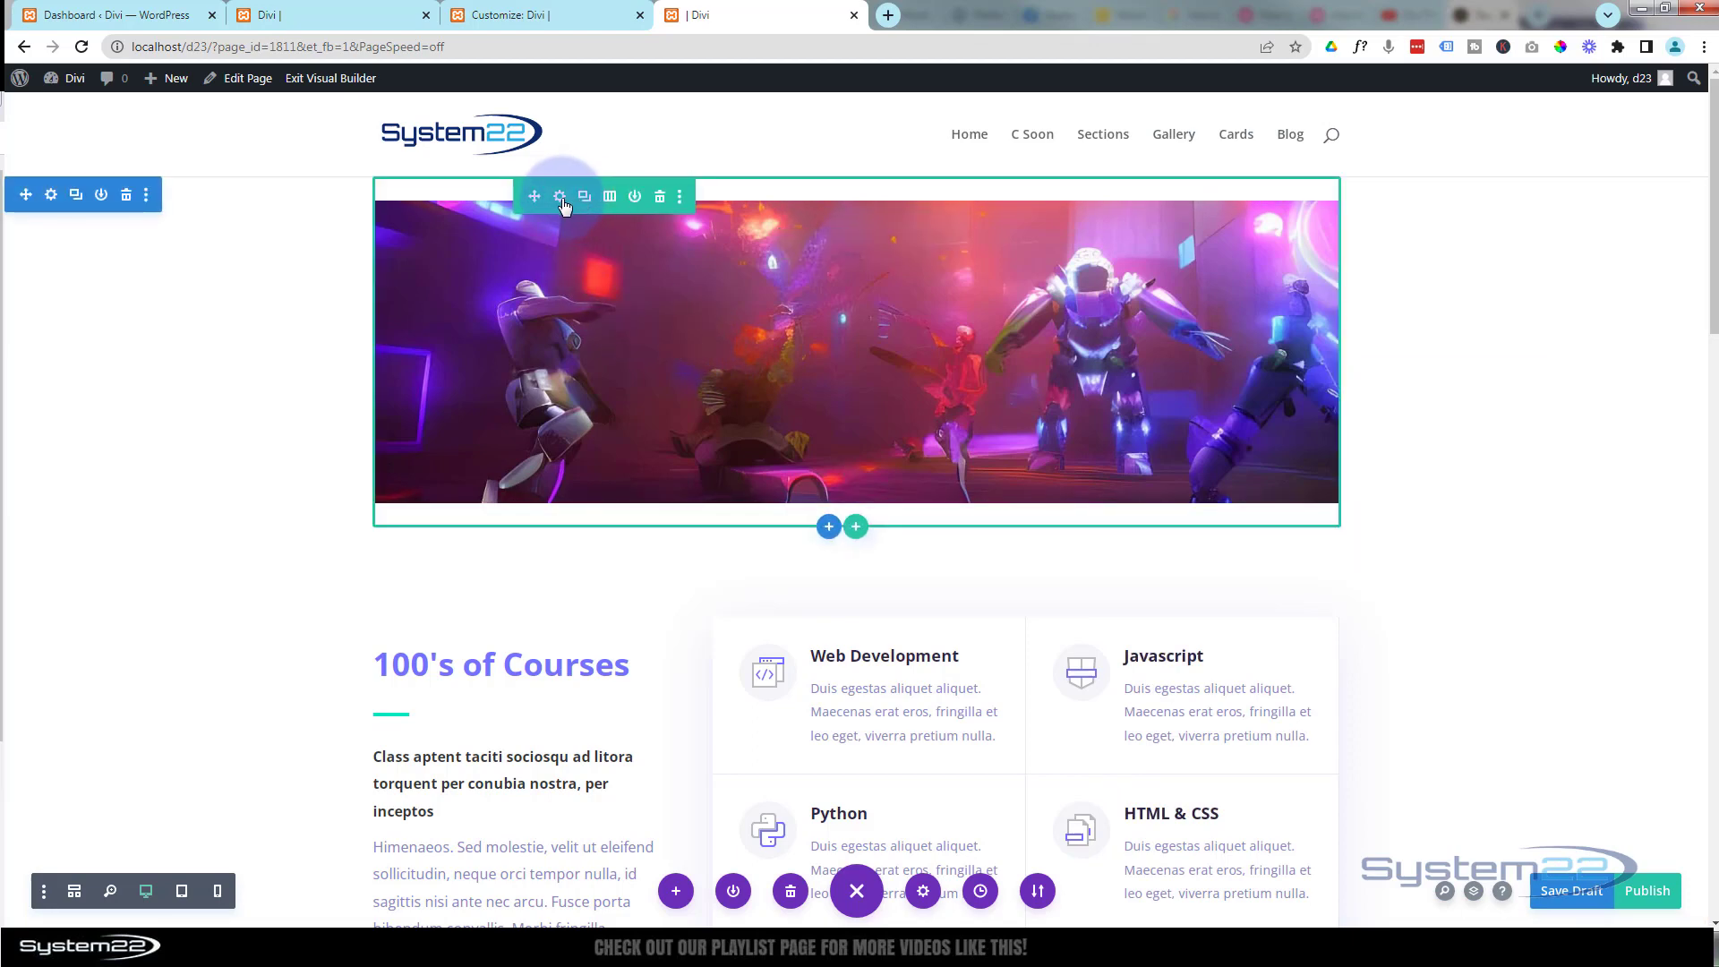
Set the hero row's Width and Max Width to 100% and enable a lowered custom gutter
{"action": "left_click", "coordinate": [559, 195]}
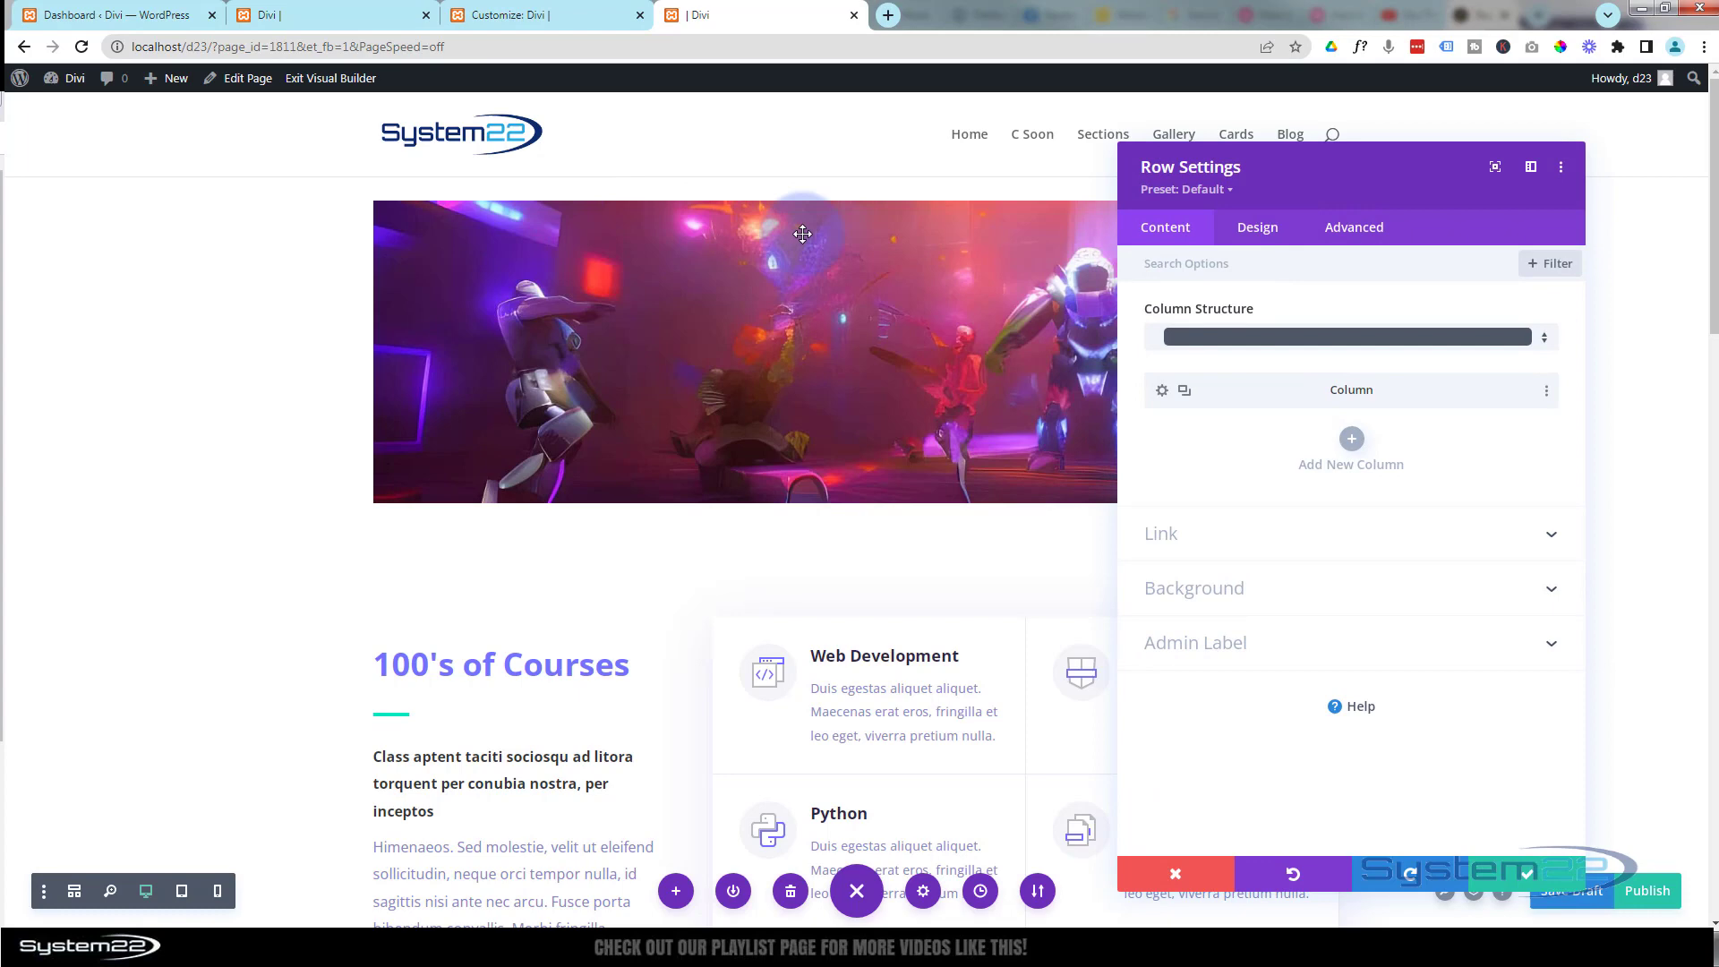
{"action": "left_click", "coordinate": [1256, 227]}
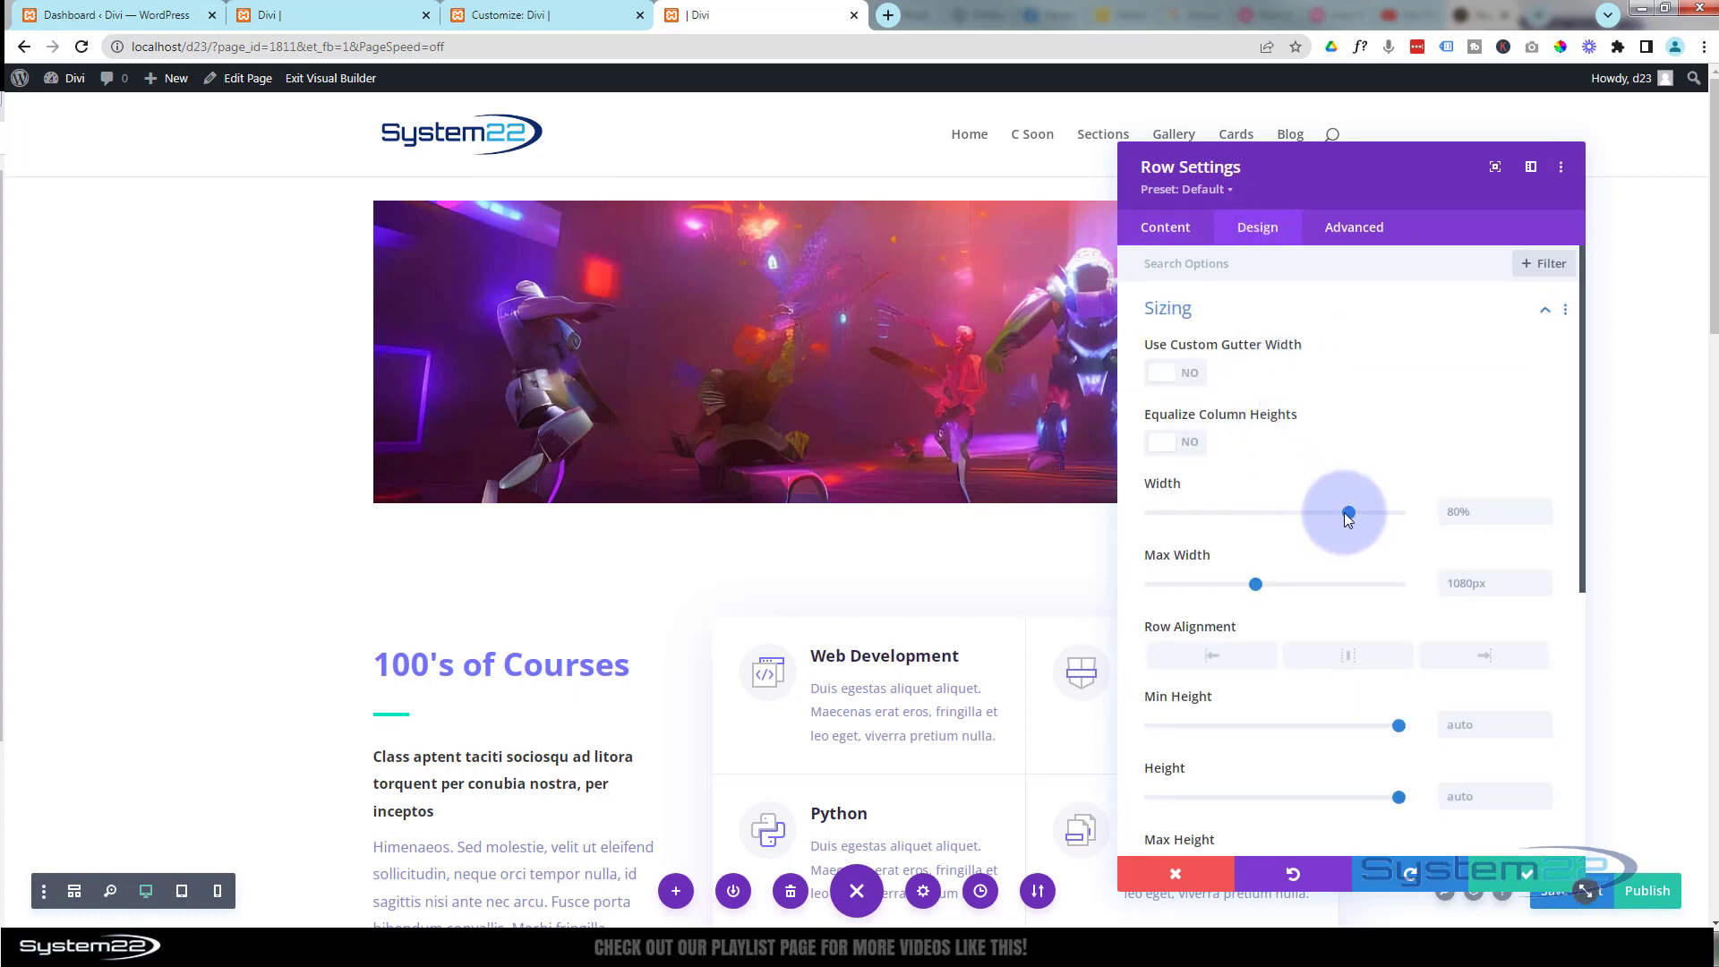
{"action": "left_click_drag", "start_coordinate": [1347, 512], "coordinate": [1398, 512]}
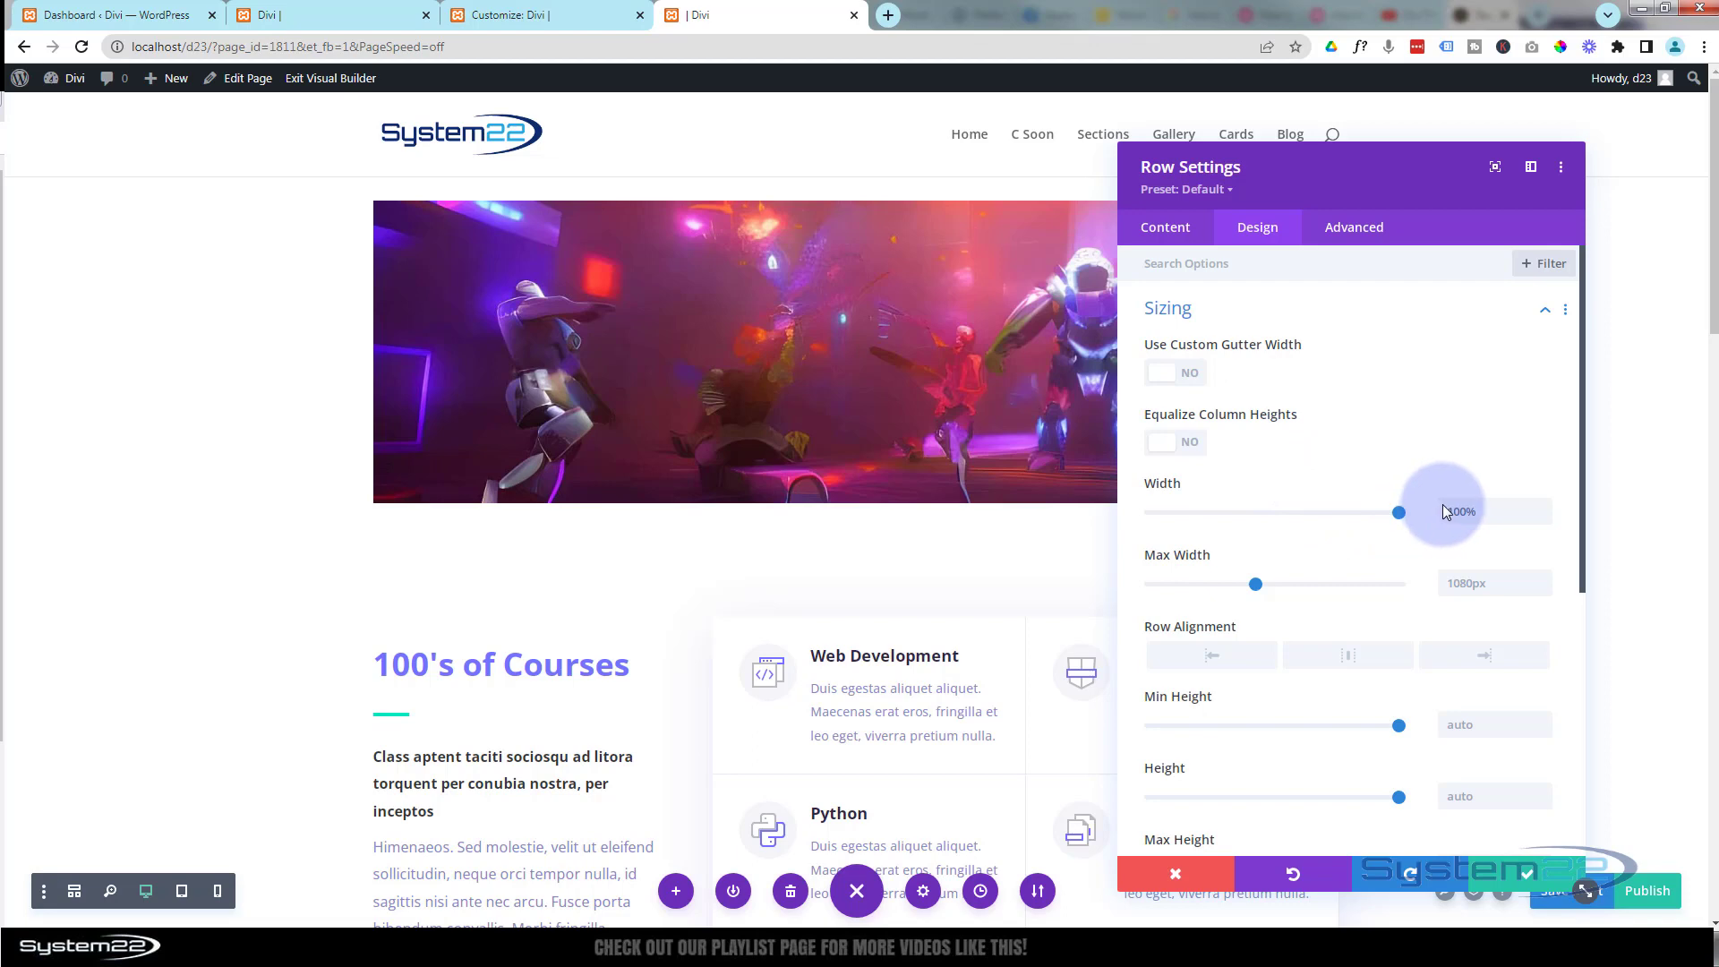
{"action": "left_click", "coordinate": [1464, 512]}
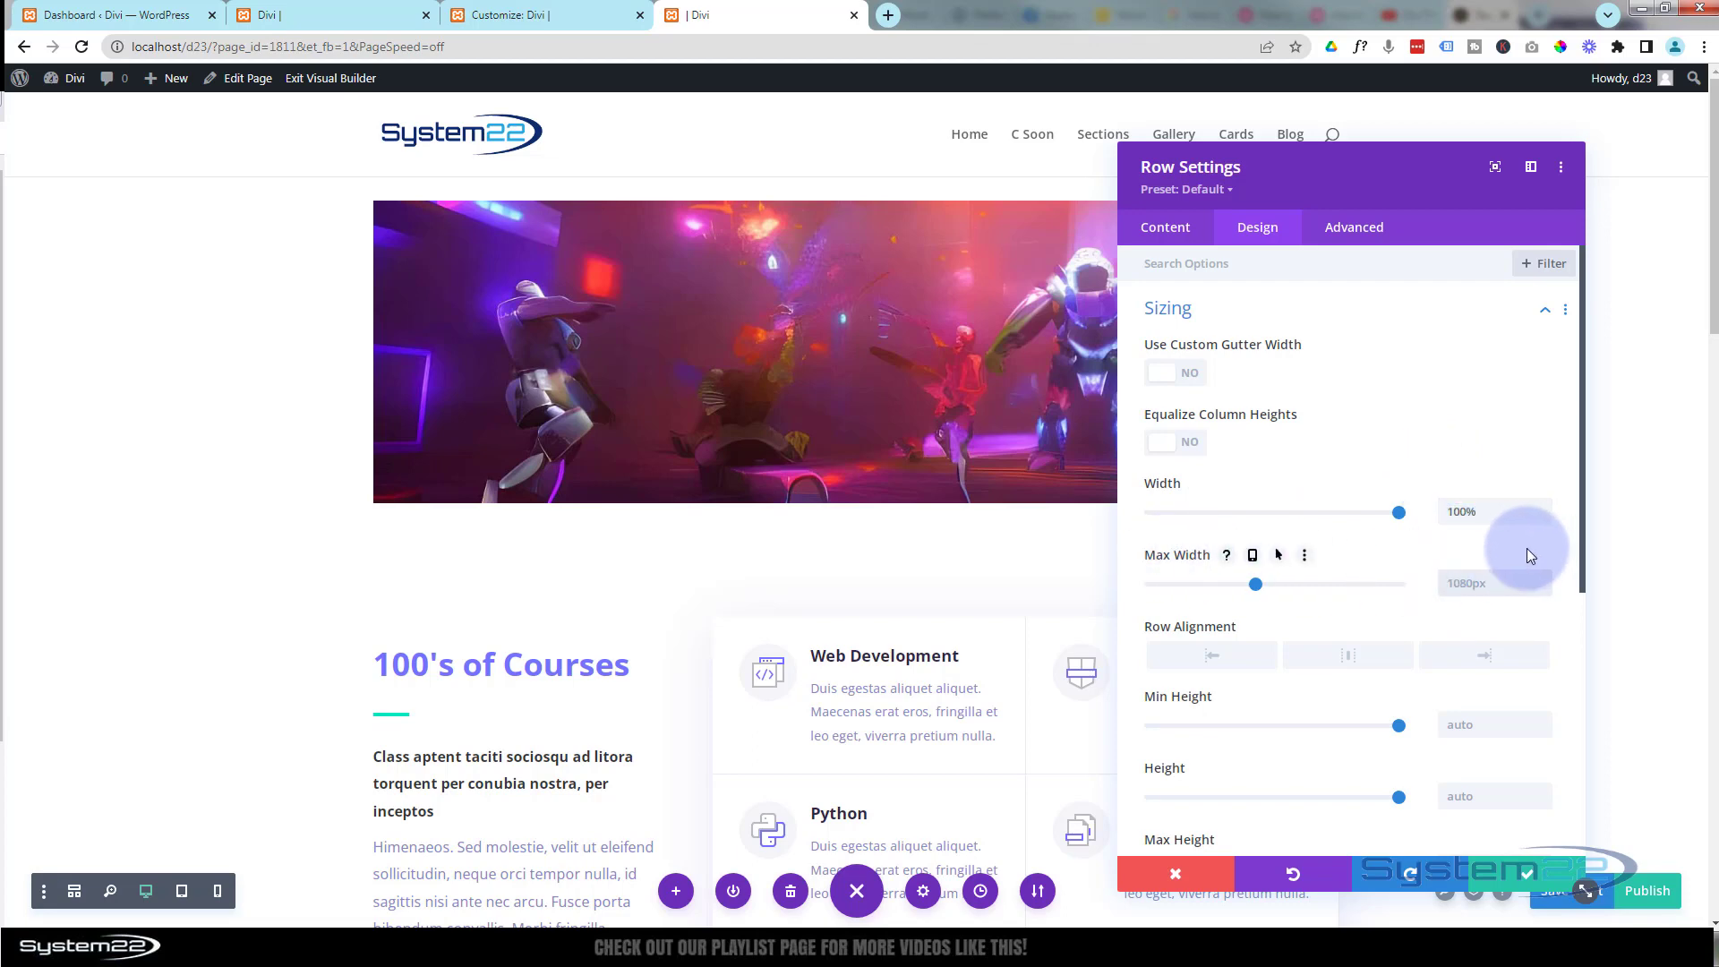
{"action": "left_click_drag", "start_coordinate": [1255, 583], "coordinate": [1161, 583]}
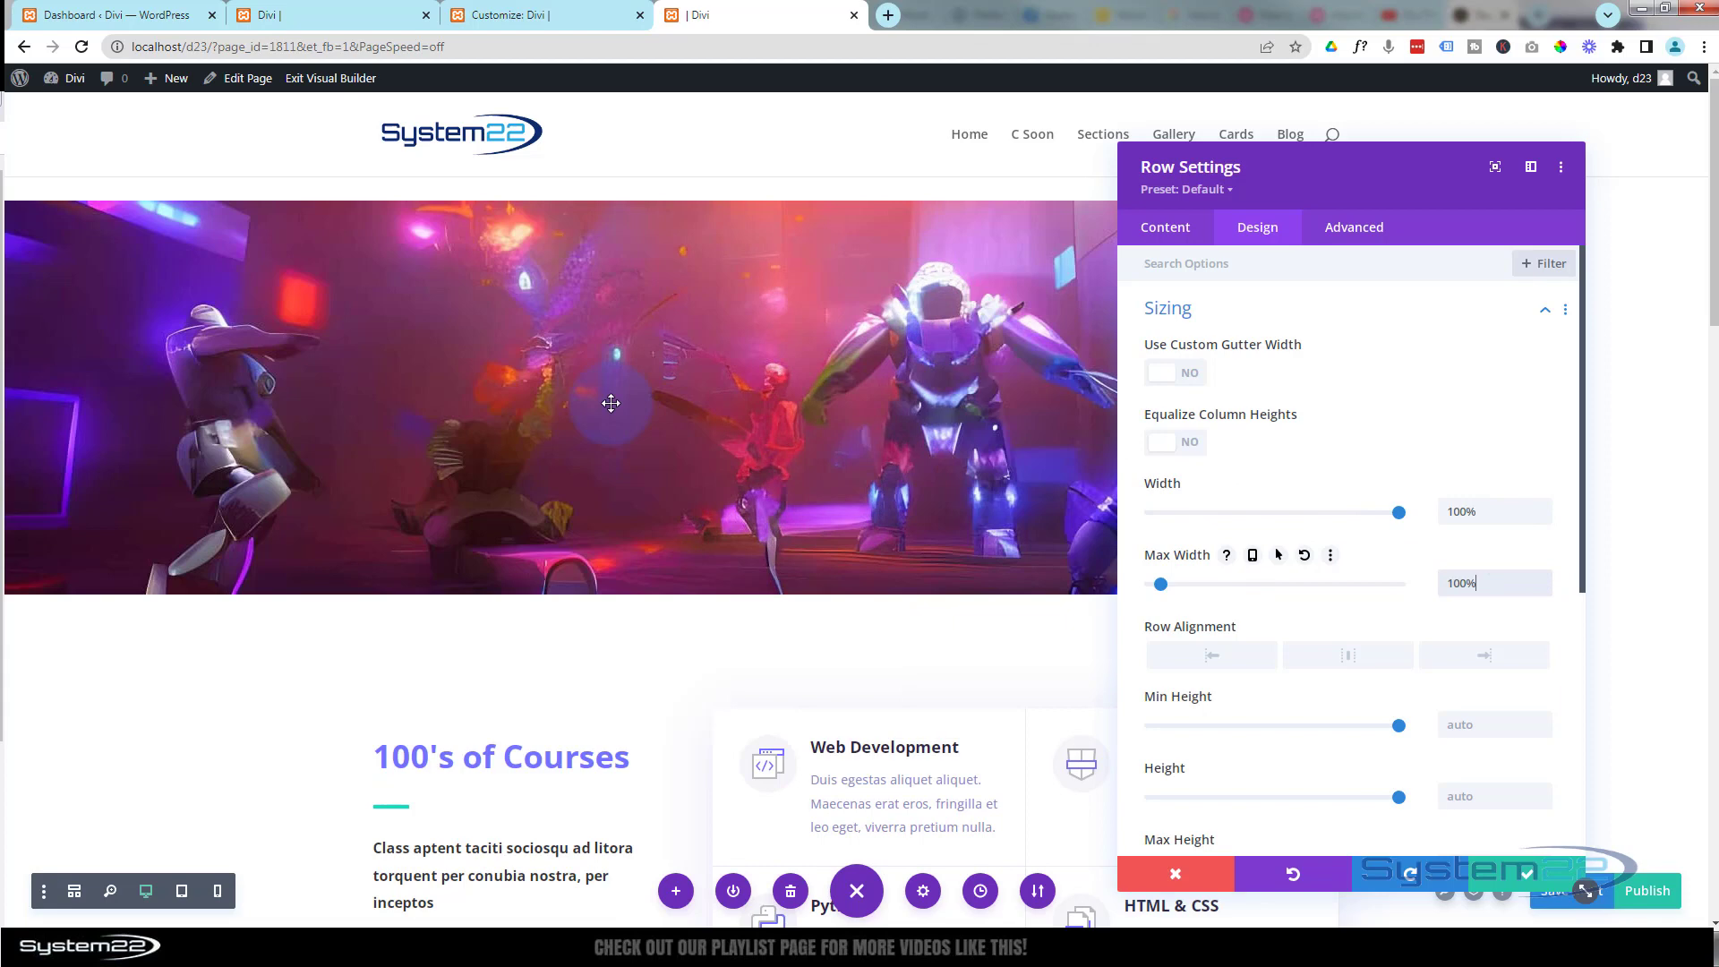
{"action": "mouse_move", "coordinate": [232, 297]}
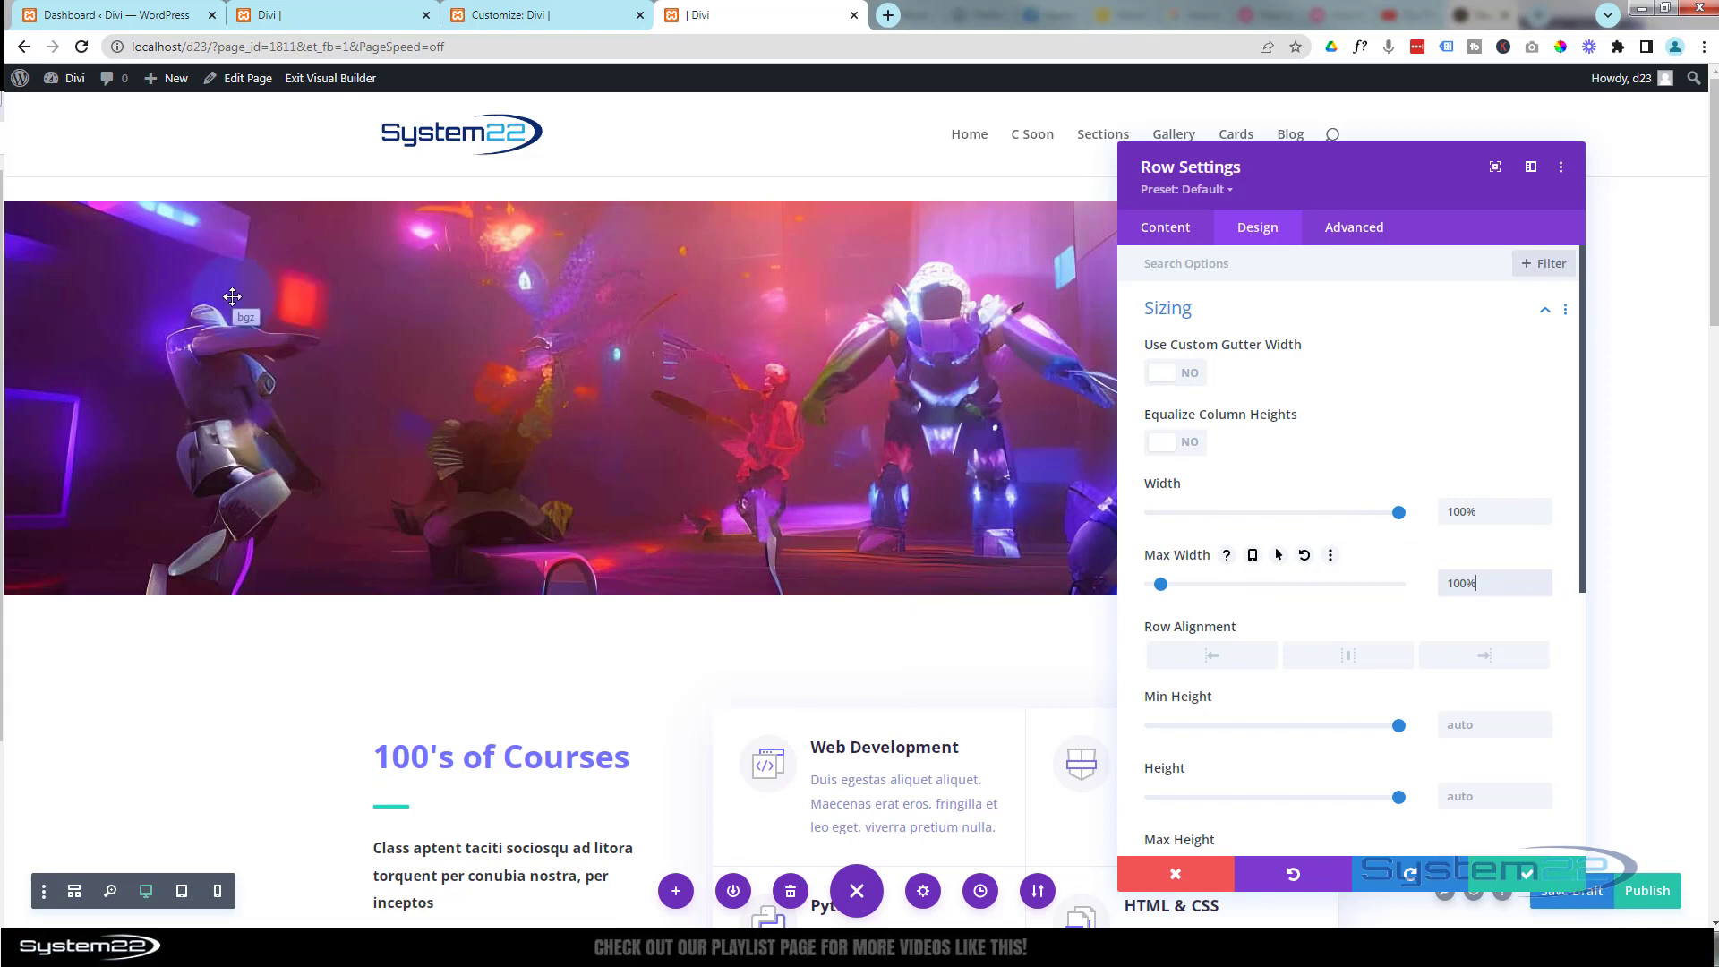
{"action": "mouse_move", "coordinate": [326, 356]}
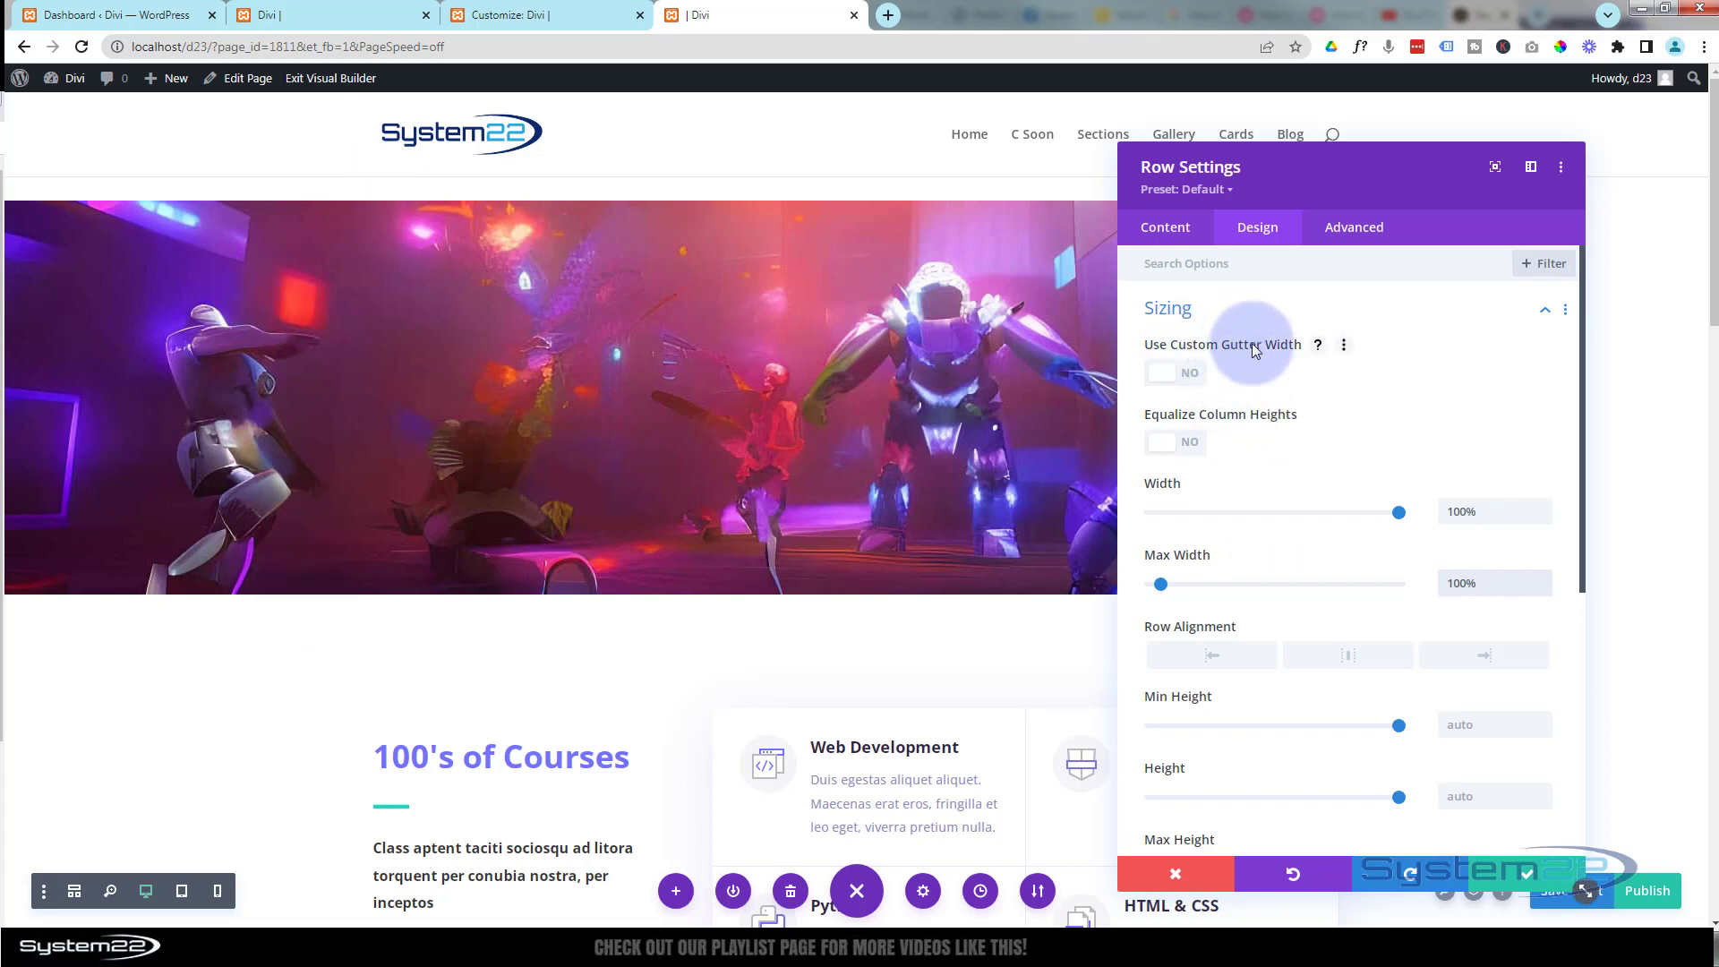
{"action": "left_click", "coordinate": [1174, 372]}
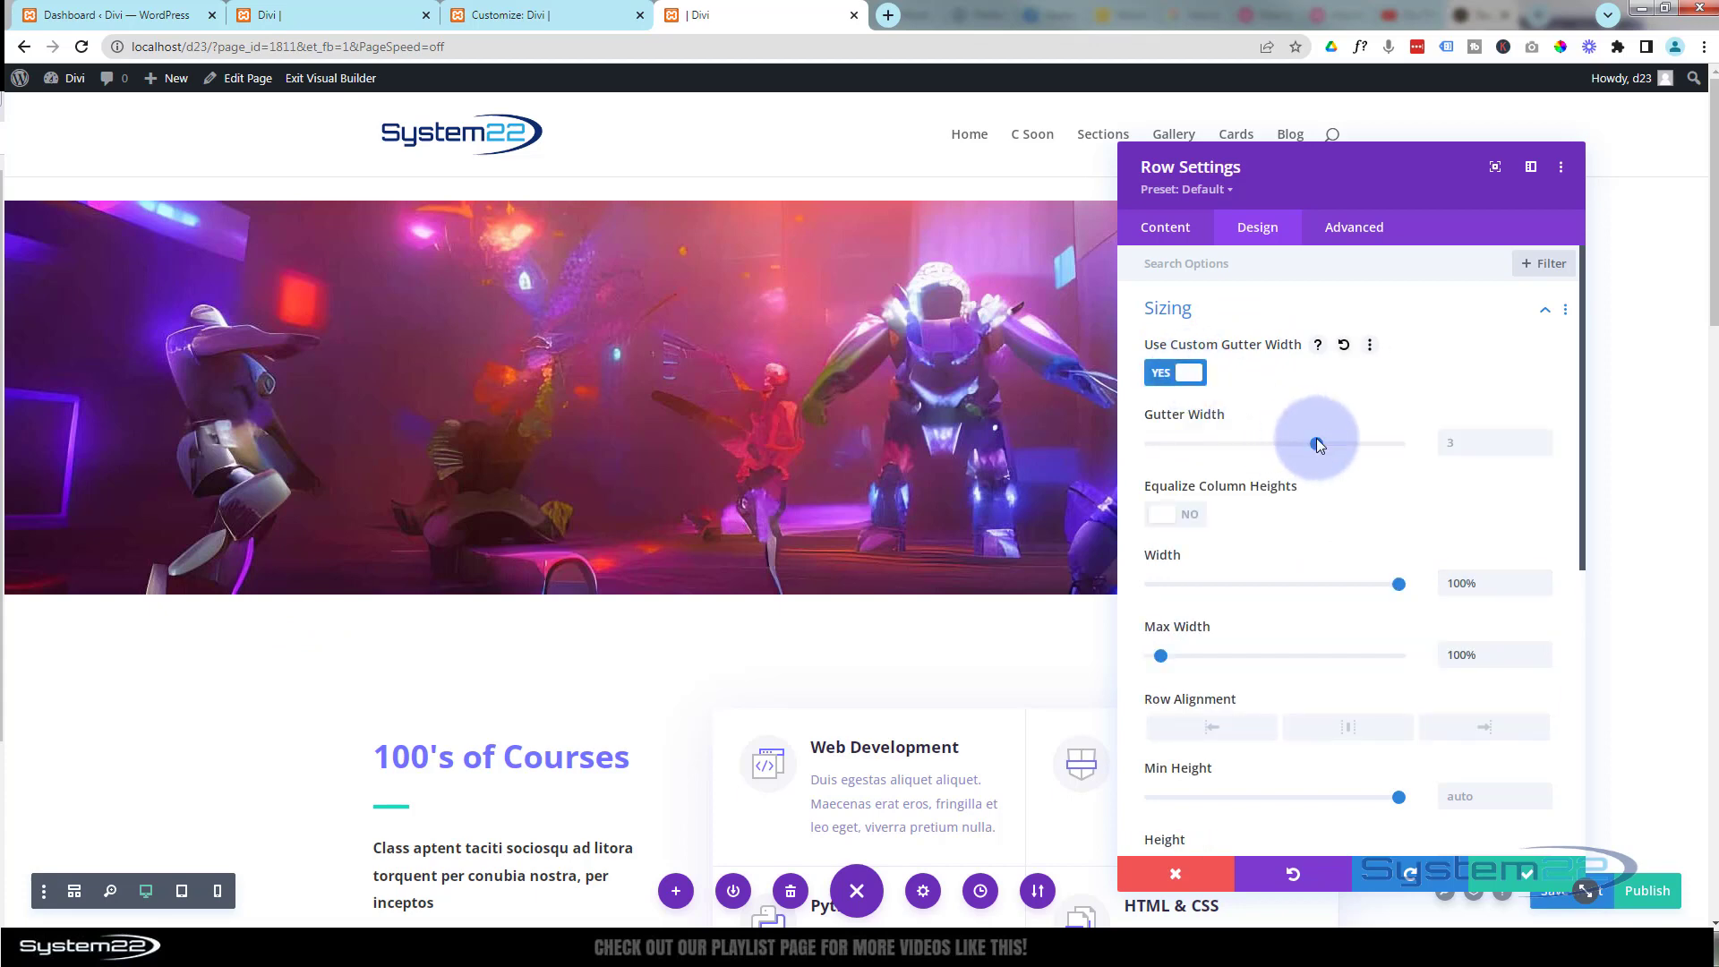
{"action": "left_click_drag", "start_coordinate": [1315, 443], "coordinate": [1149, 443]}
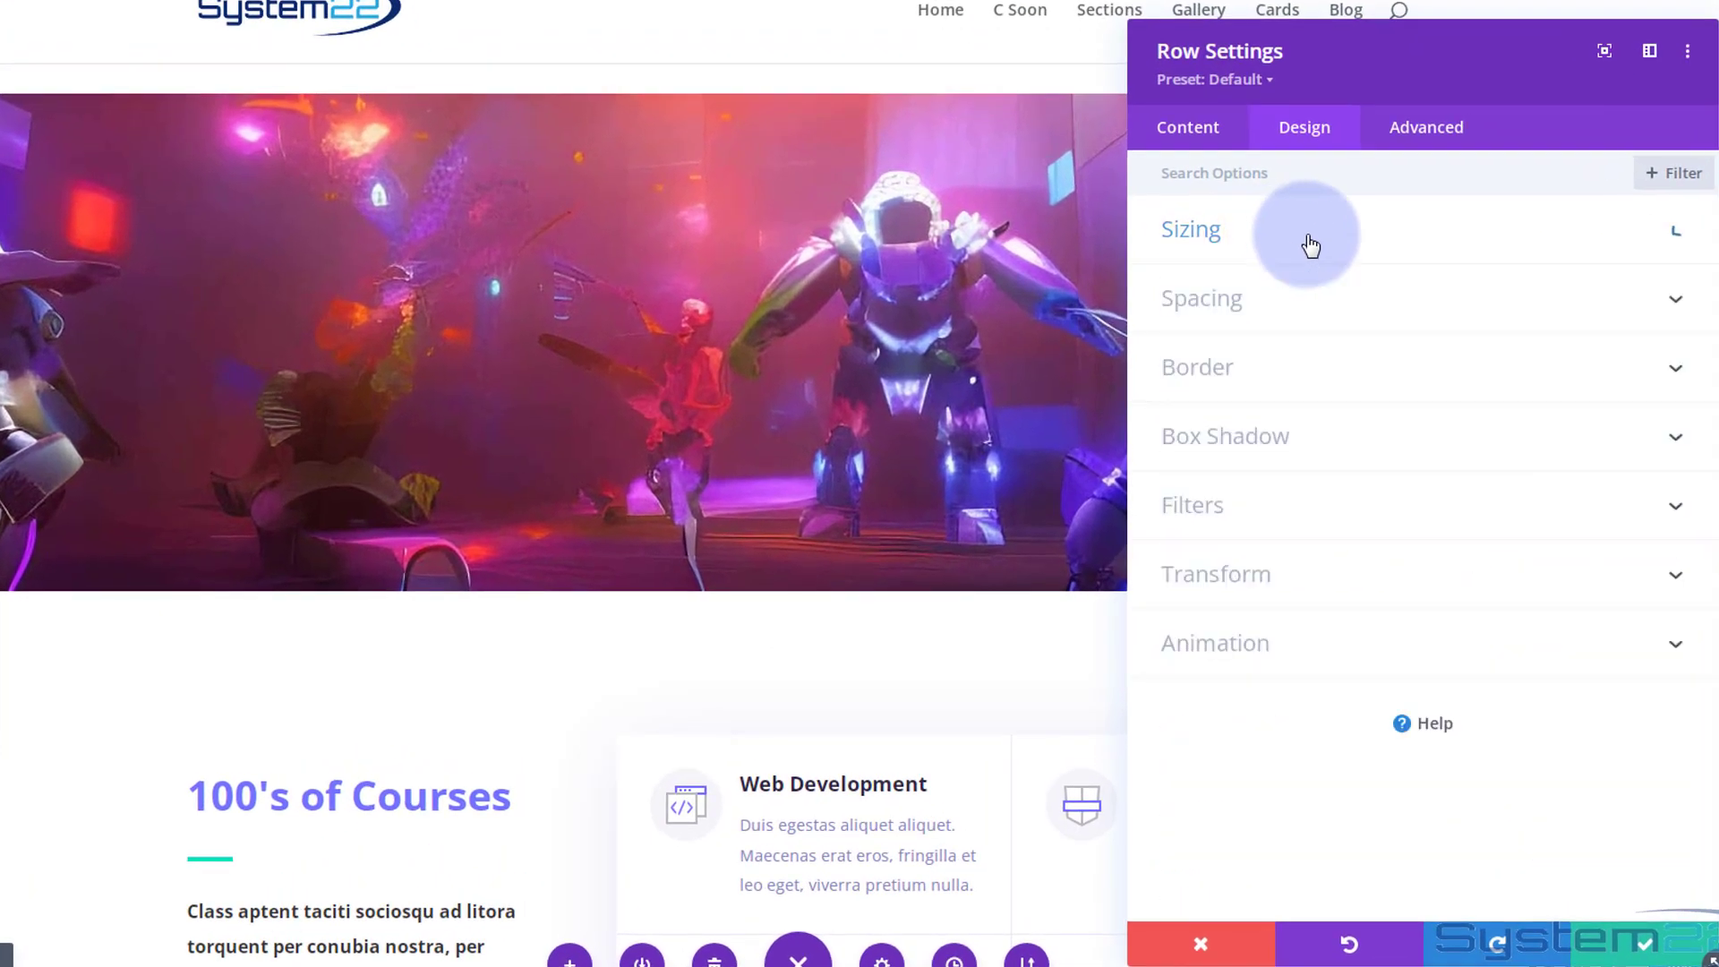
Set the hero row's top and bottom padding to 0px, save, and open section settings
{"action": "left_click", "coordinate": [1202, 297]}
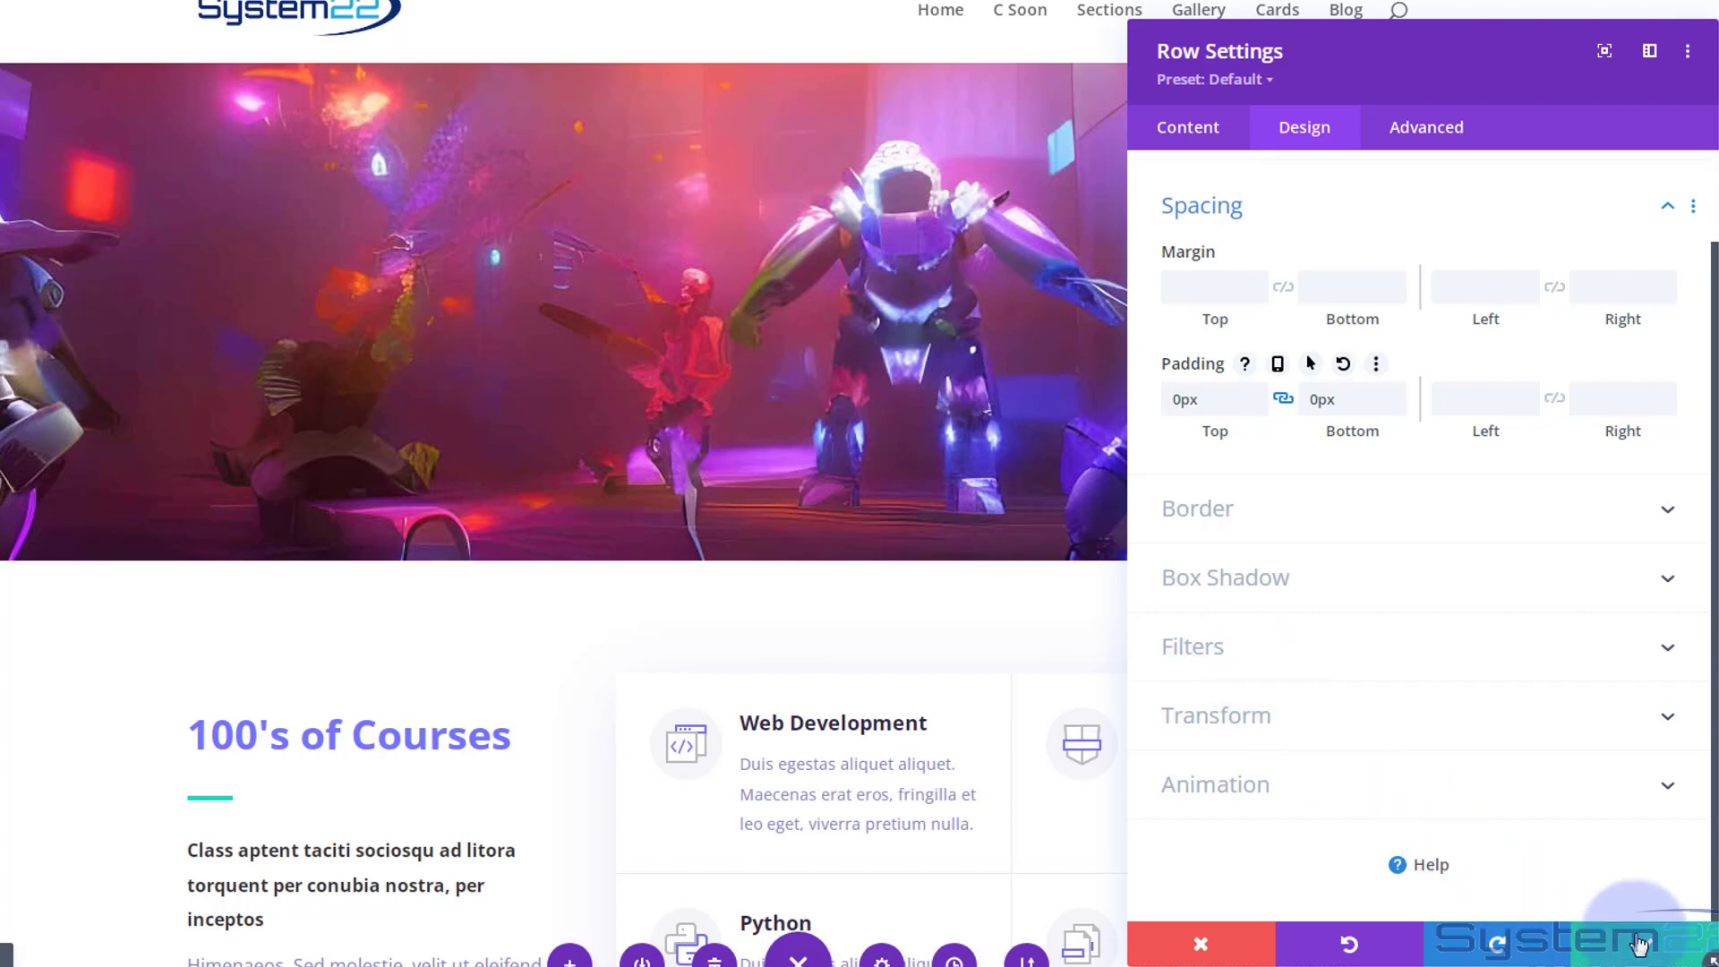
{"action": "left_click", "coordinate": [1198, 945]}
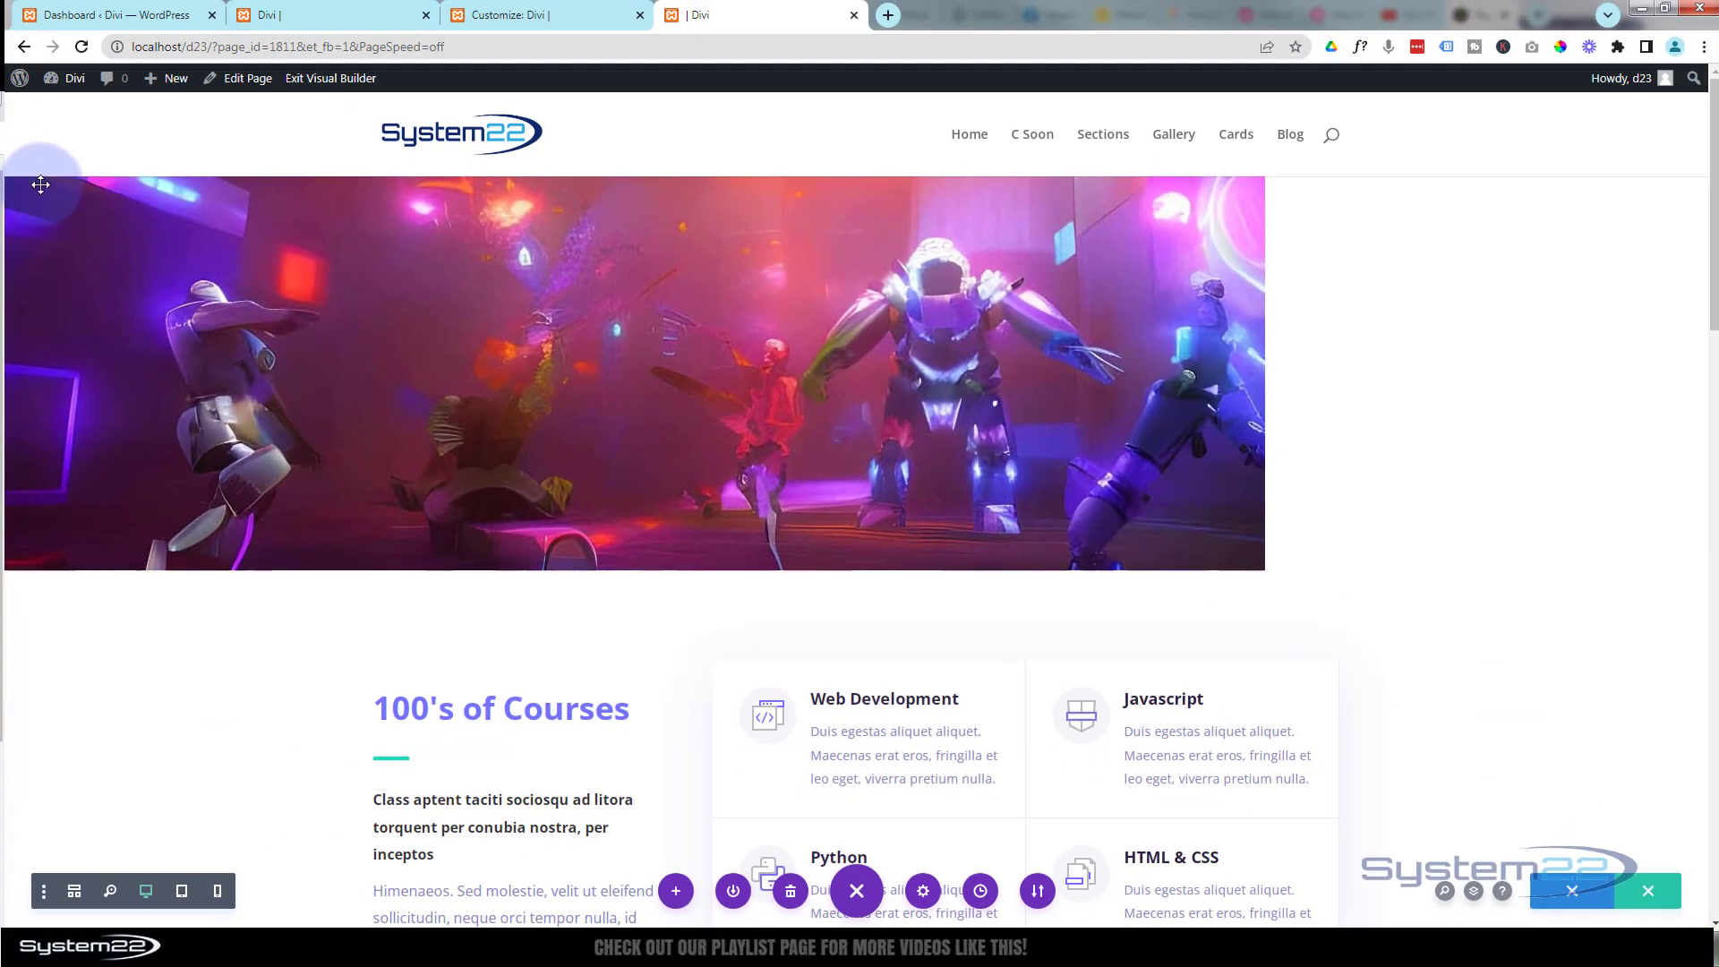
{"action": "left_click", "coordinate": [922, 890]}
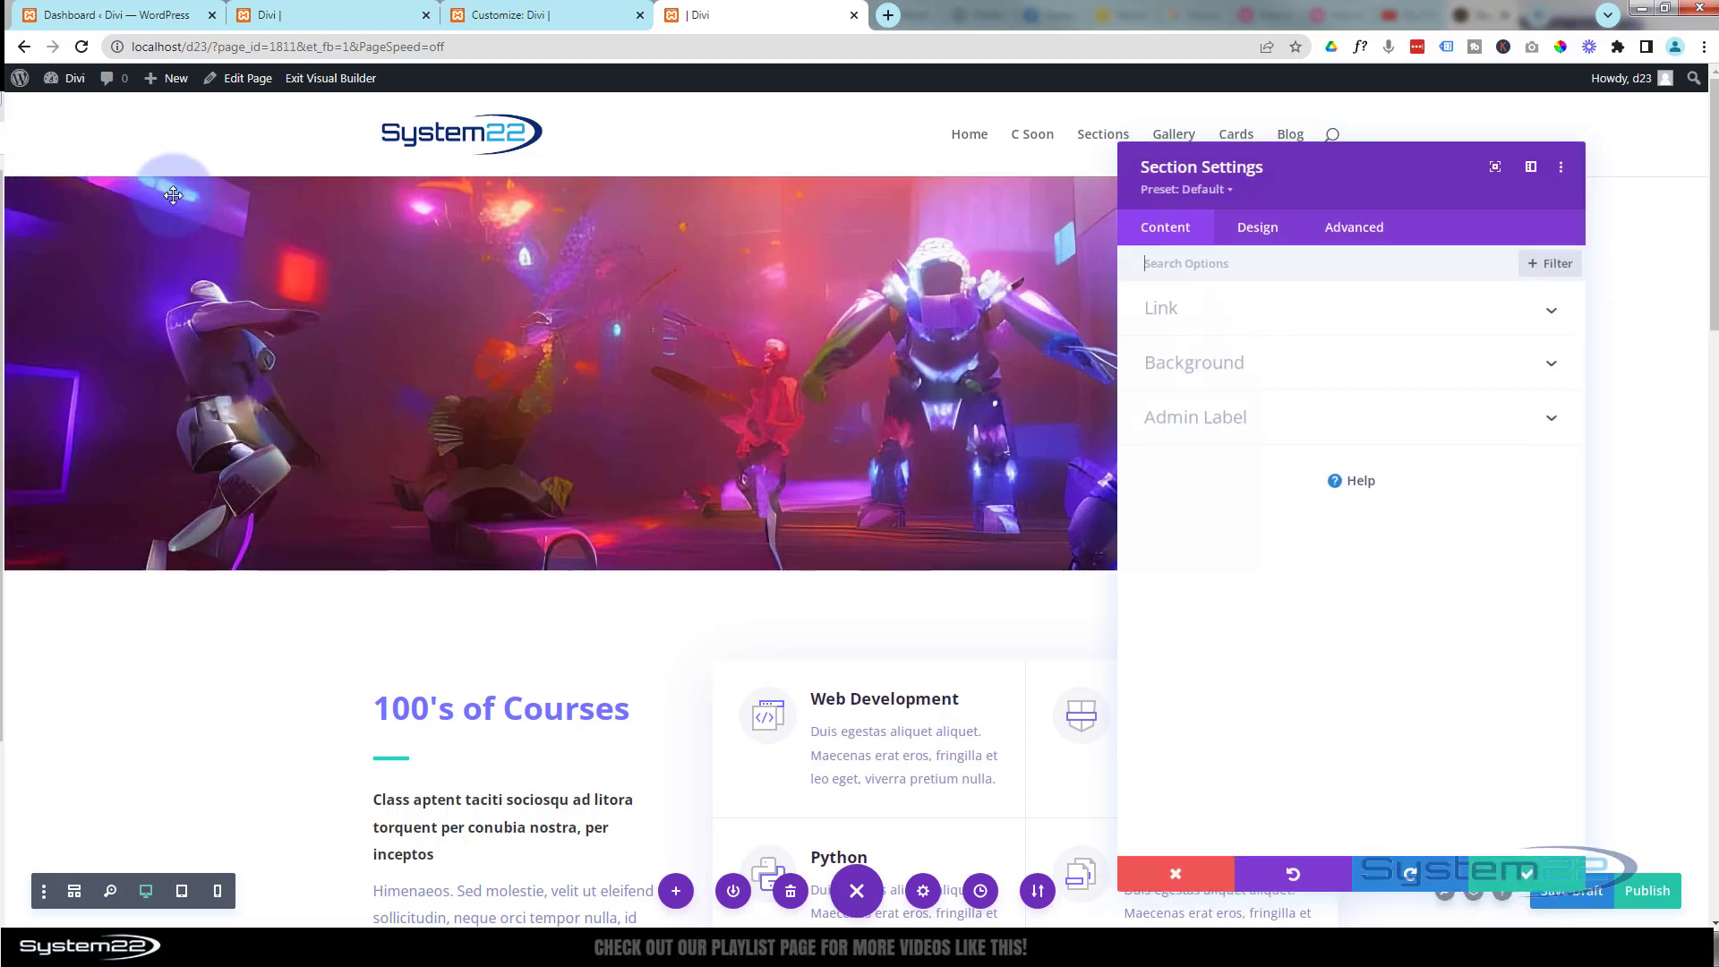
Close the Hero section's settings panel, leaving the robot image row in place
{"action": "left_click", "coordinate": [1256, 227]}
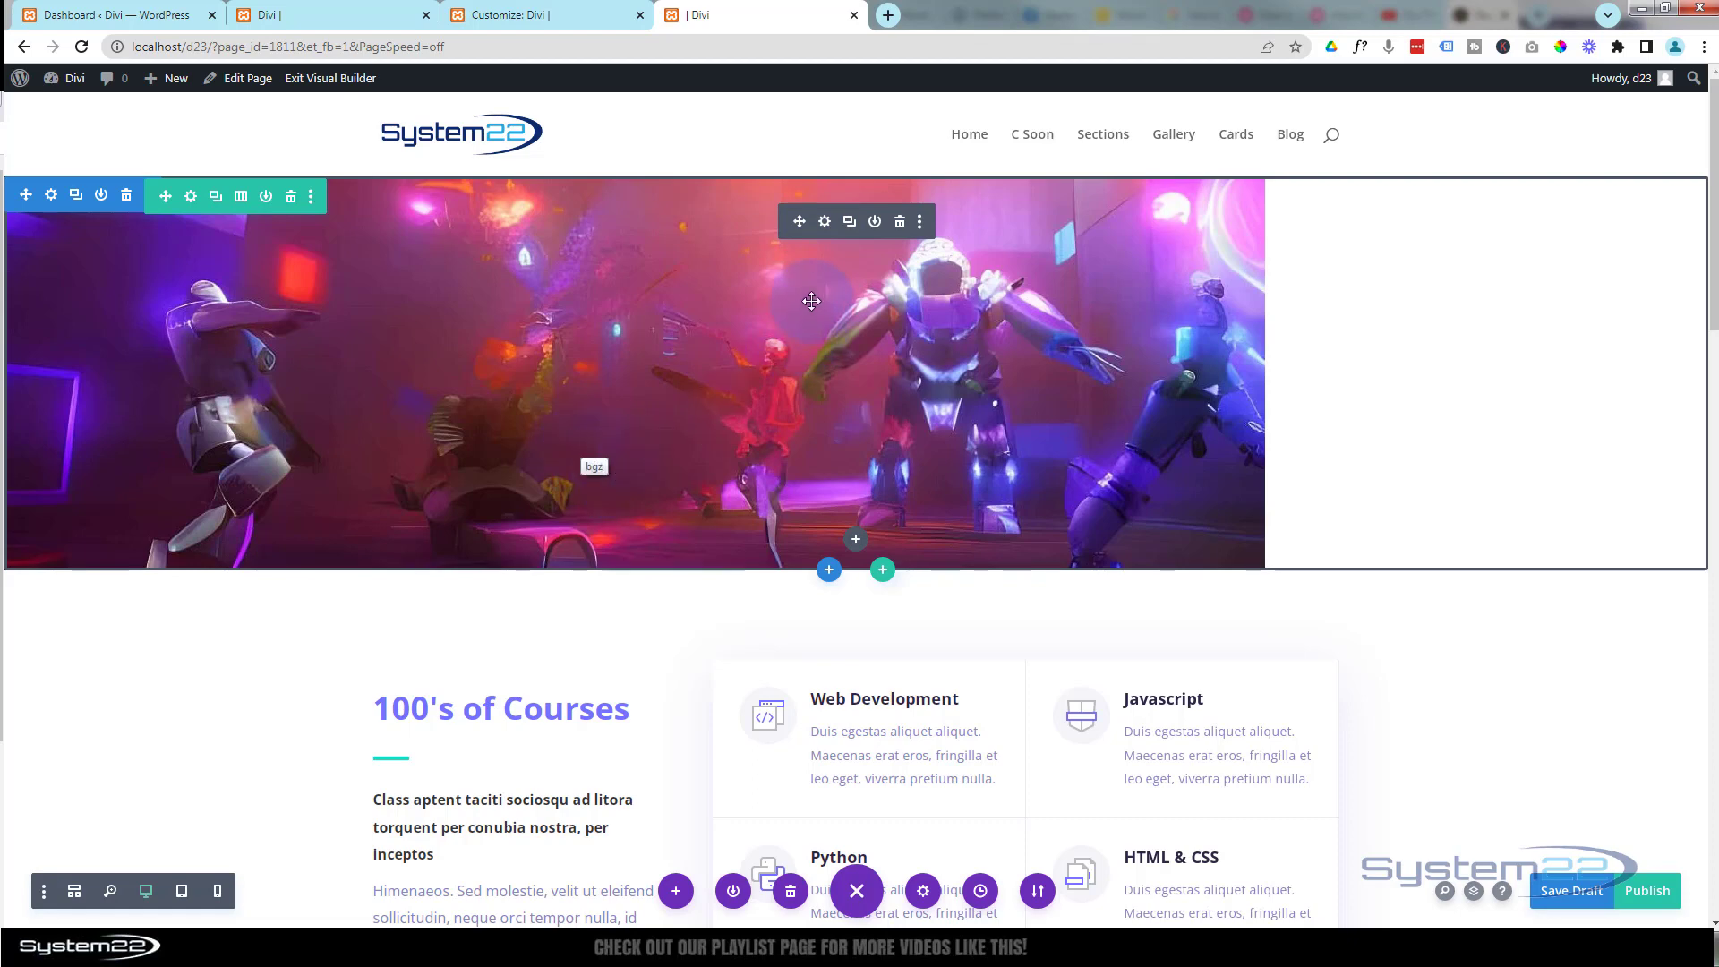
{"action": "mouse_move", "coordinate": [764, 261]}
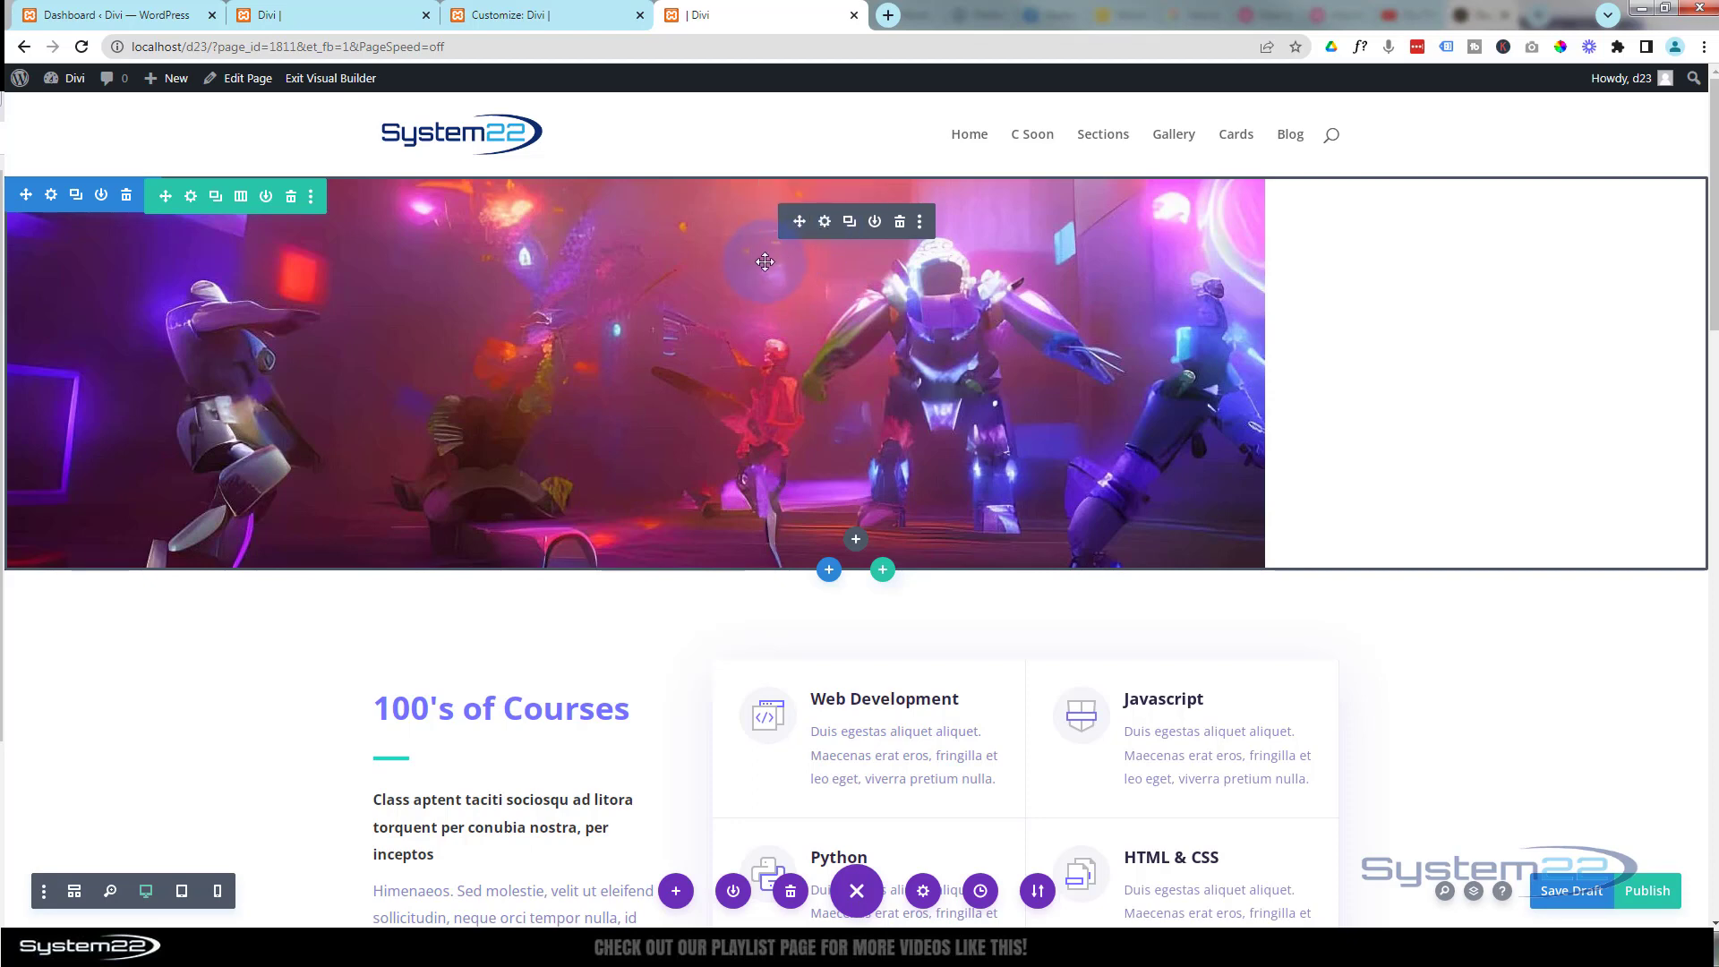
{"action": "mouse_move", "coordinate": [825, 220]}
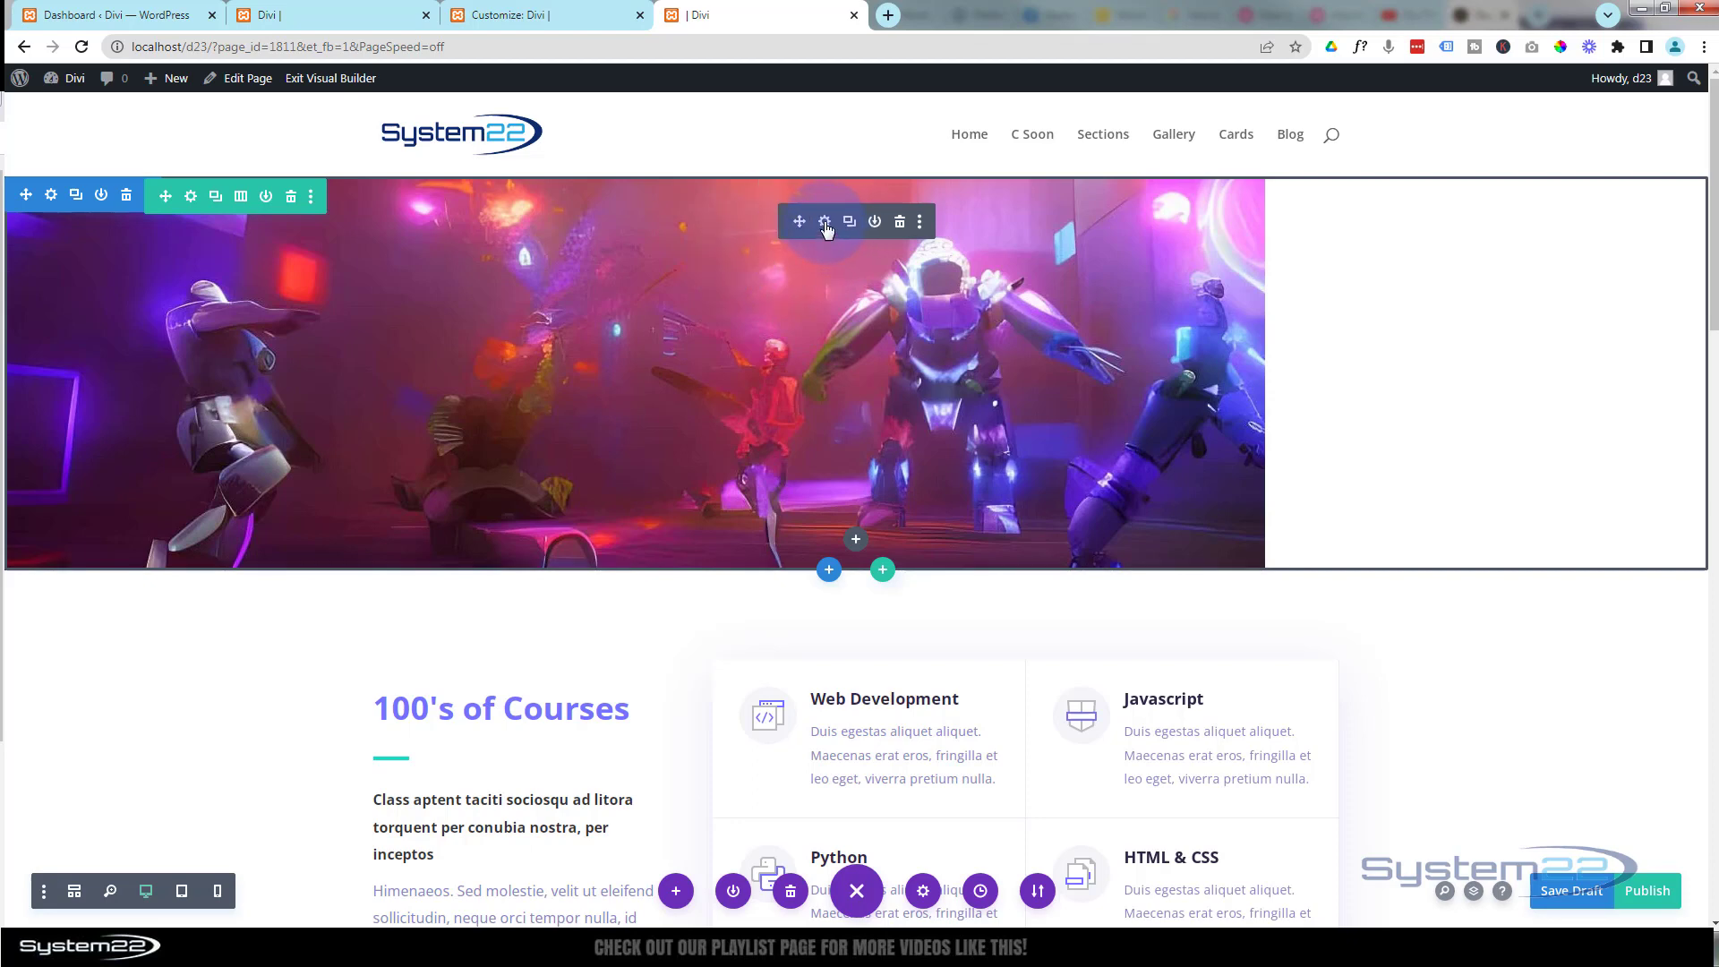
Delete the hero image module's Image Title Text attribute under Advanced > Attributes
{"action": "left_click", "coordinate": [823, 221]}
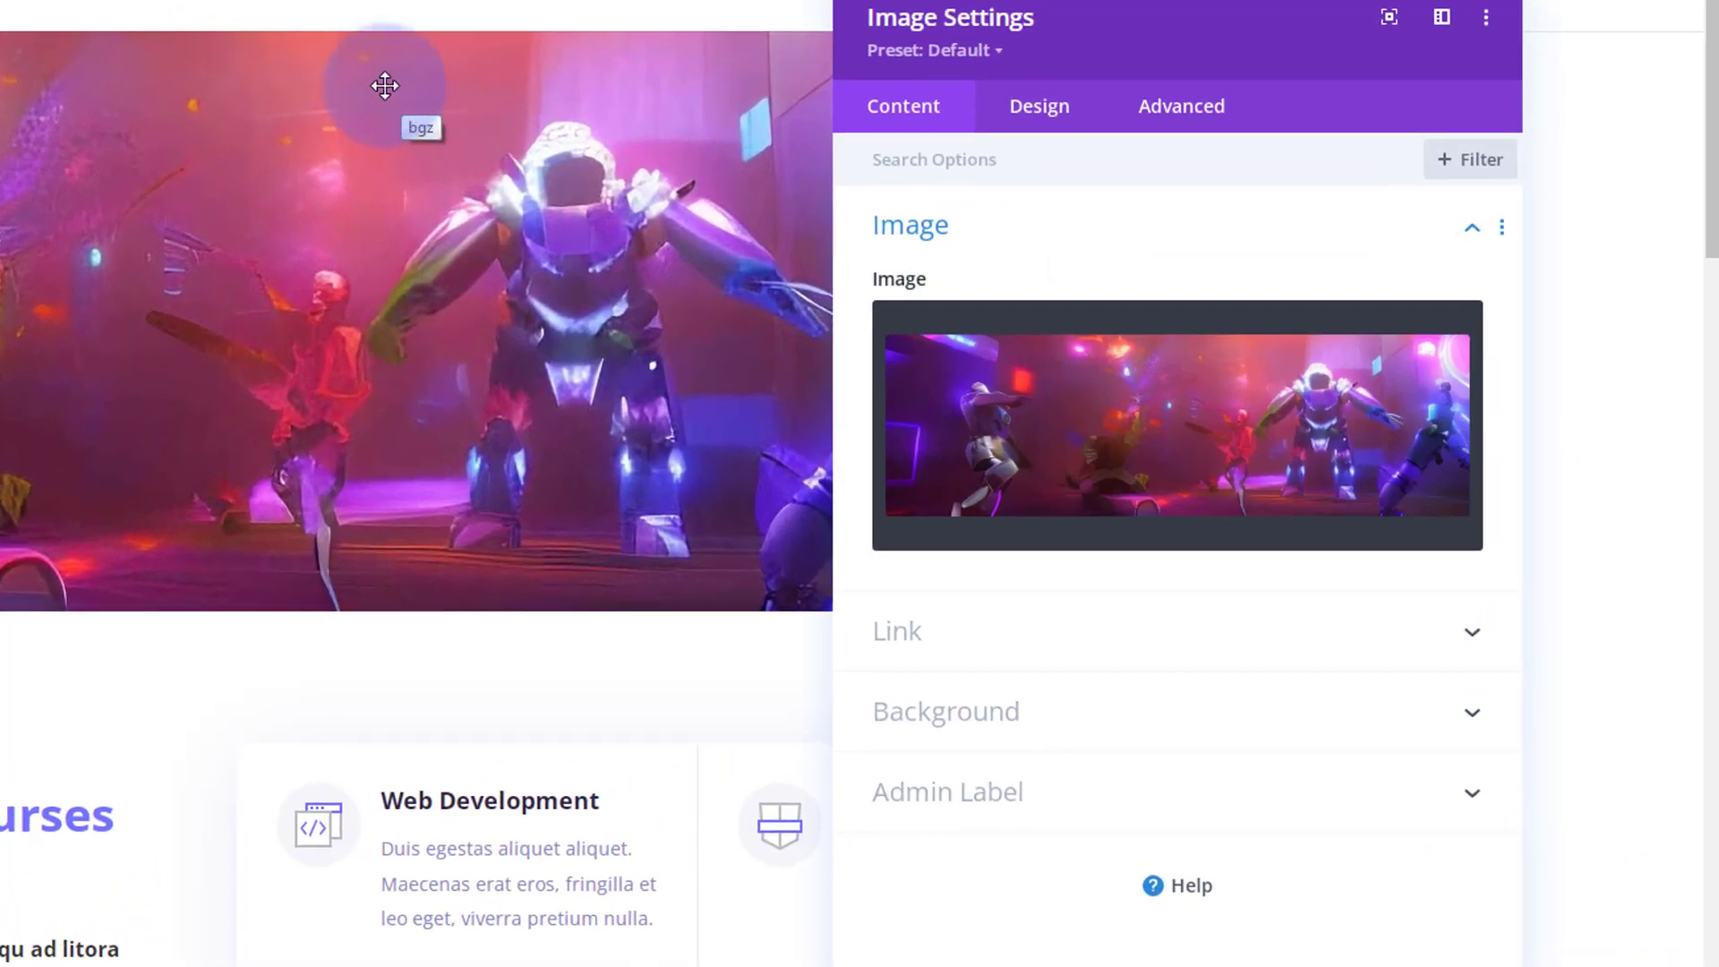
{"action": "left_click", "coordinate": [1181, 107]}
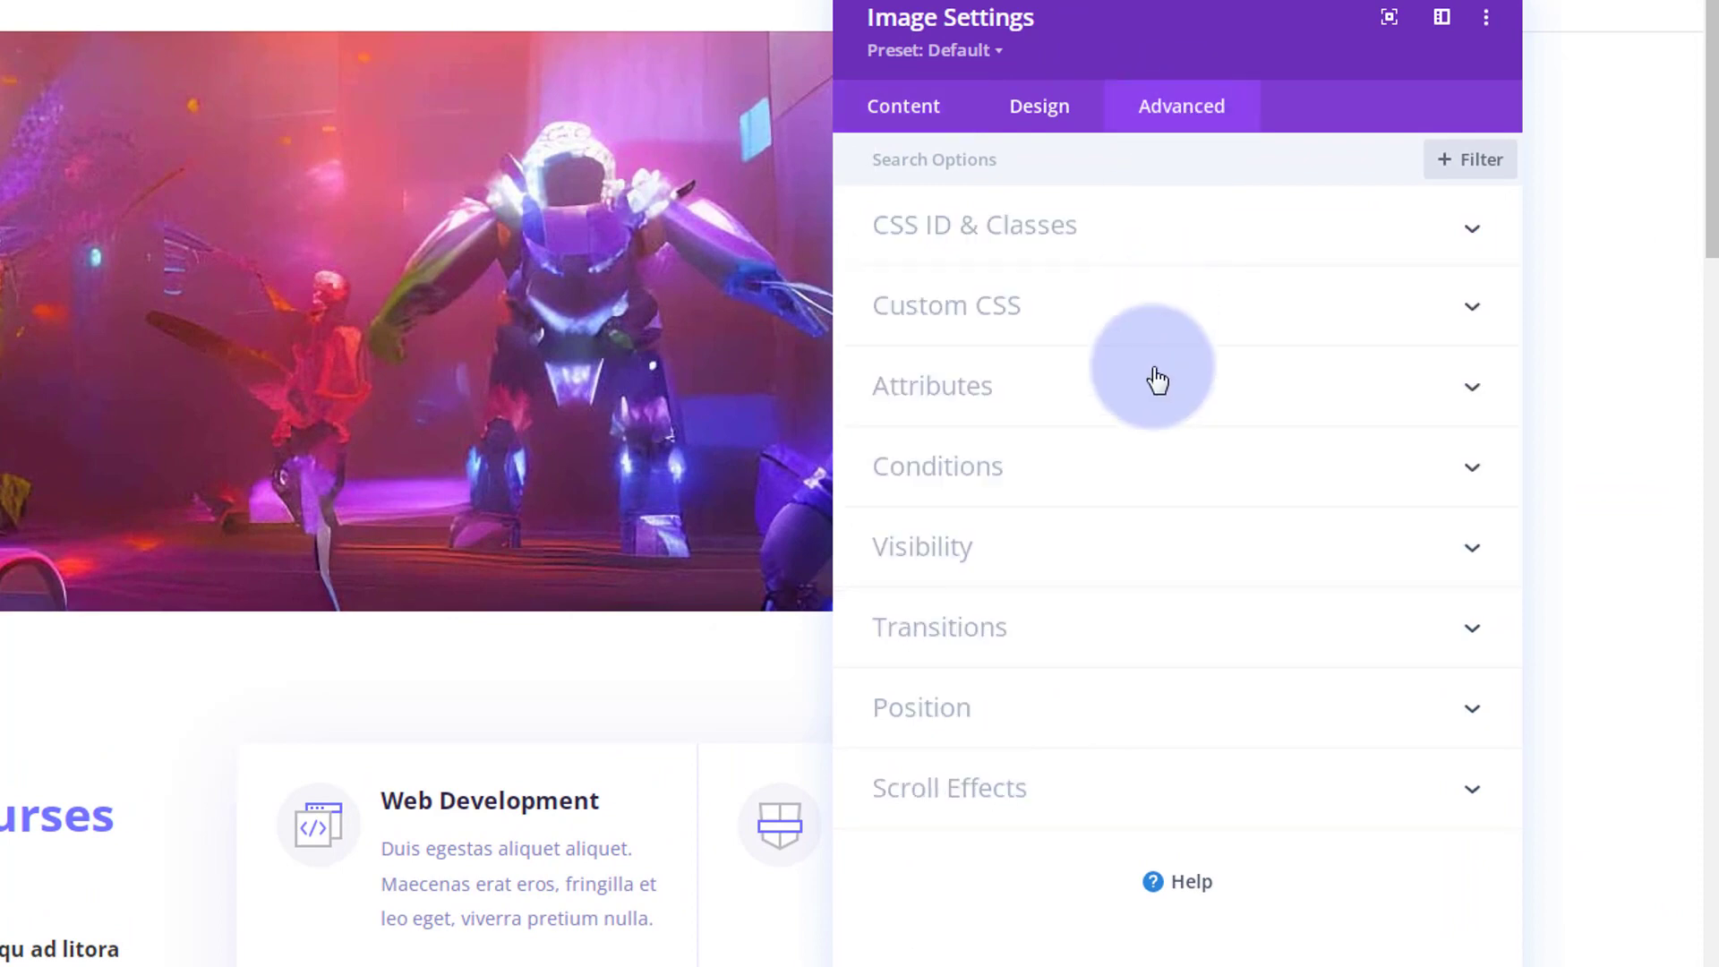
{"action": "left_click", "coordinate": [931, 385]}
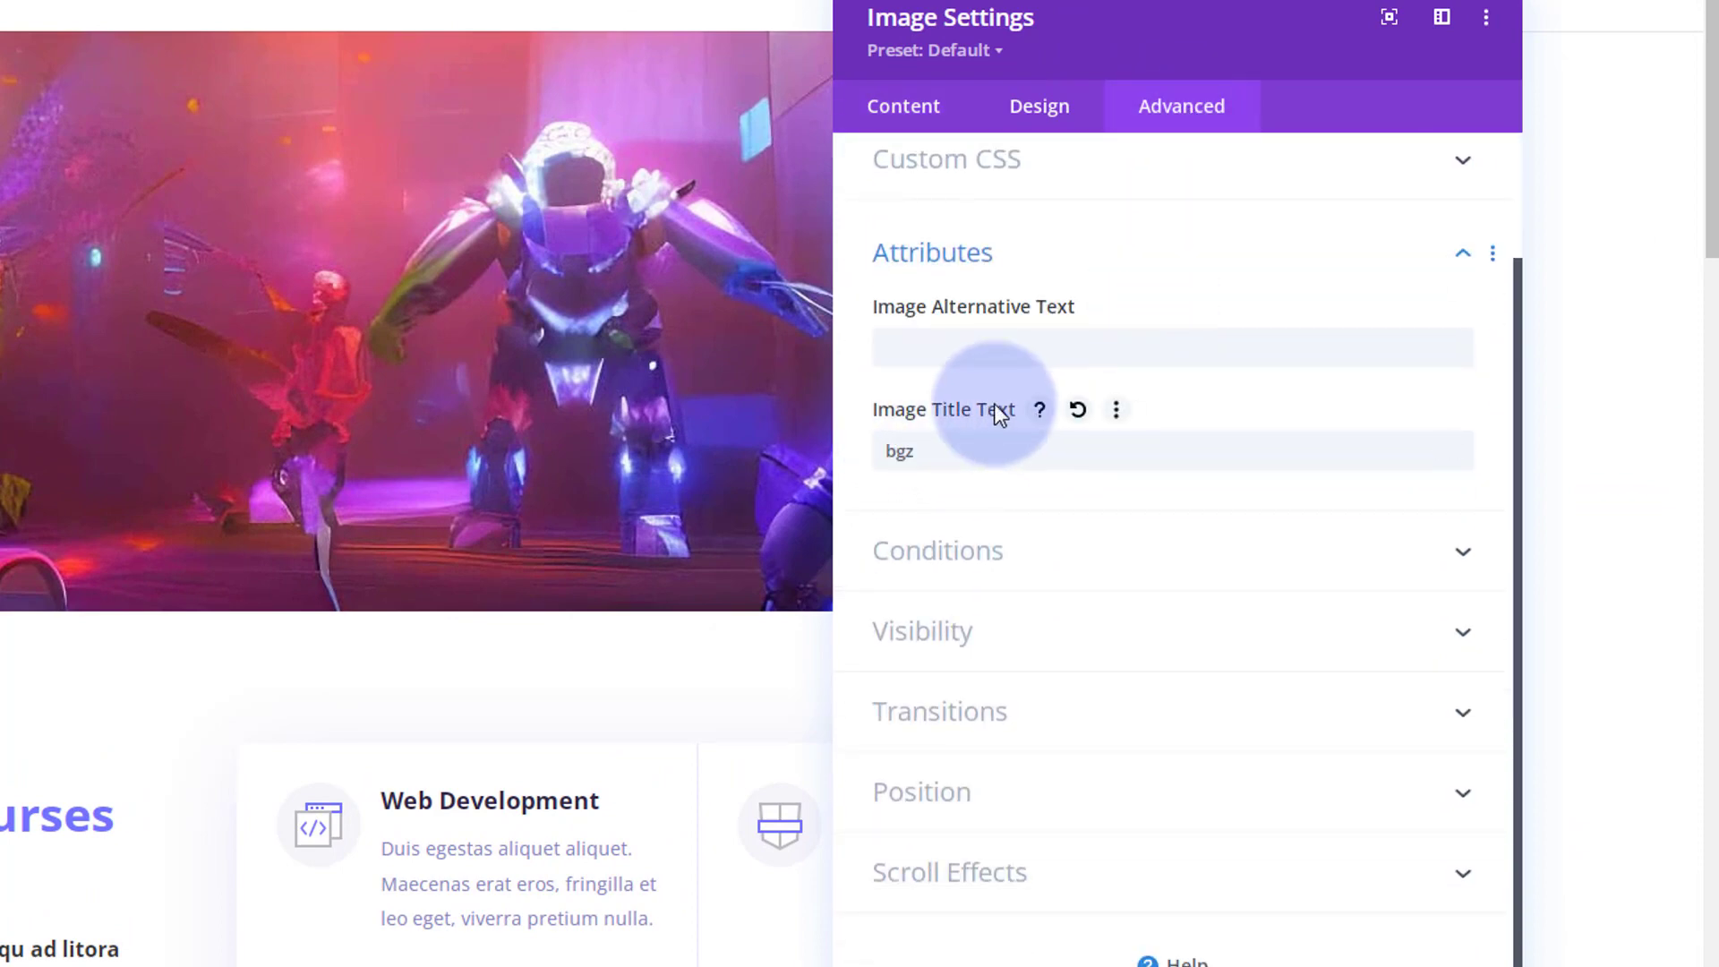
{"action": "double_click", "coordinate": [898, 450]}
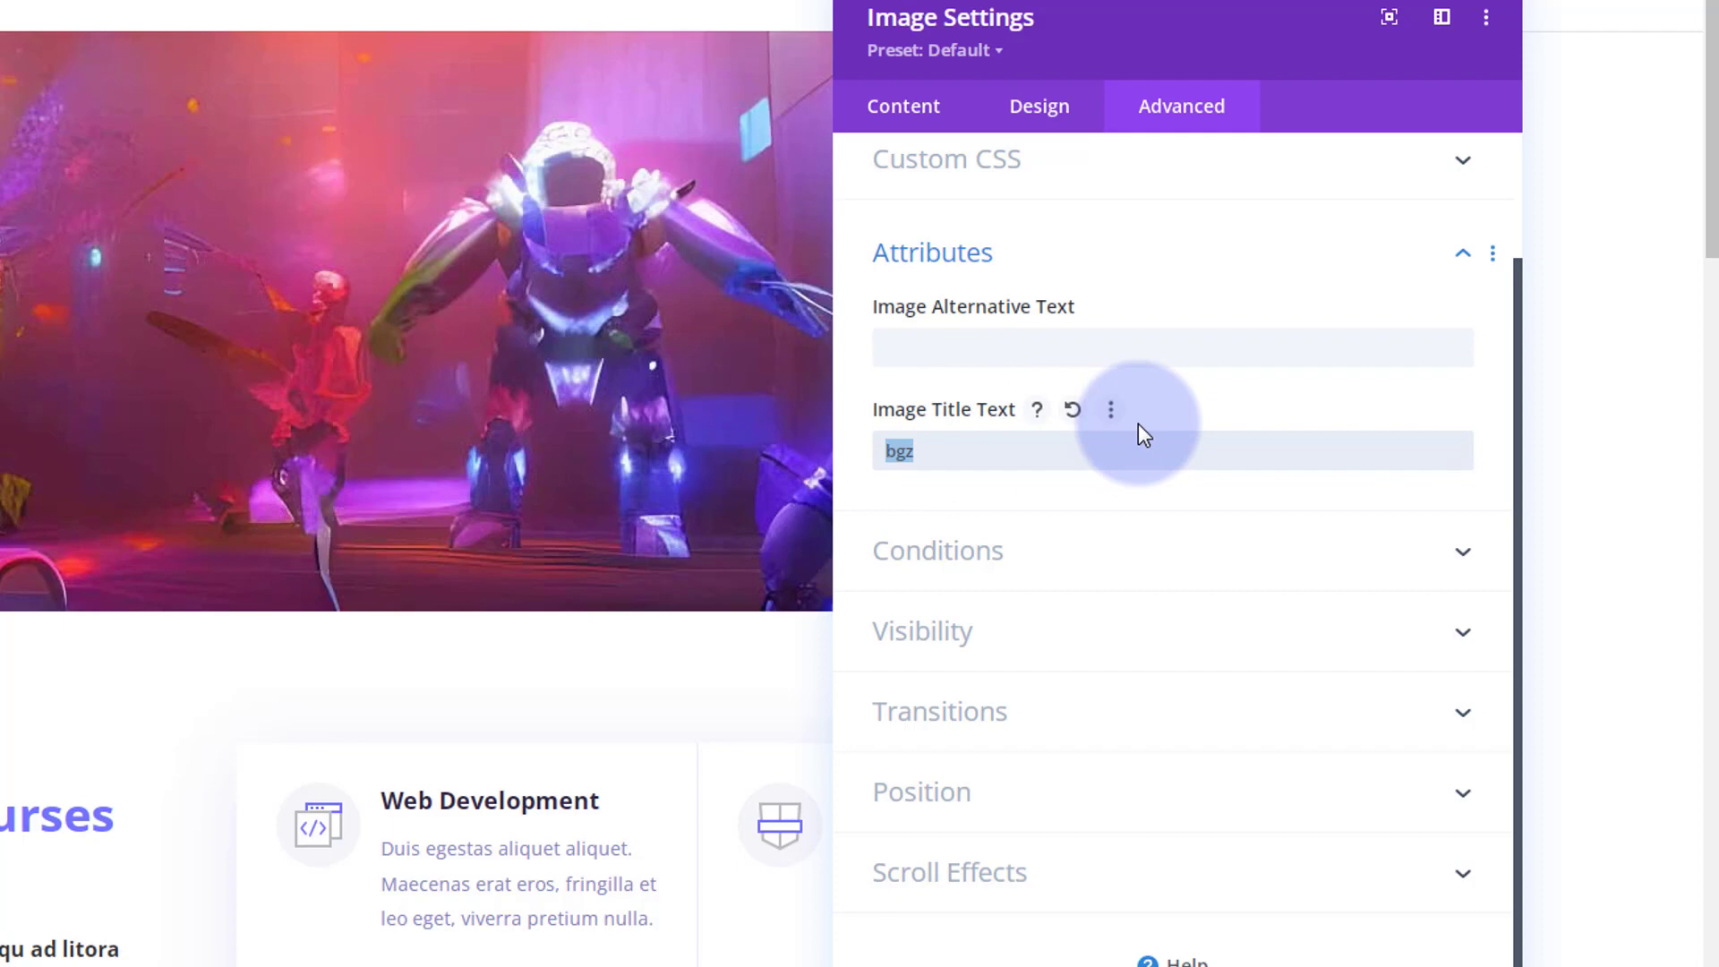
{"action": "left_click", "coordinate": [1071, 410]}
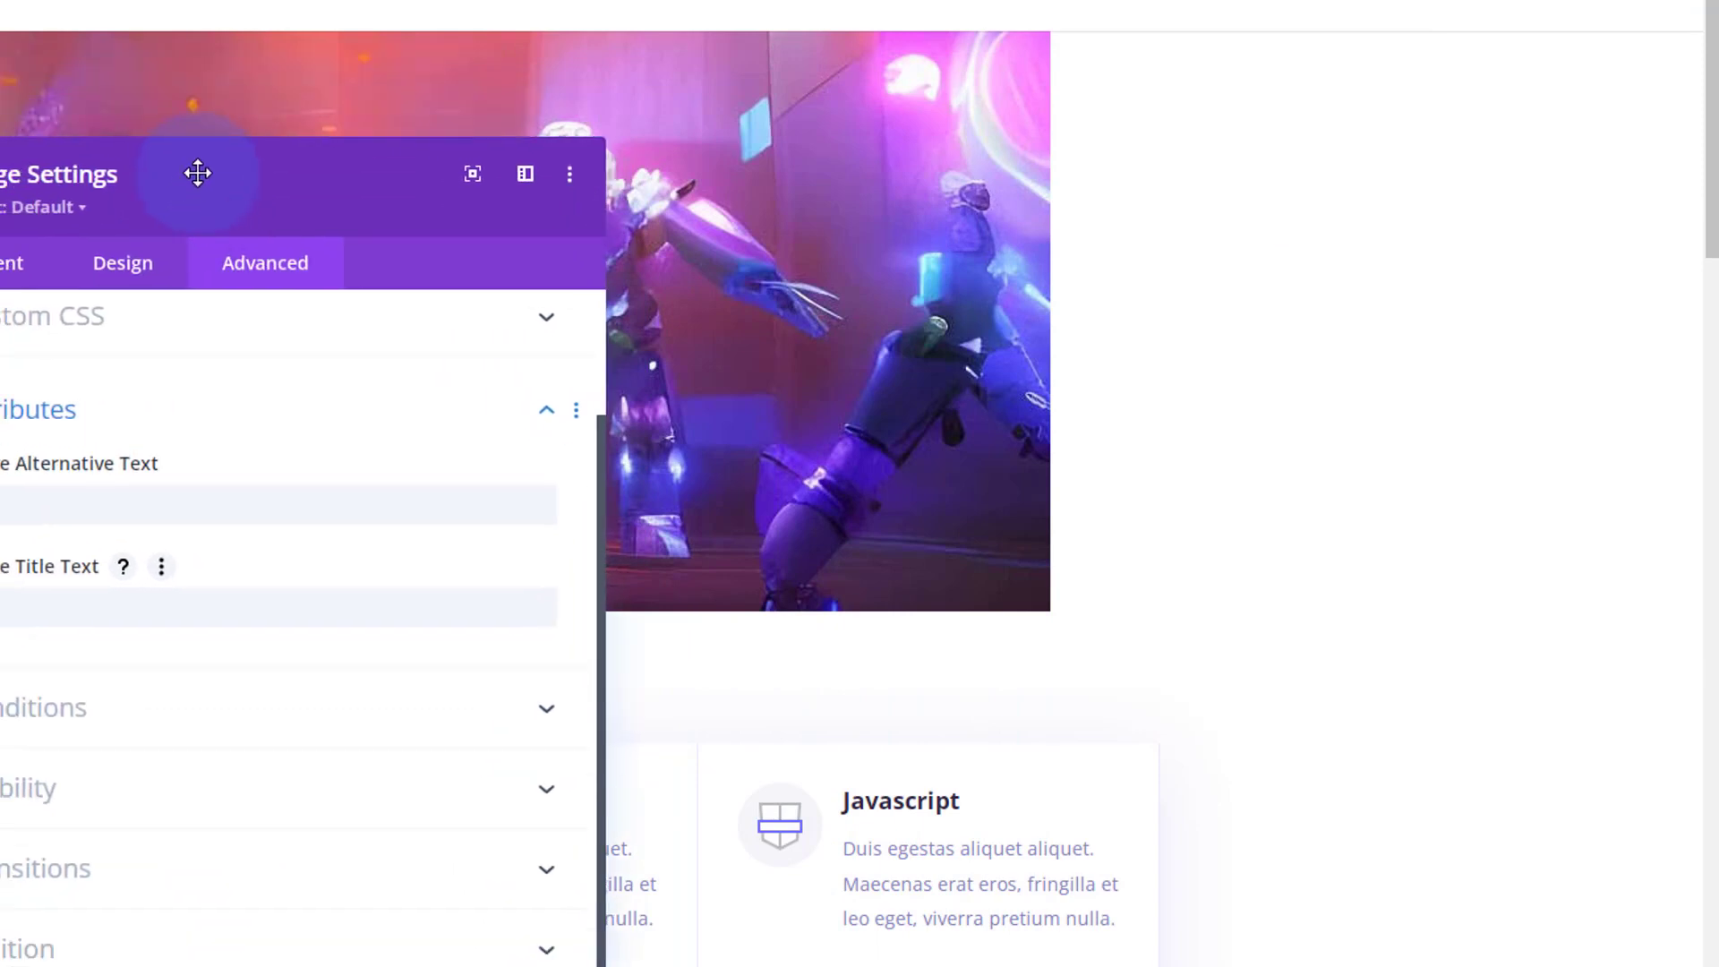
Turn on Force Fullwidth for the hero image module and save it
{"action": "left_click", "coordinate": [151, 234]}
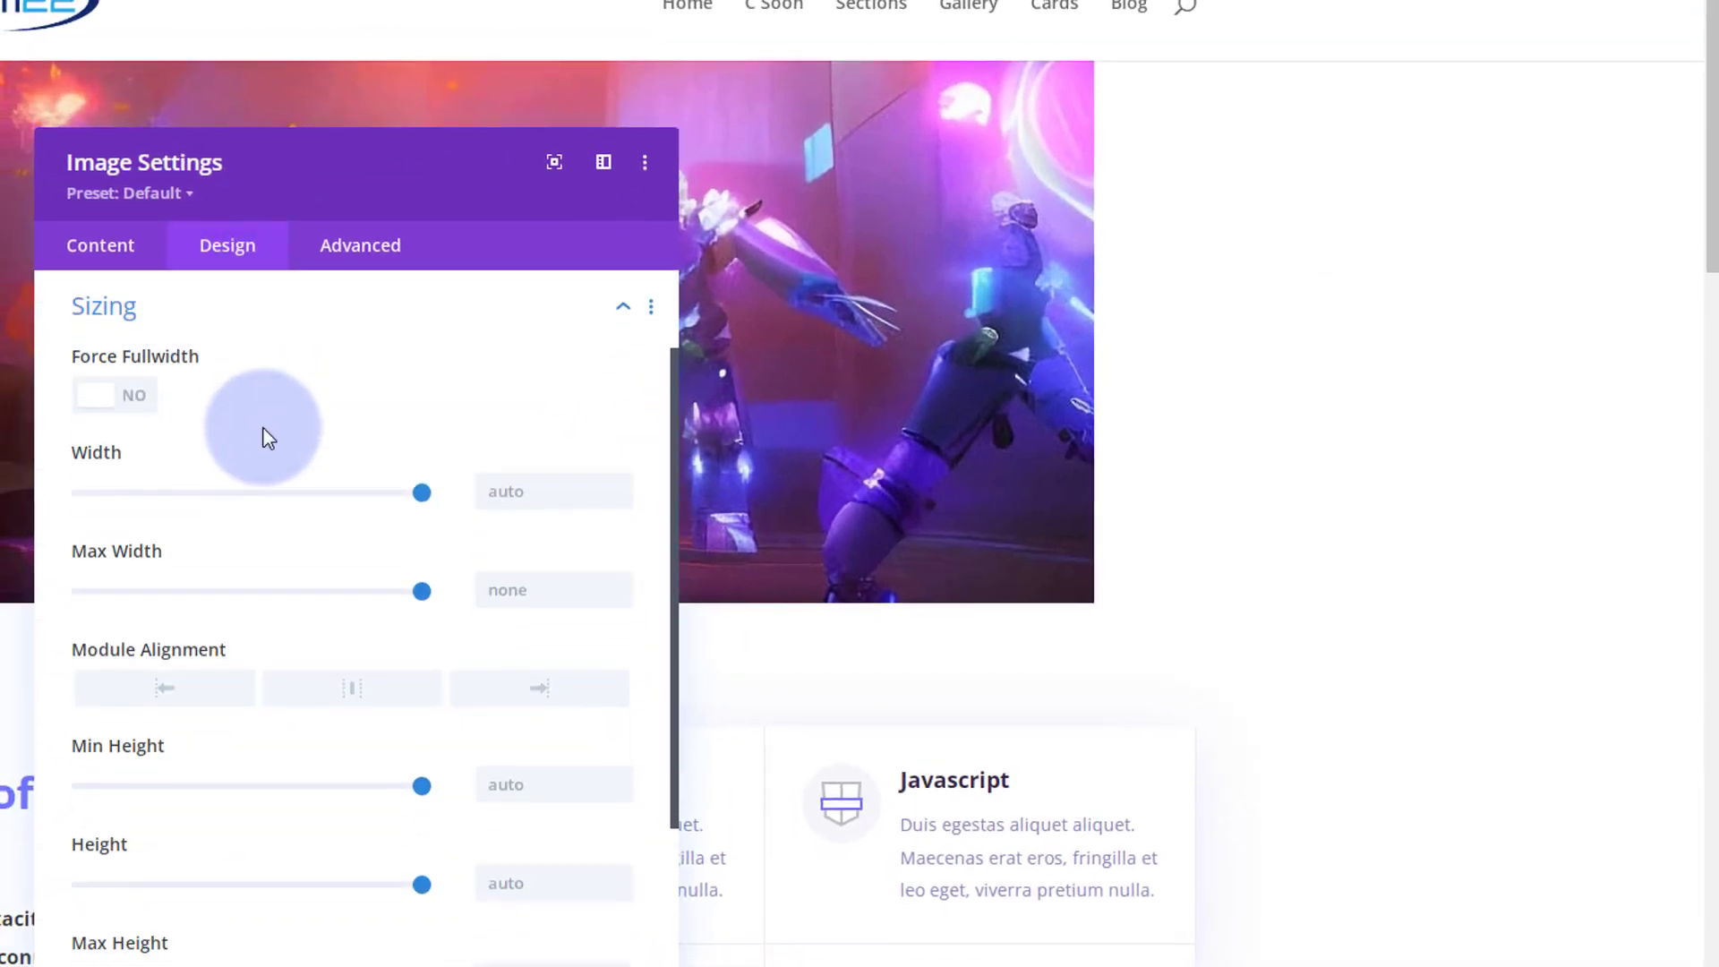
{"action": "mouse_move", "coordinate": [114, 394]}
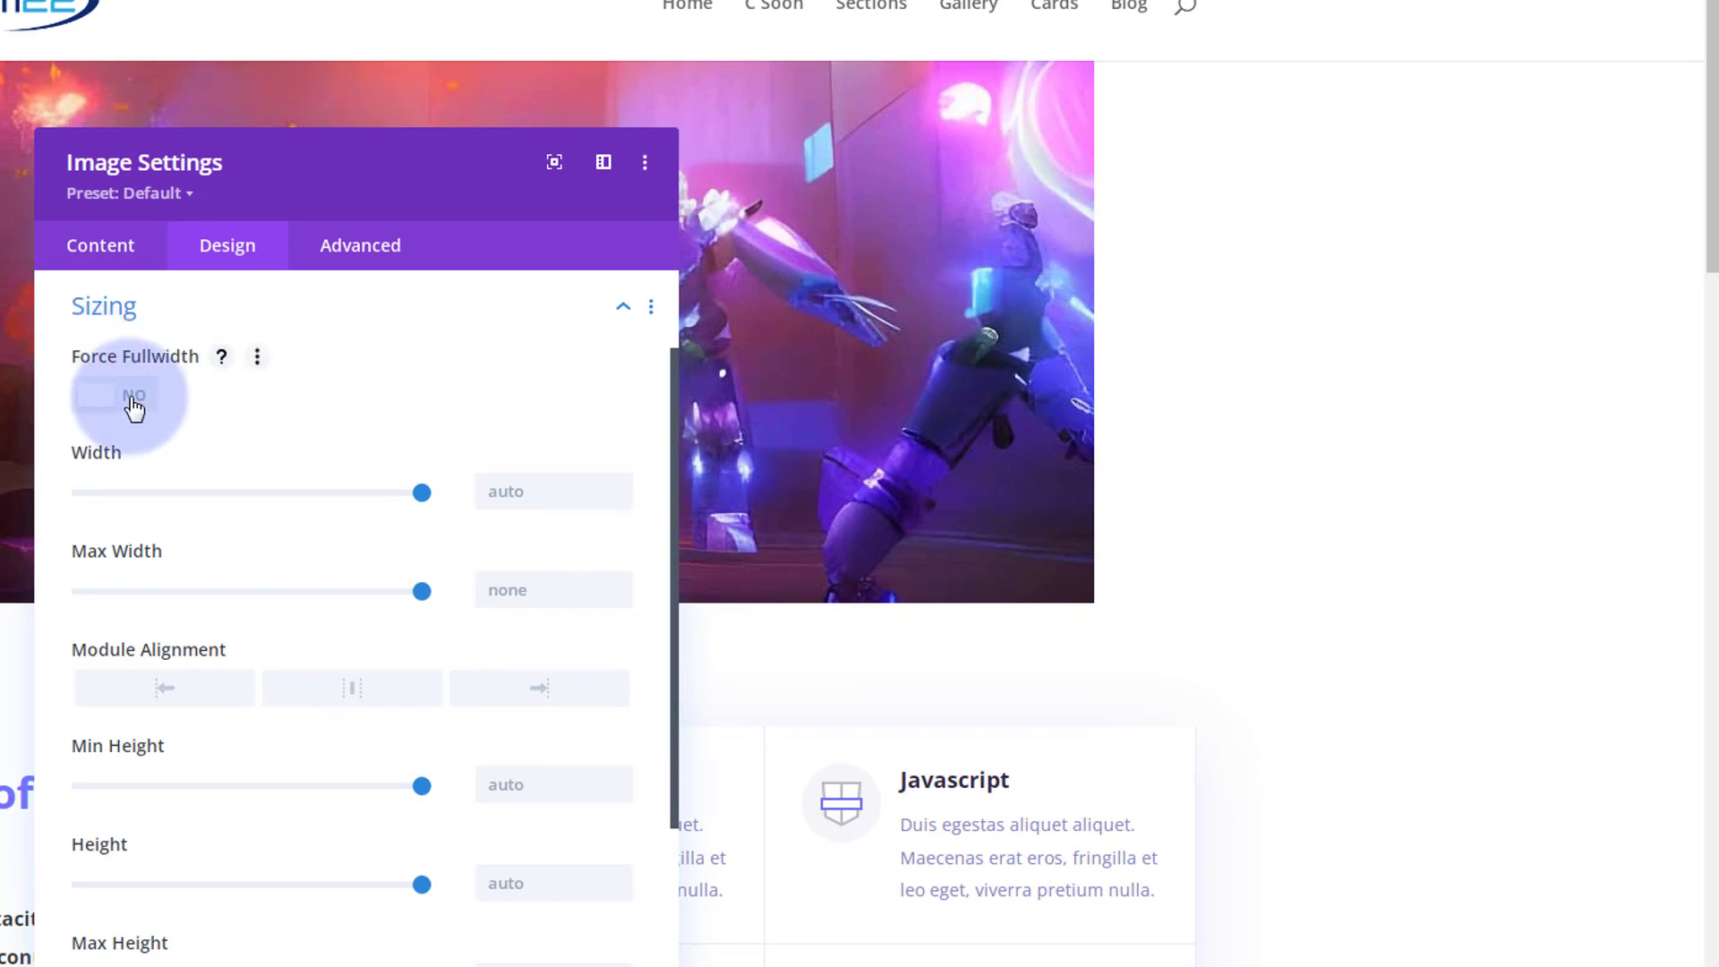
{"action": "left_click", "coordinate": [128, 395]}
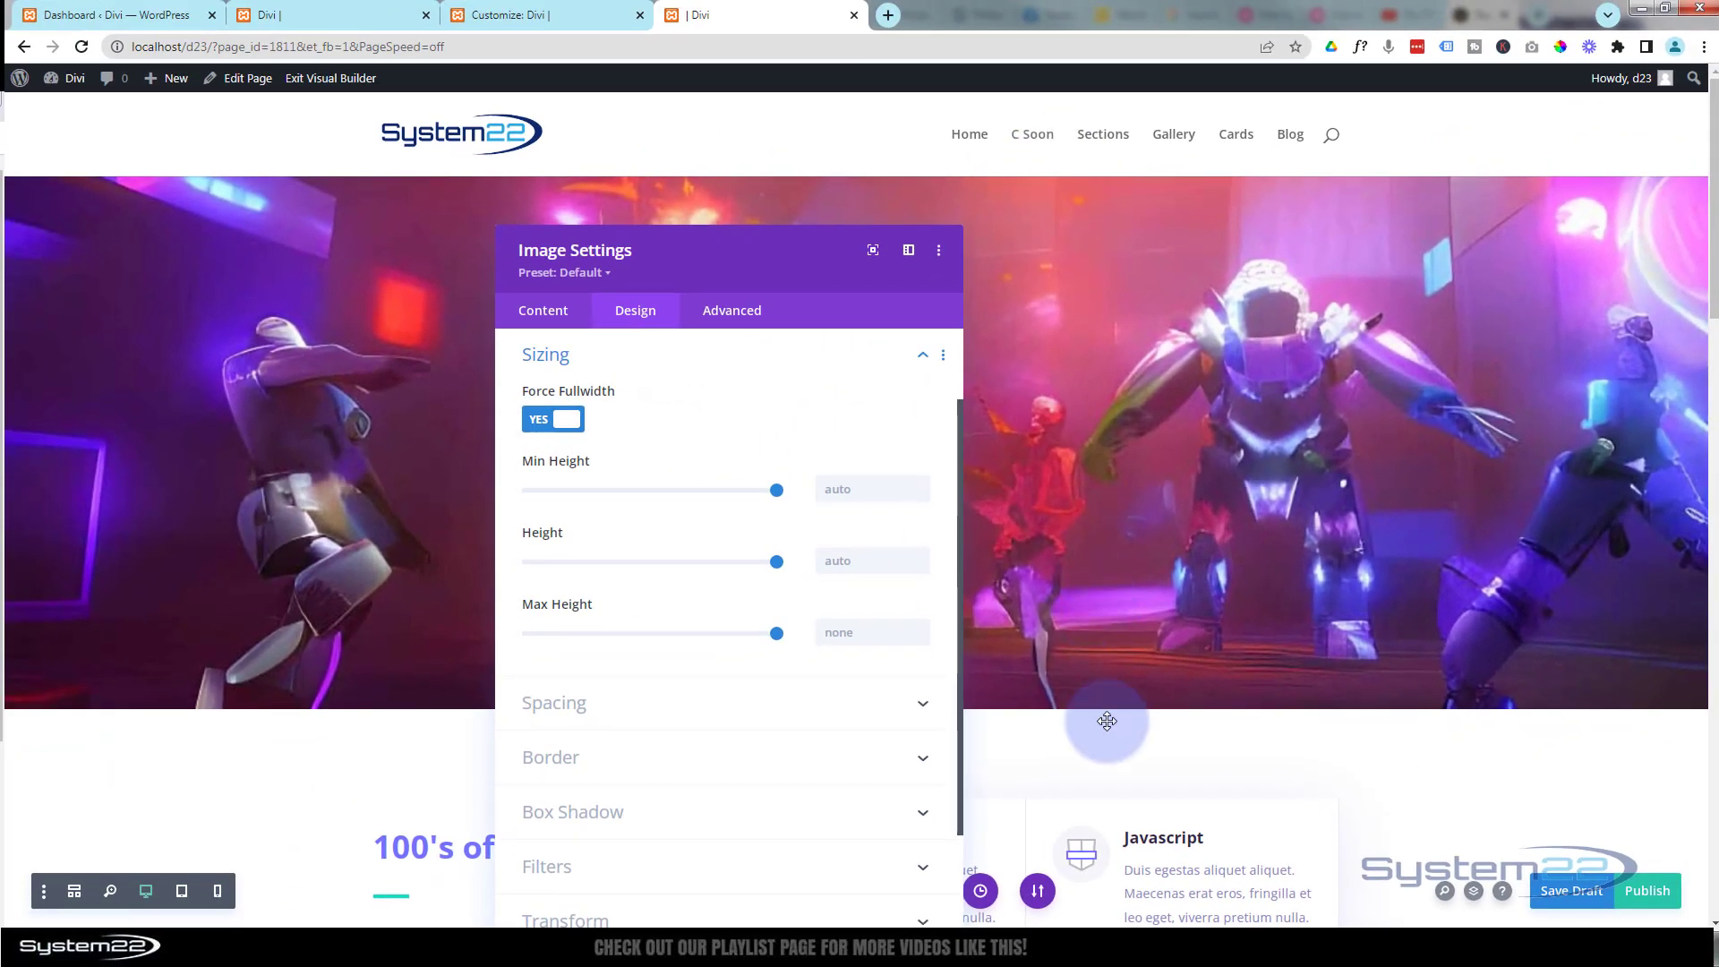
{"action": "mouse_move", "coordinate": [1148, 288]}
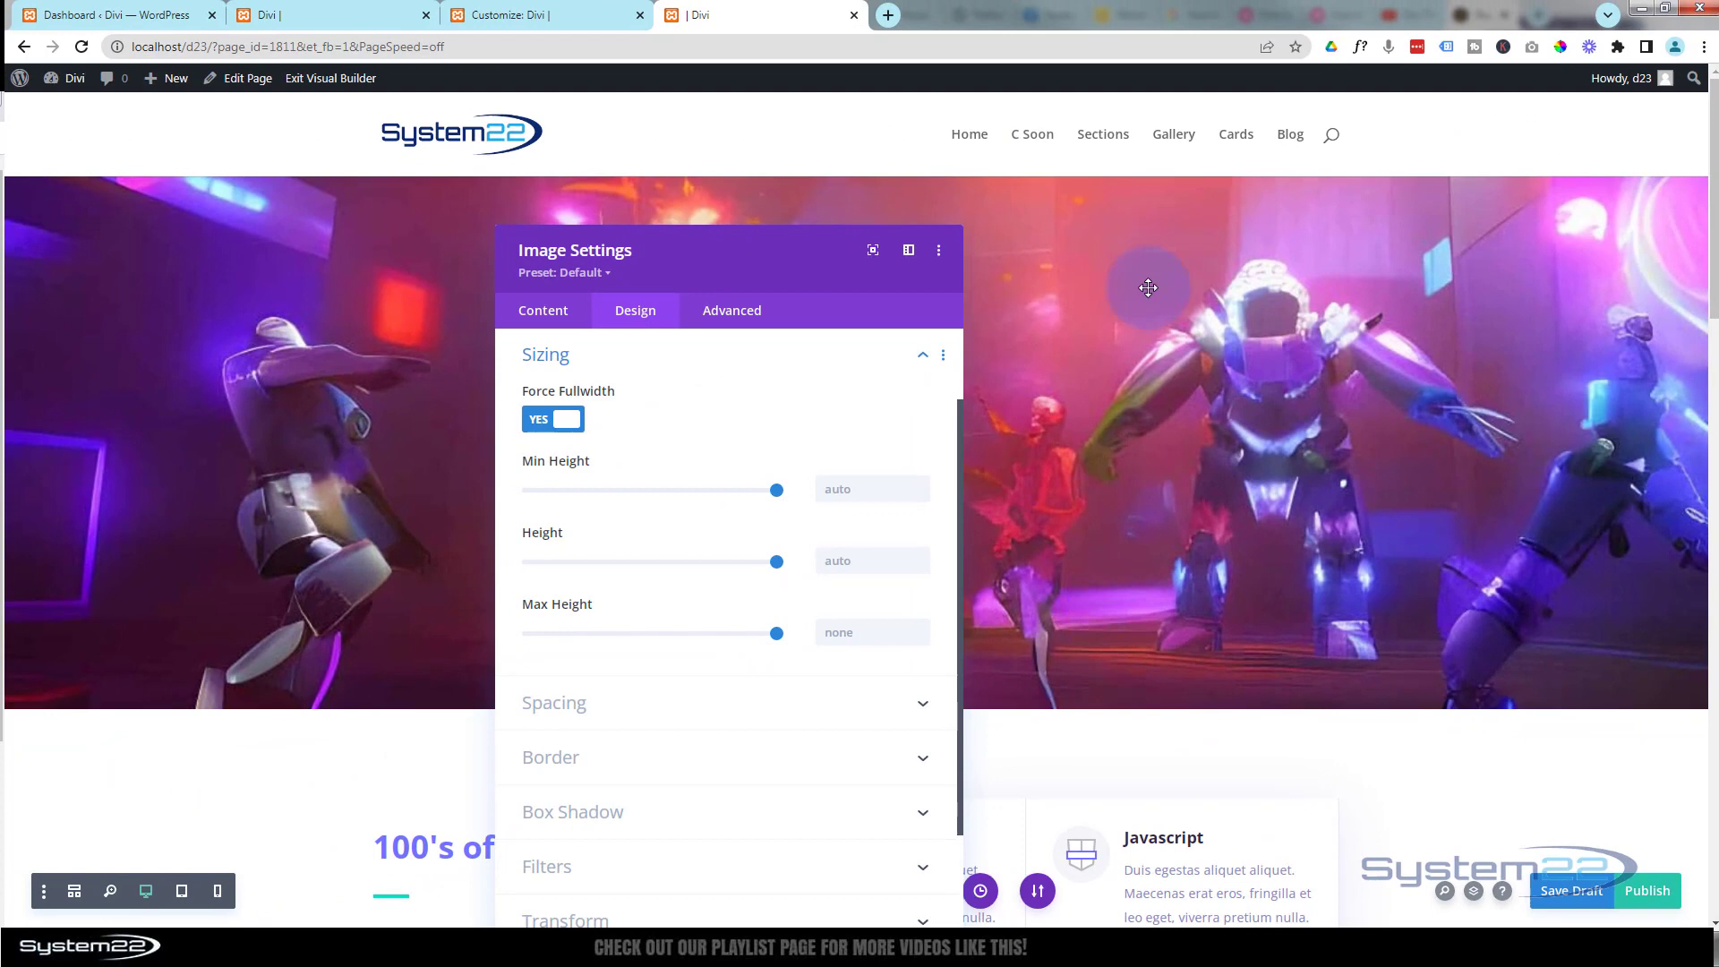
{"action": "mouse_move", "coordinate": [1143, 750]}
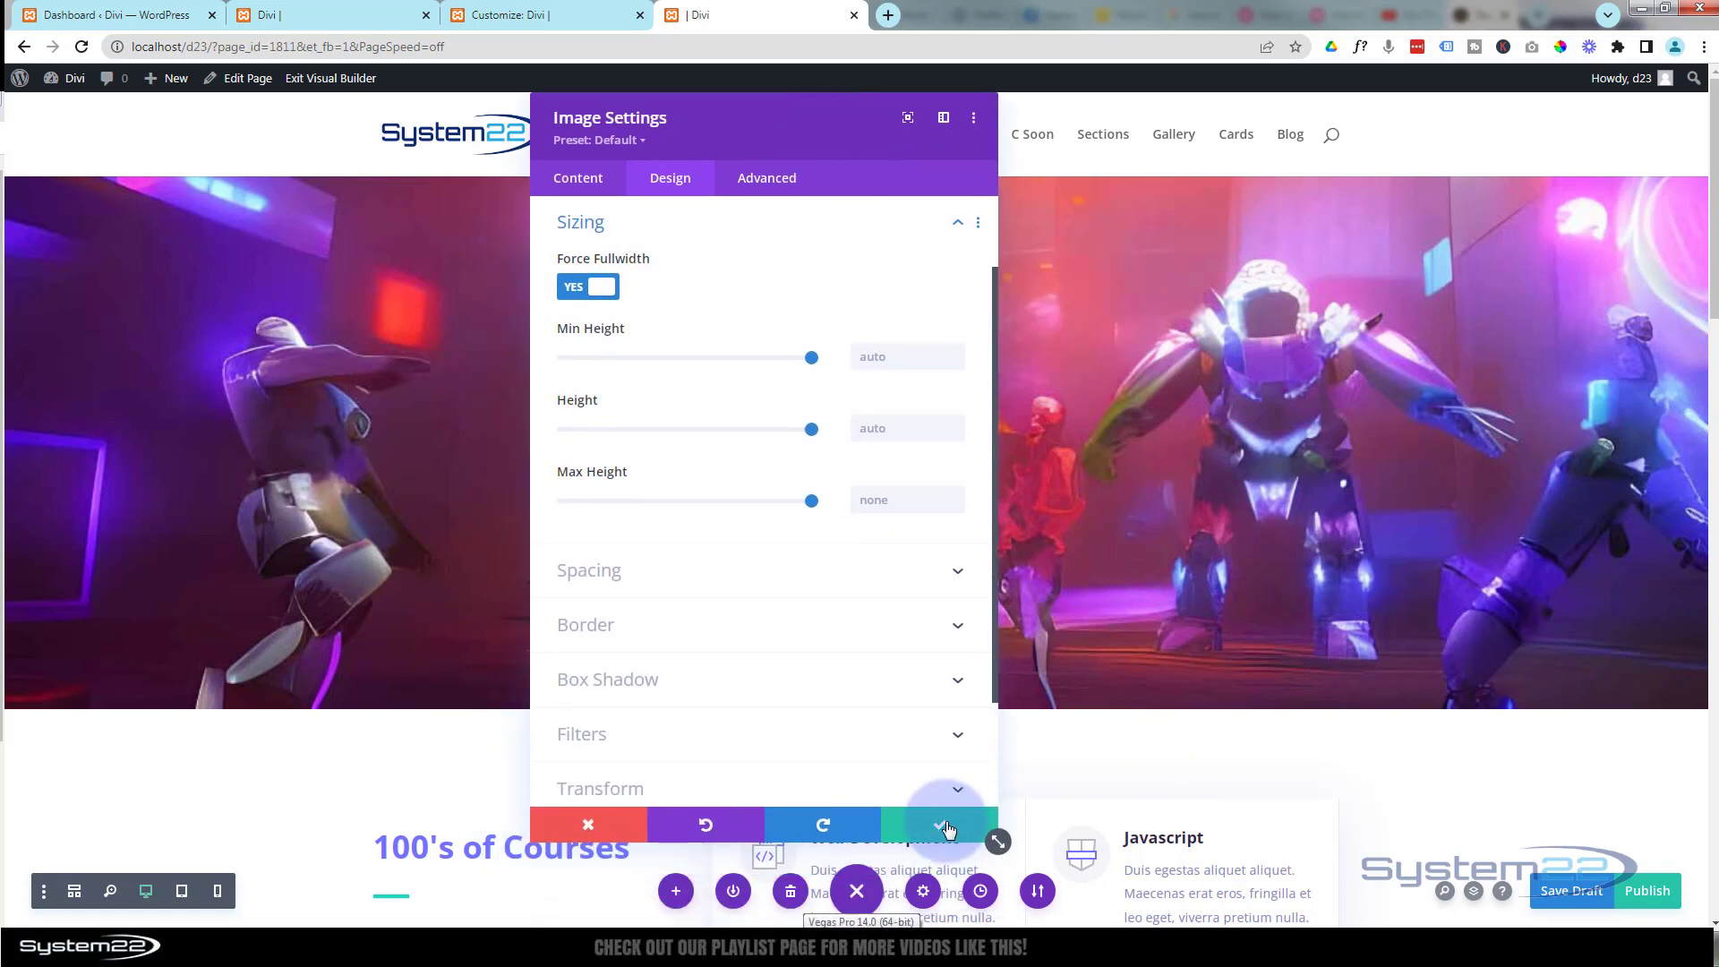
{"action": "left_click", "coordinate": [947, 824]}
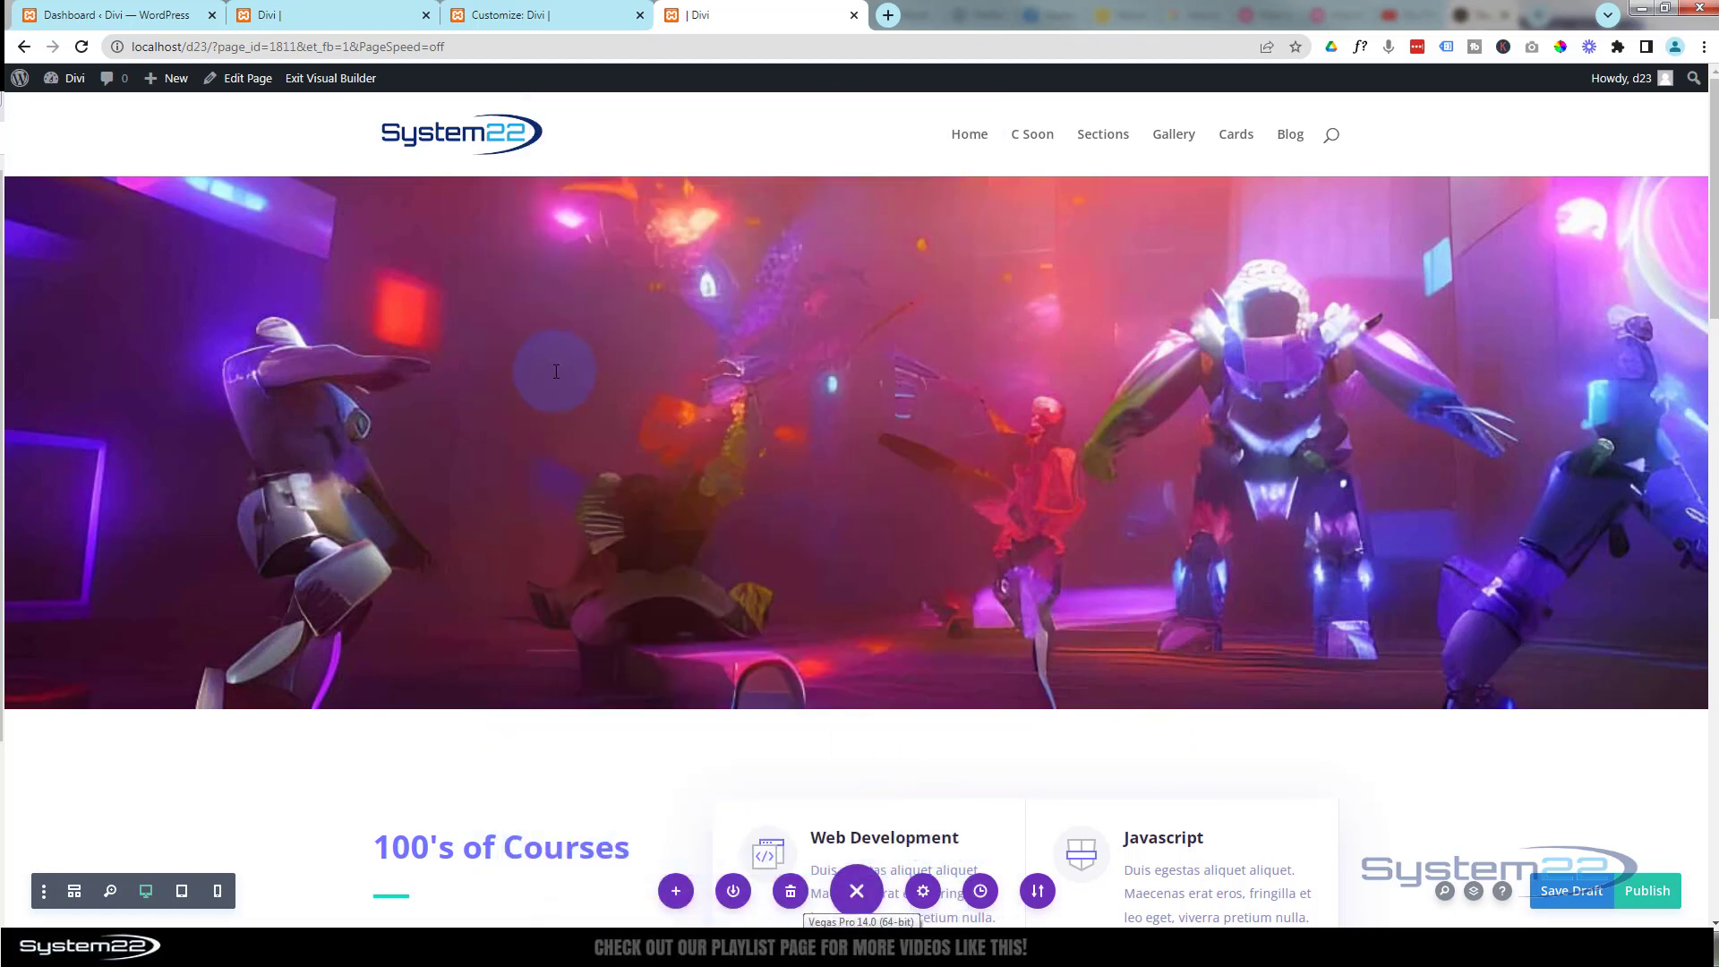
{"action": "mouse_move", "coordinate": [94, 183]}
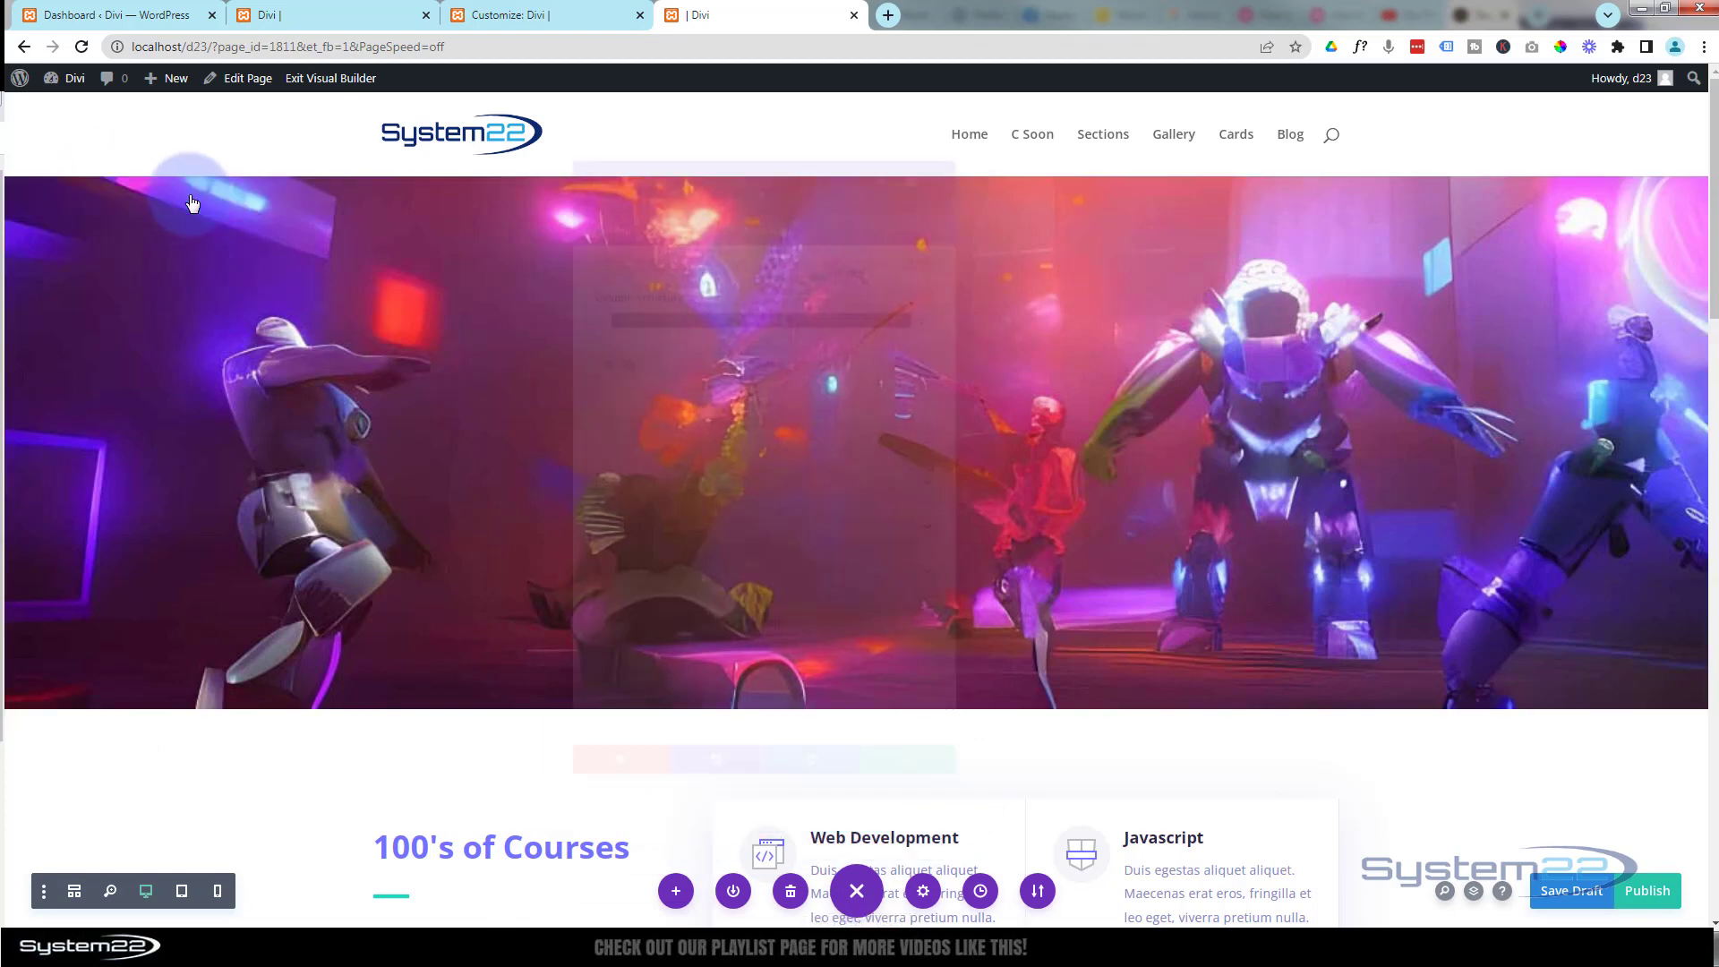
Reopen the hero row's Design sizing and enter a Height of 50vh
{"action": "left_click", "coordinate": [923, 890]}
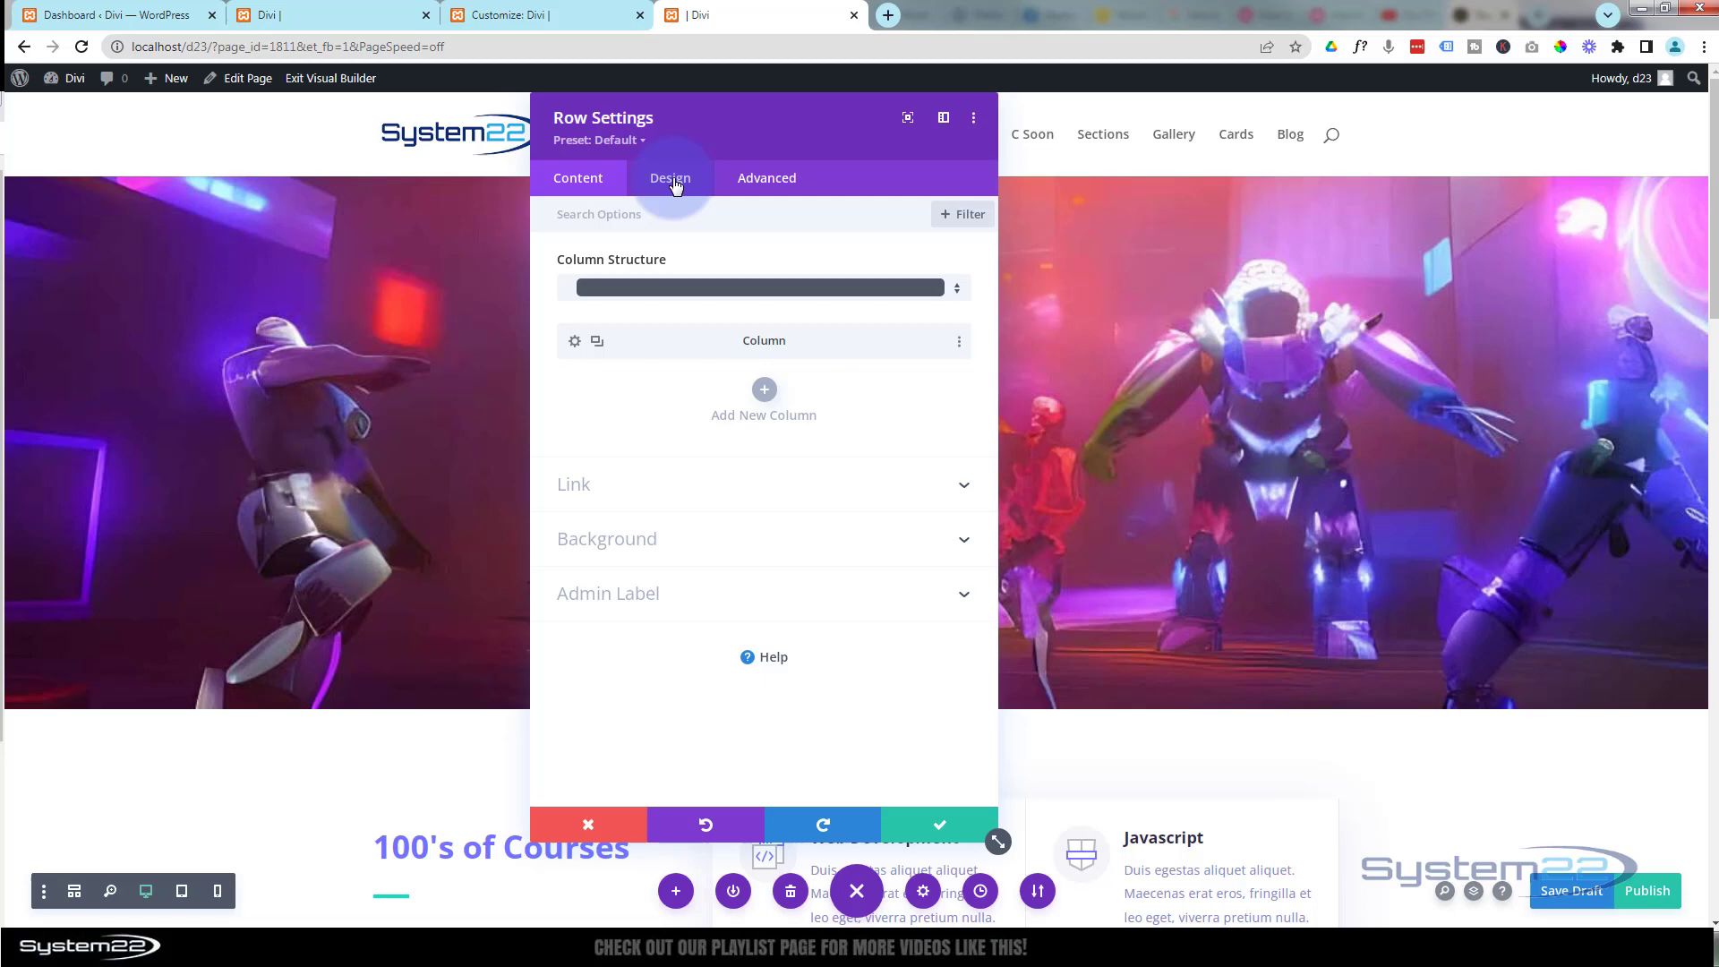
{"action": "left_click", "coordinate": [669, 177]}
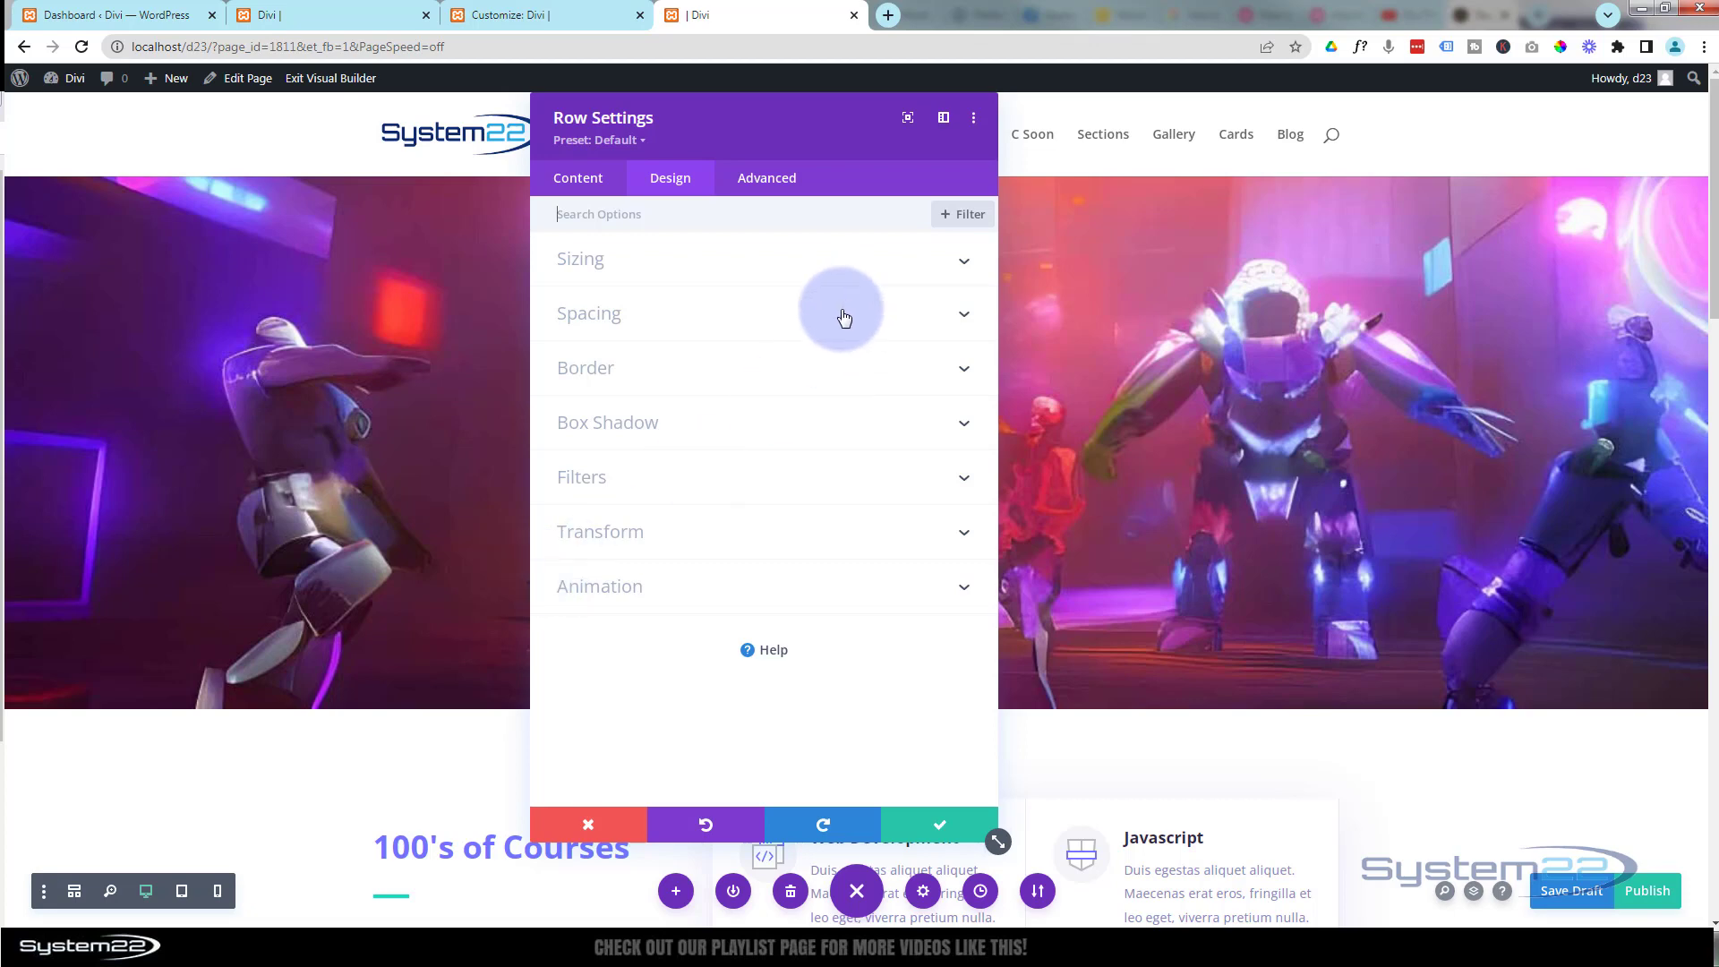
{"action": "mouse_move", "coordinate": [831, 270]}
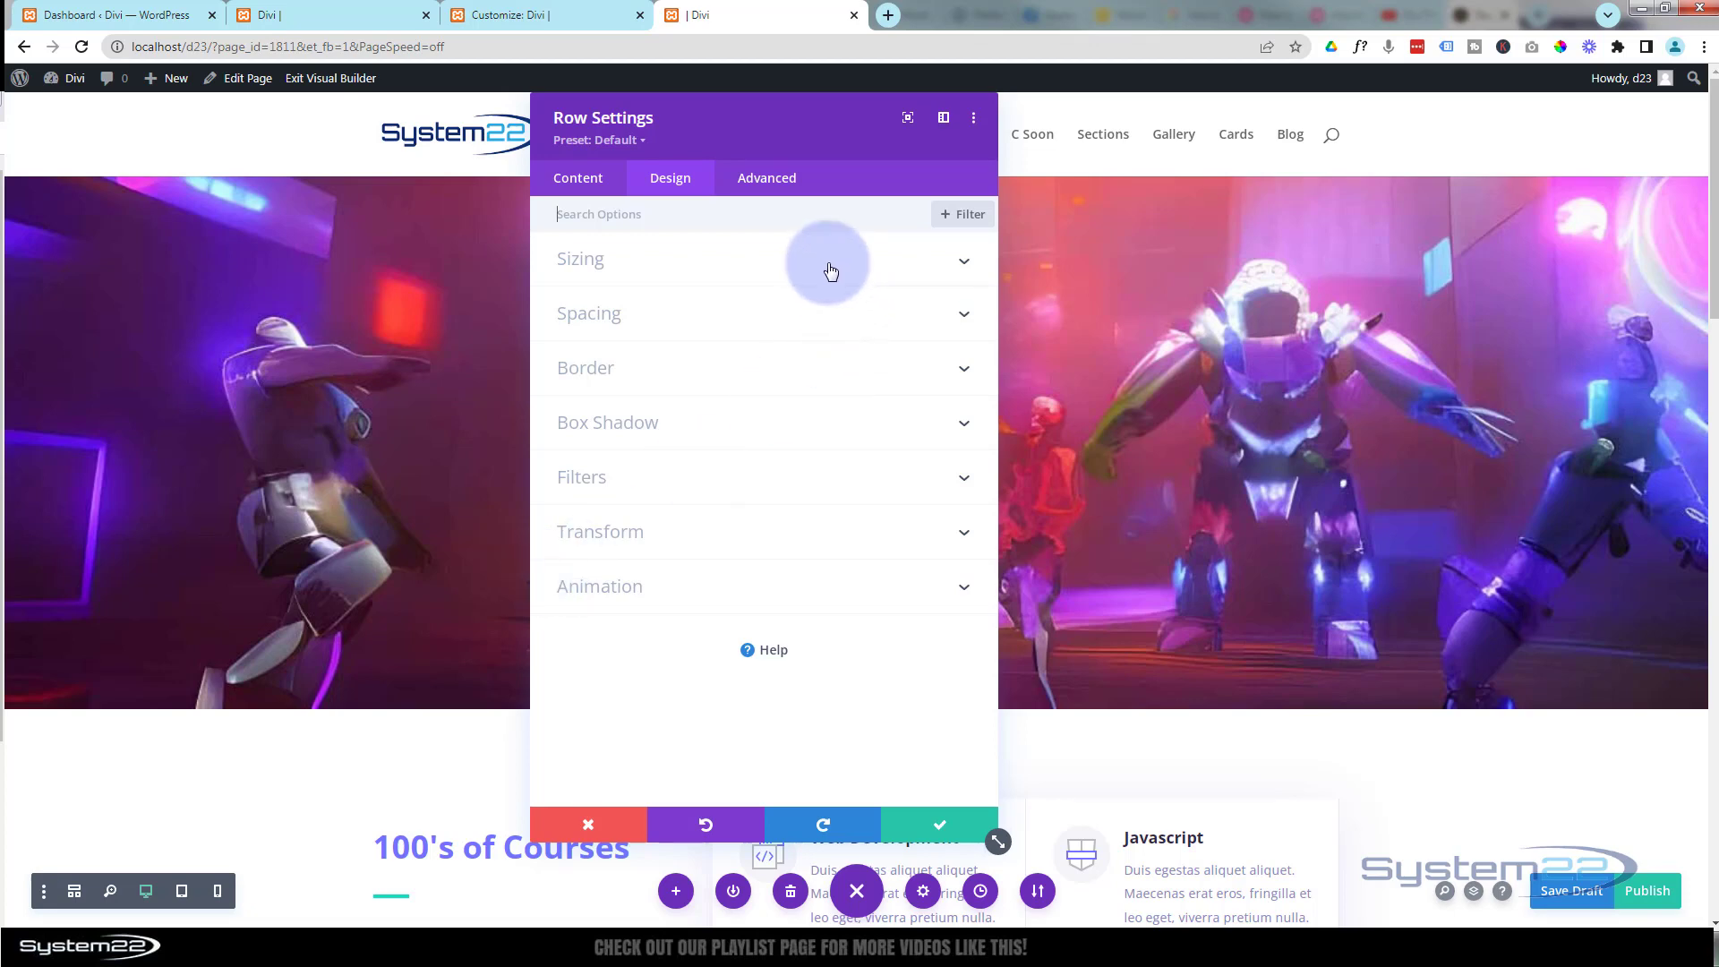
{"action": "mouse_move", "coordinate": [811, 181]}
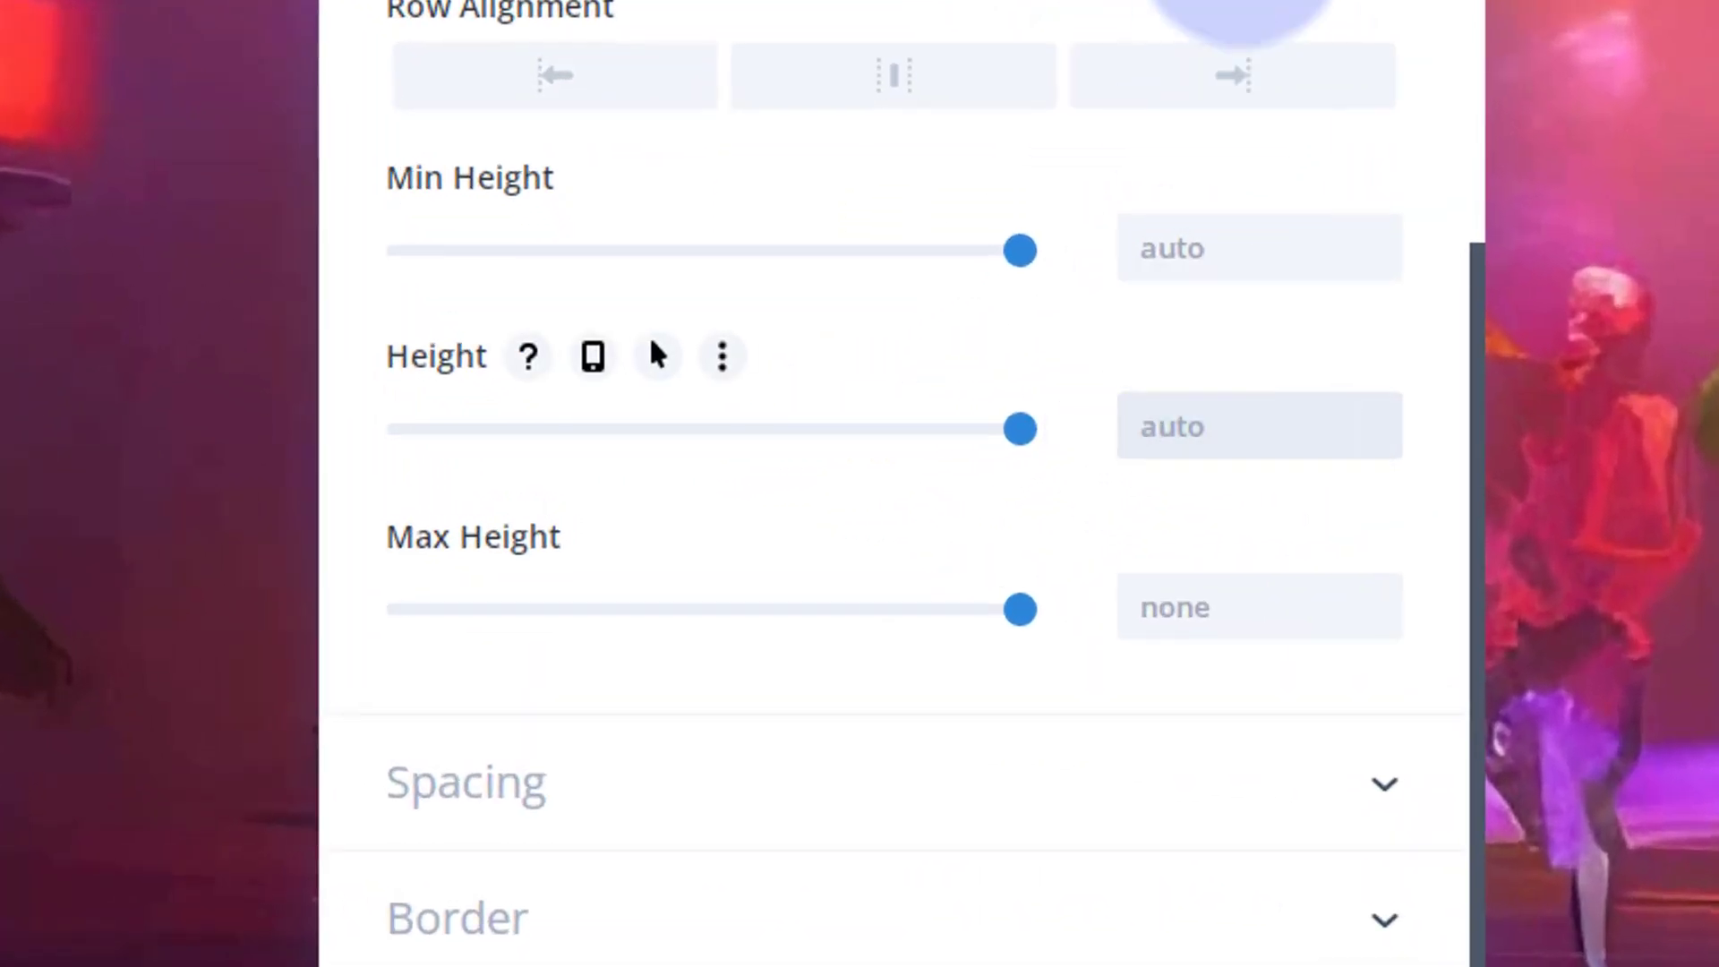
{"action": "type", "text": "50vh"}
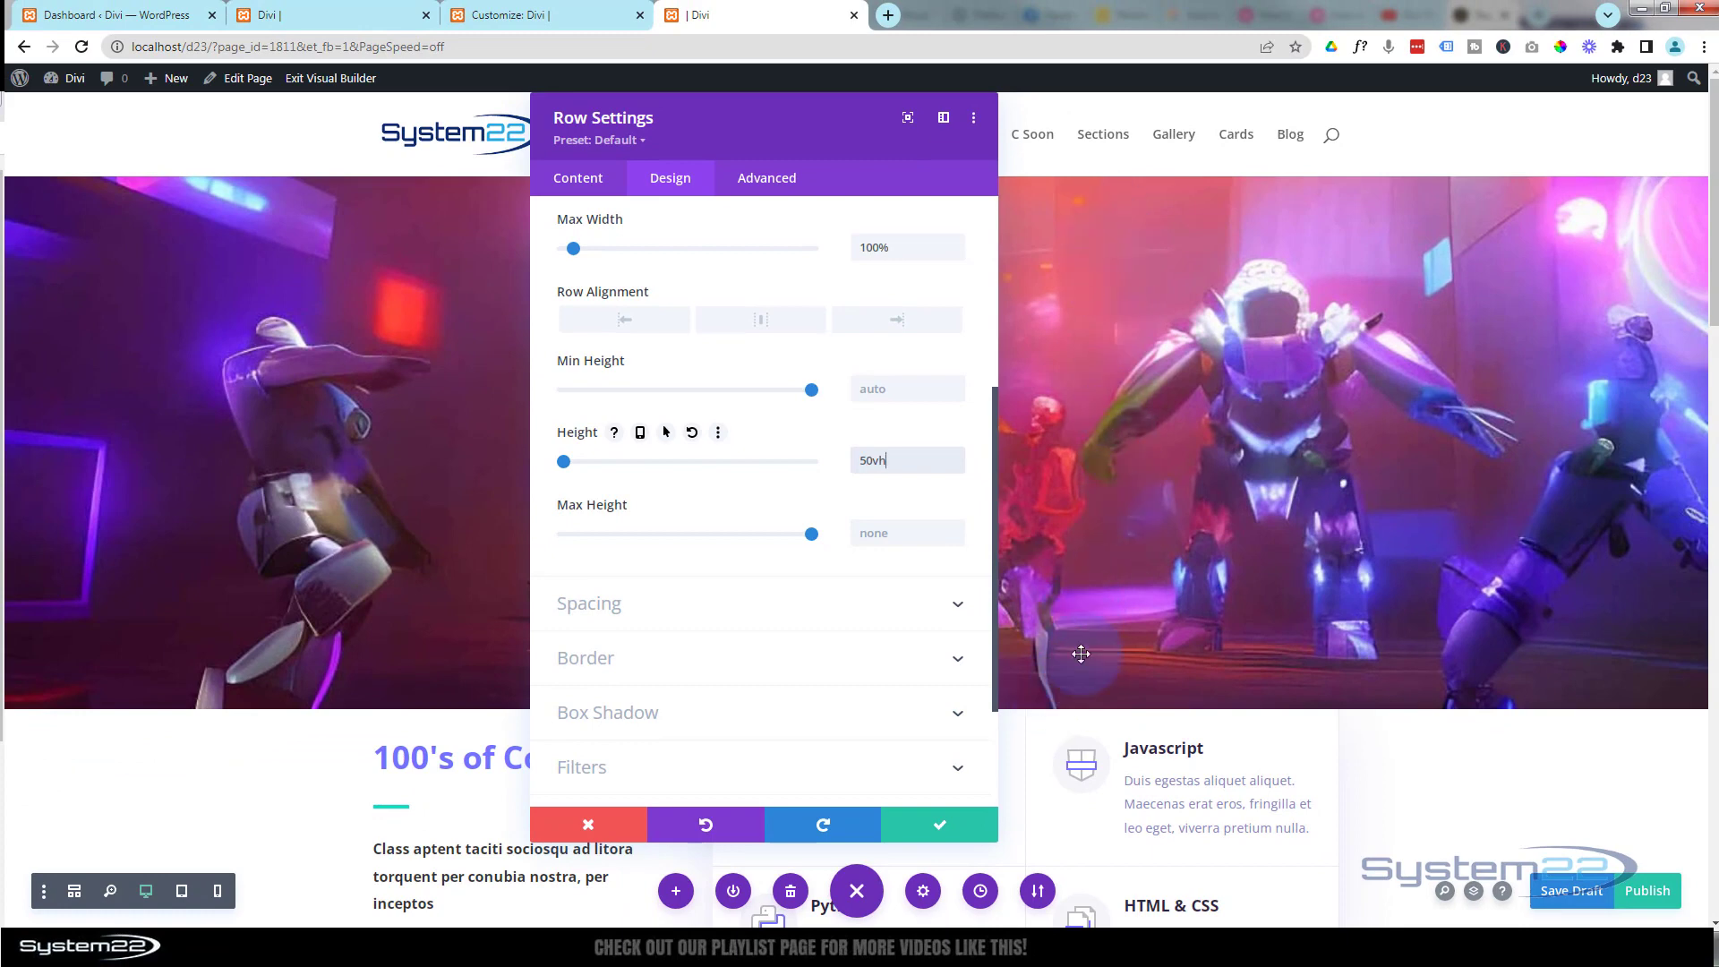
{"action": "mouse_move", "coordinate": [1093, 616]}
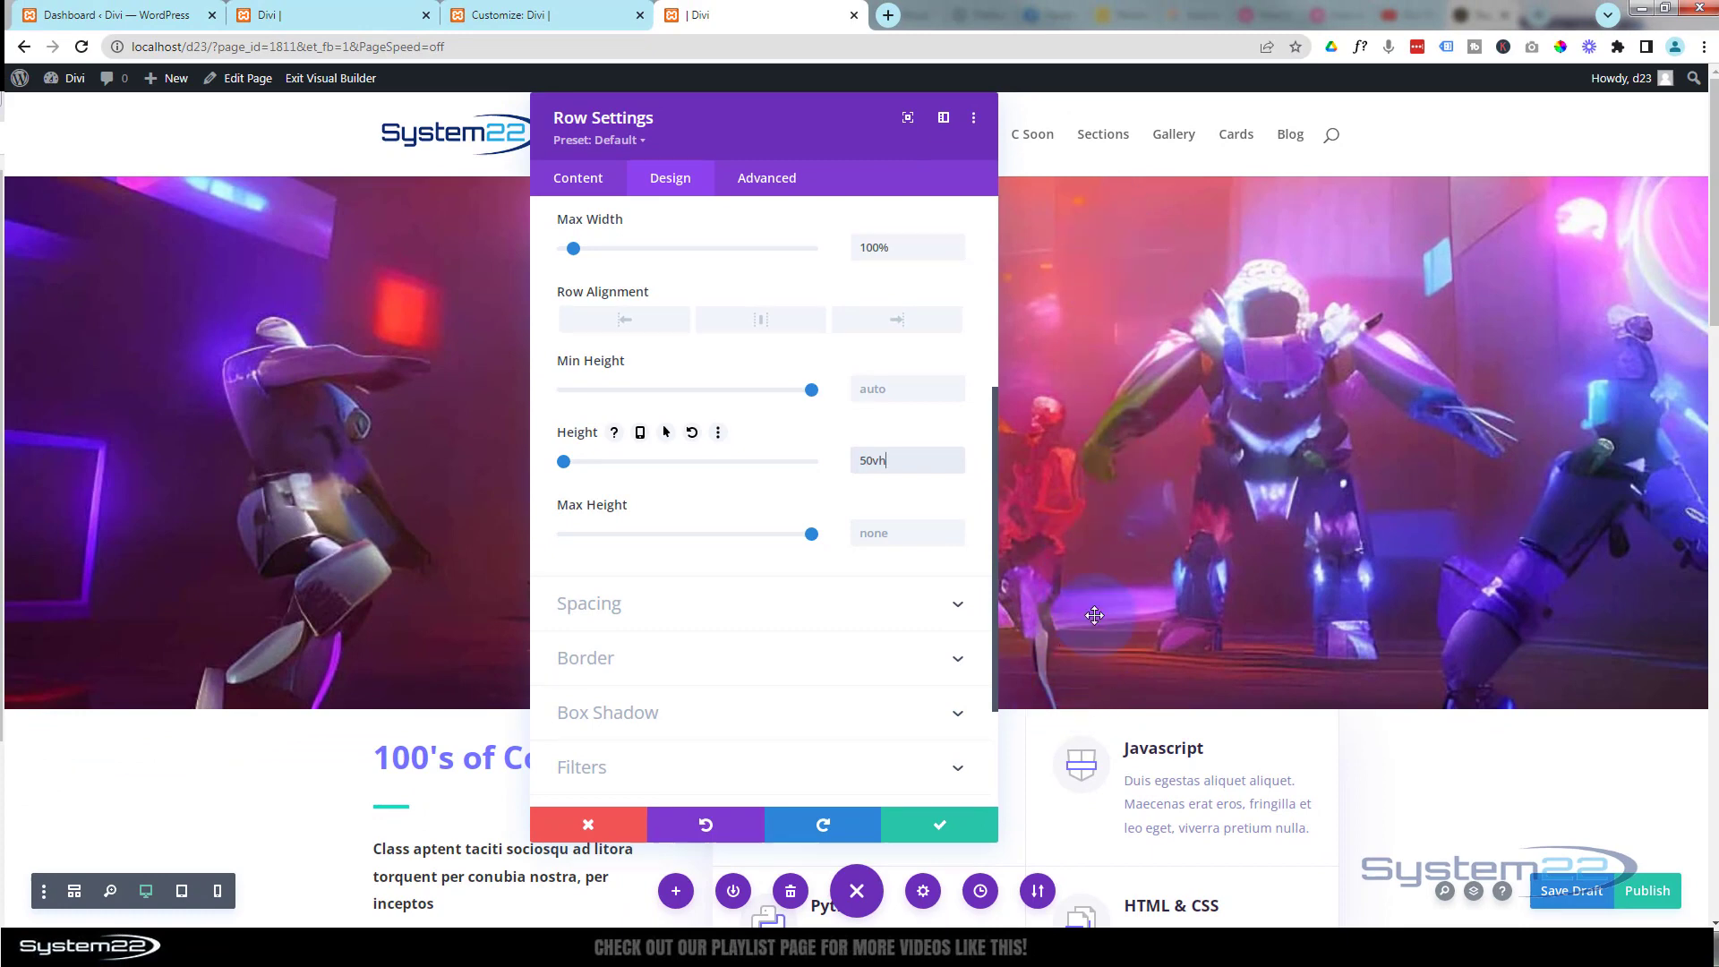
{"action": "mouse_move", "coordinate": [1148, 641]}
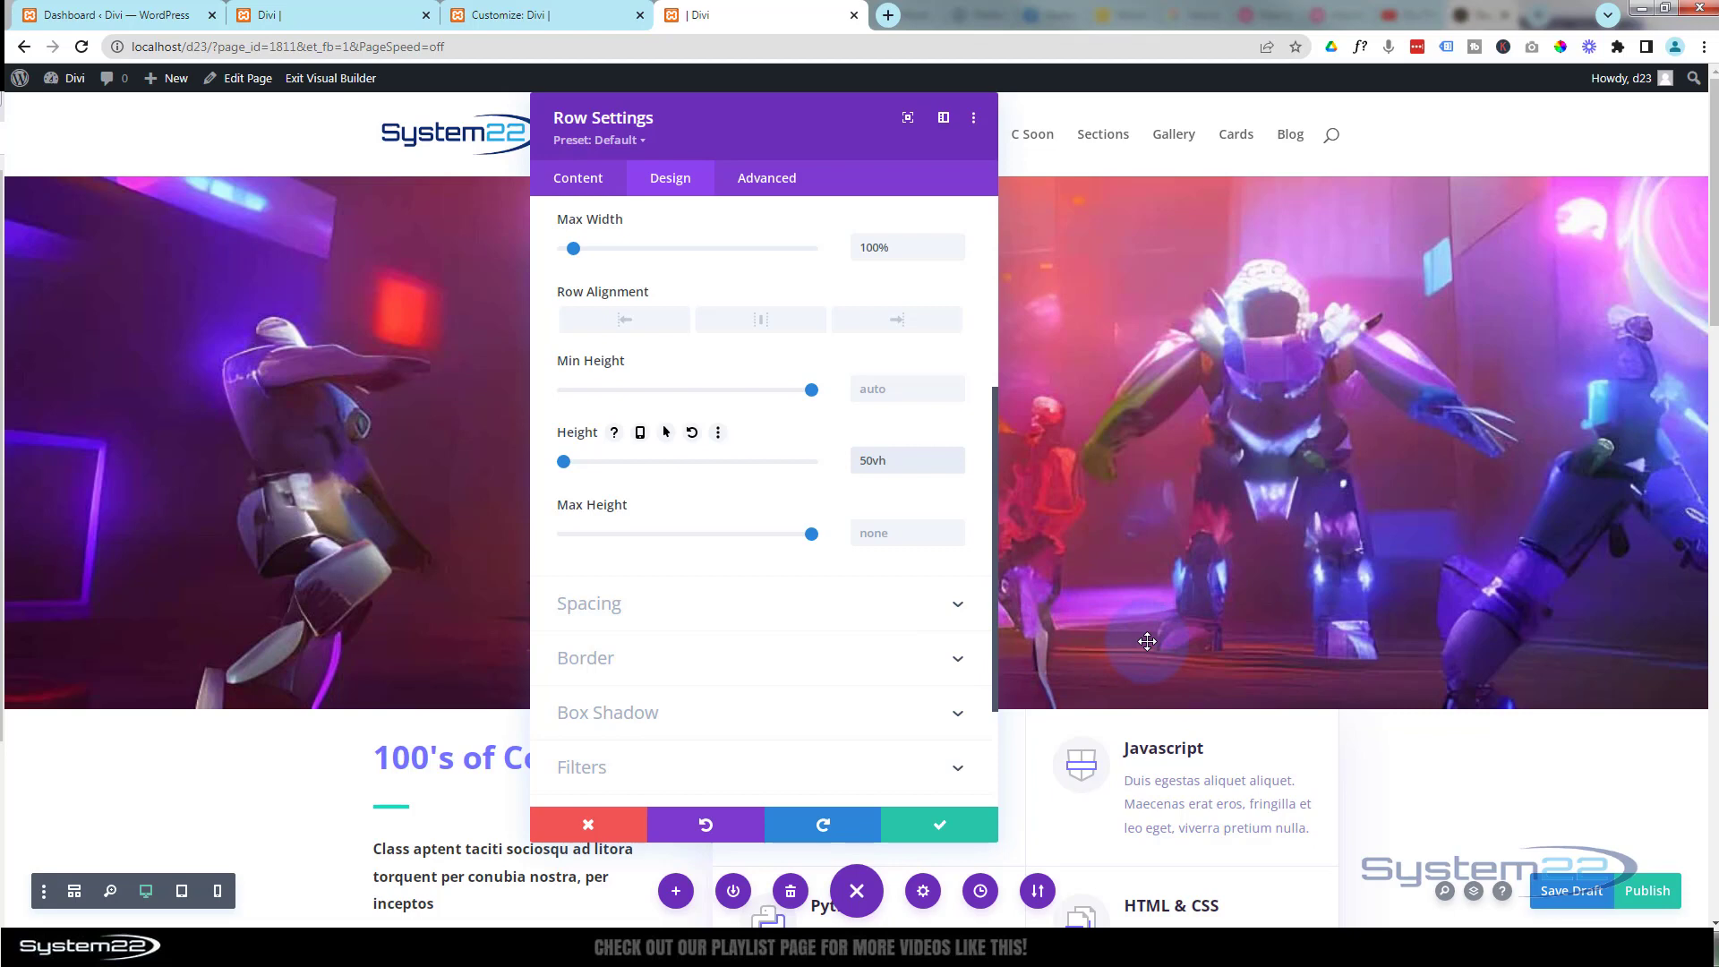
{"action": "mouse_move", "coordinate": [1149, 644]}
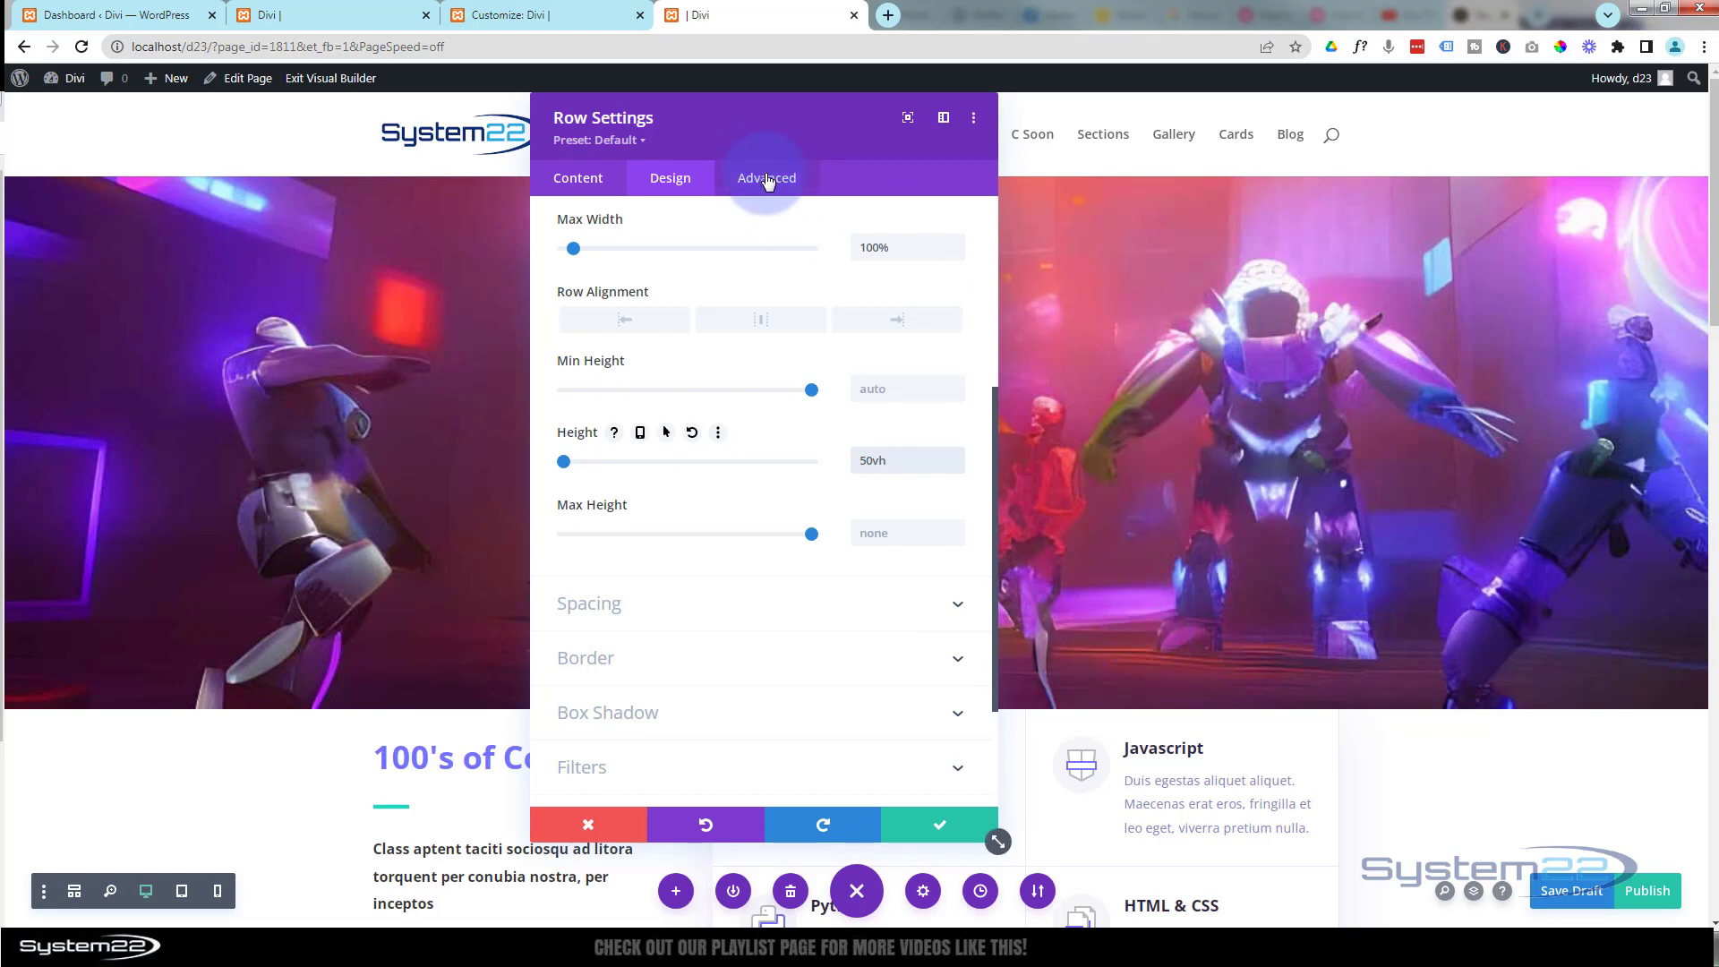
Set the hero row's horizontal and vertical overflow to Hidden and save the row
{"action": "left_click", "coordinate": [767, 177]}
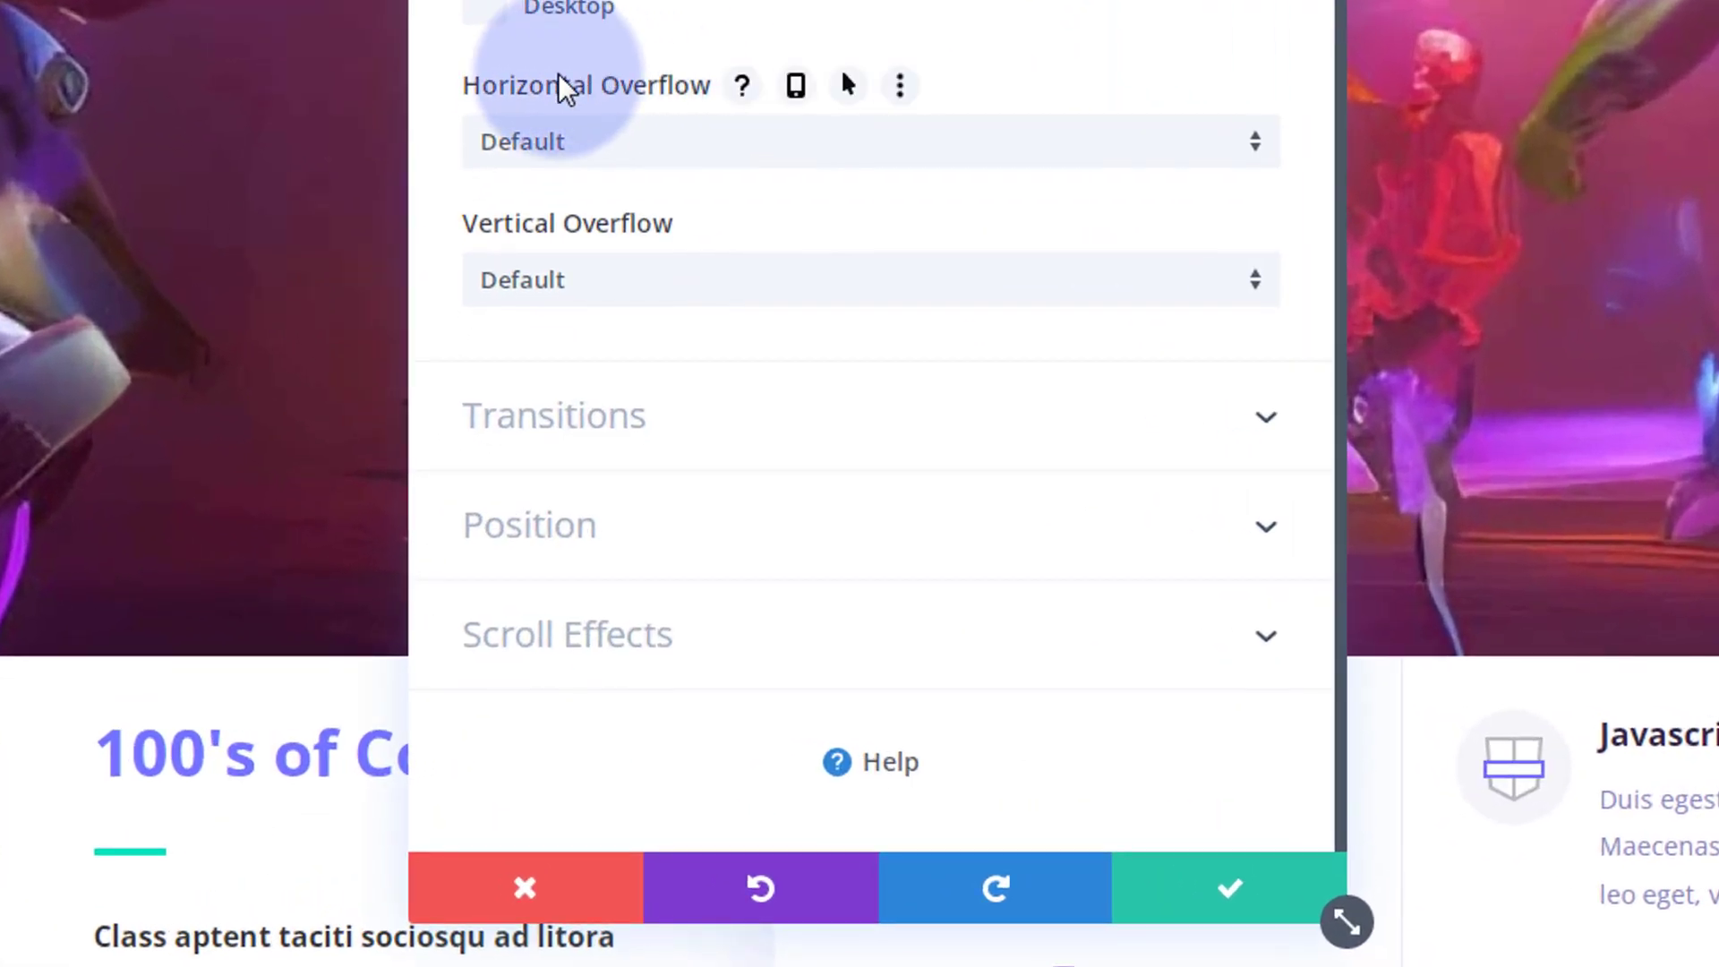
{"action": "mouse_move", "coordinate": [578, 224]}
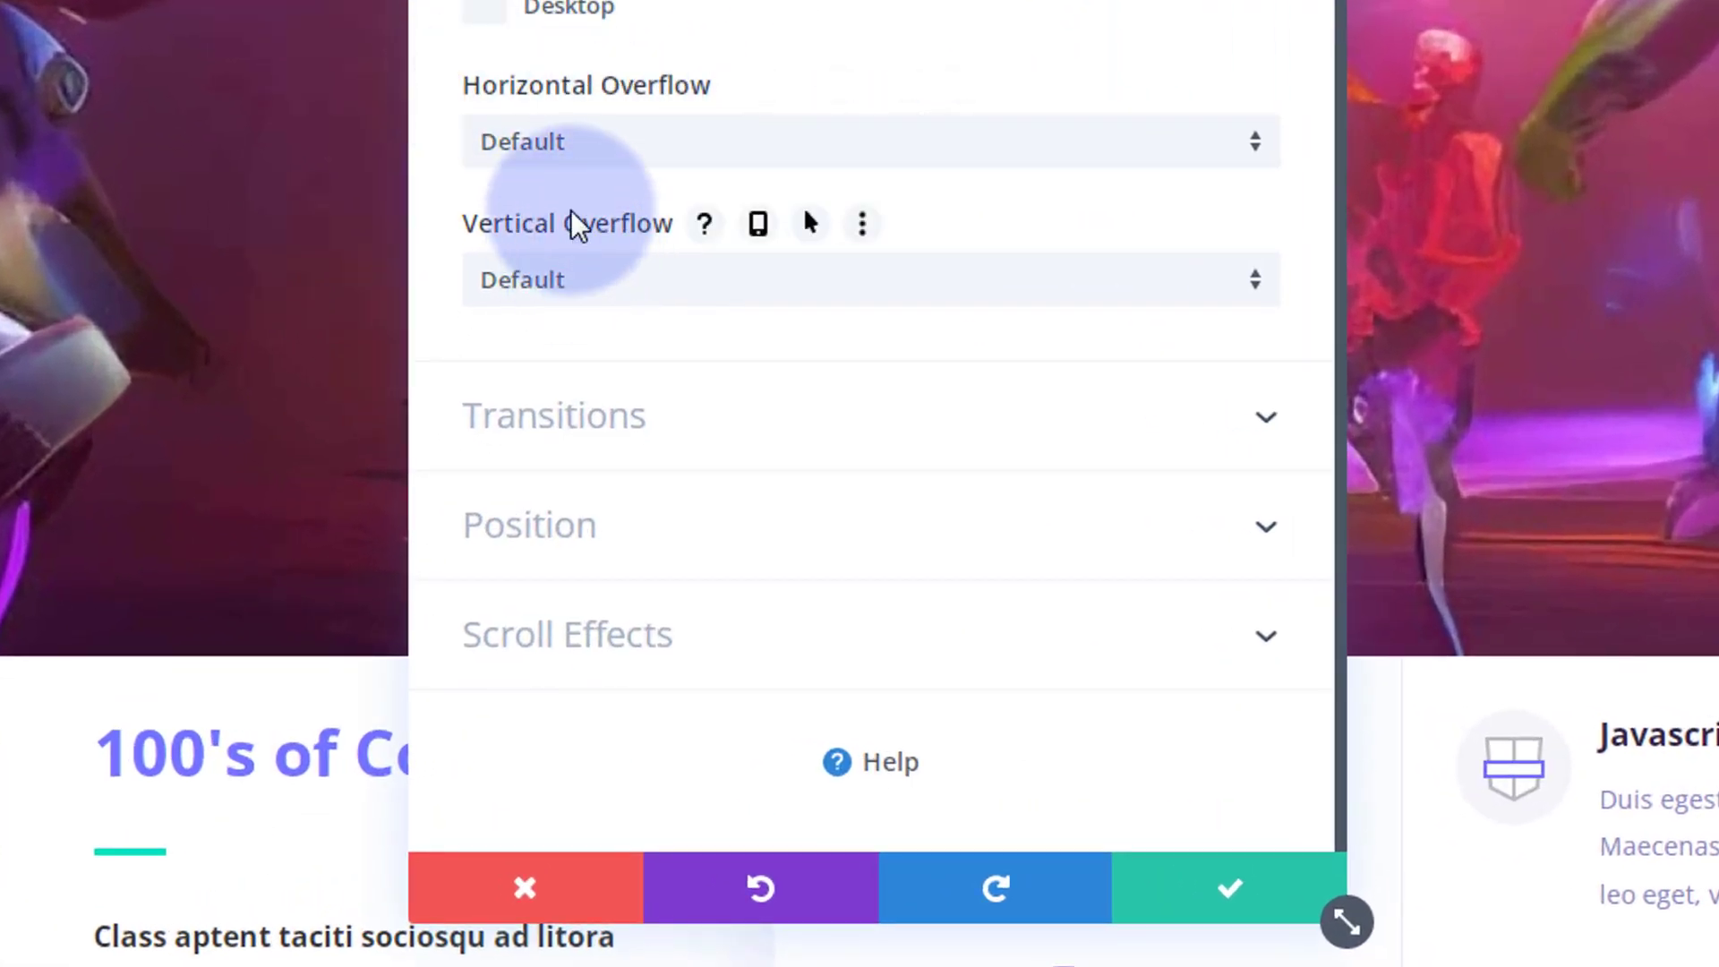
{"action": "left_click", "coordinate": [869, 142]}
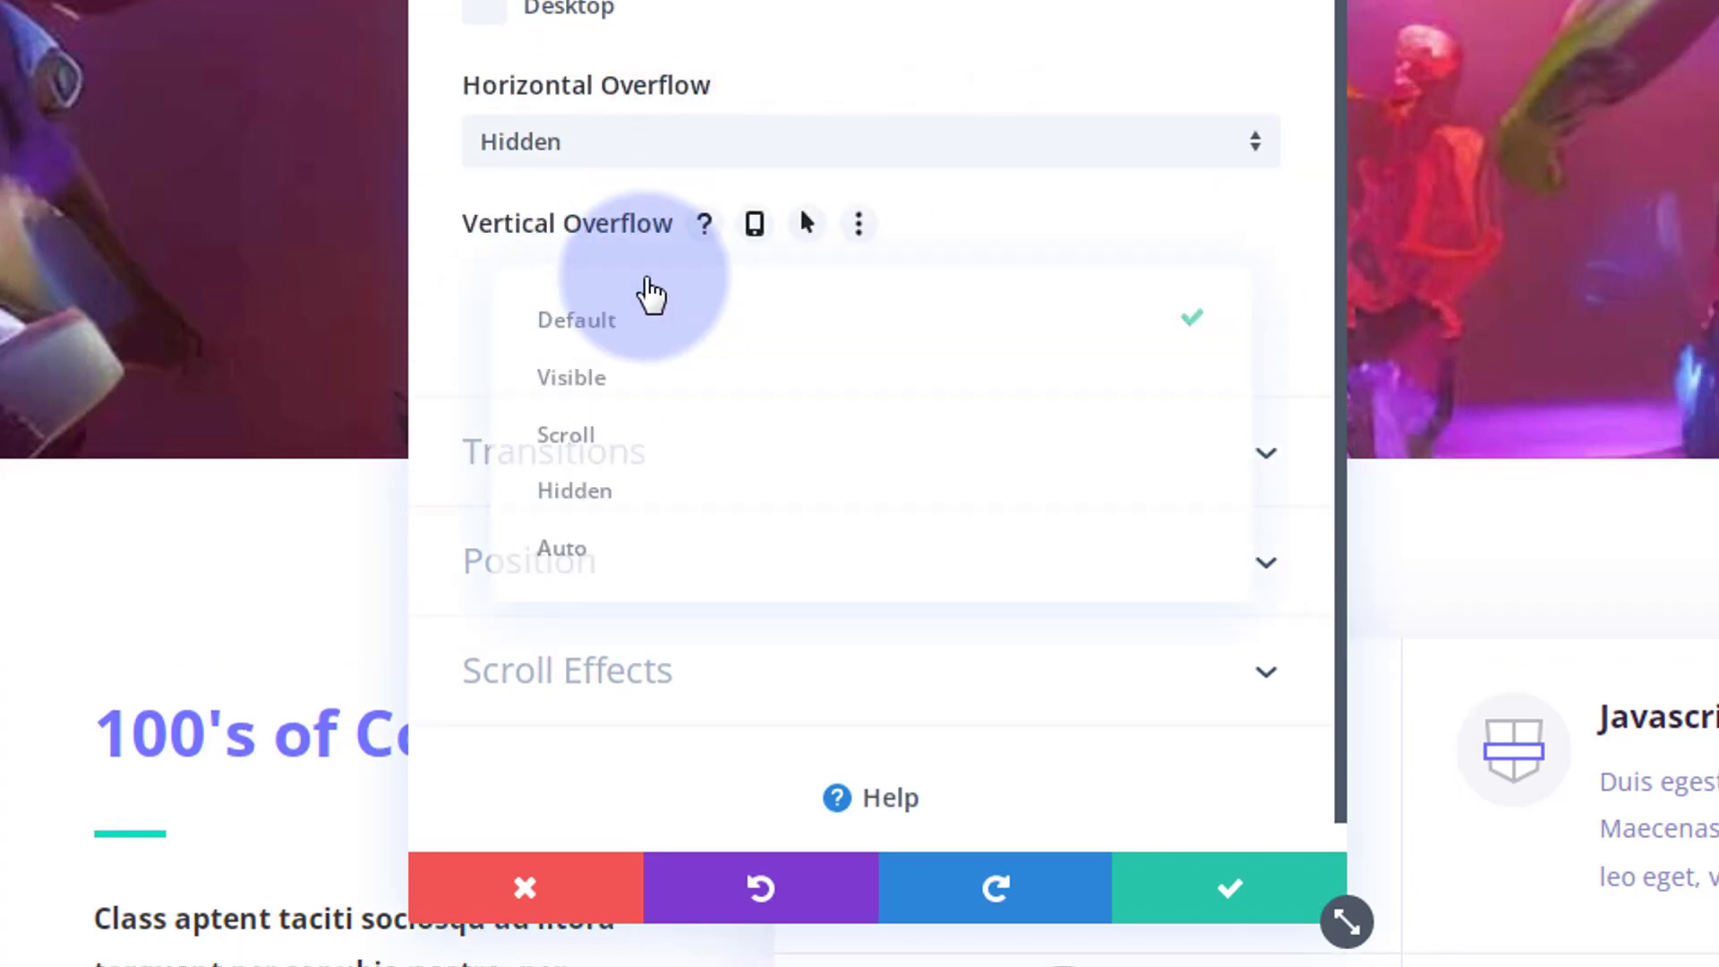
{"action": "left_click", "coordinate": [573, 490]}
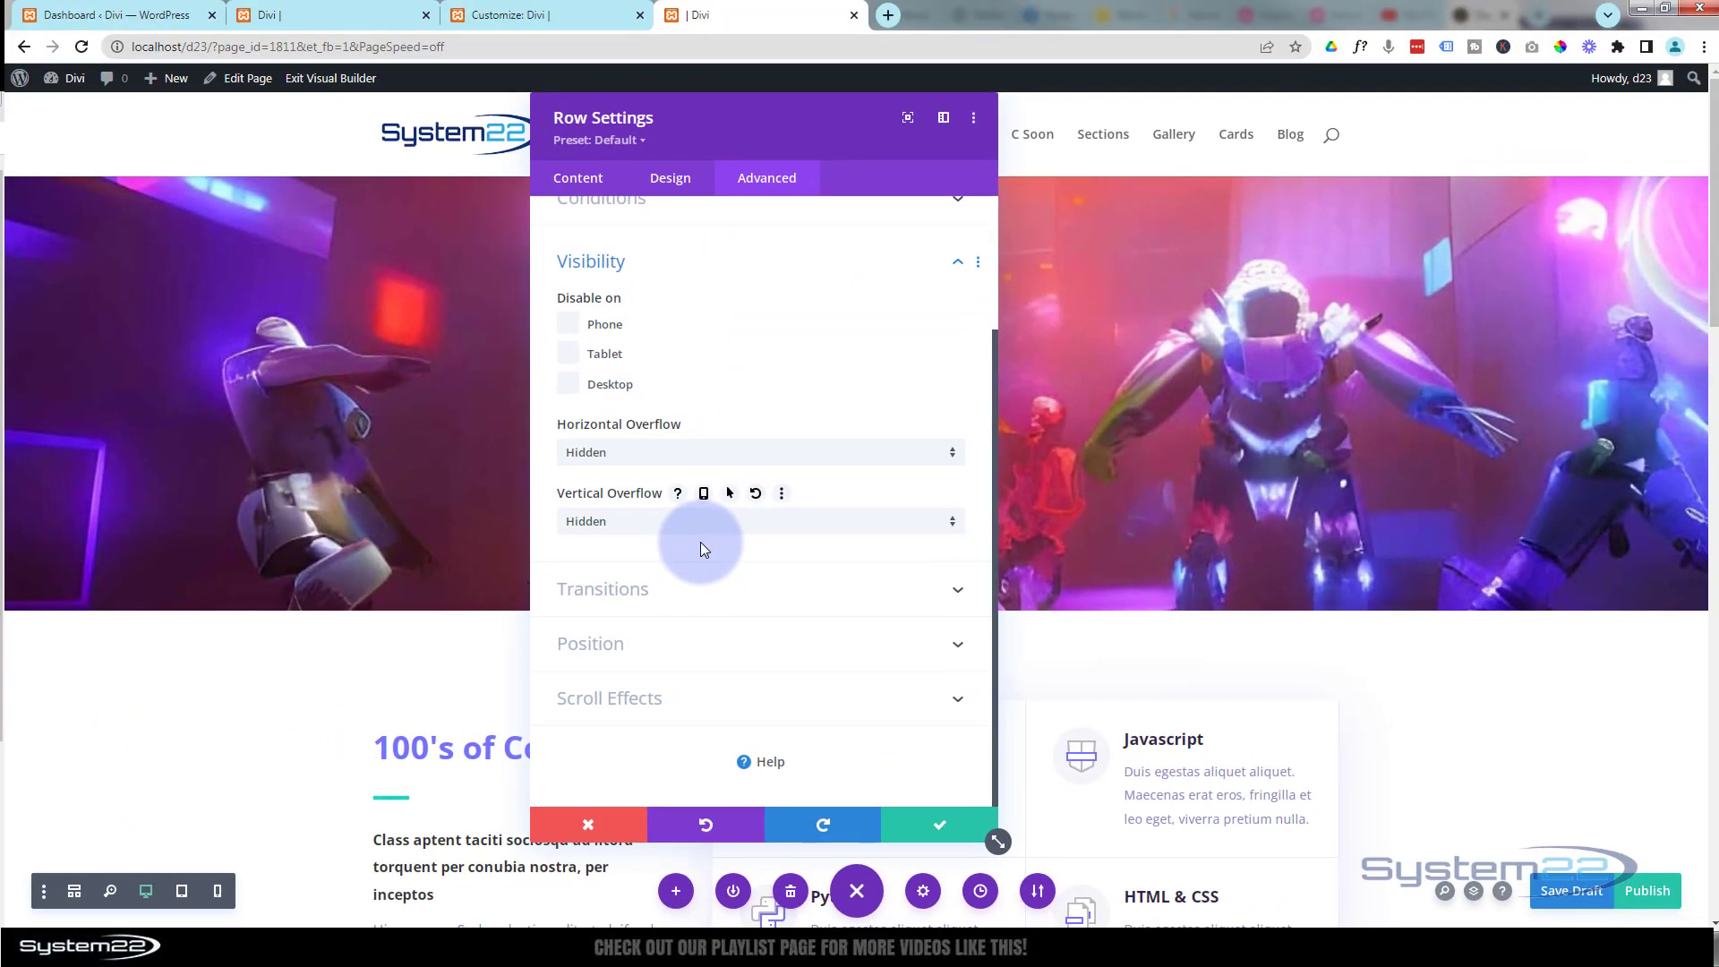
{"action": "mouse_move", "coordinate": [908, 762]}
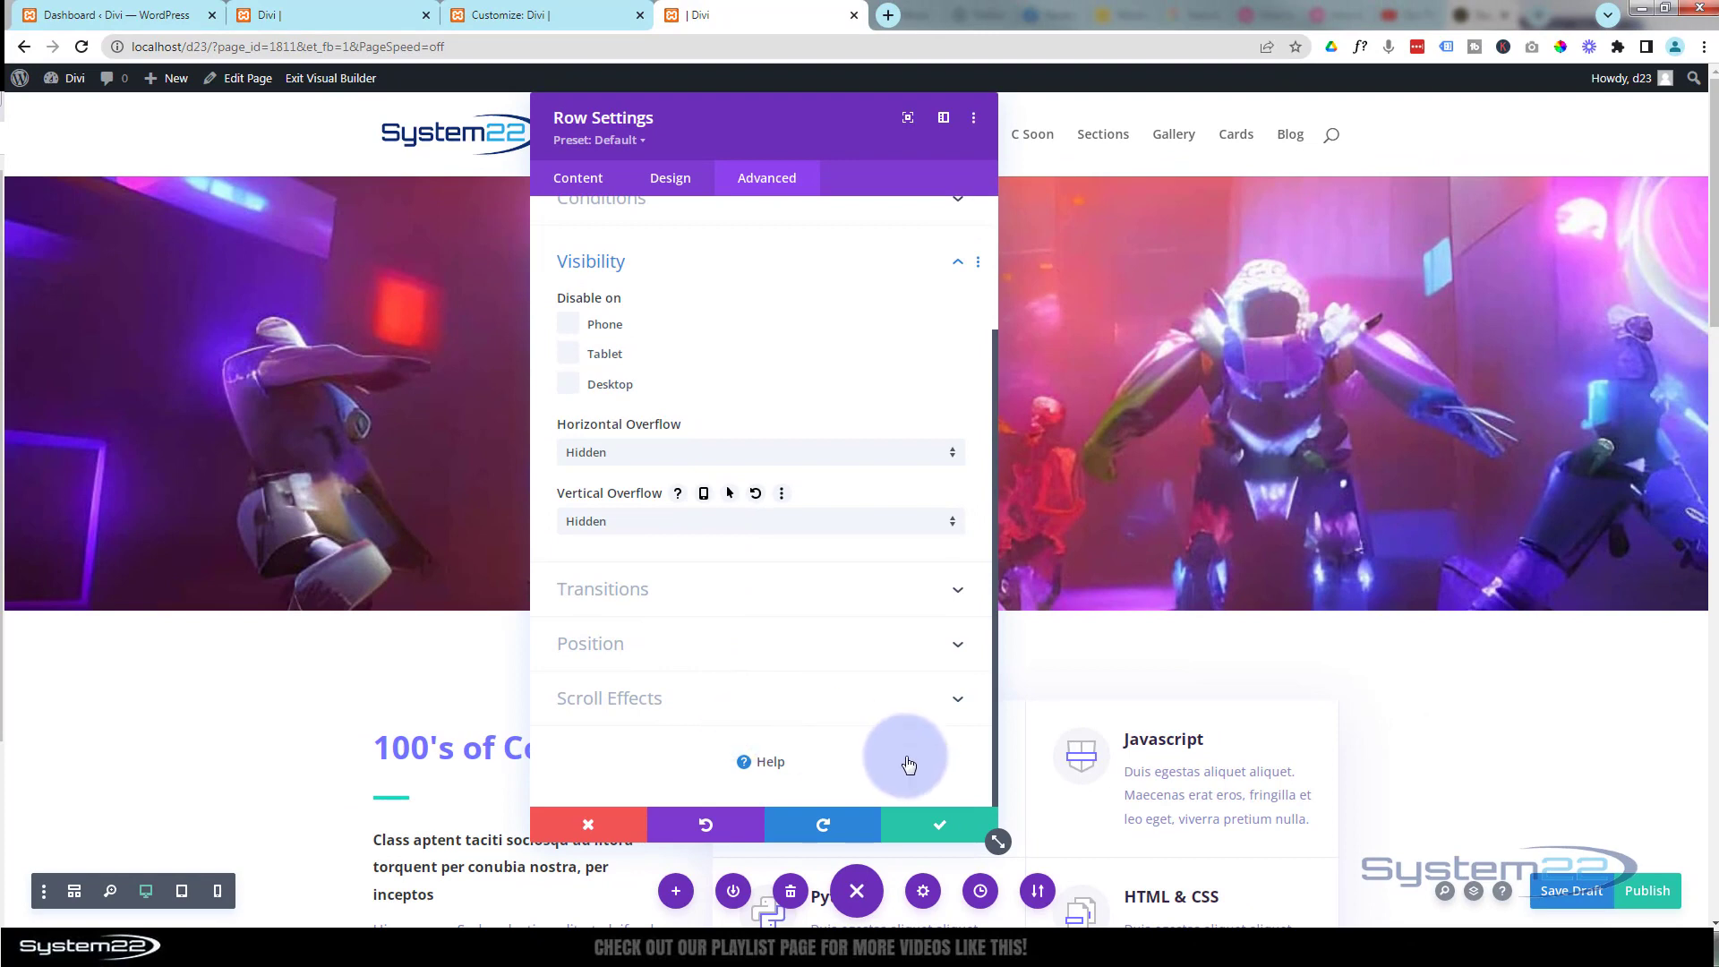
{"action": "mouse_move", "coordinate": [939, 825]}
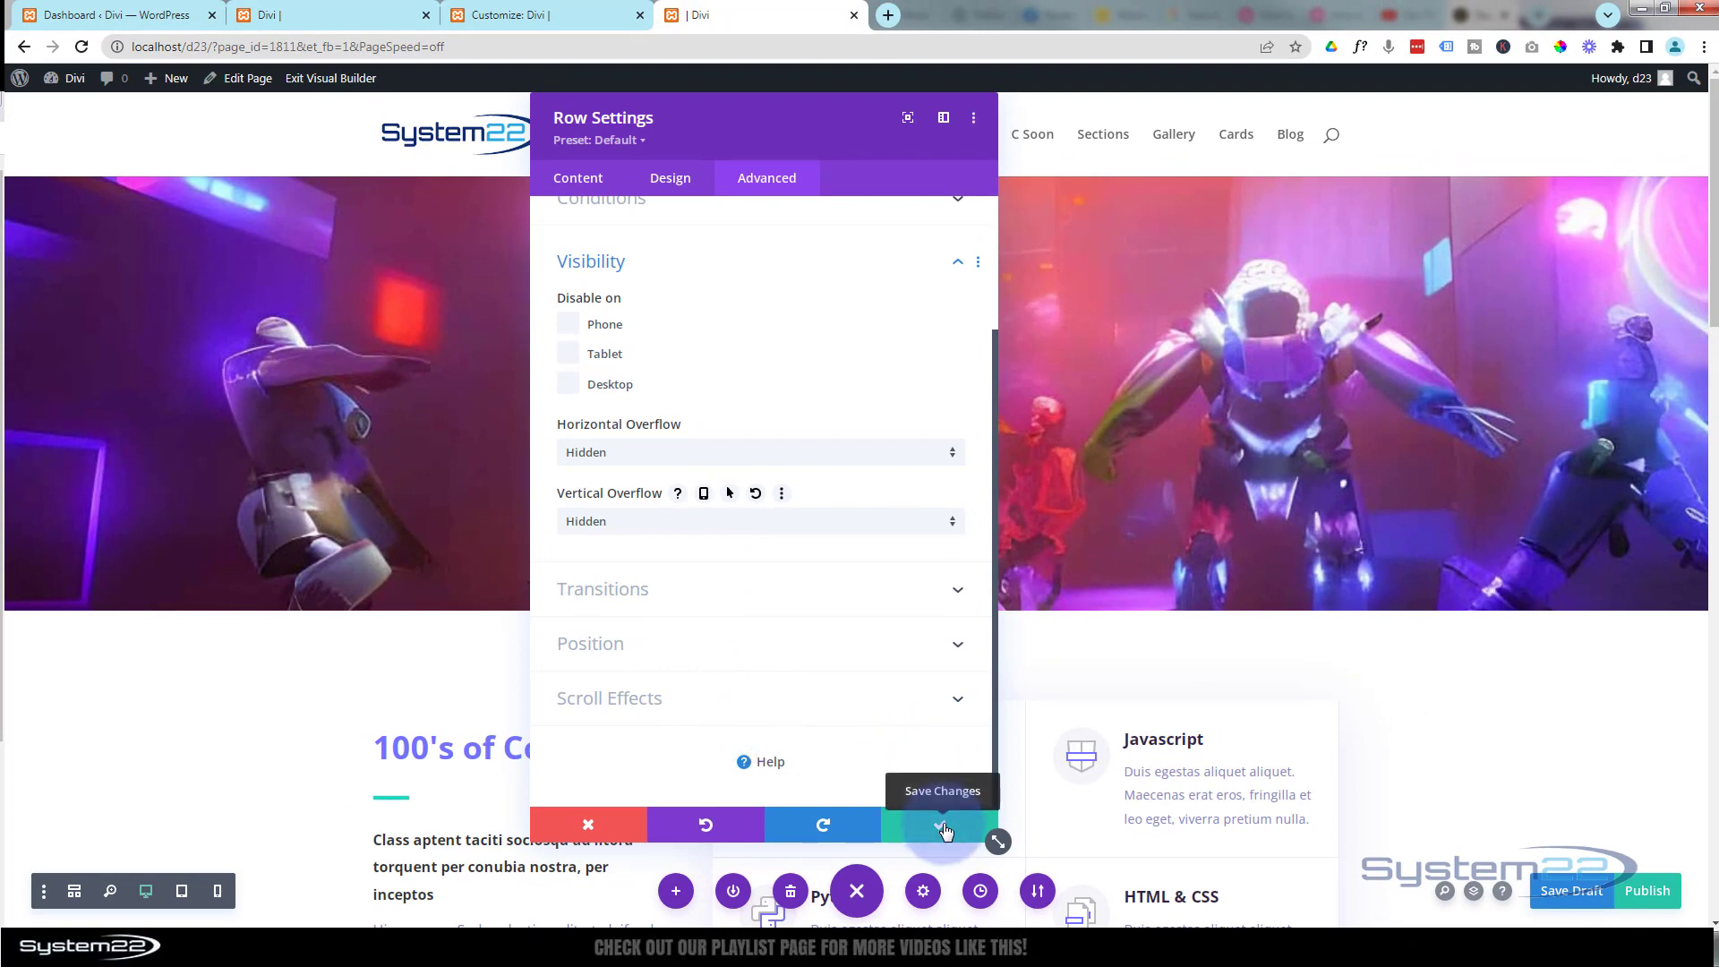
{"action": "left_click", "coordinate": [941, 825]}
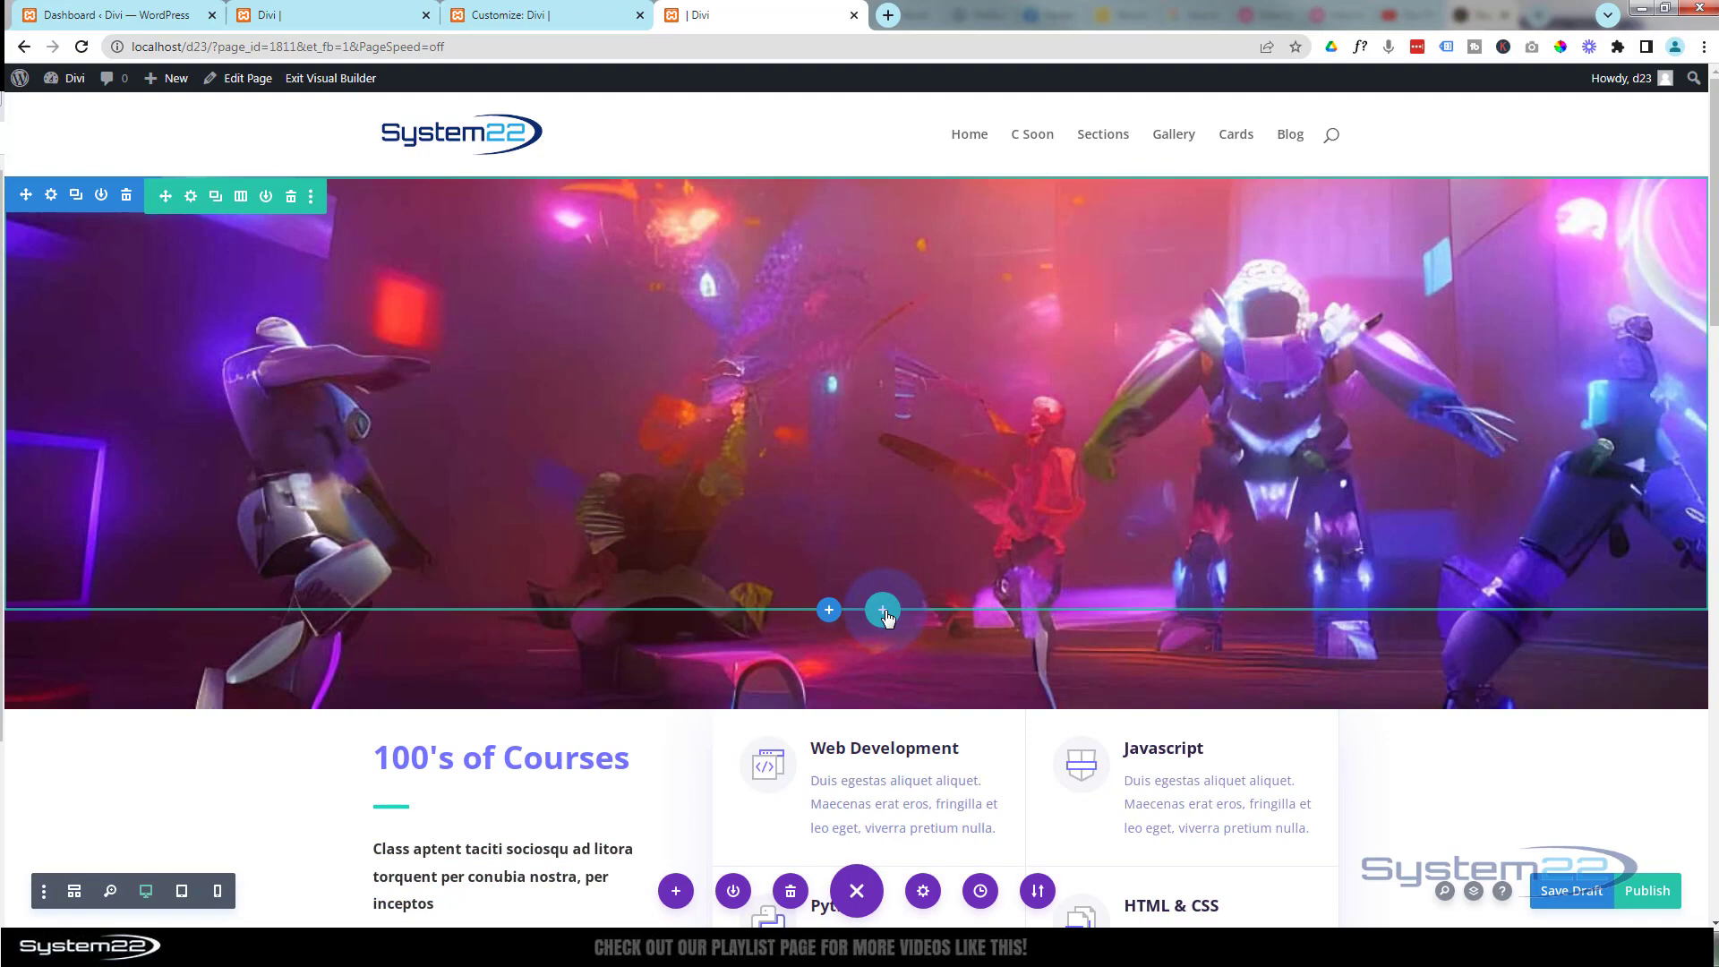
Insert a one-column row below the hero holding a Call To Action titled 'Animated Background'
{"action": "scroll", "scroll_direction": "down", "scroll_amount": 3}
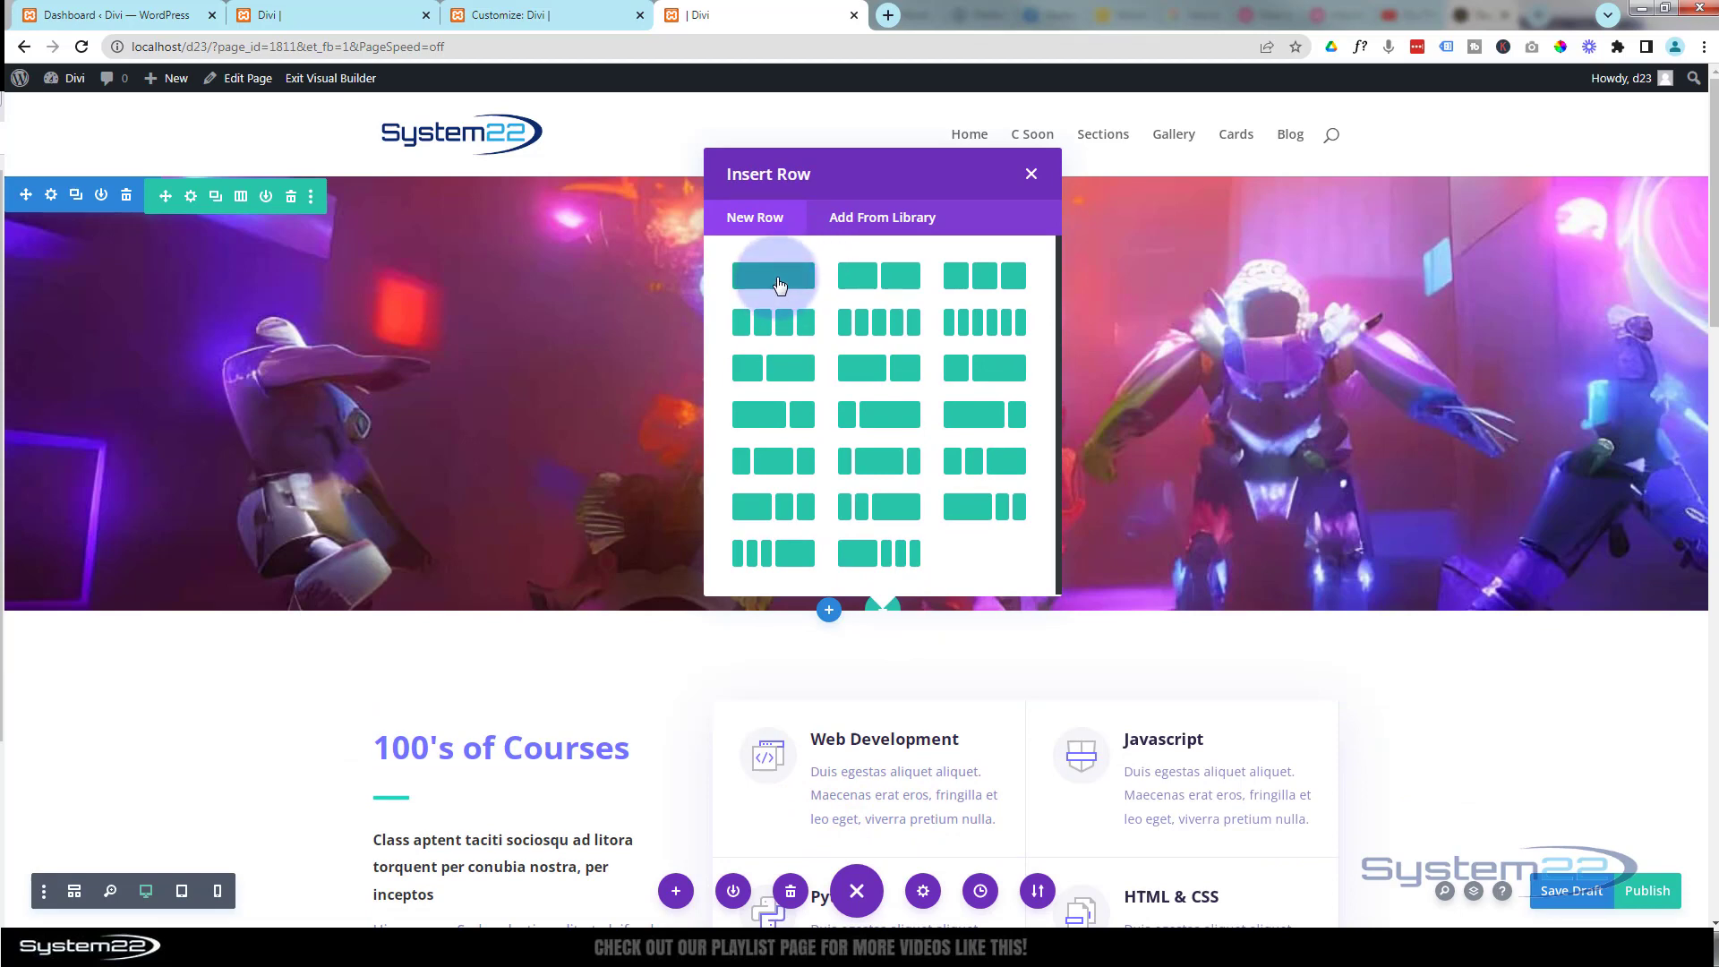
{"action": "left_click", "coordinate": [772, 275]}
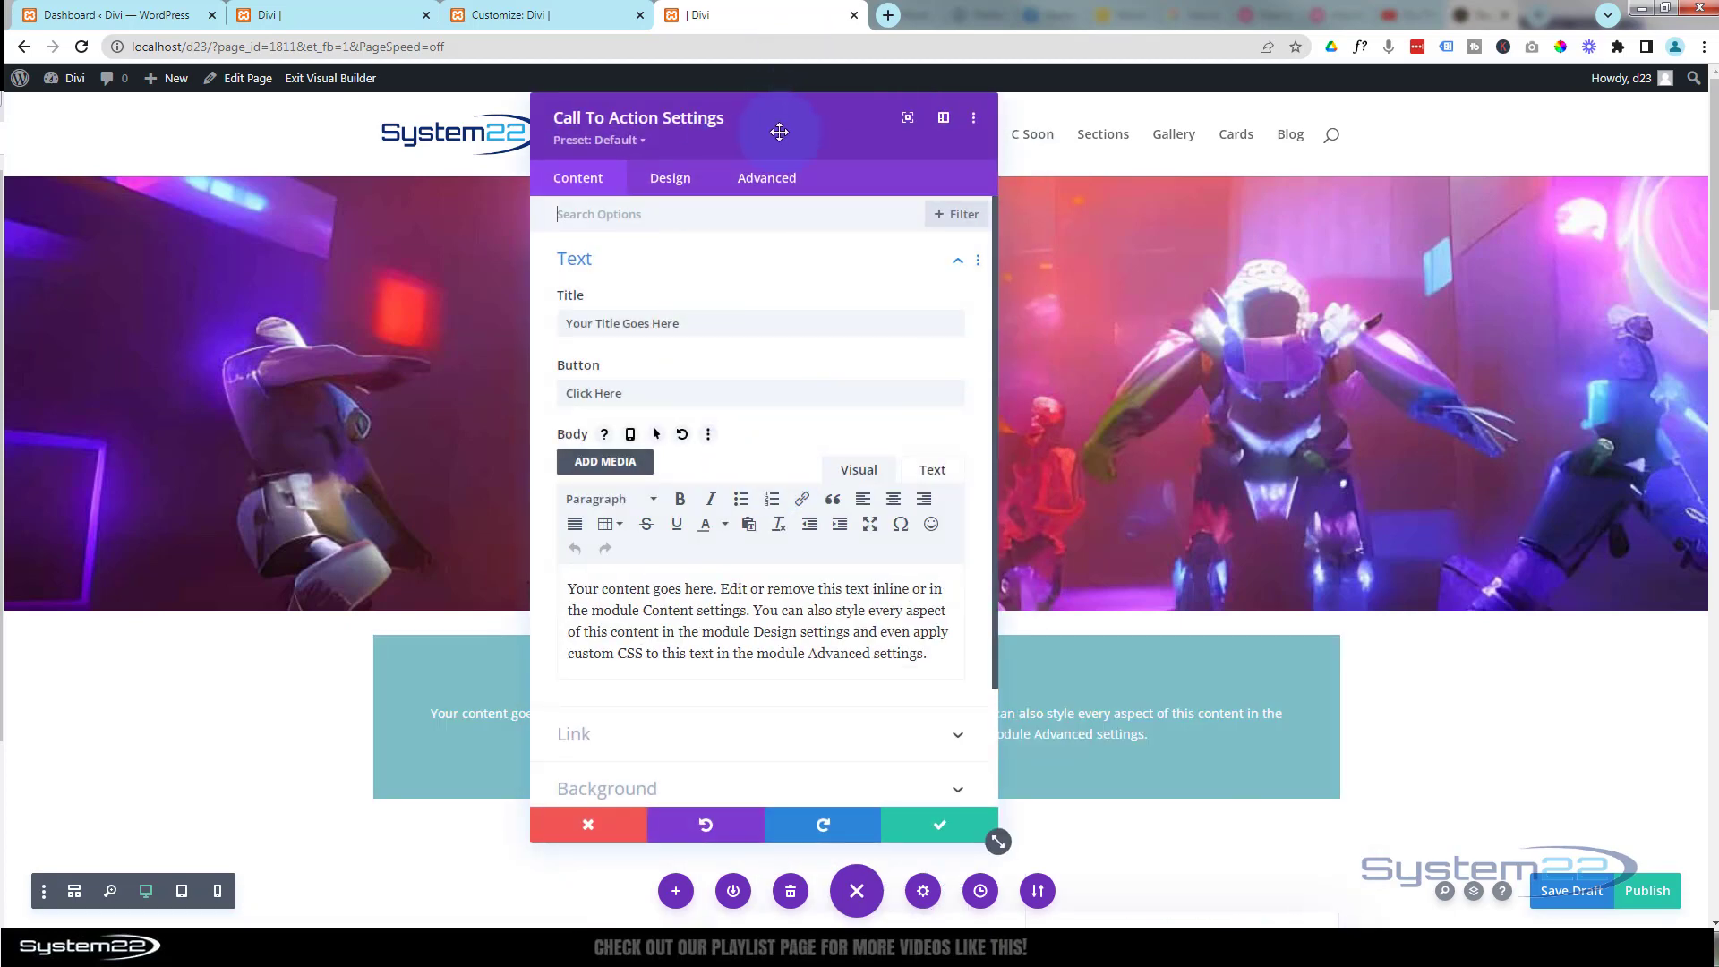
{"action": "left_click_drag", "start_coordinate": [779, 132], "coordinate": [1342, 172]}
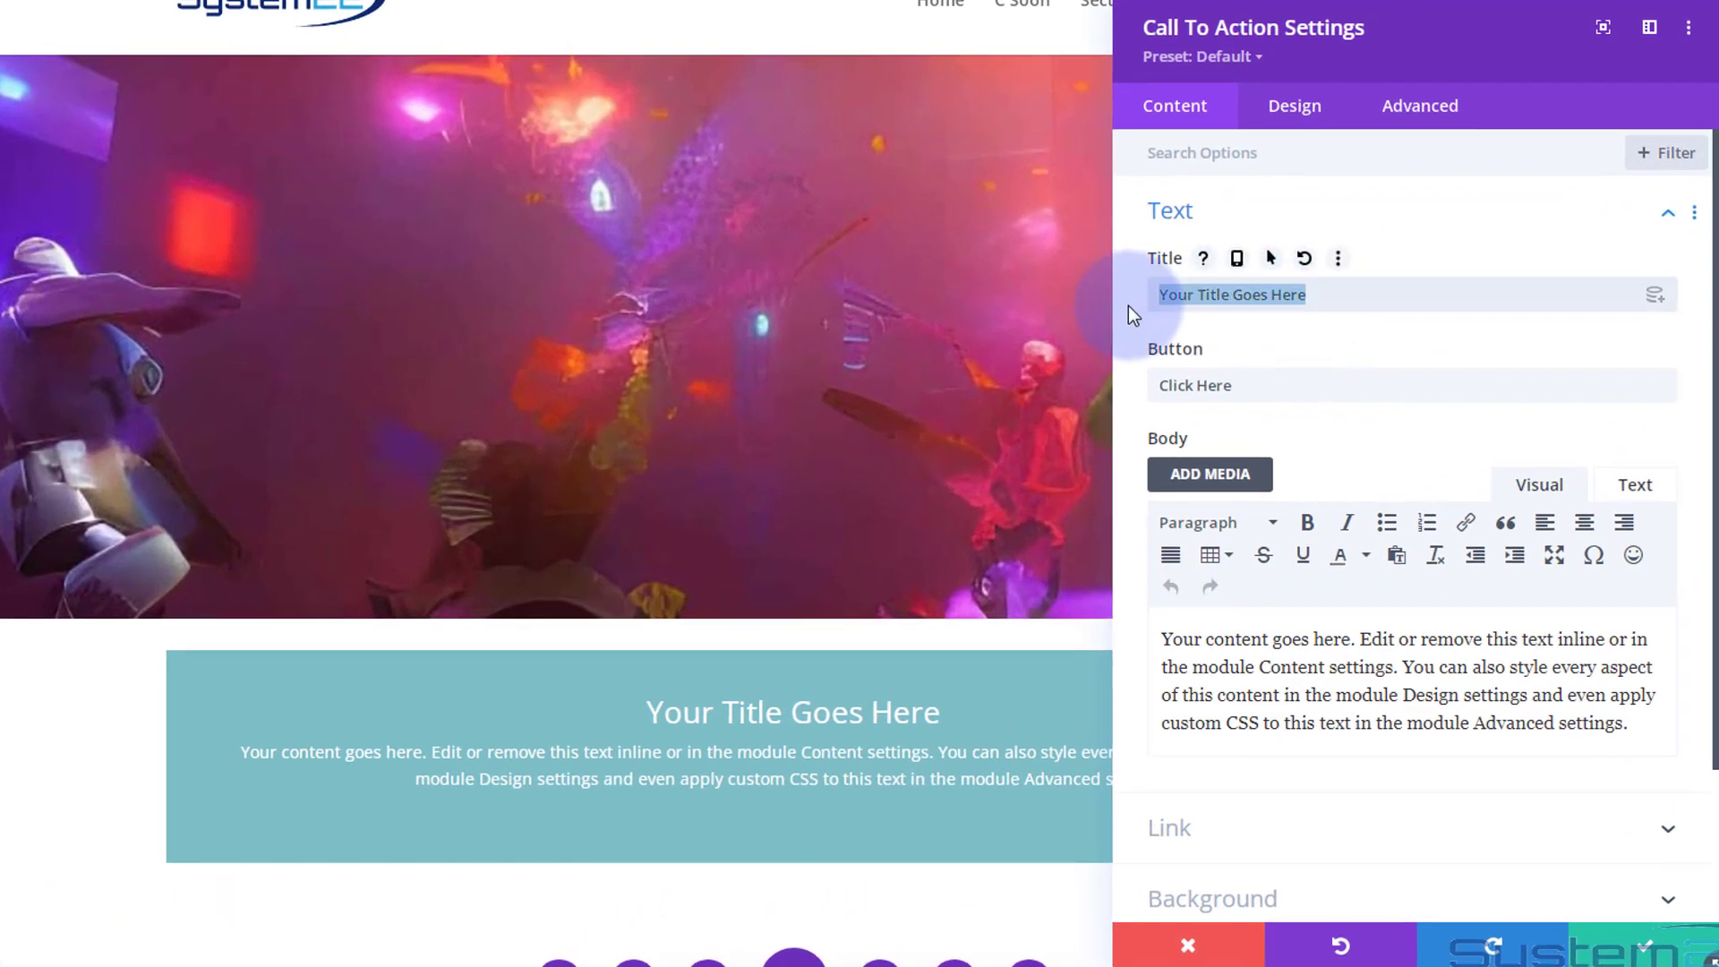
{"action": "type", "text": "A"}
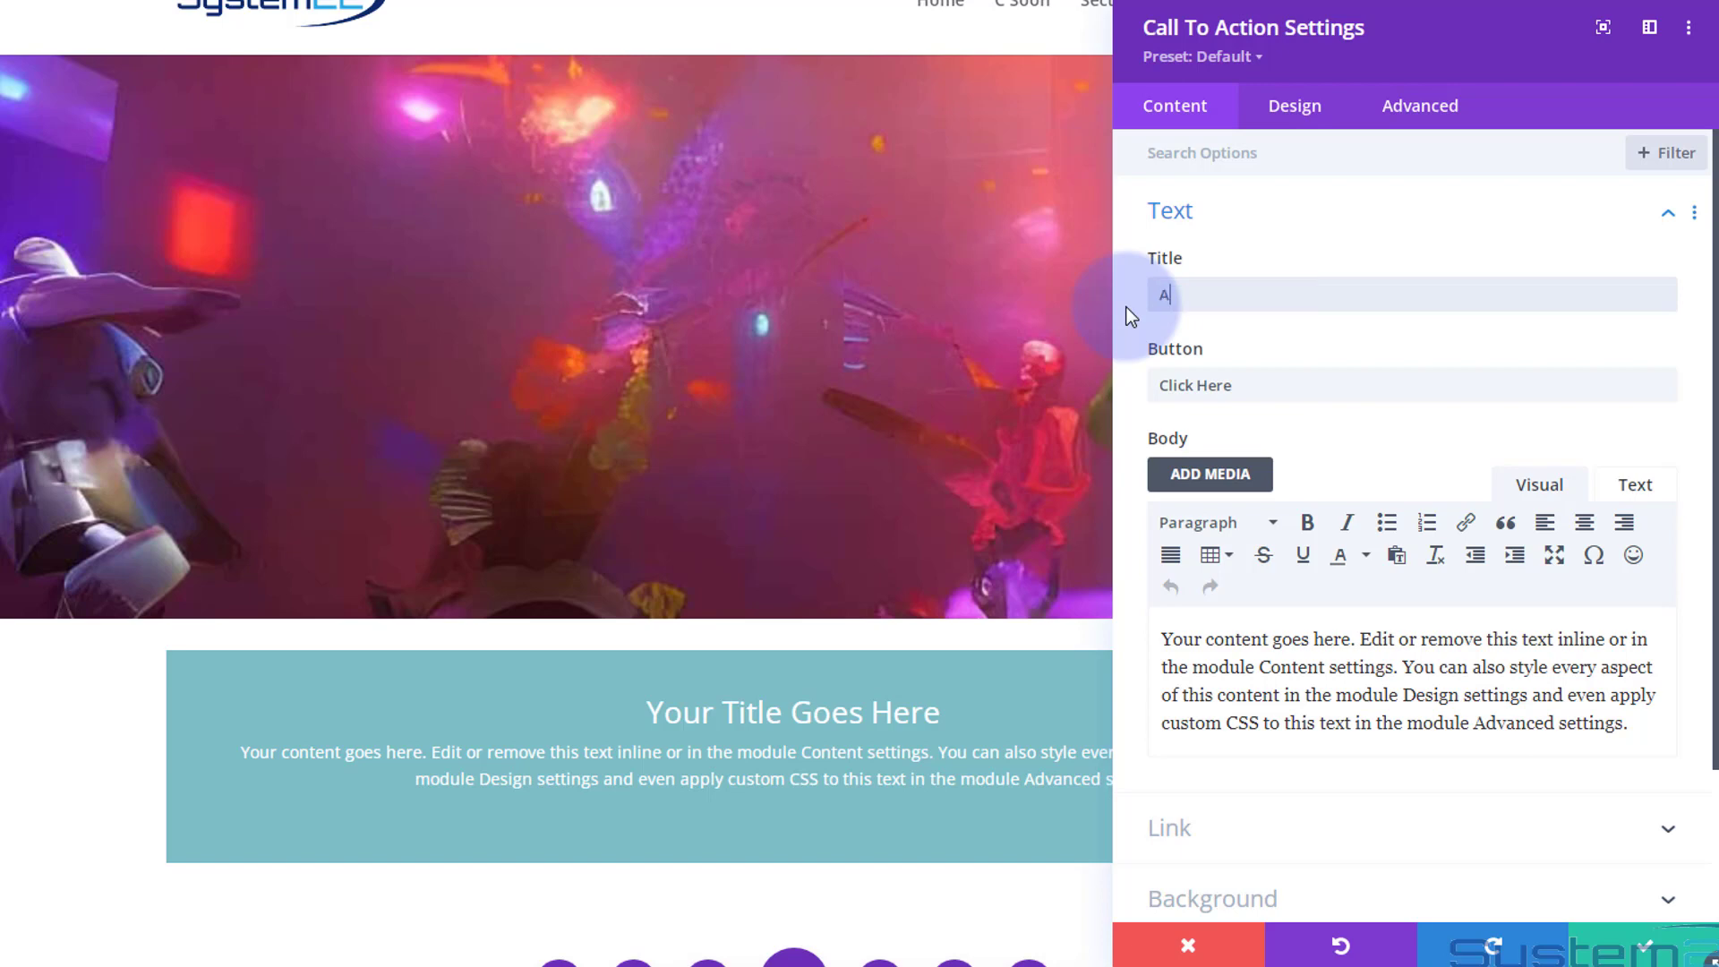
{"action": "type", "text": "nimated Background"}
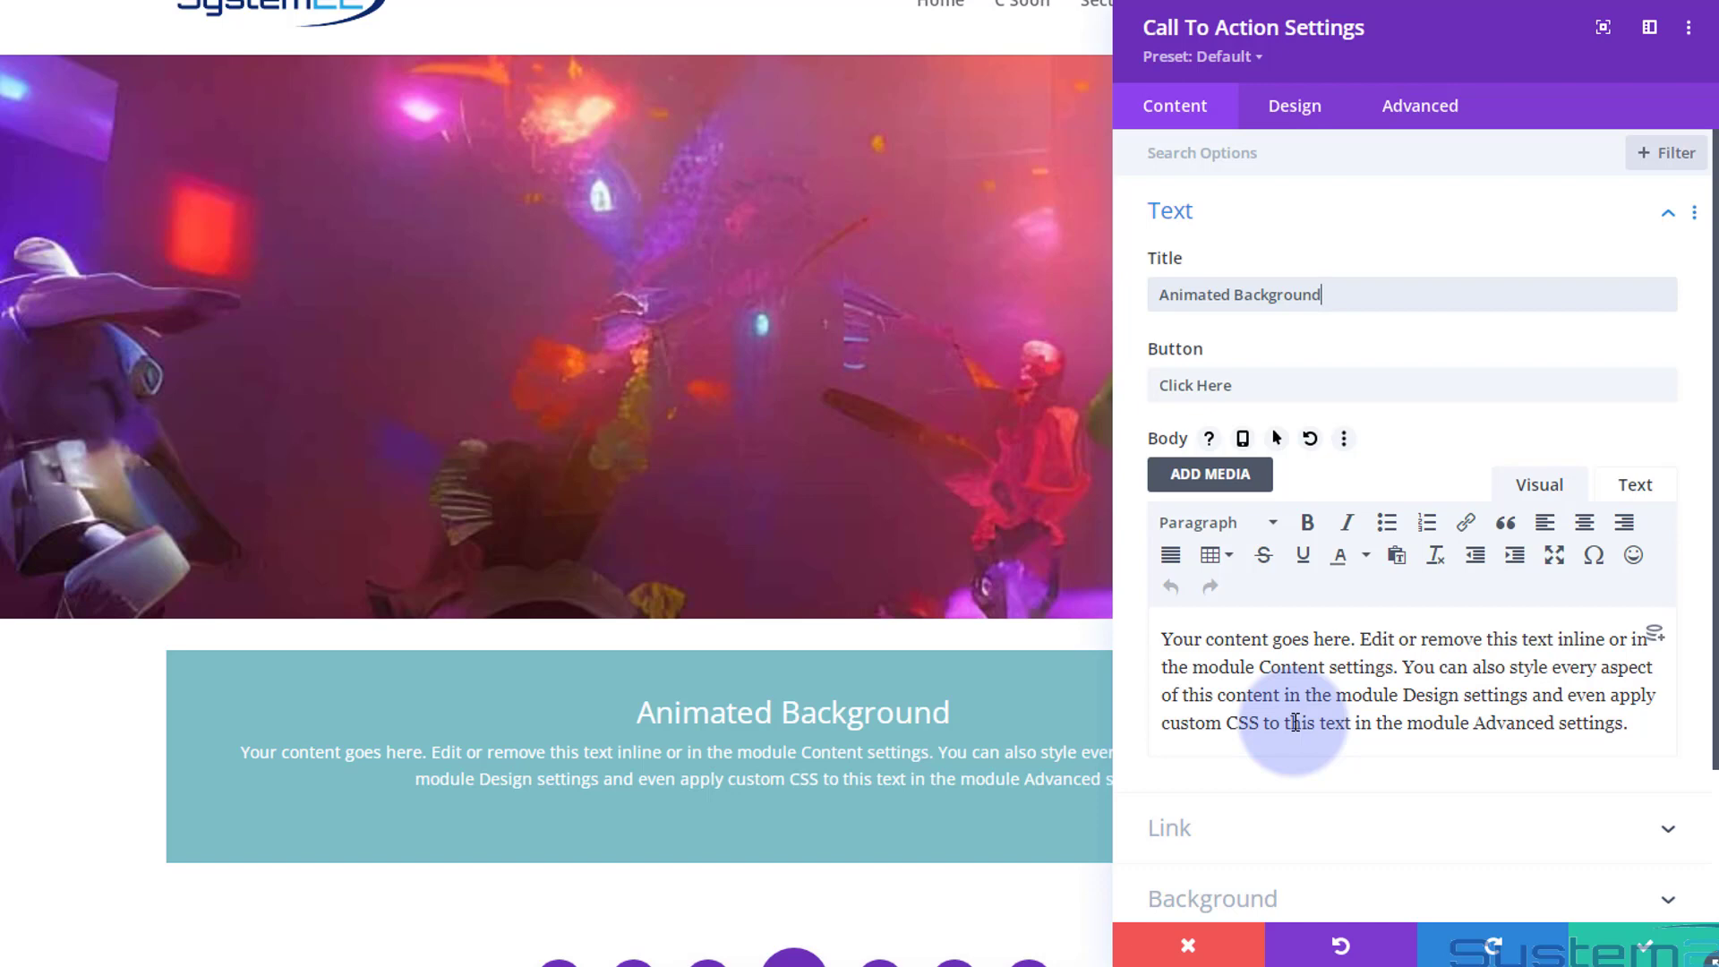
{"action": "scroll", "scroll_direction": "down", "scroll_amount": 3}
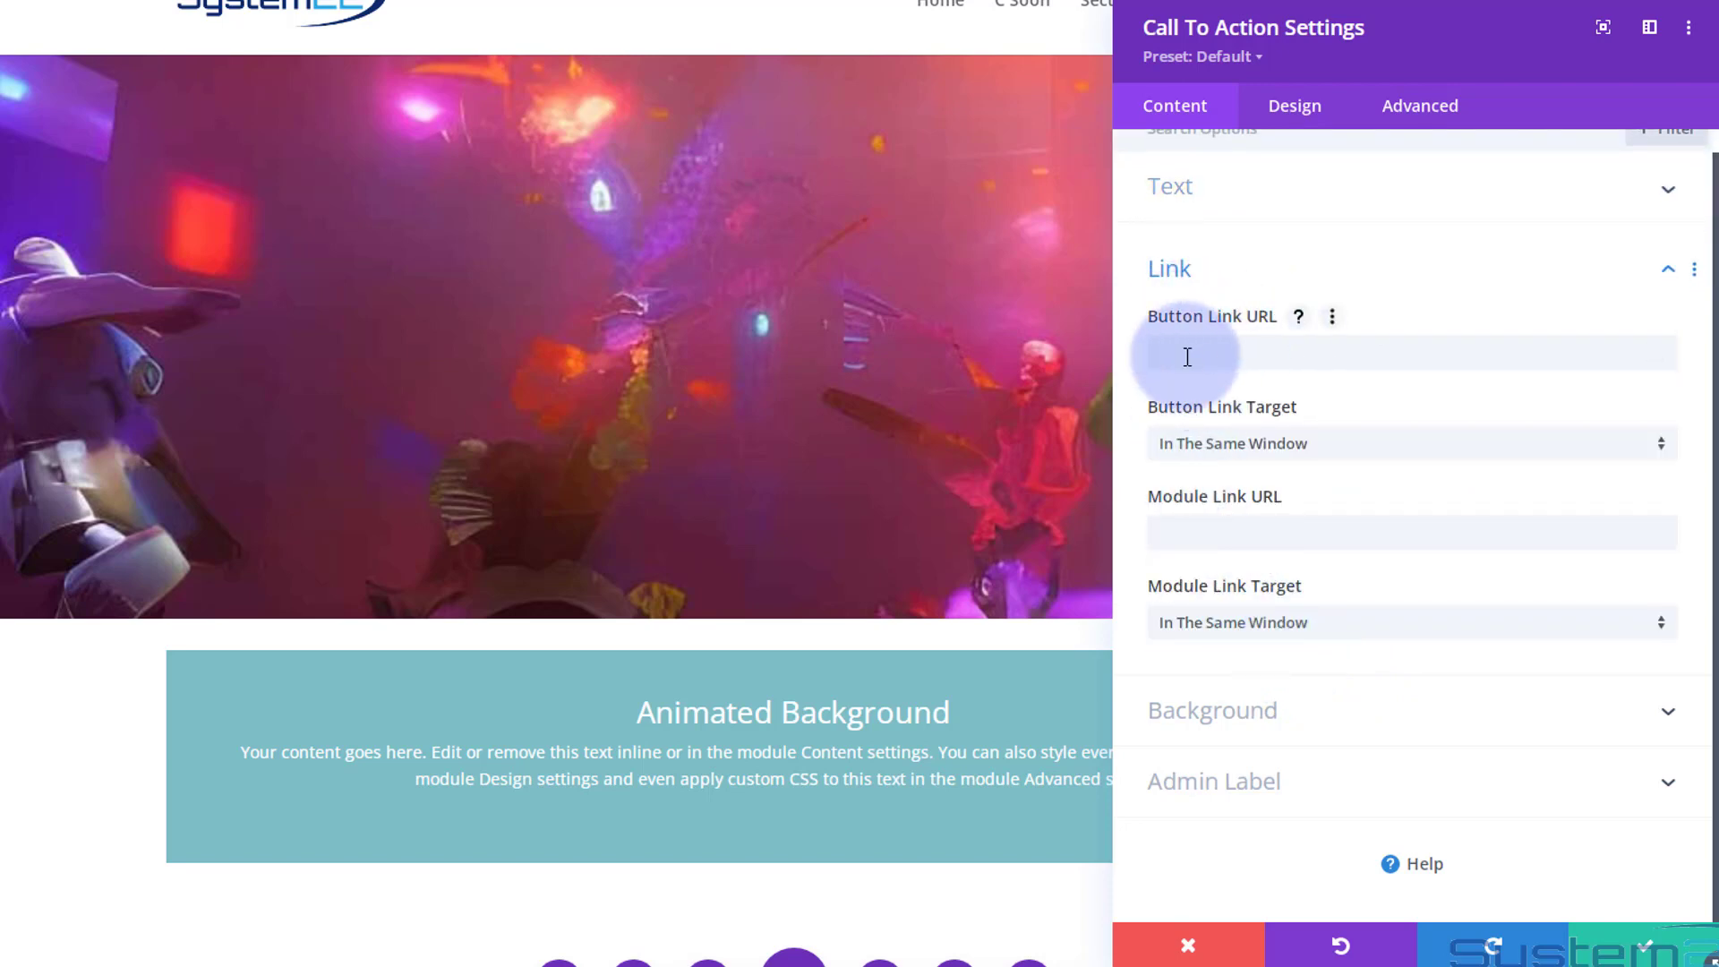
Set the call-to-action's Button Link URL to '#'
{"action": "left_click", "coordinate": [1187, 353]}
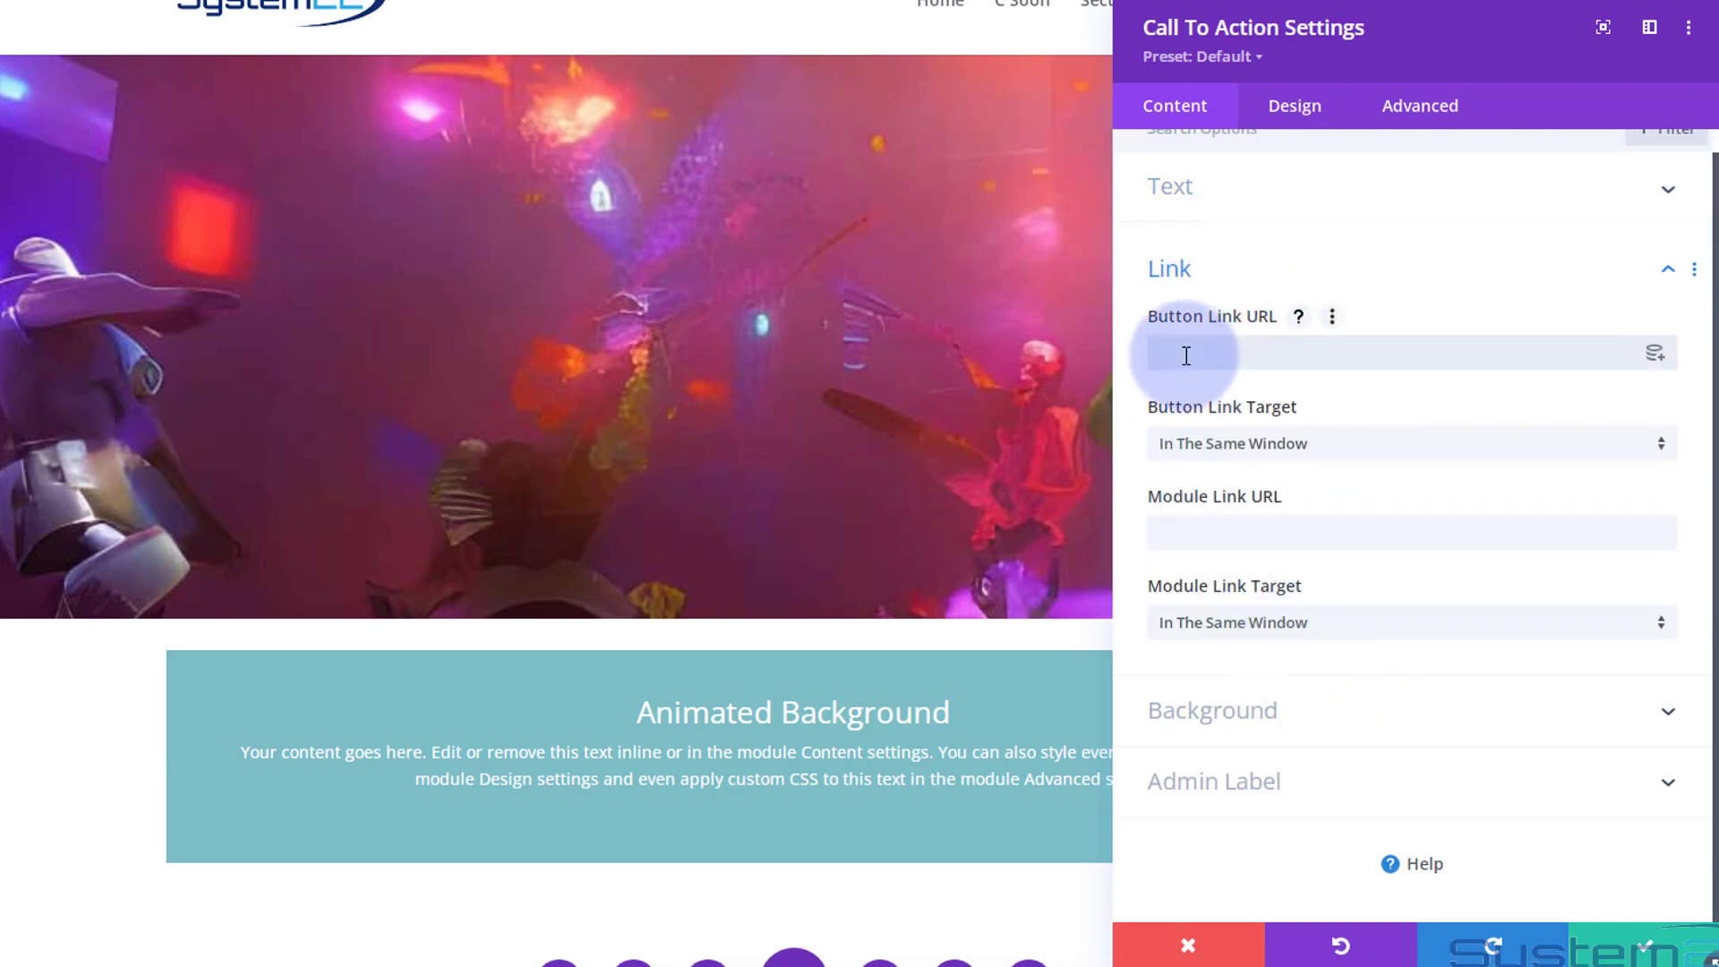
{"action": "type", "text": "#"}
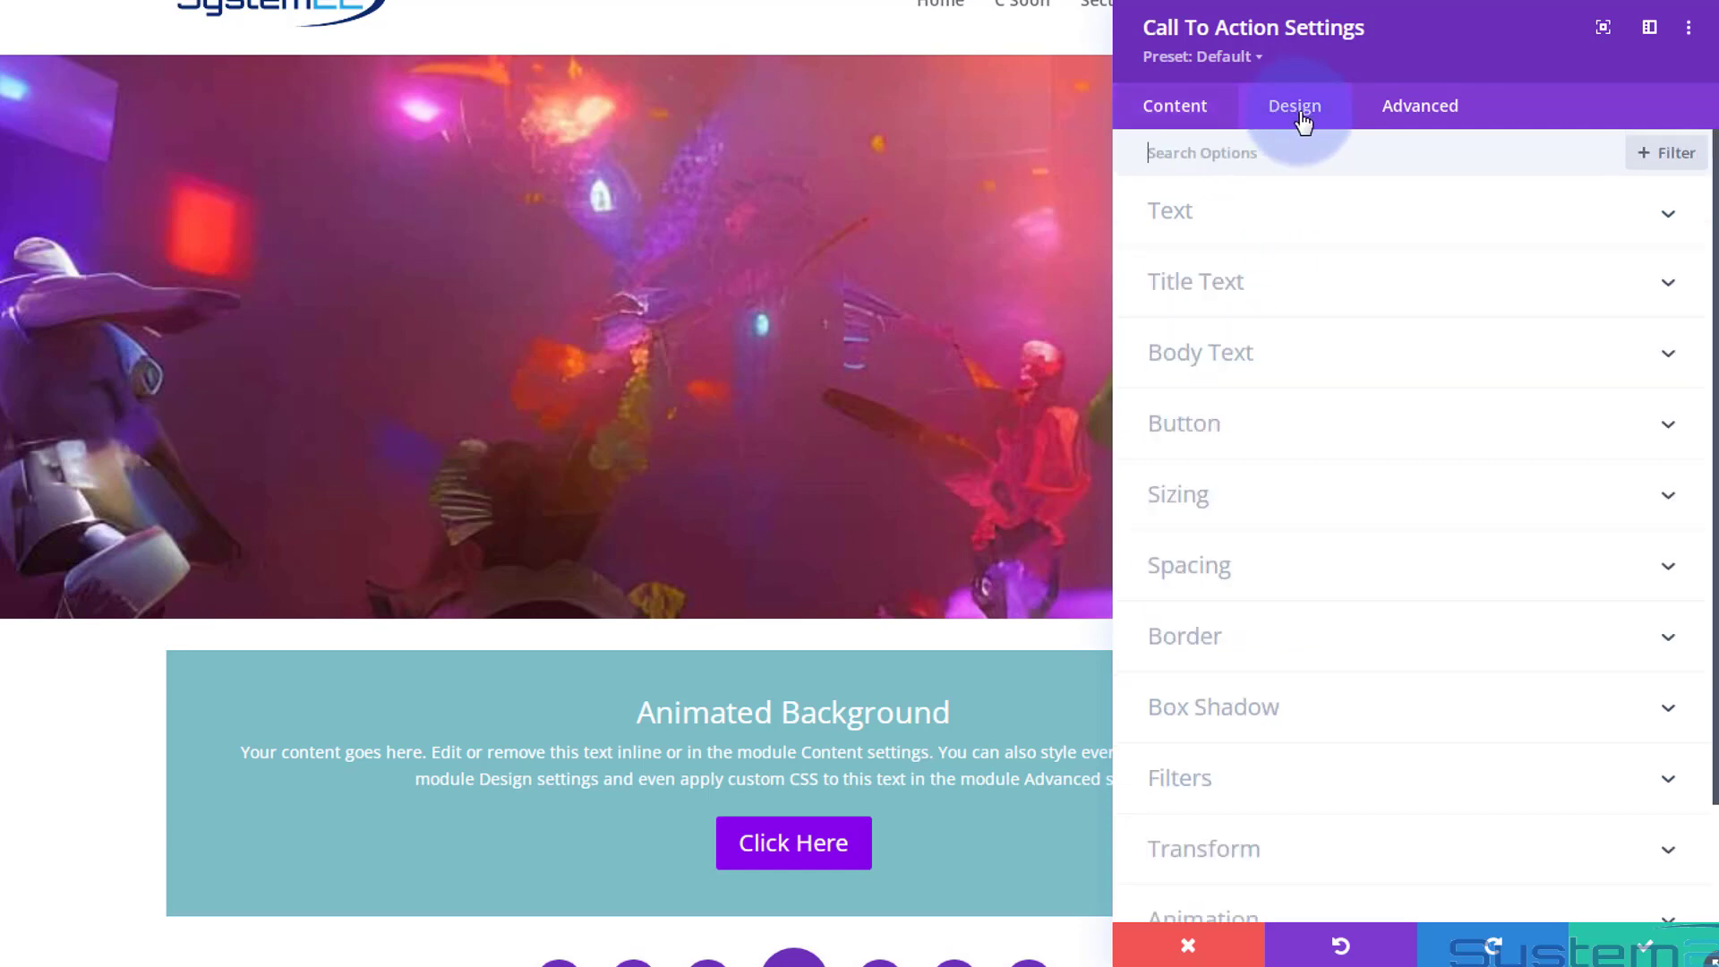
Set the call-to-action module's Sizing height to 59vh
{"action": "left_click", "coordinate": [1184, 493]}
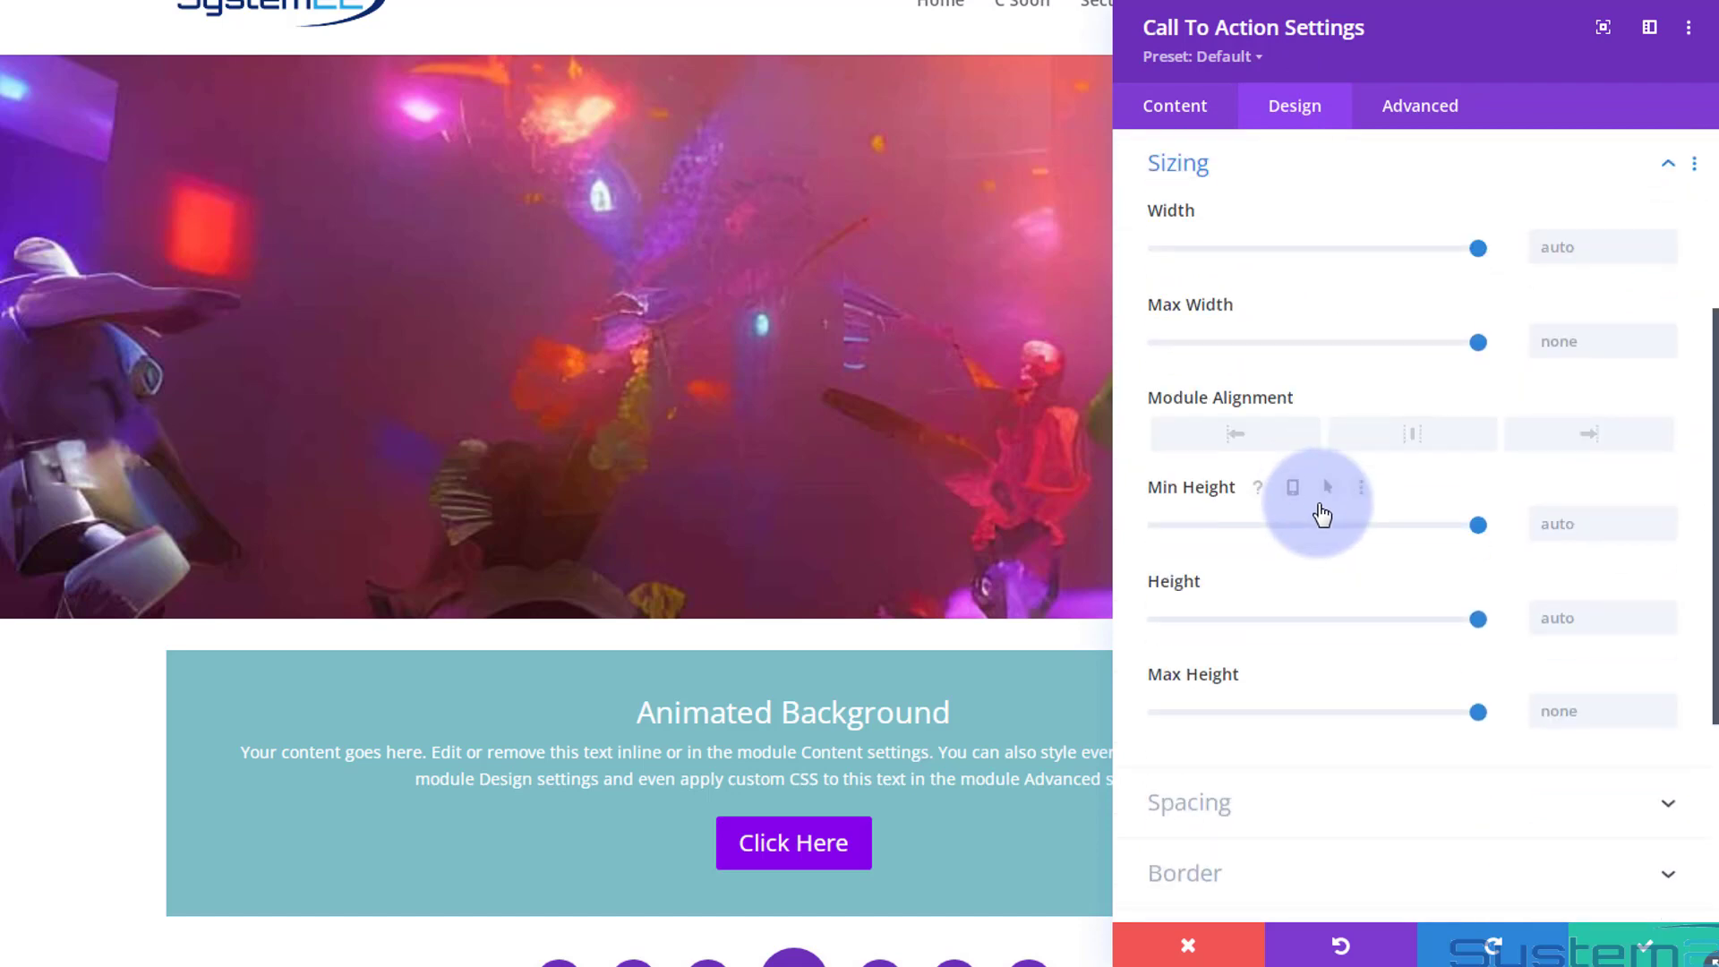
{"action": "left_click", "coordinate": [1570, 617]}
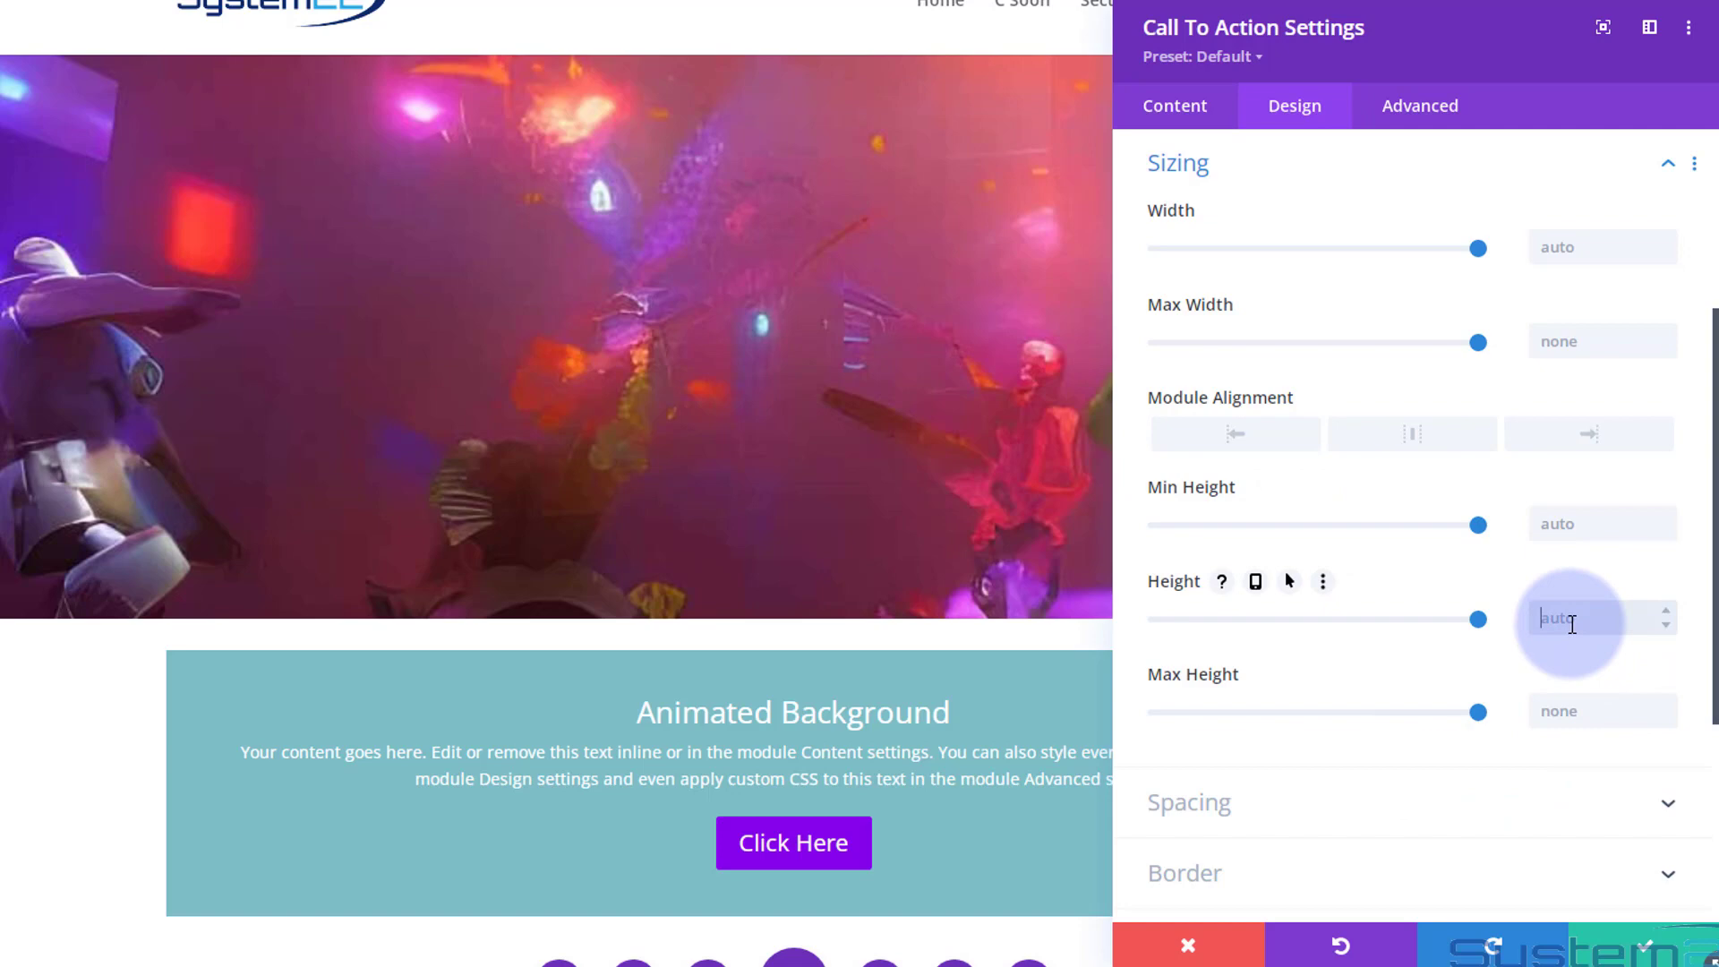
{"action": "type", "text": "59vh"}
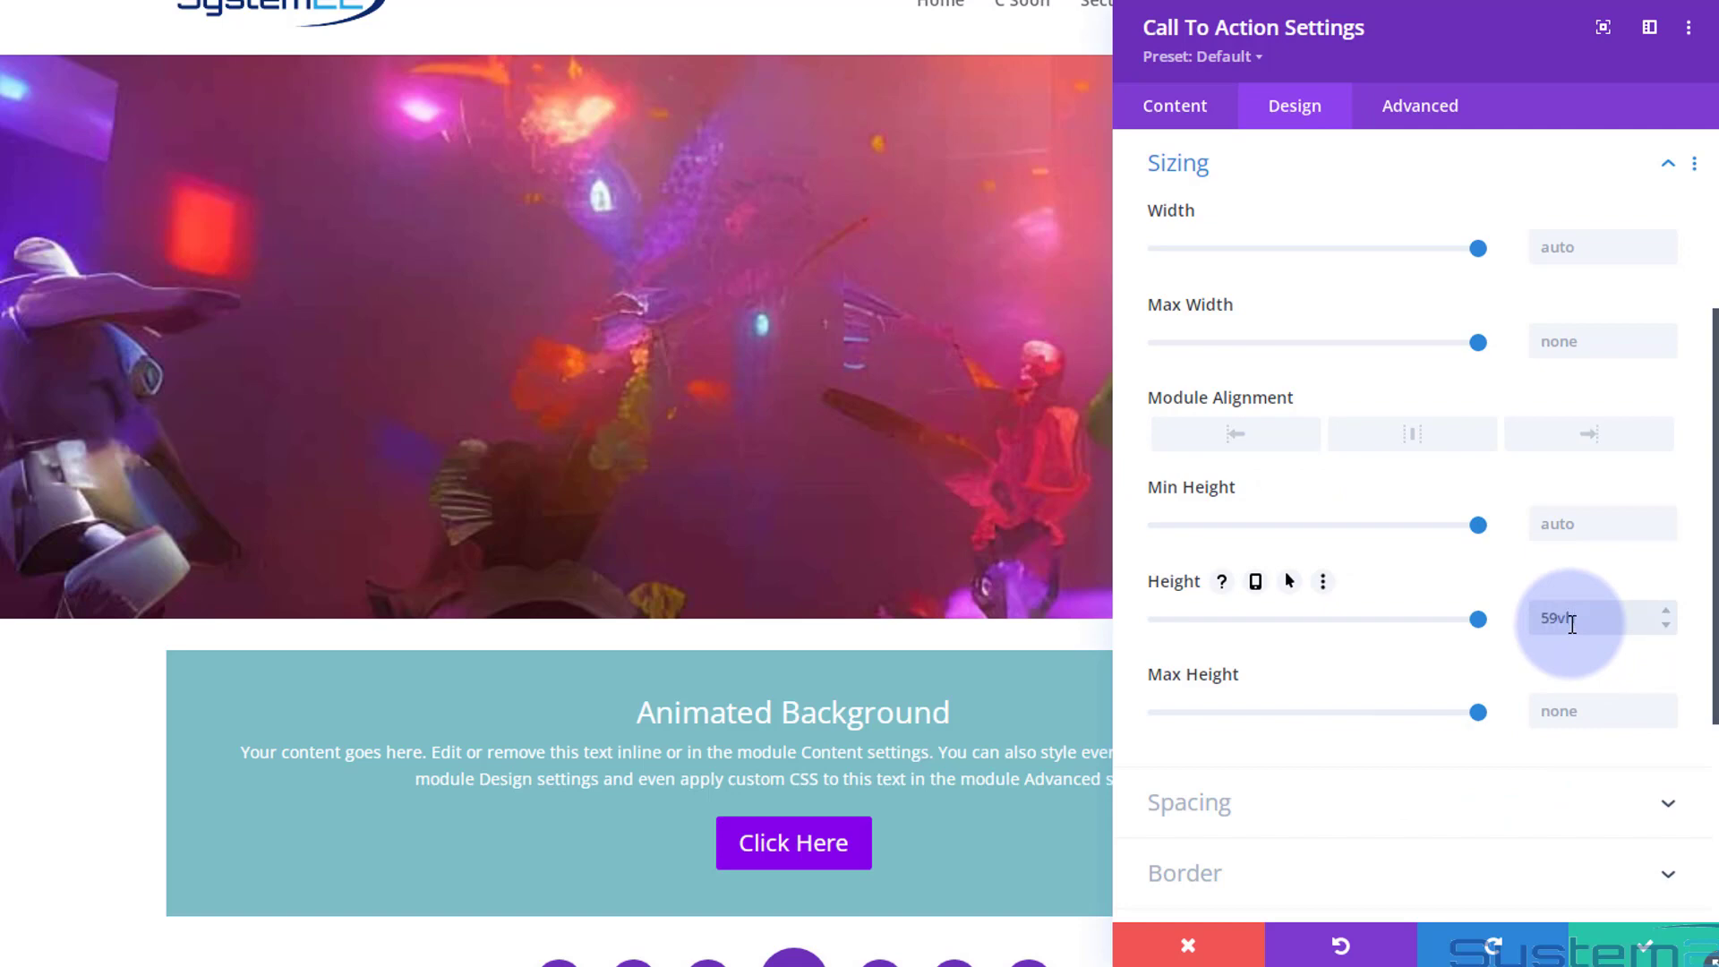
{"action": "left_click_drag", "start_coordinate": [1479, 620], "coordinate": [1154, 620]}
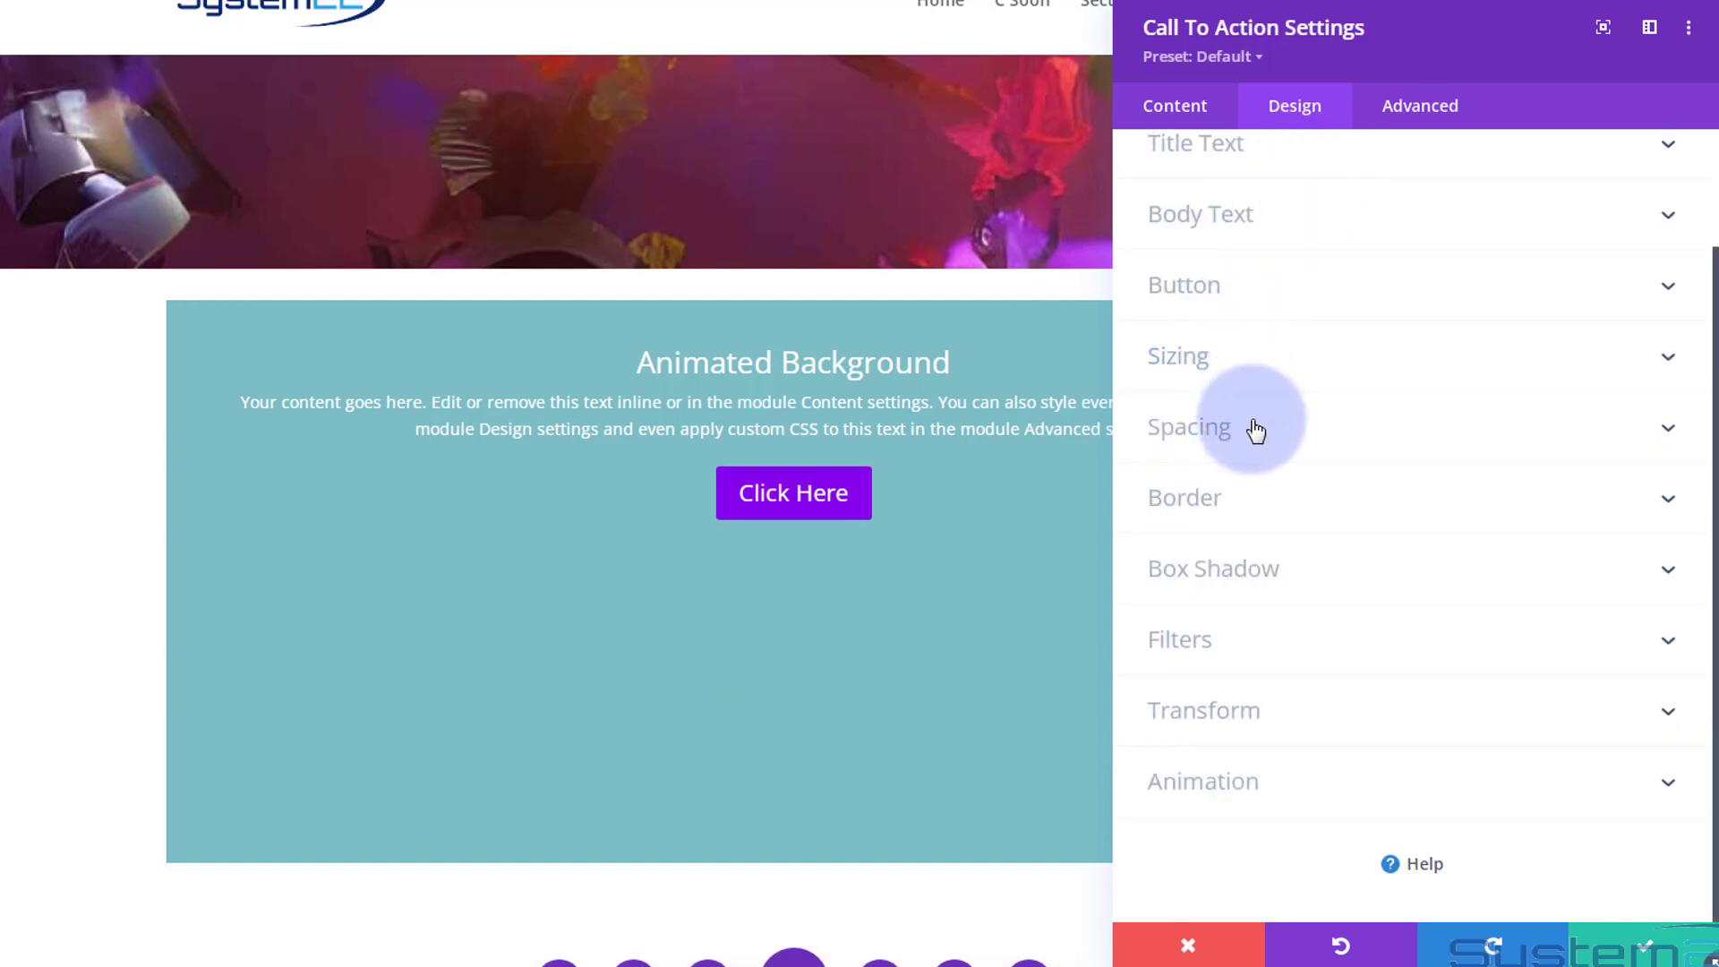
{"action": "mouse_move", "coordinate": [1360, 439]}
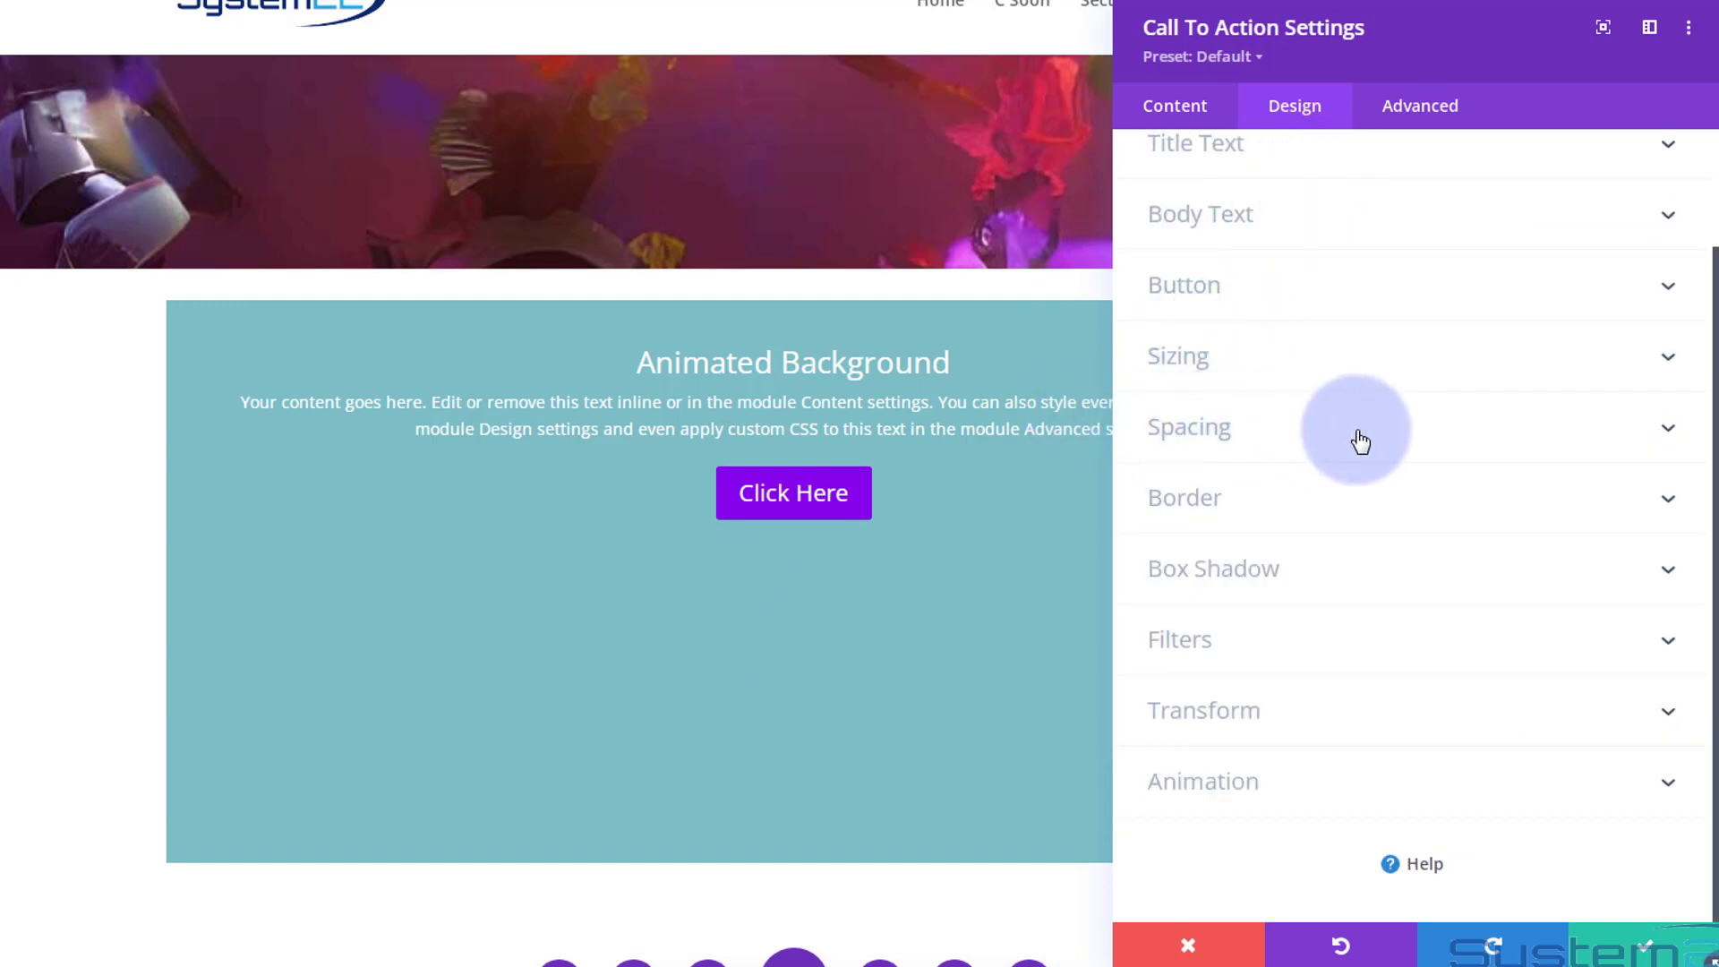
Enter 150px top padding in the call-to-action's Spacing options
{"action": "left_click", "coordinate": [1189, 426]}
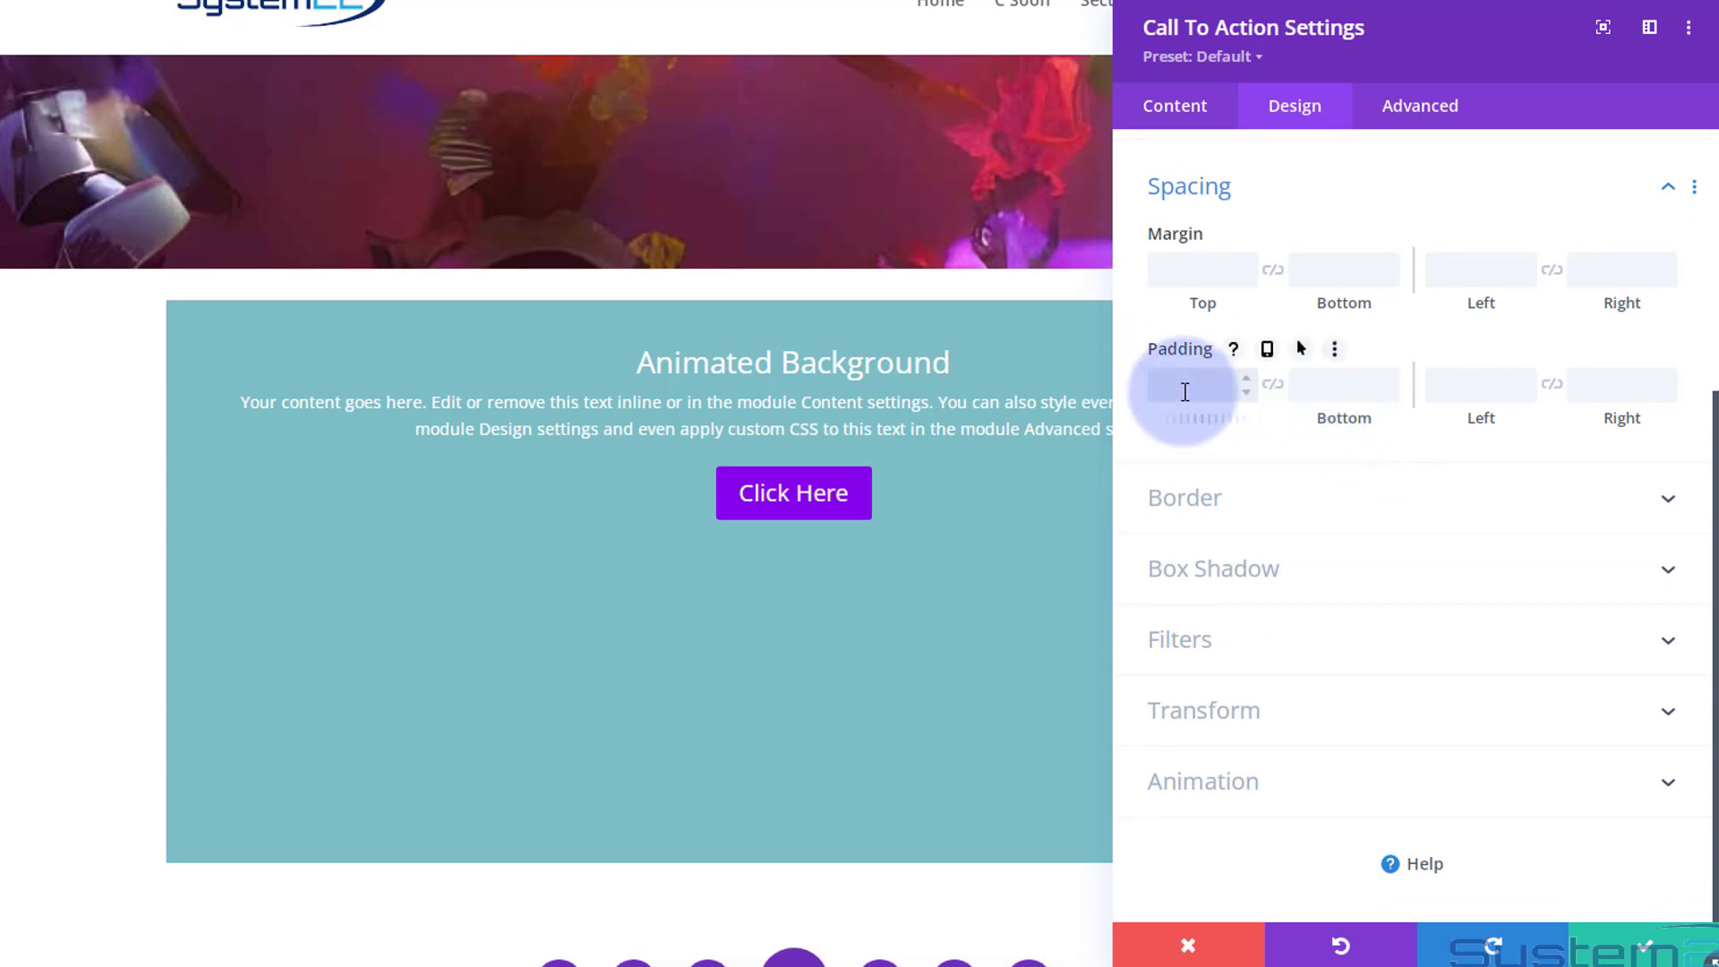
{"action": "type", "text": "100"}
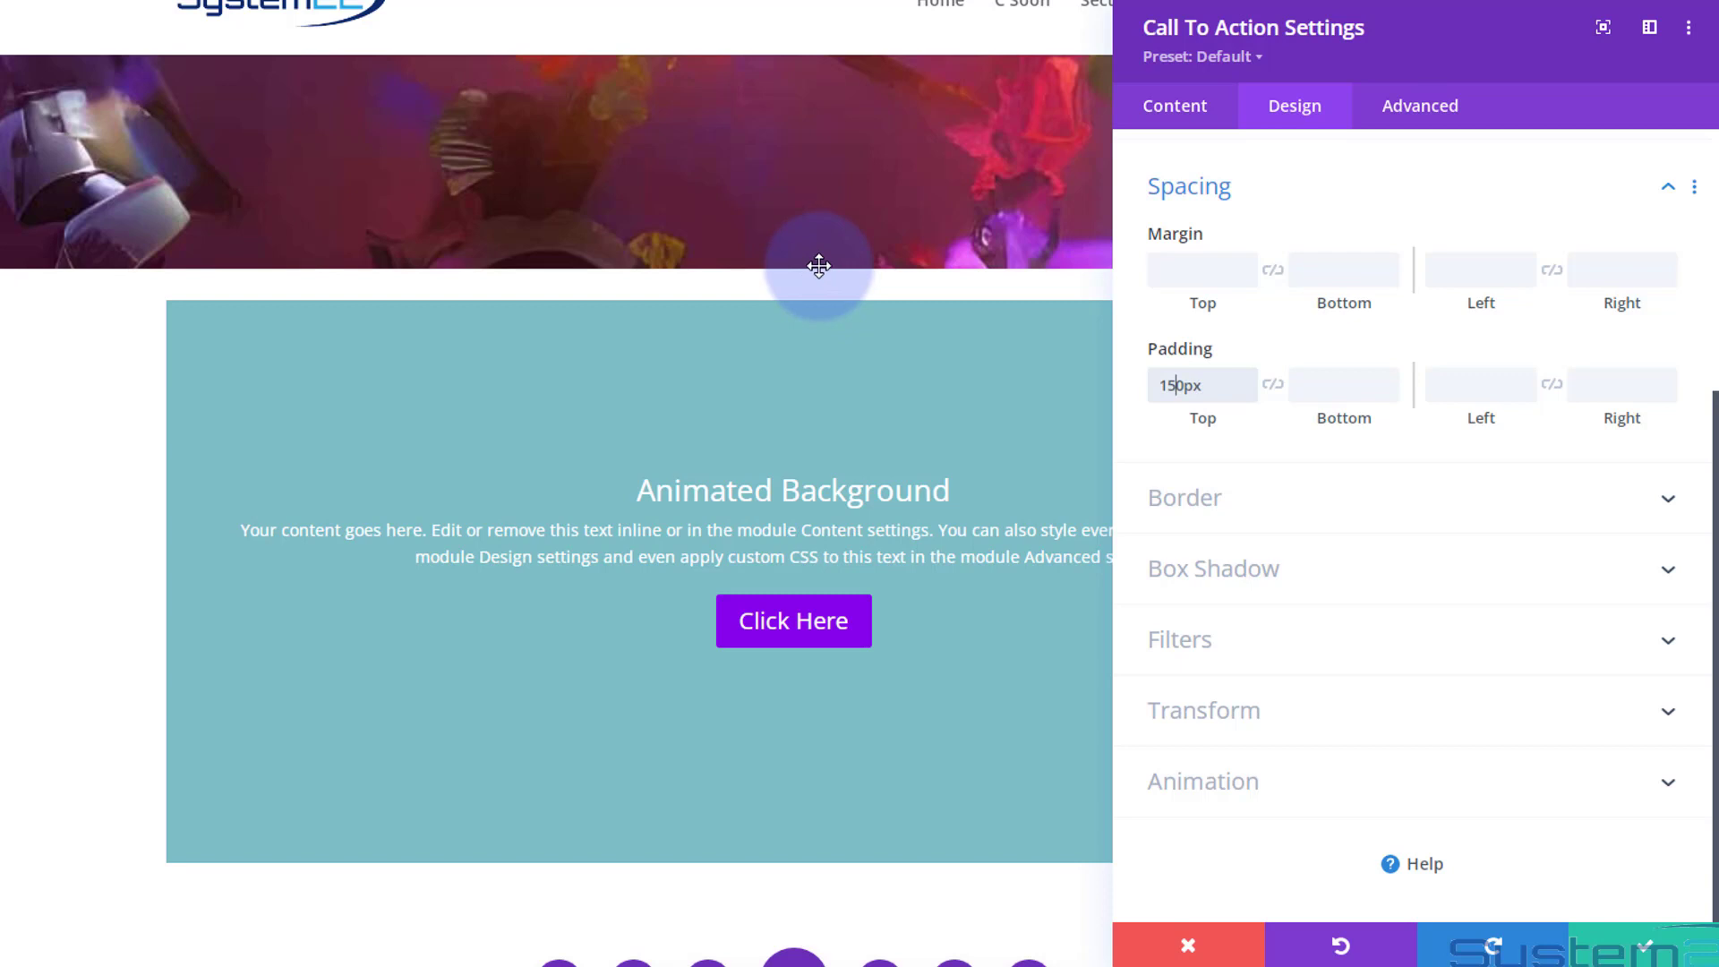
{"action": "mouse_move", "coordinate": [815, 764]}
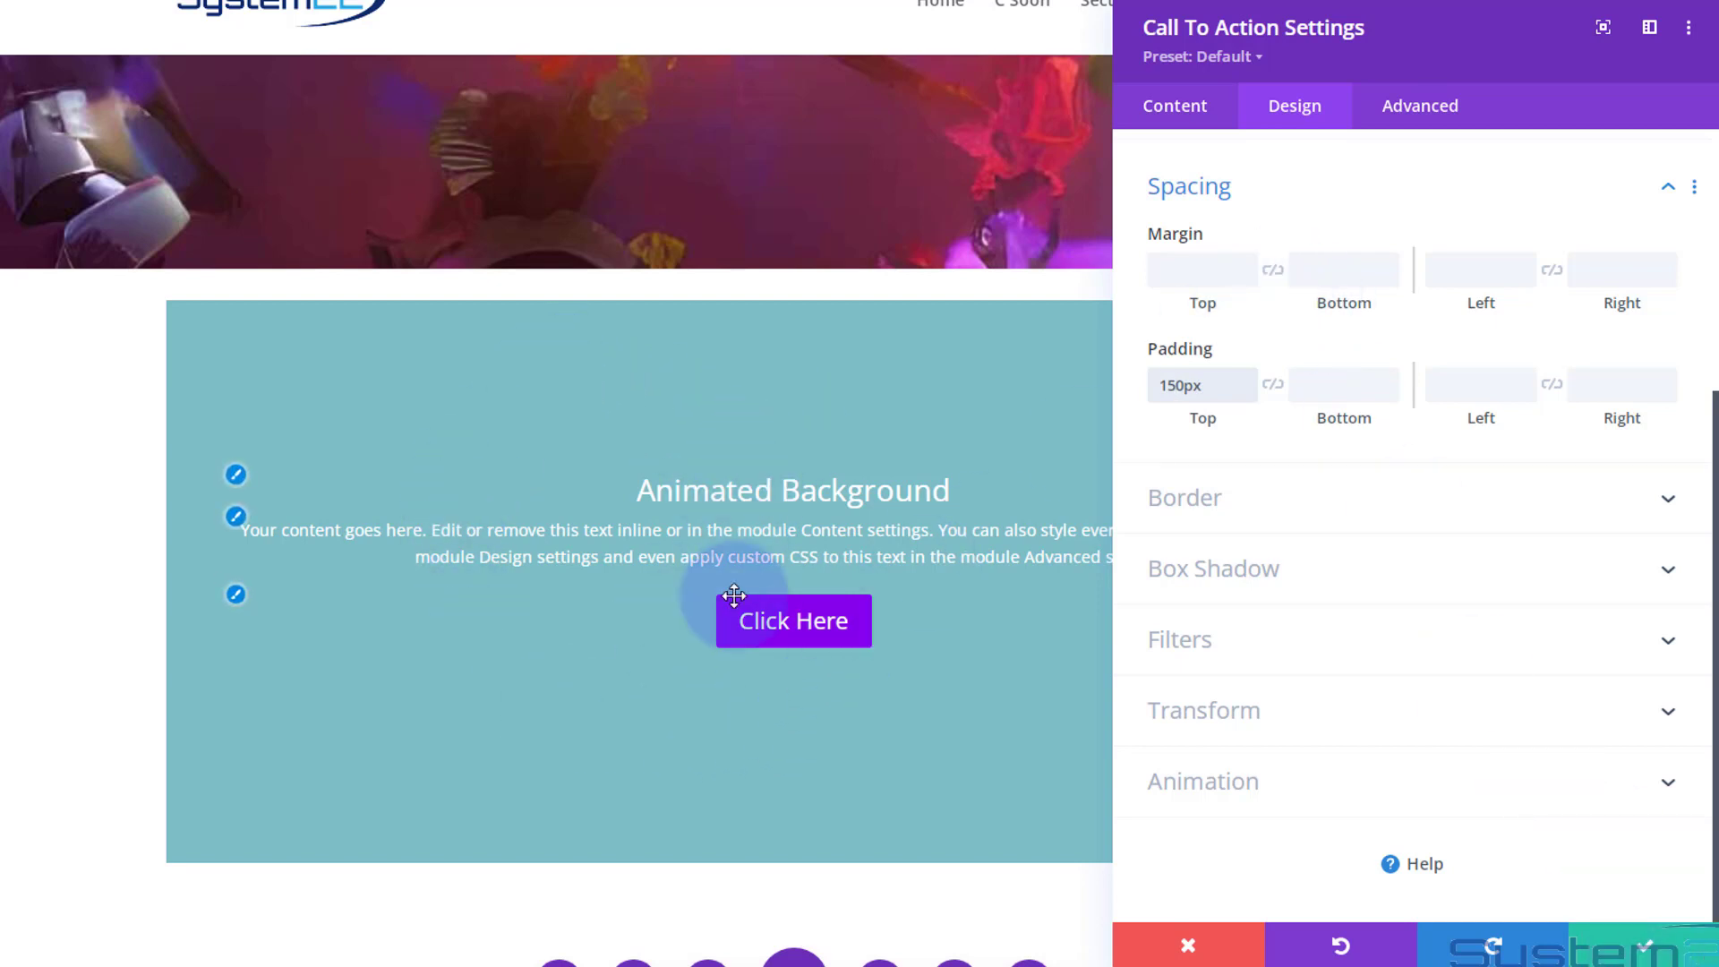
{"action": "mouse_move", "coordinate": [1357, 512]}
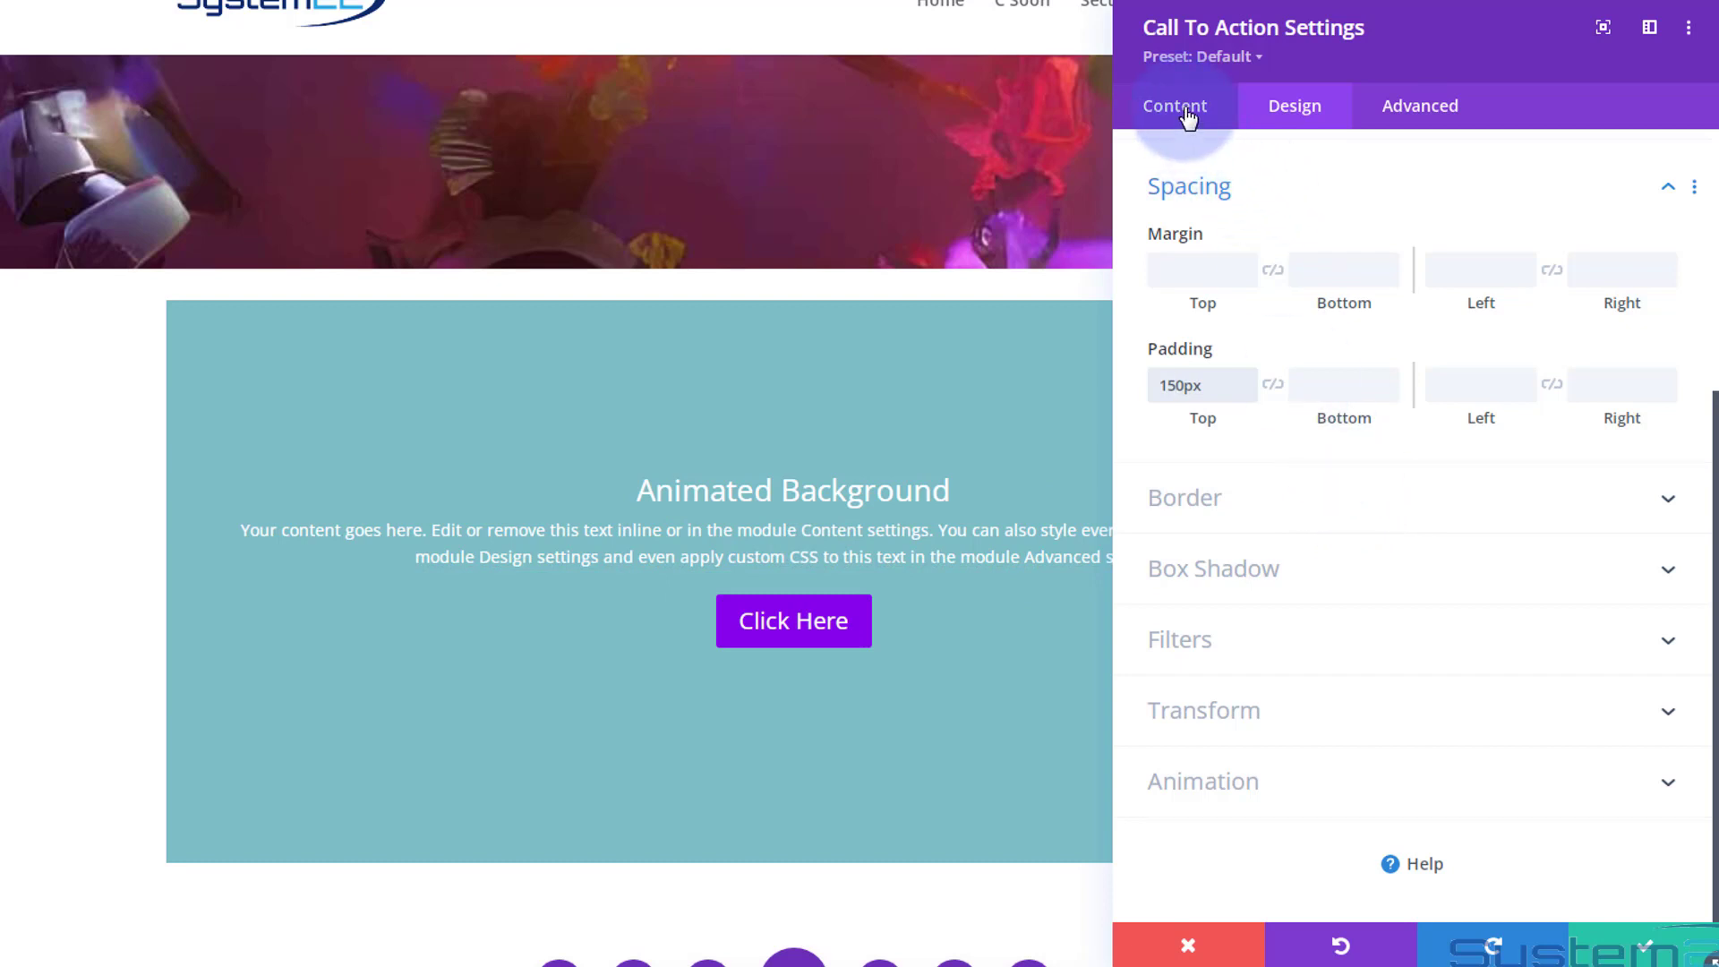
Clear the call-to-action's teal background colour under Content > Background
{"action": "left_click", "coordinate": [1174, 106]}
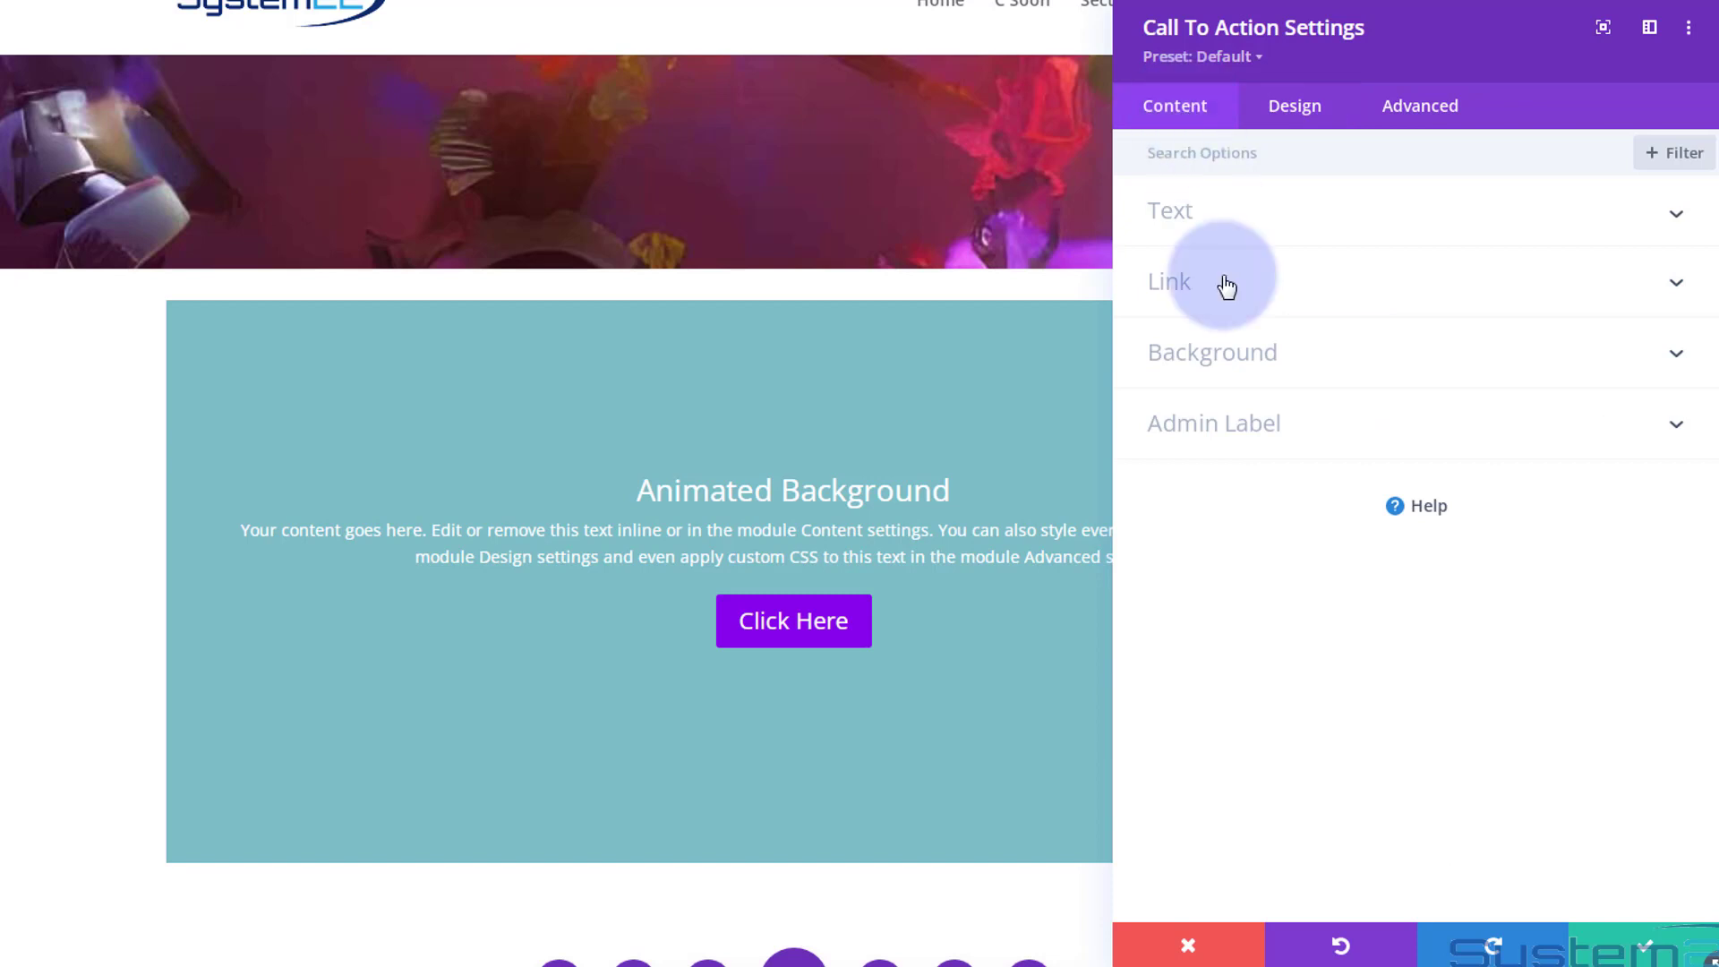
{"action": "left_click", "coordinate": [1213, 352]}
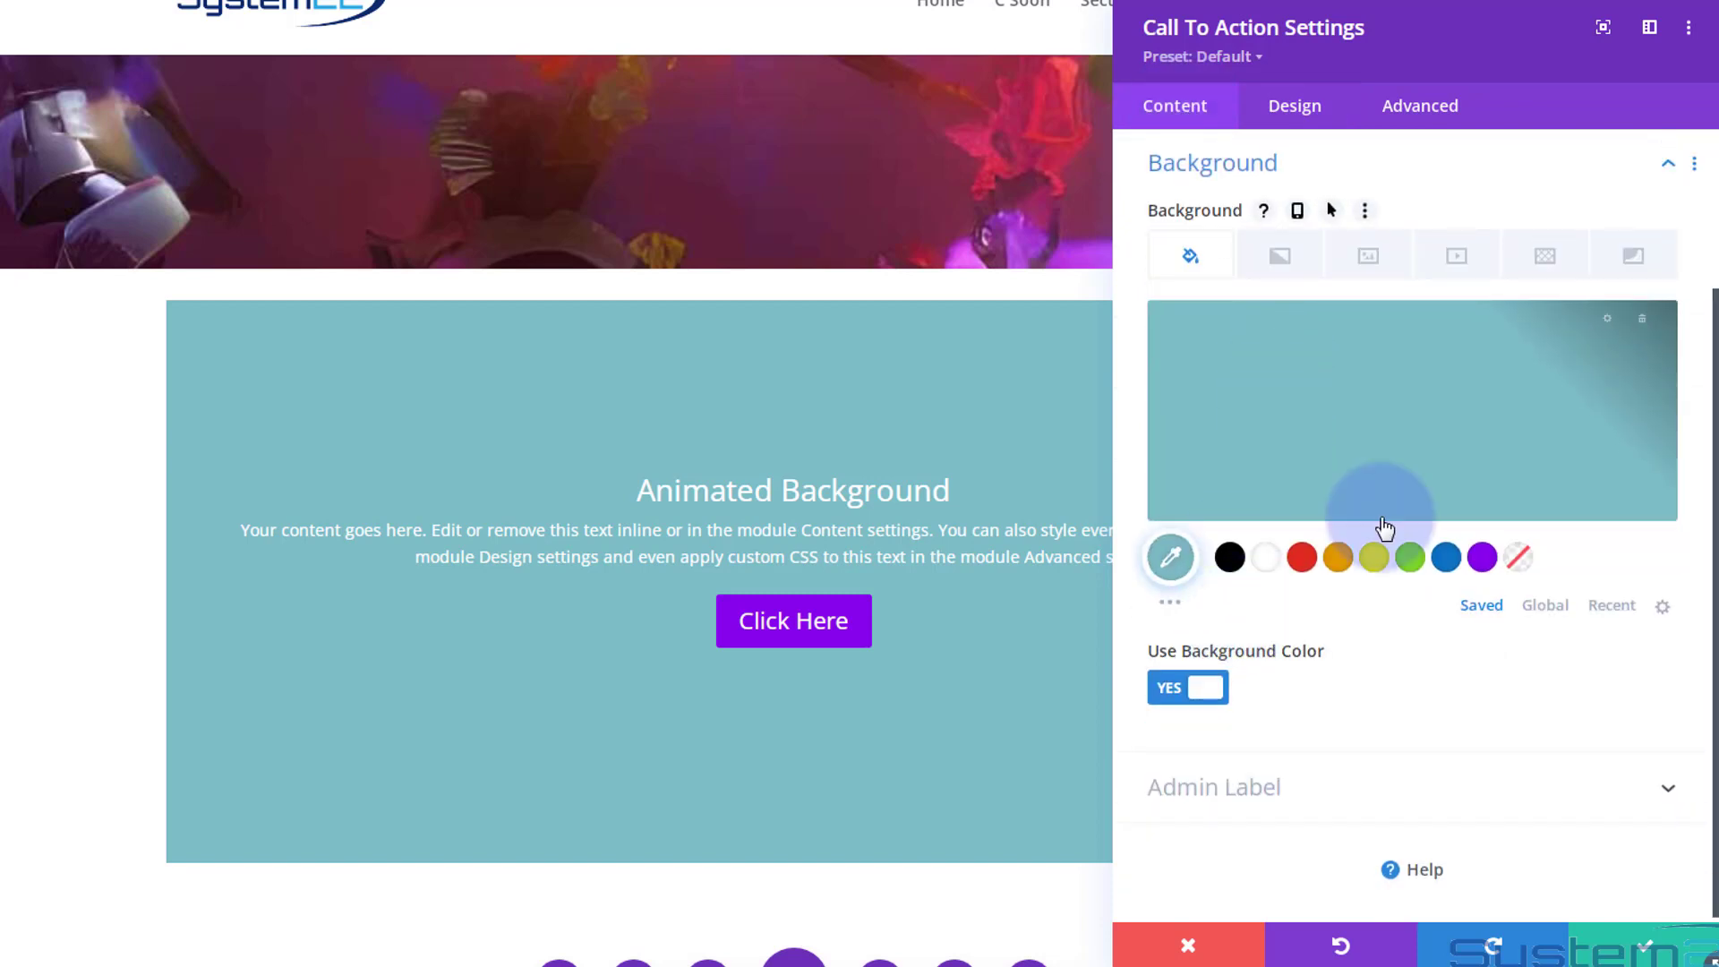
{"action": "left_click", "coordinate": [1644, 319]}
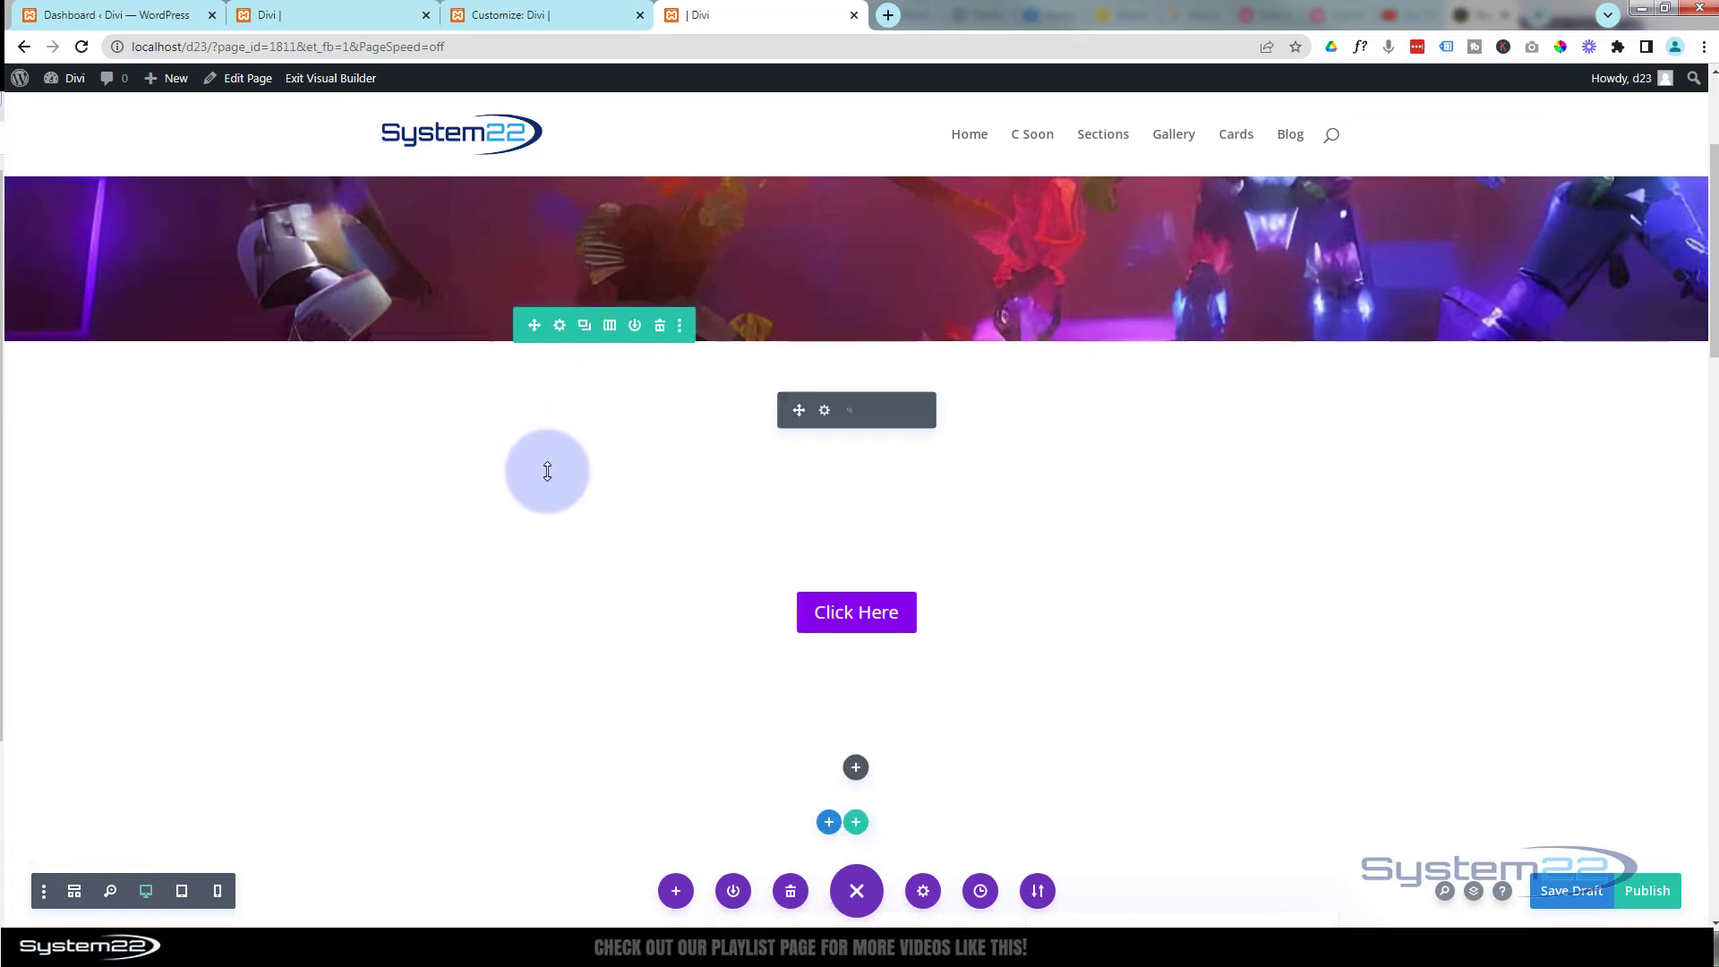
Give the row 0px top/bottom padding and a -50vh top margin, then save
{"action": "left_click", "coordinate": [824, 410]}
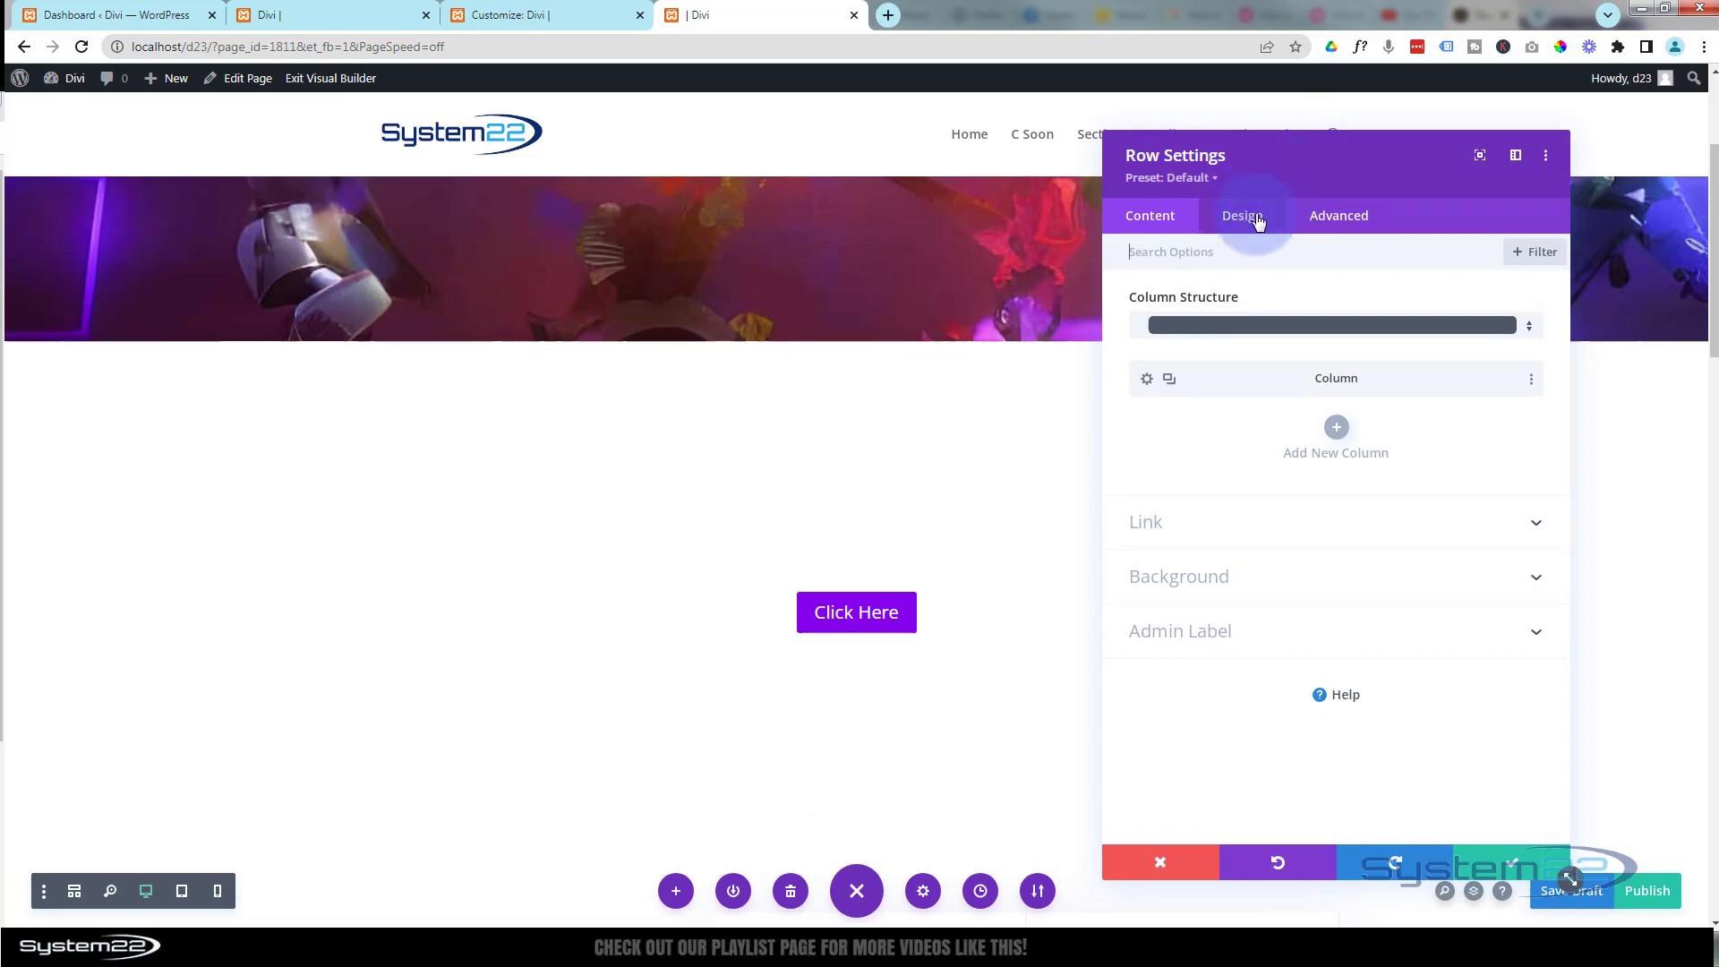
{"action": "left_click", "coordinate": [1241, 215]}
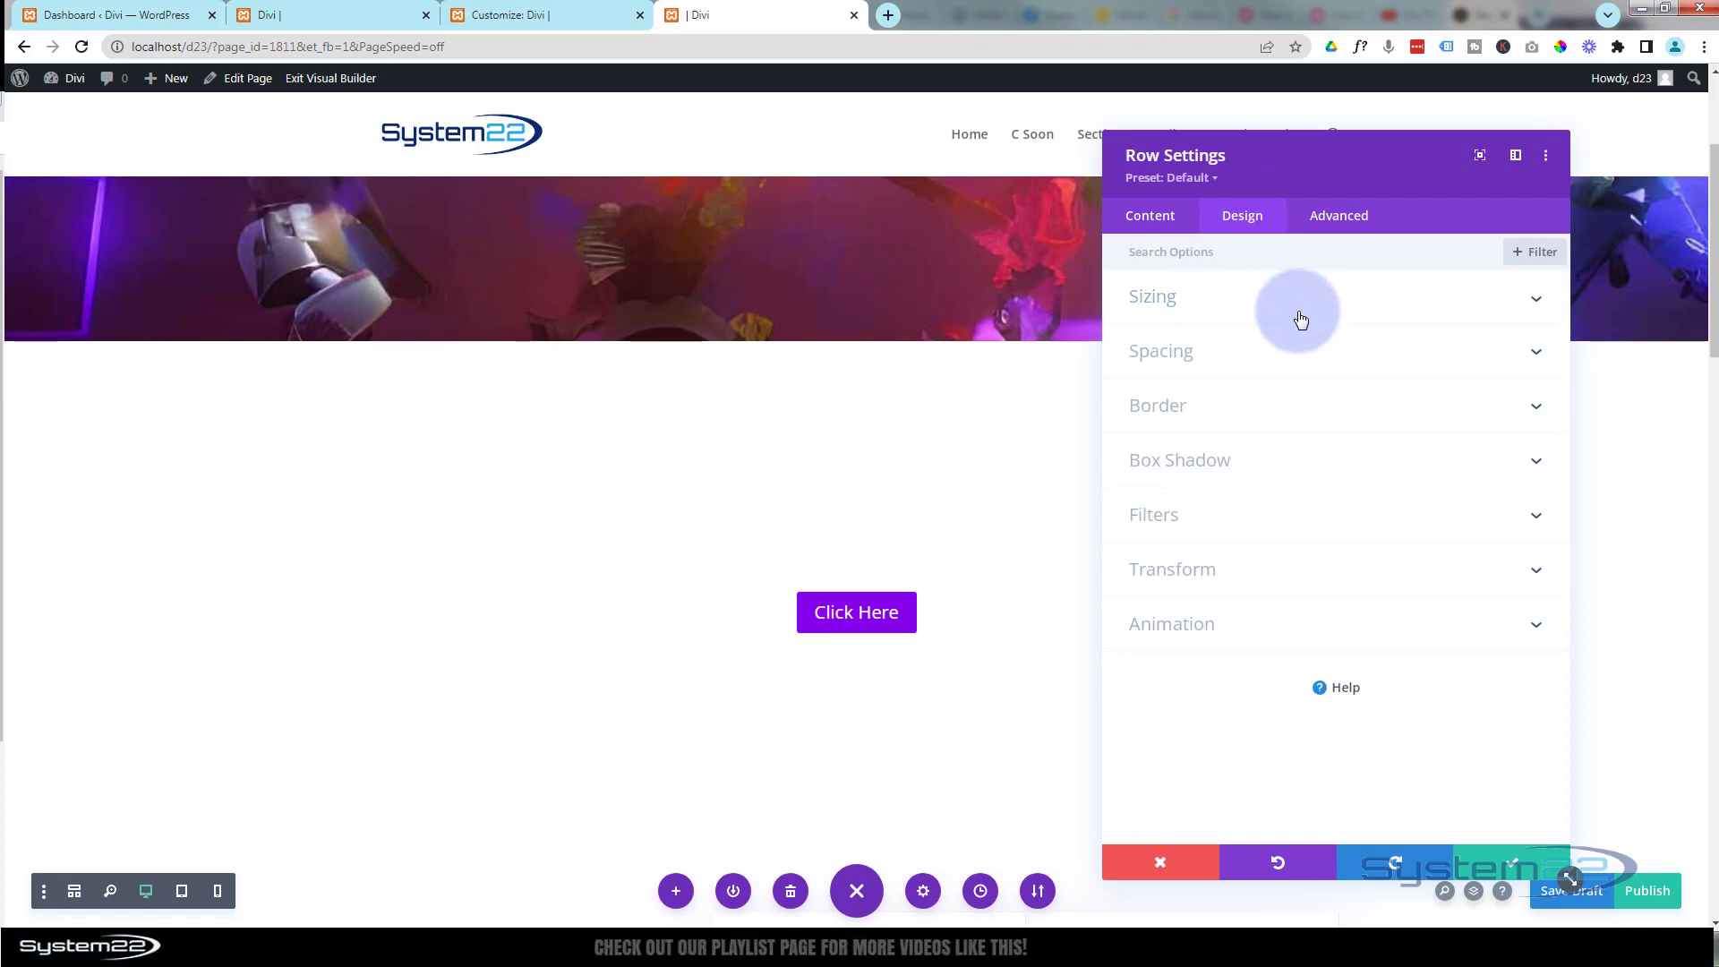
{"action": "left_click", "coordinate": [1160, 351]}
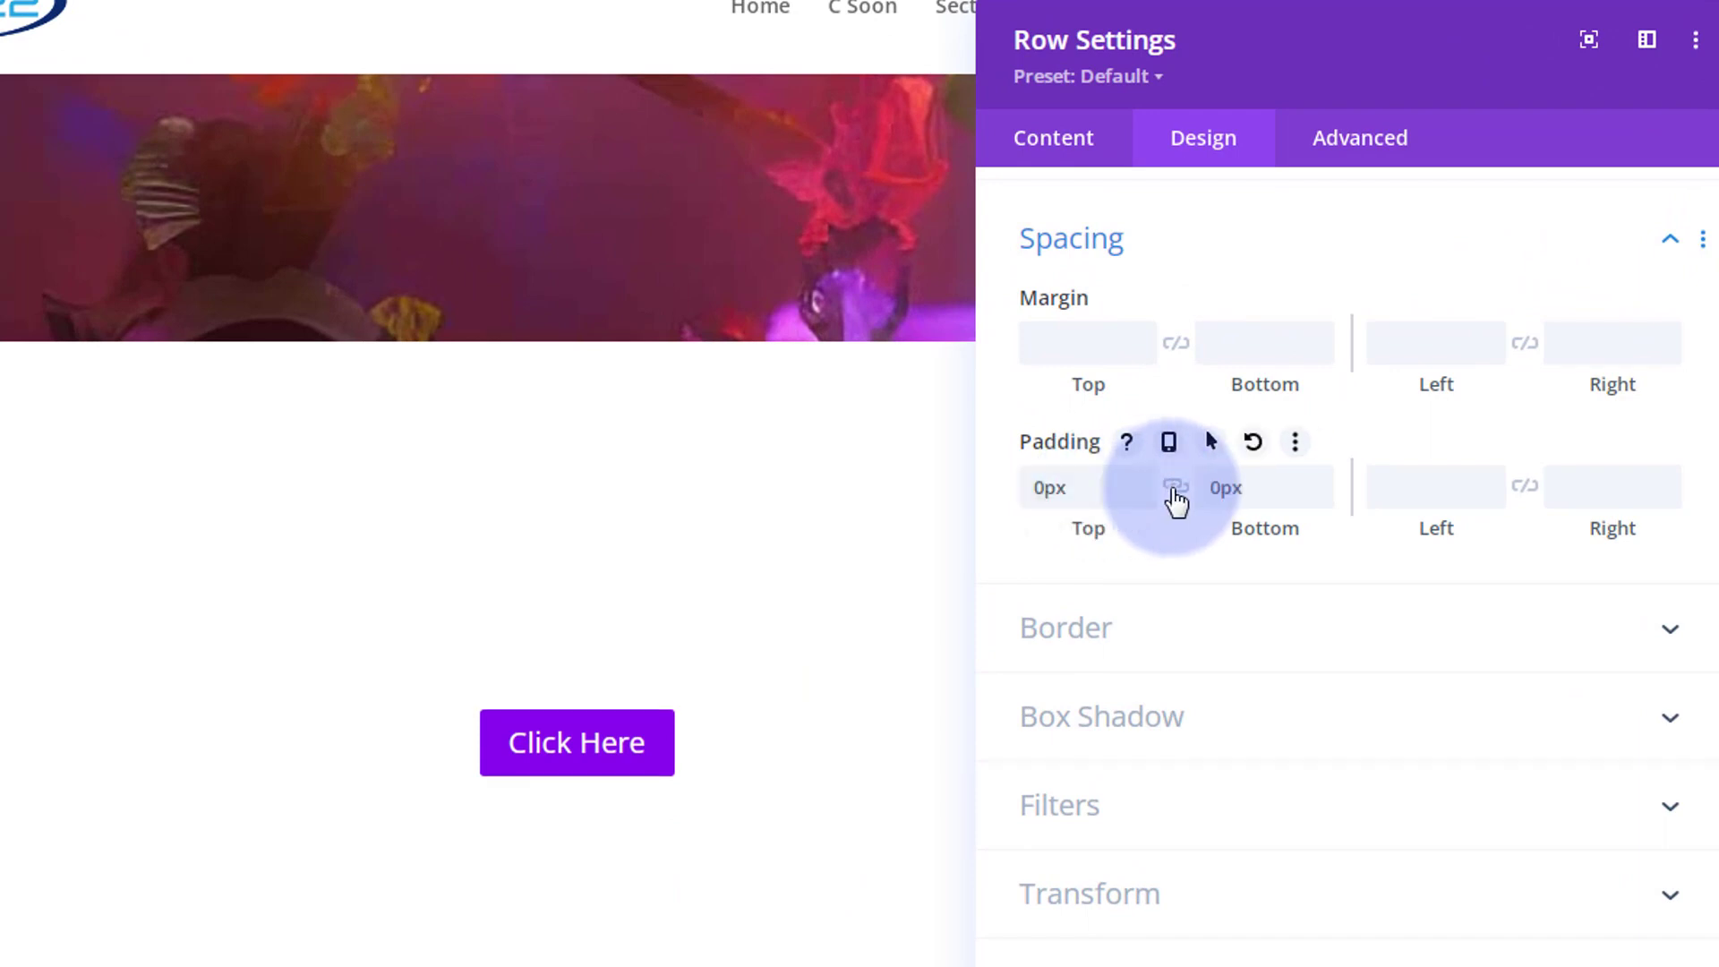
{"action": "left_click", "coordinate": [1175, 487]}
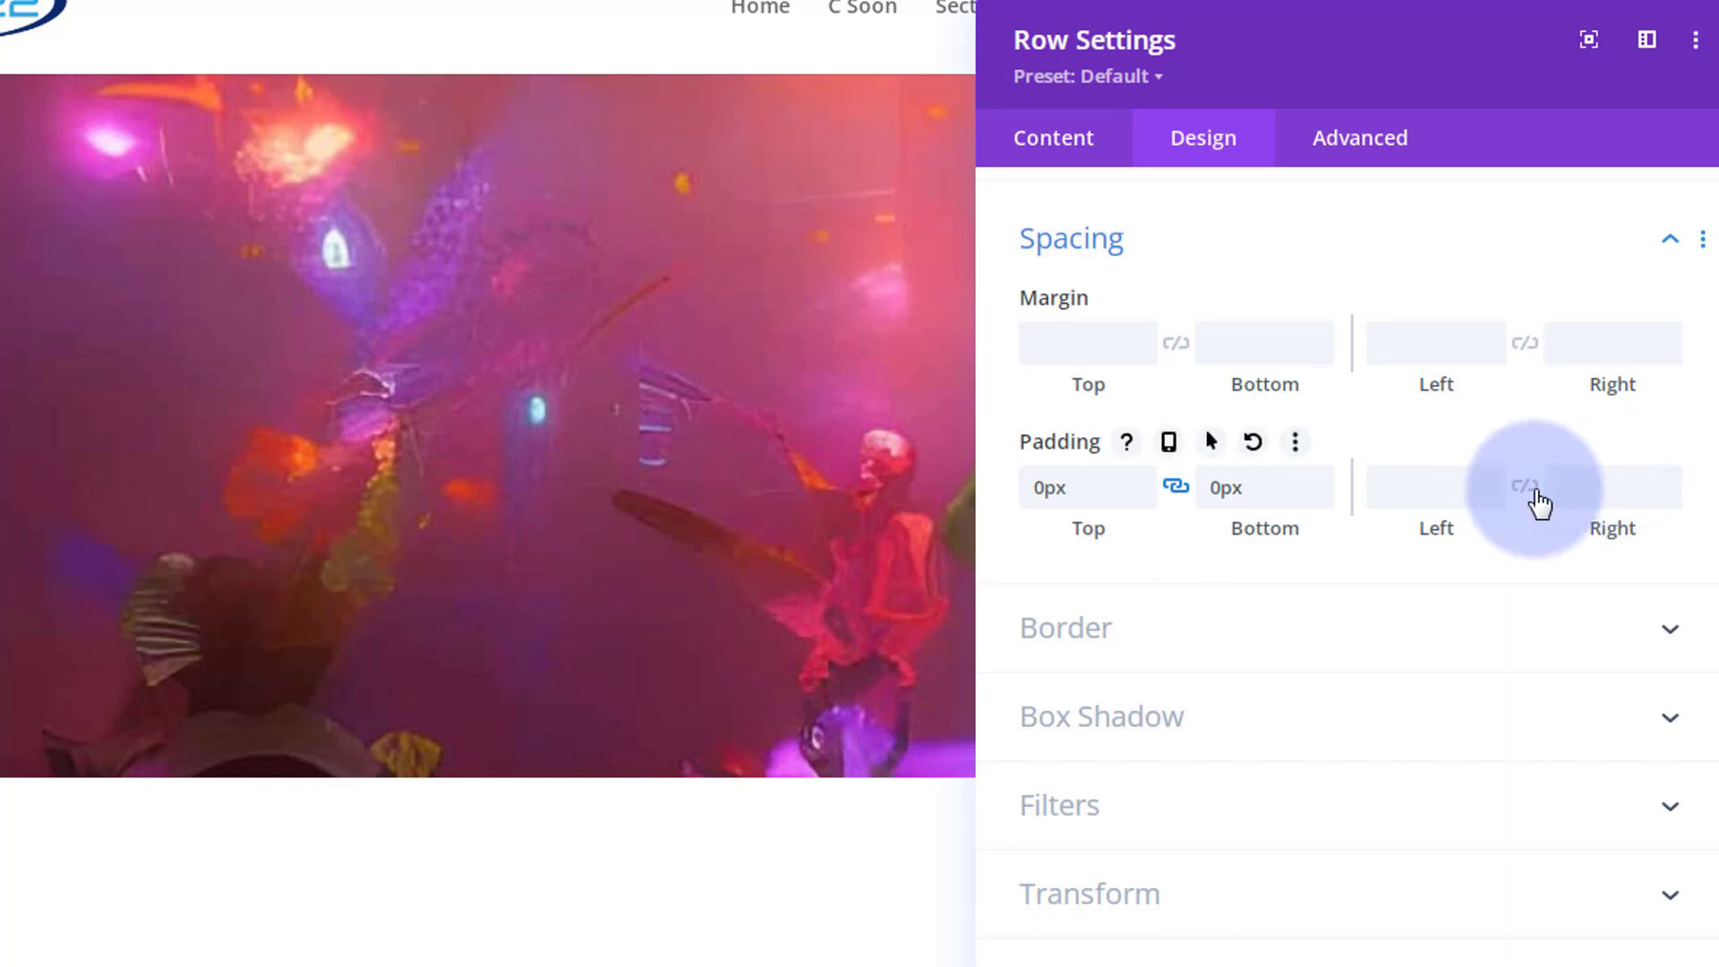
{"action": "mouse_move", "coordinate": [1140, 367]}
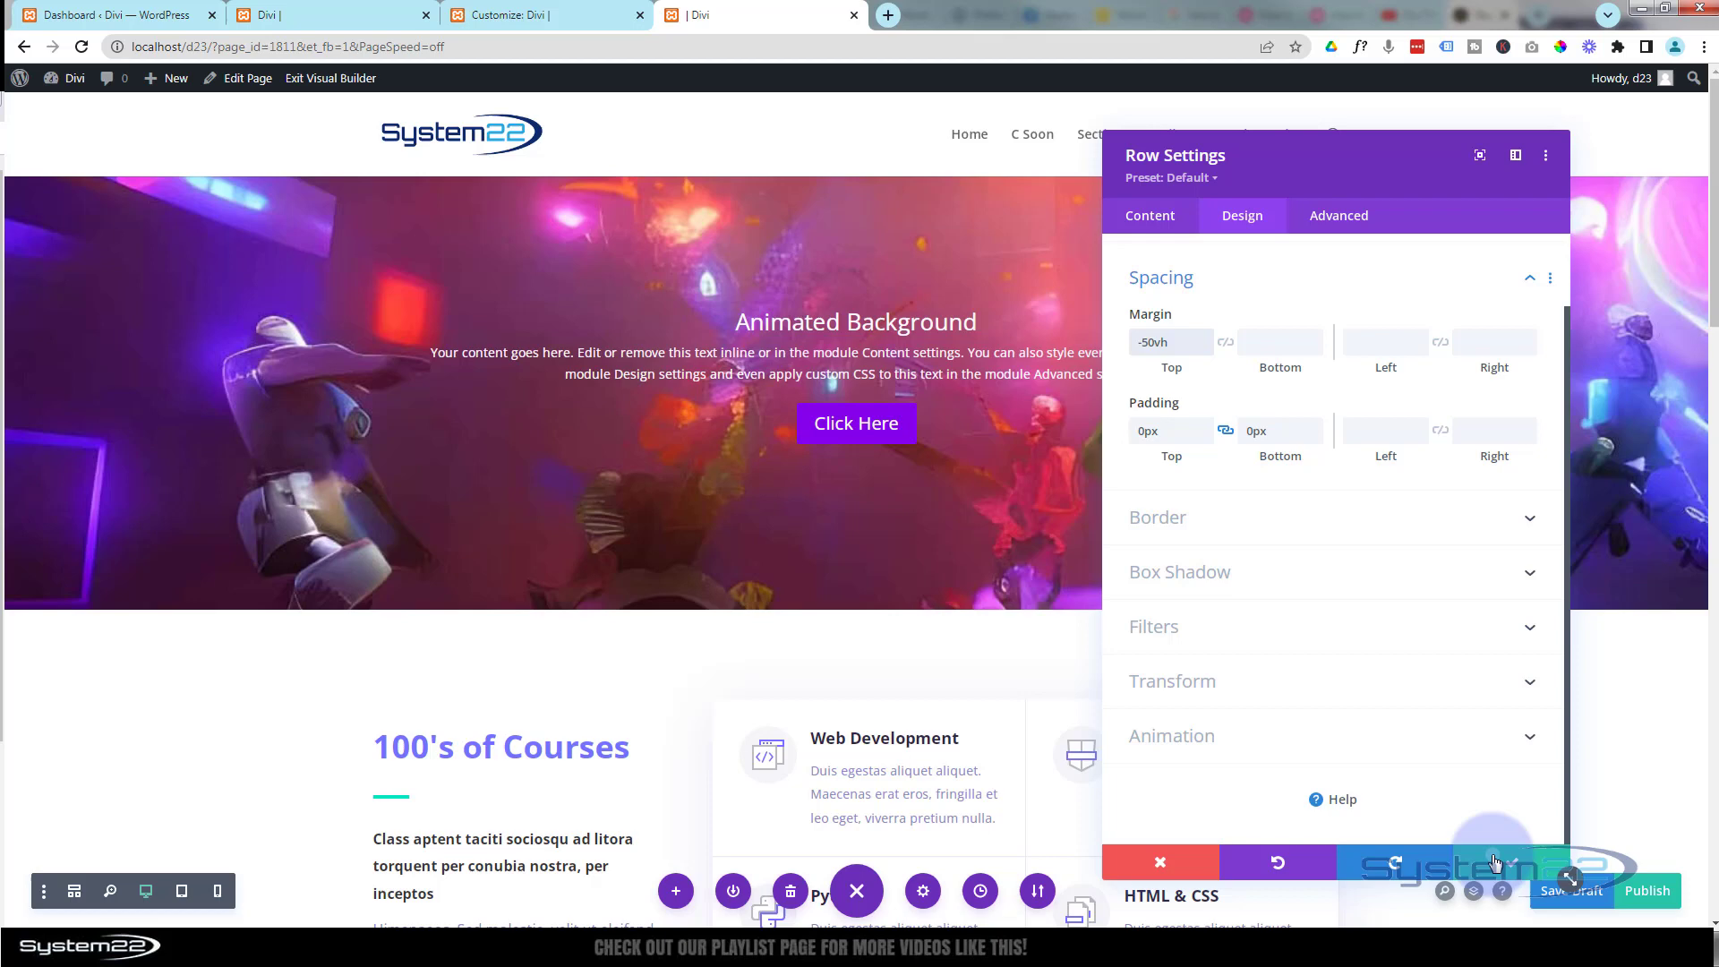
{"action": "left_click", "coordinate": [1160, 862]}
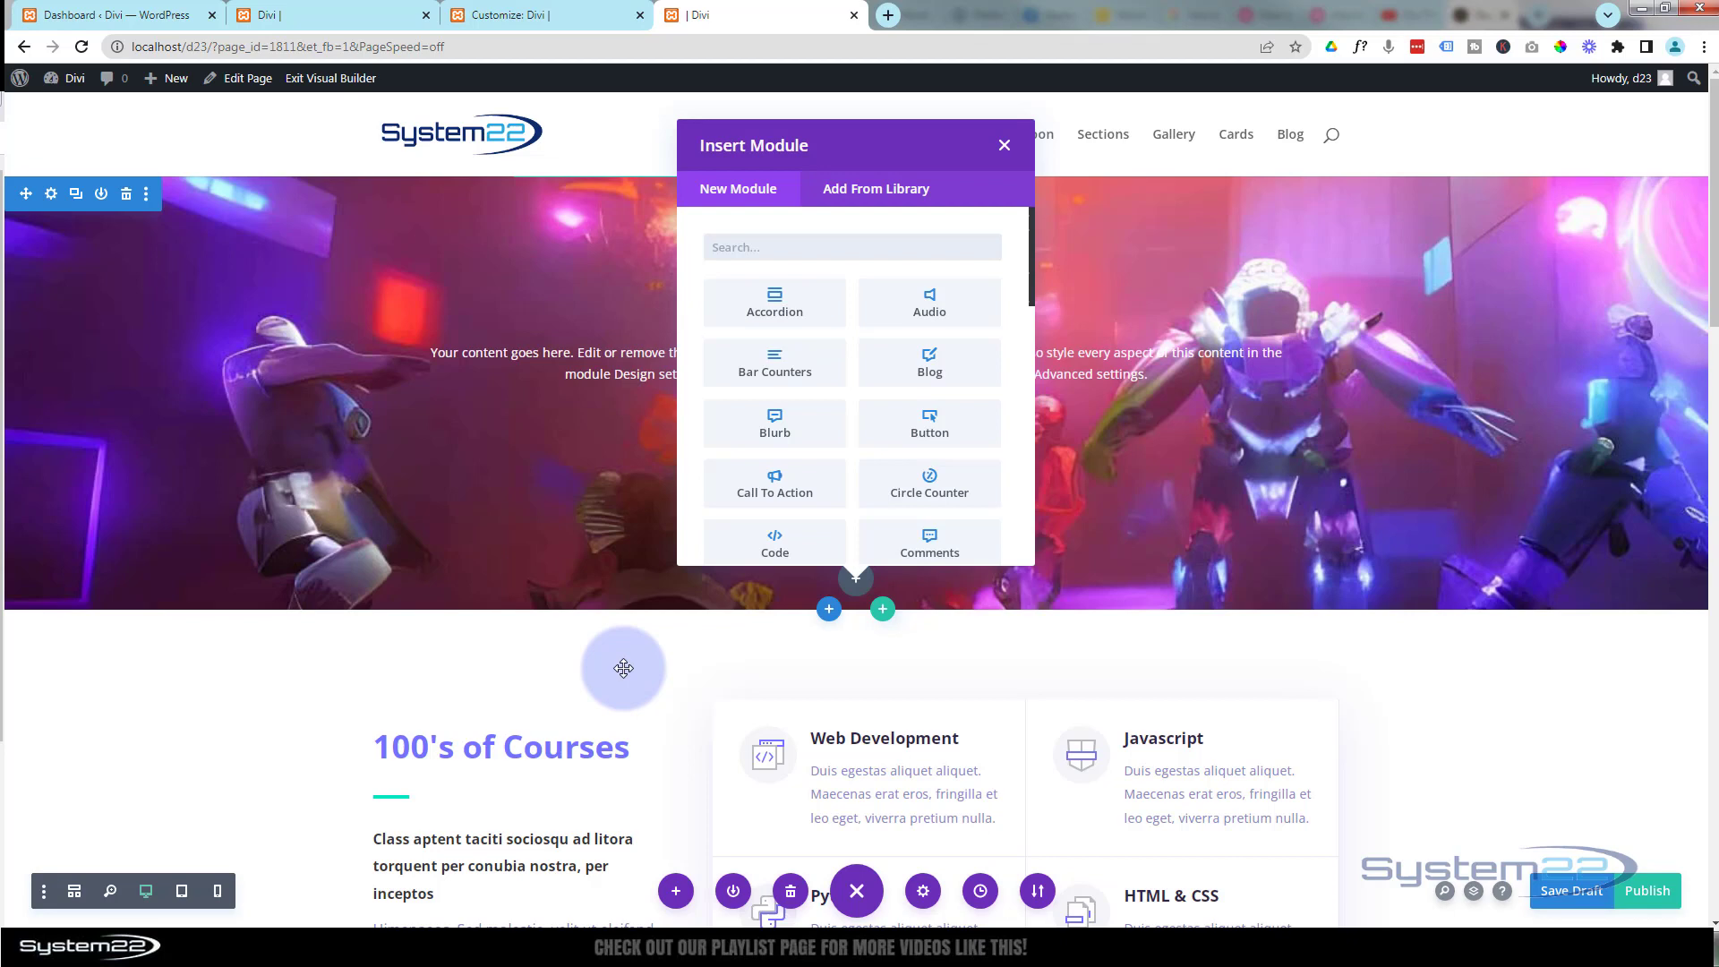
{"action": "mouse_move", "coordinate": [774, 545]}
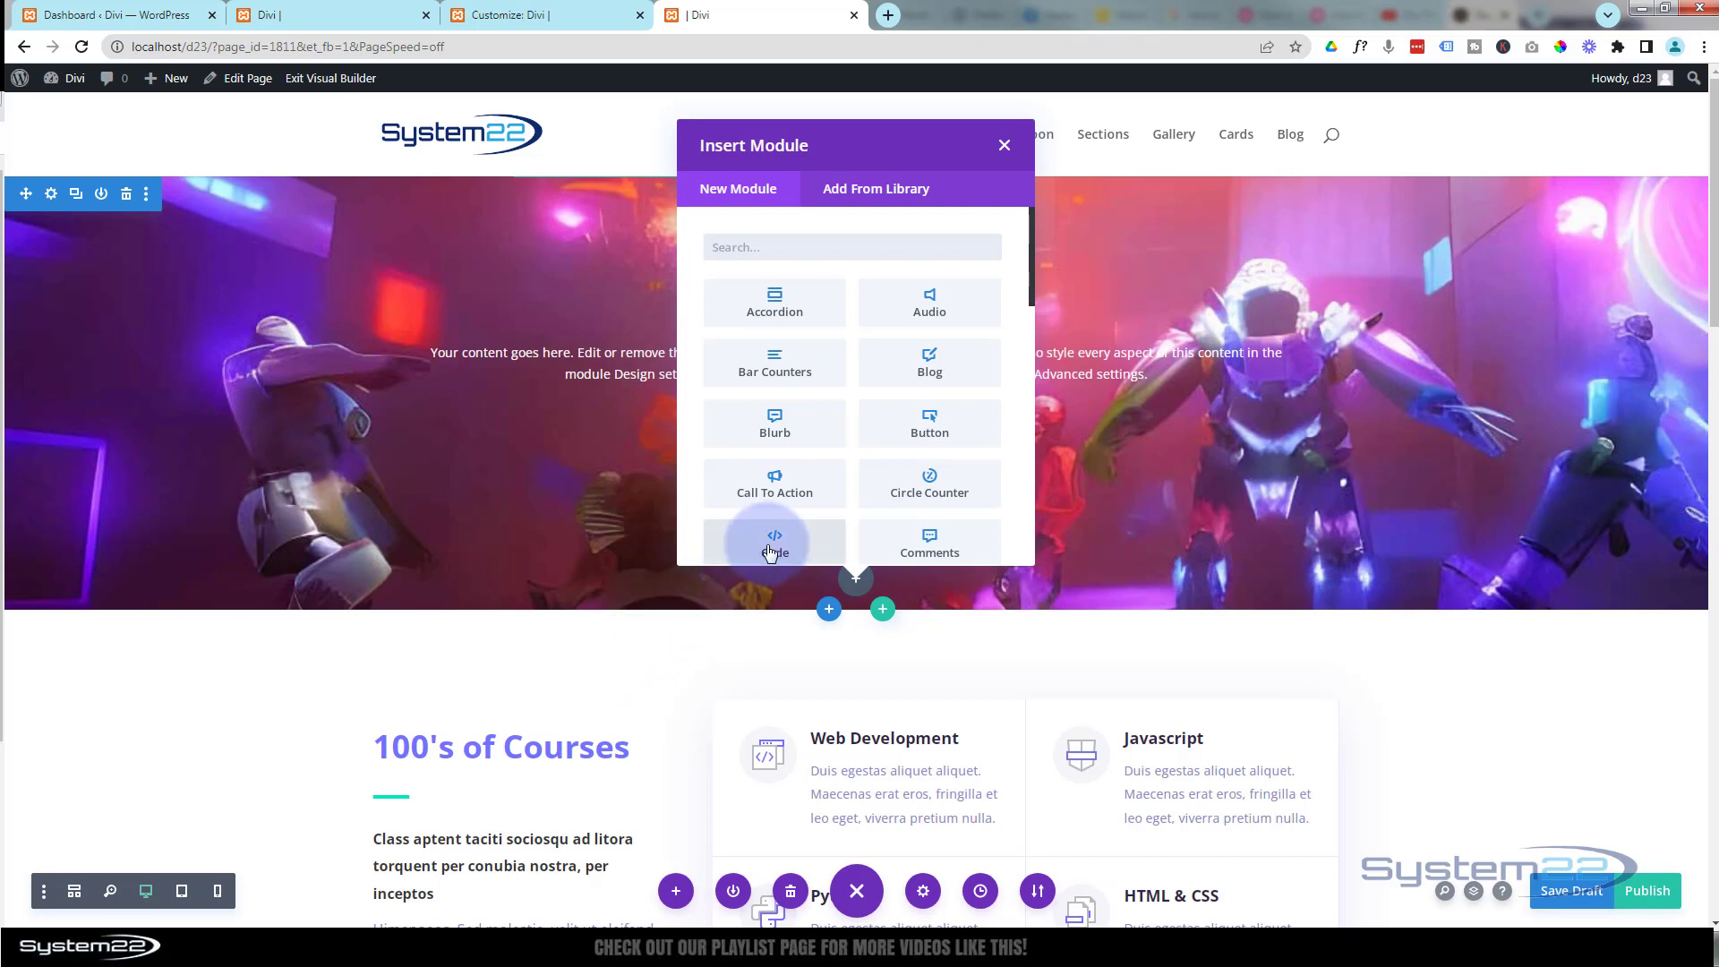
Insert a Code module into the hero row
{"action": "left_click", "coordinate": [773, 543]}
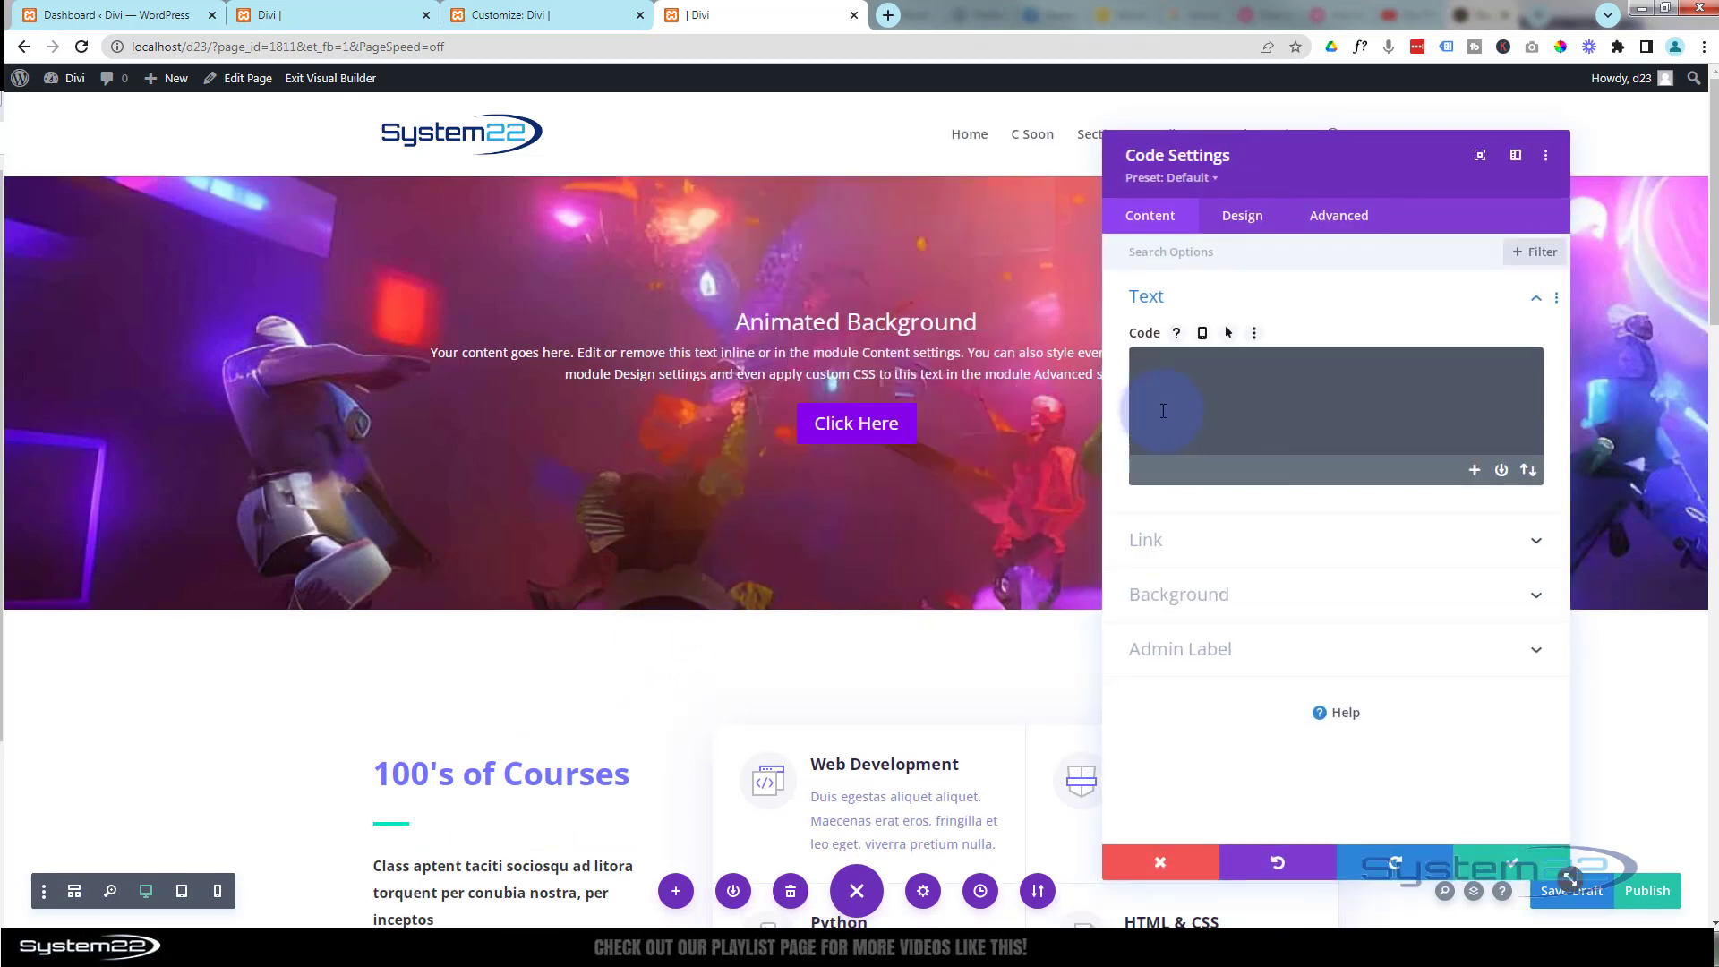
Start a style block in the Code module with an empty .anbgrd rule
{"action": "left_click", "coordinate": [1206, 373]}
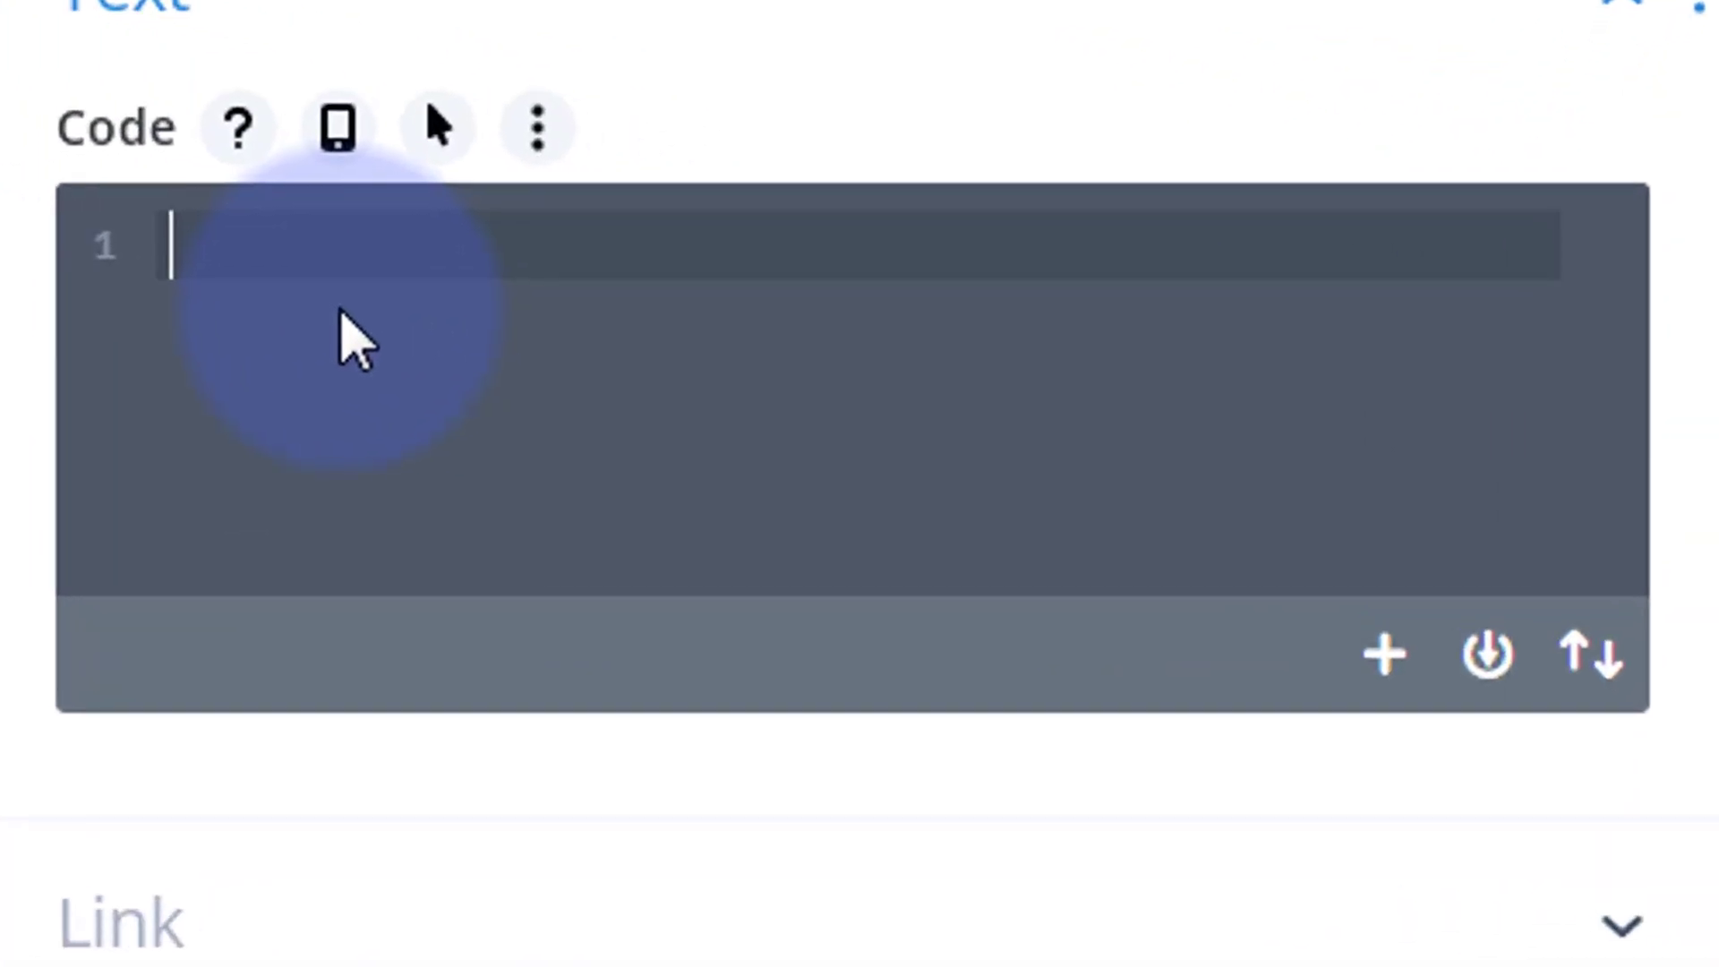
{"action": "type", "text": "<style></style>"}
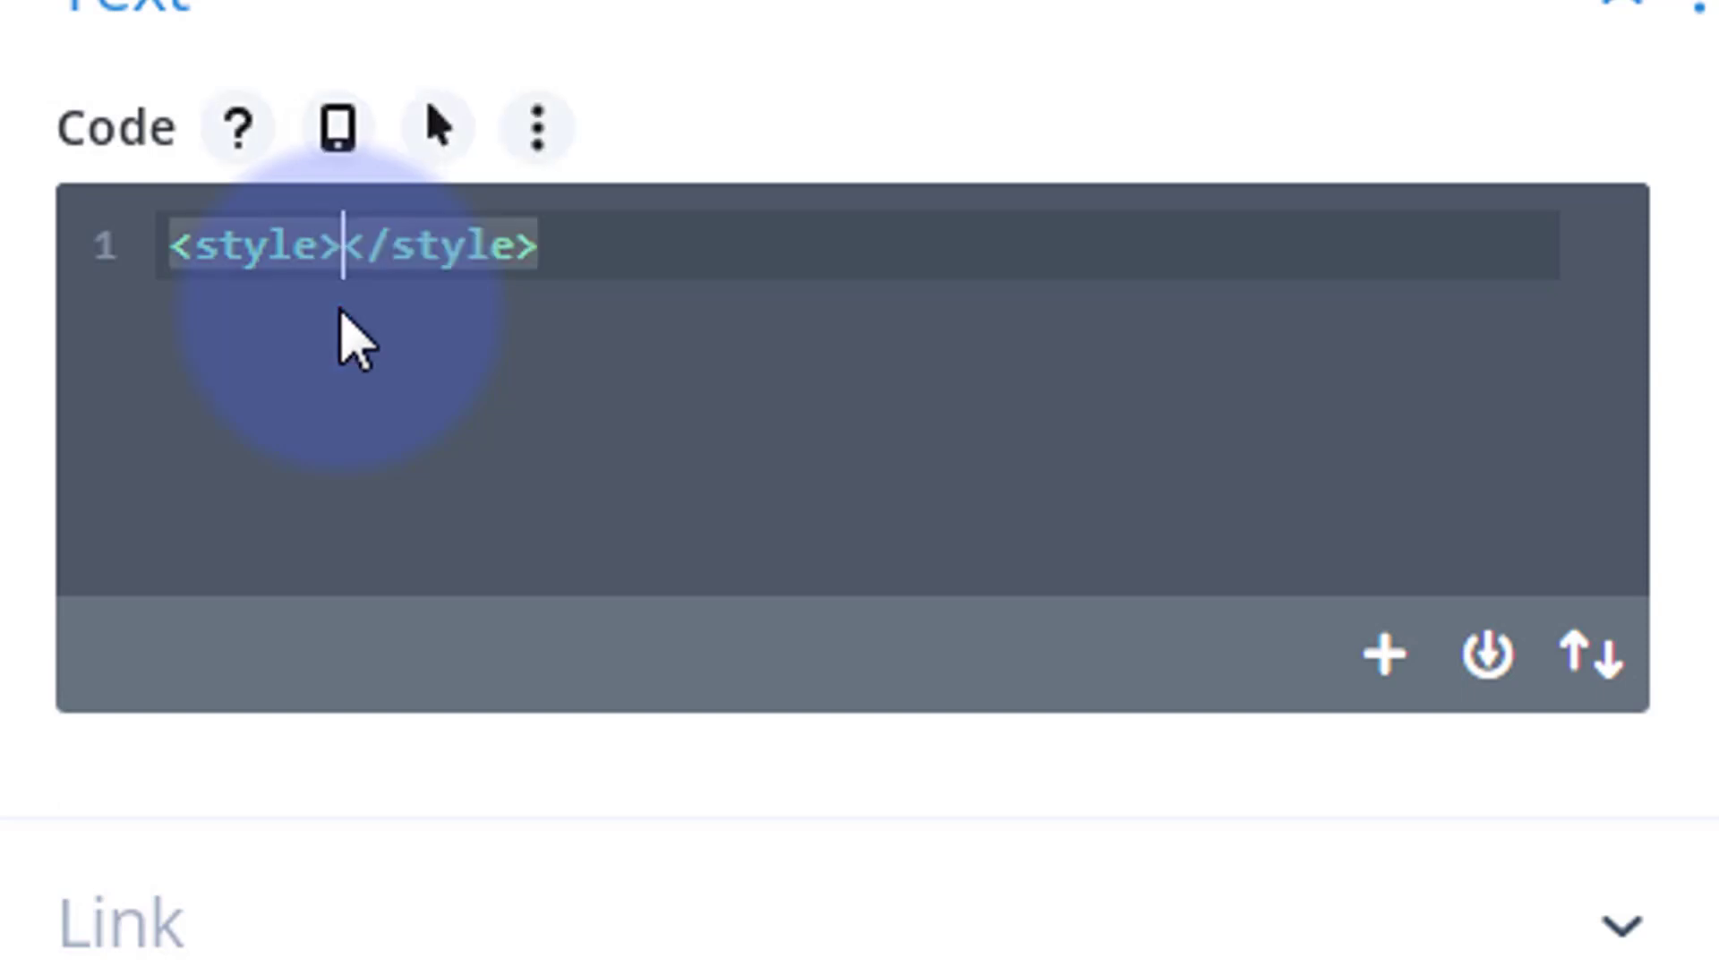
{"action": "key", "text": "Enter"}
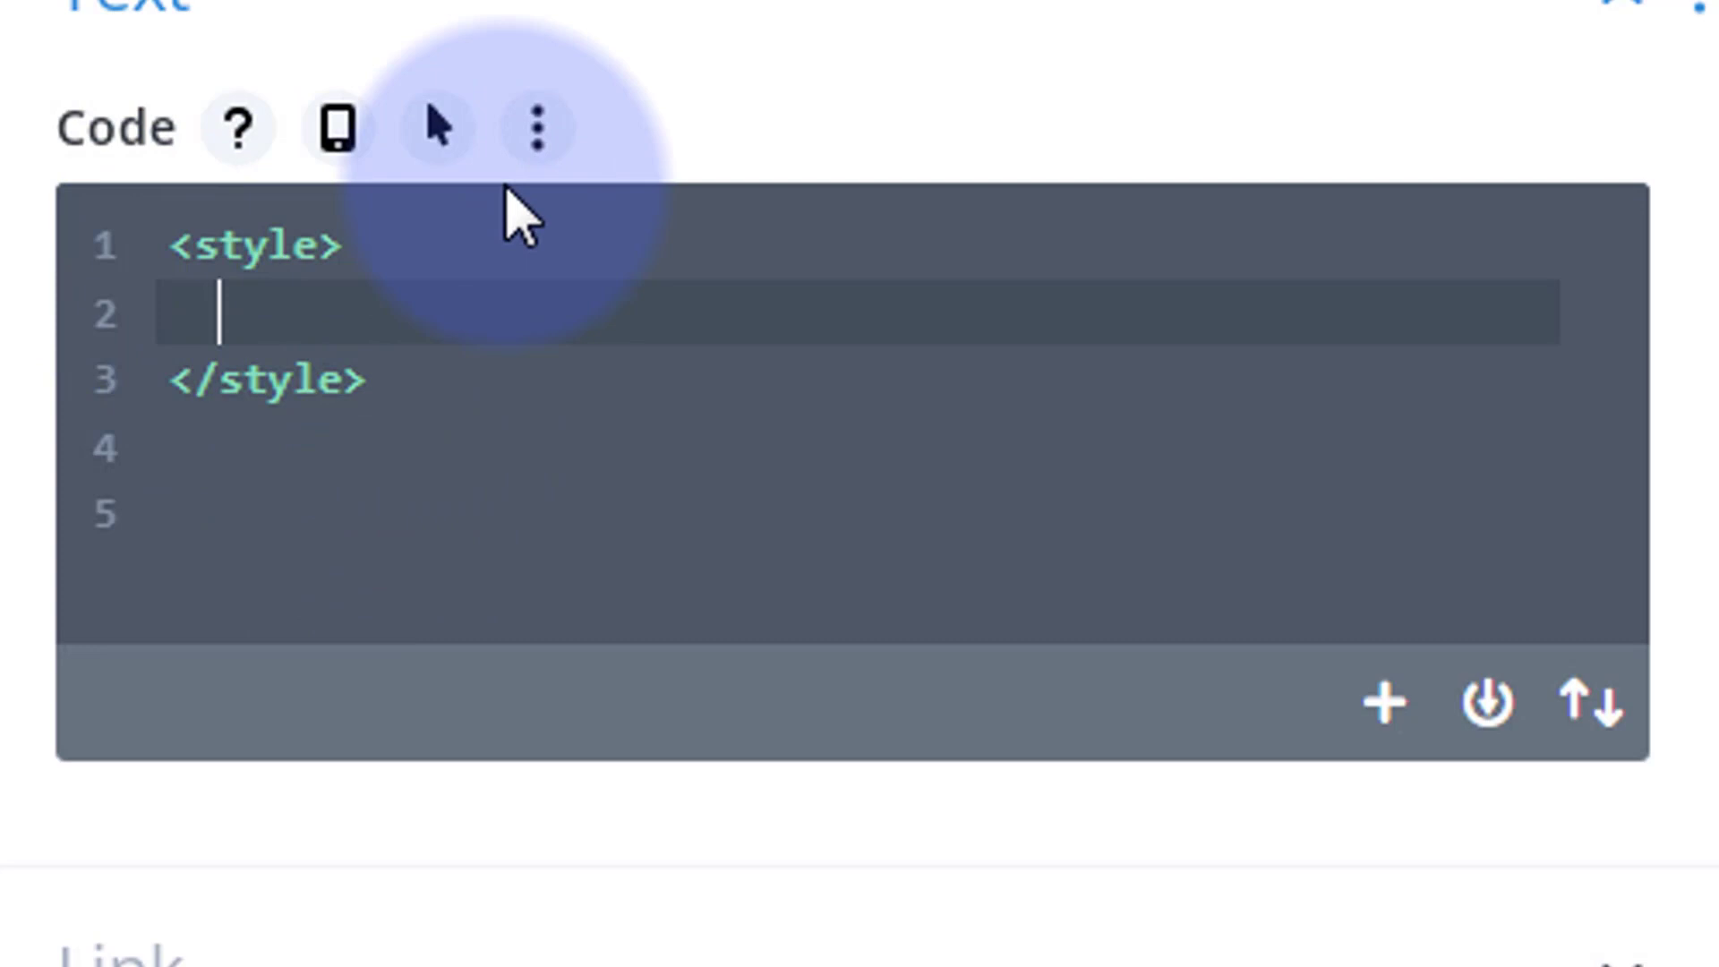
{"action": "type", "text": ".a"}
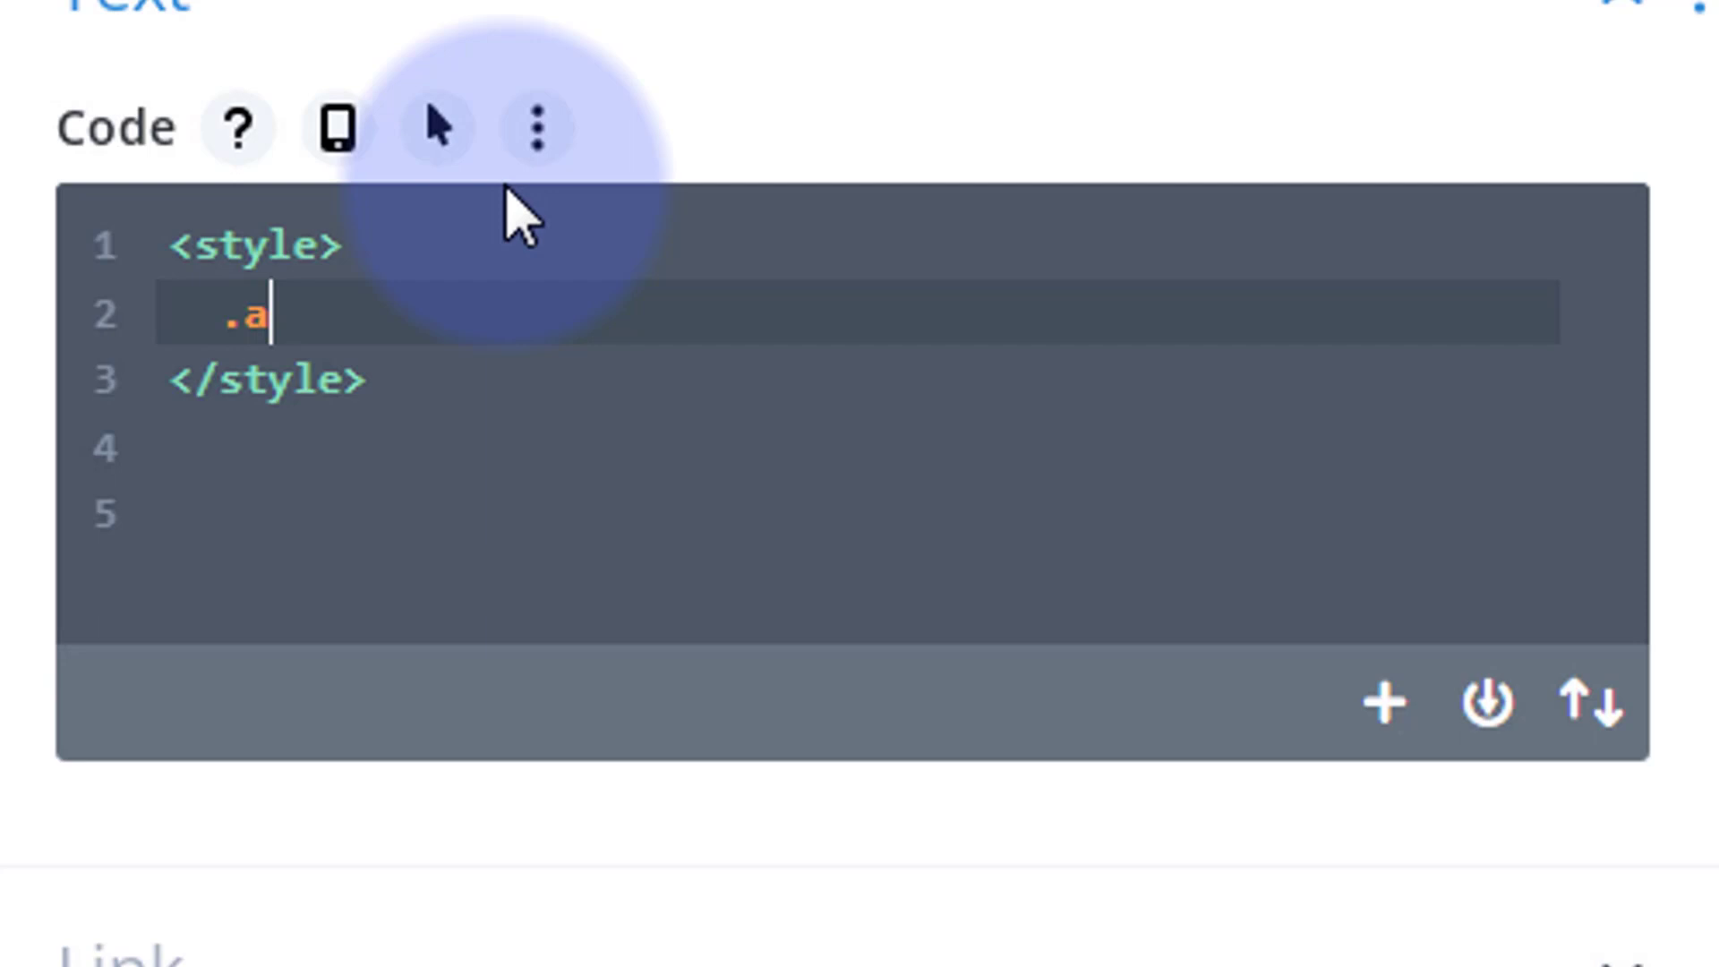
{"action": "type", "text": "n"}
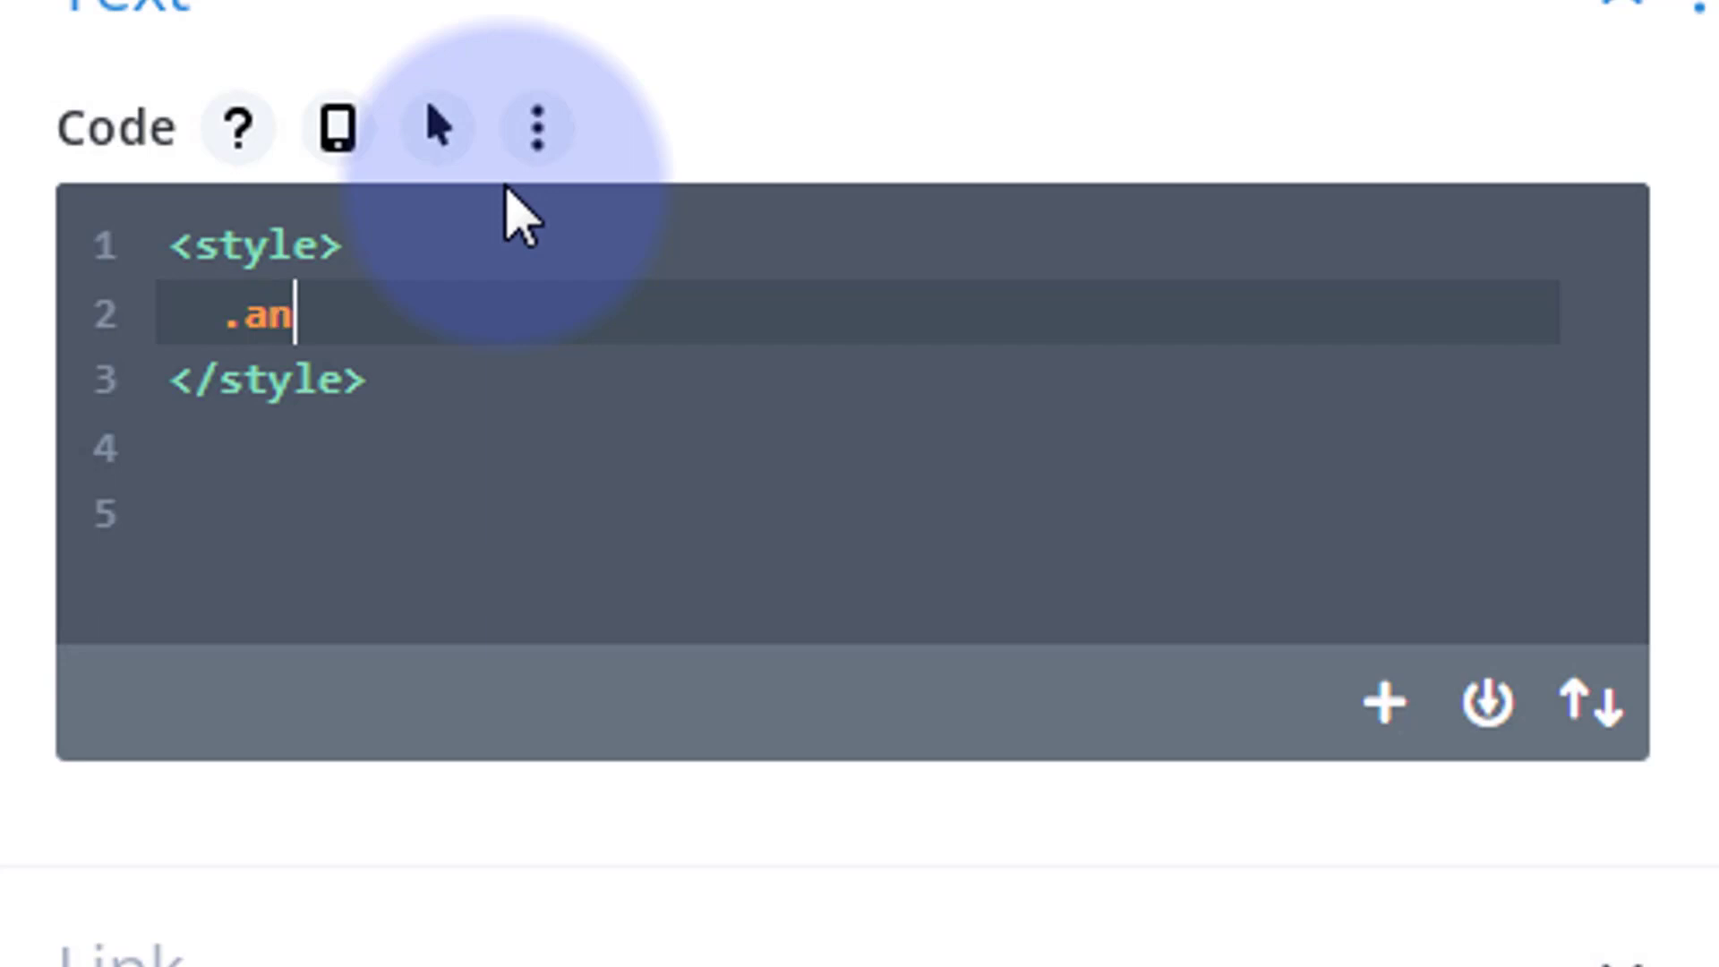
{"action": "type", "text": "b"}
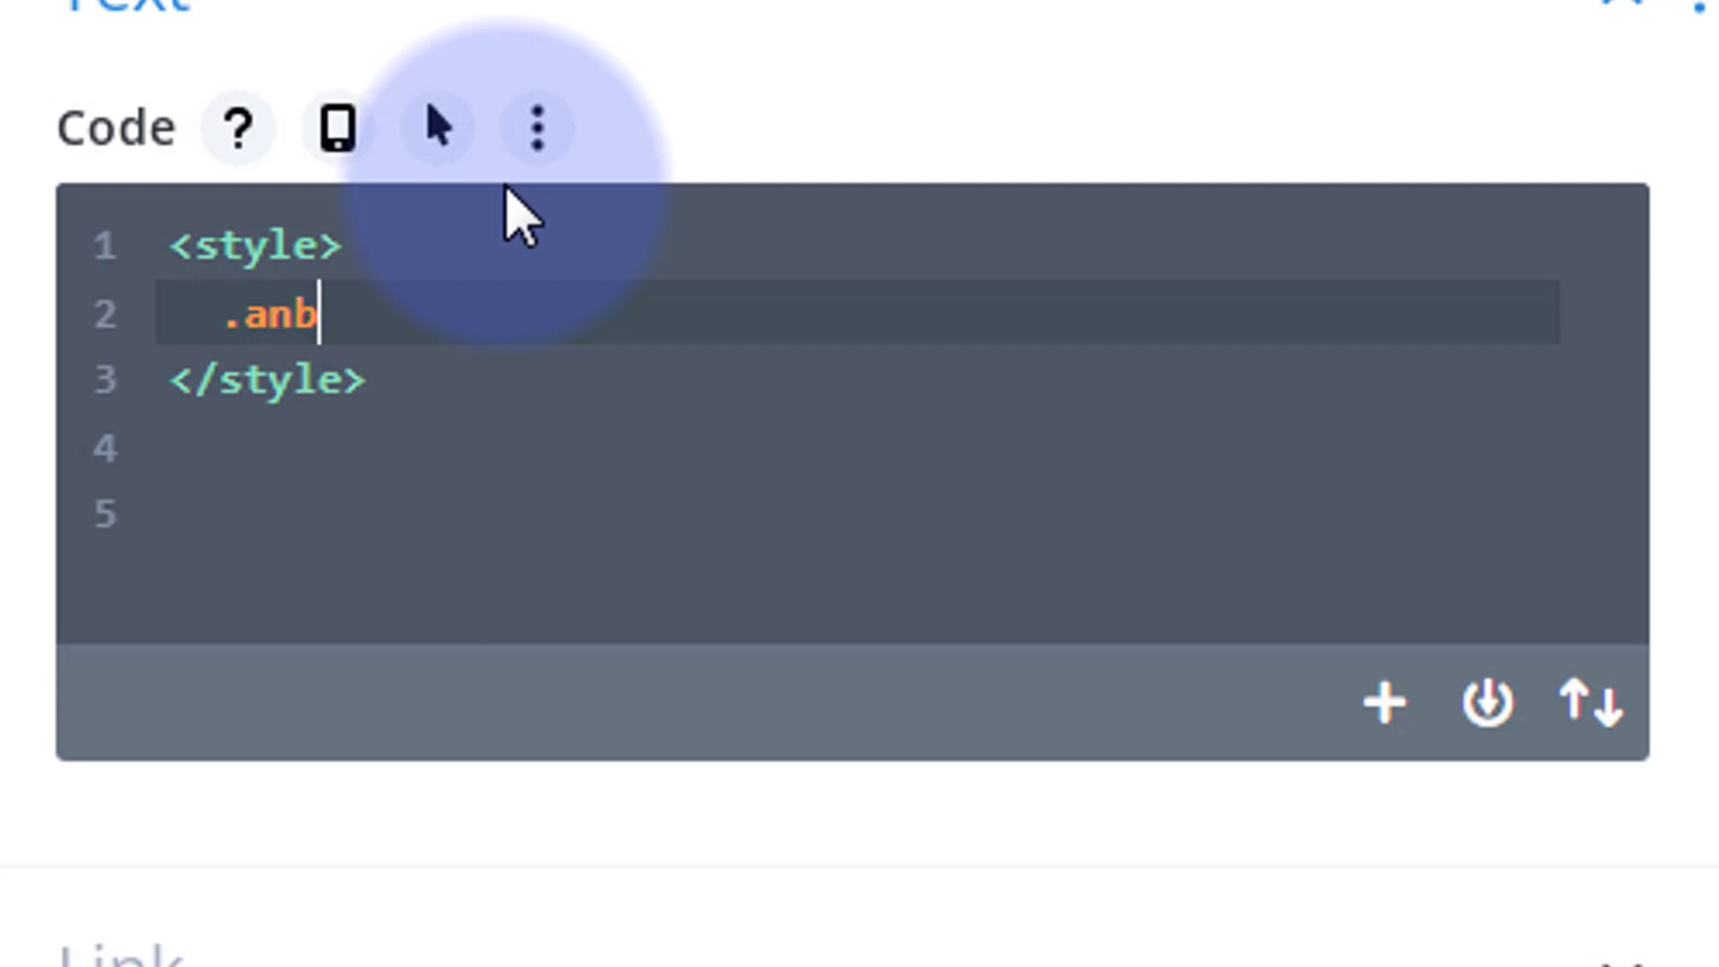
{"action": "type", "text": "grd"}
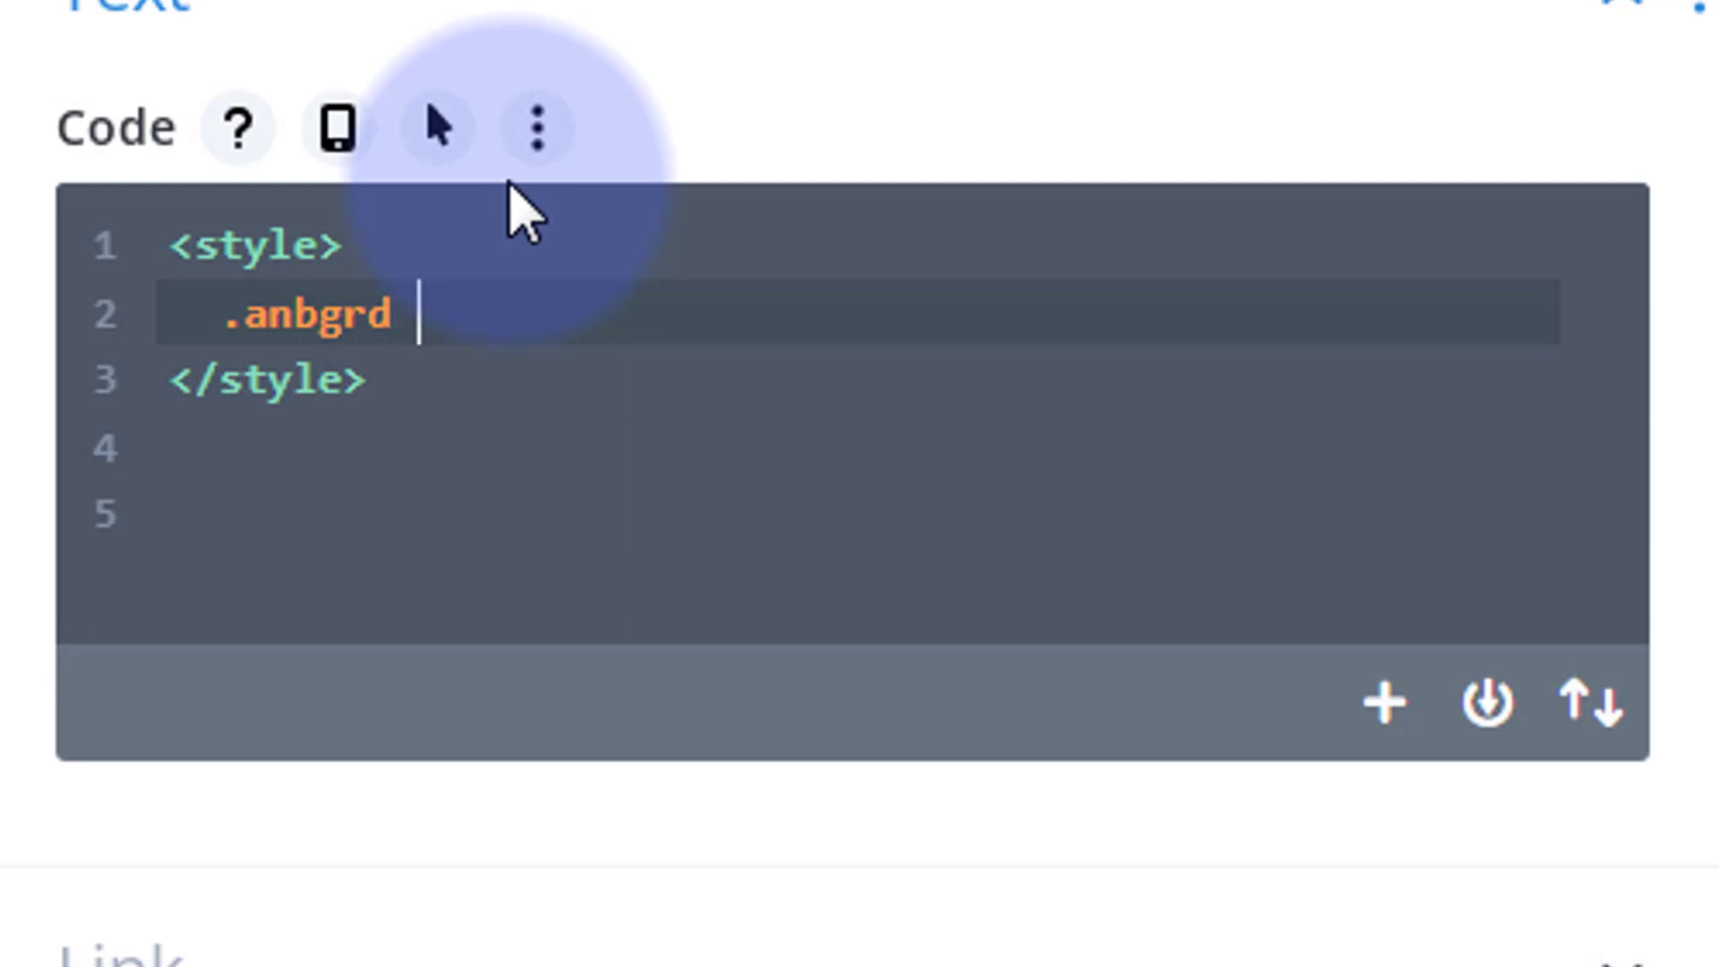
{"action": "type", "text": "{}"}
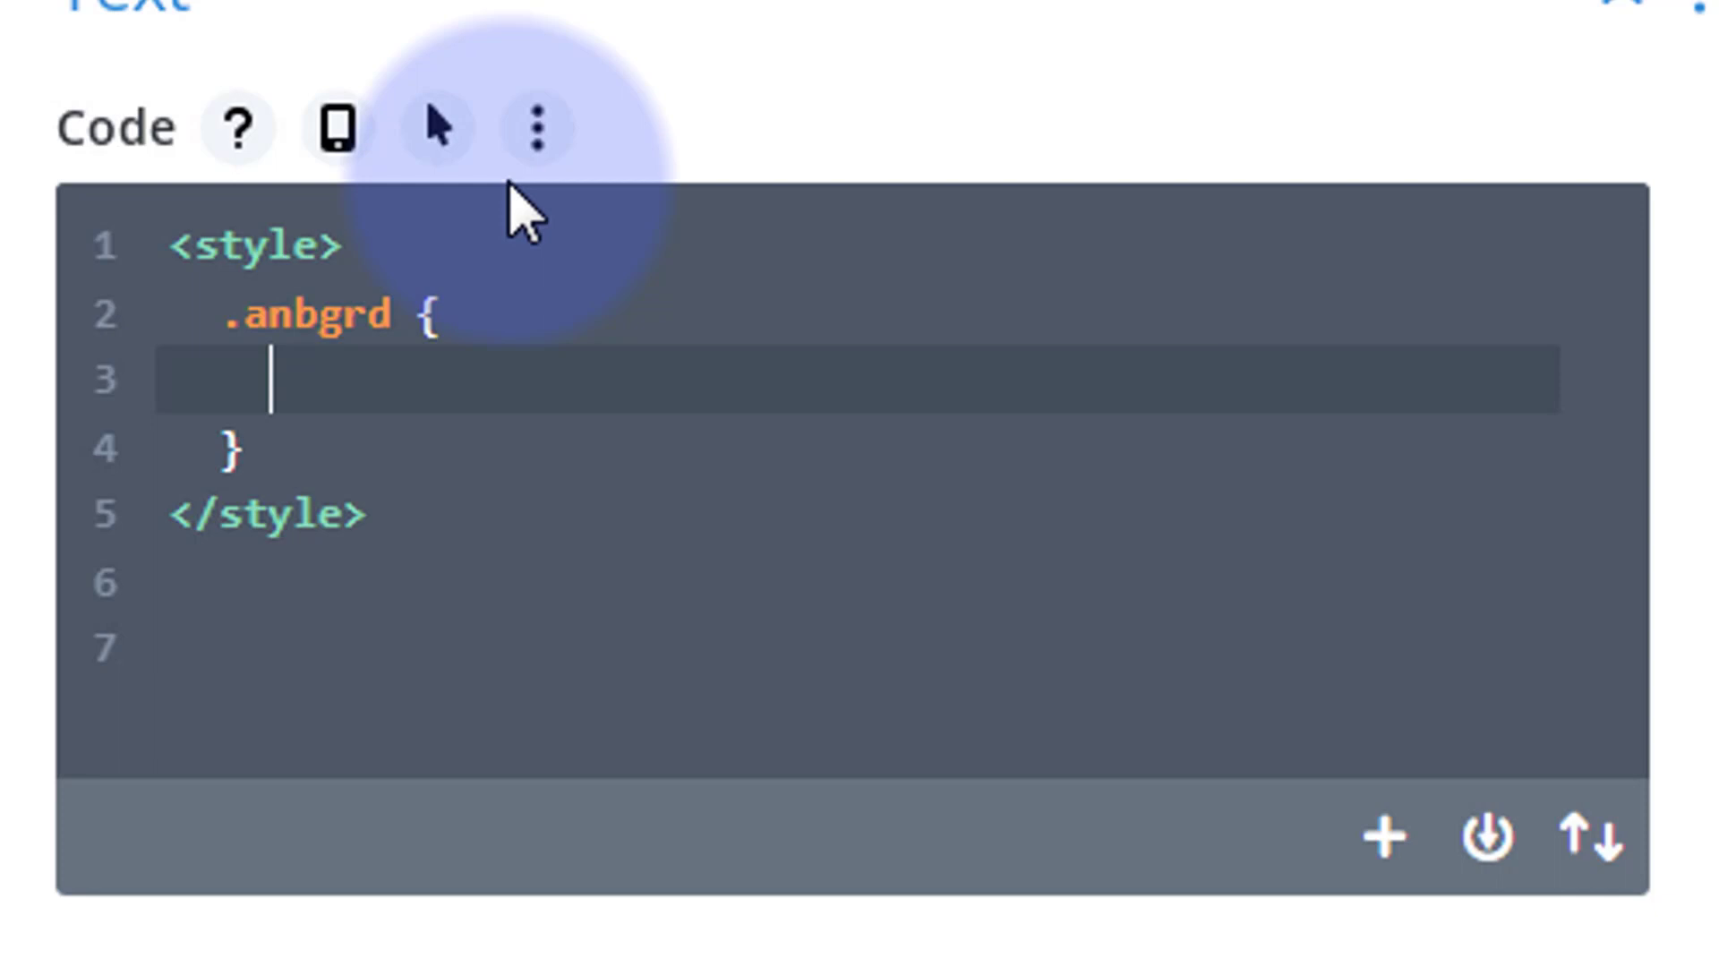
Add 'animation: scaleimage 30s infinite;' inside the .anbgrd rule
{"action": "type", "text": "animat"}
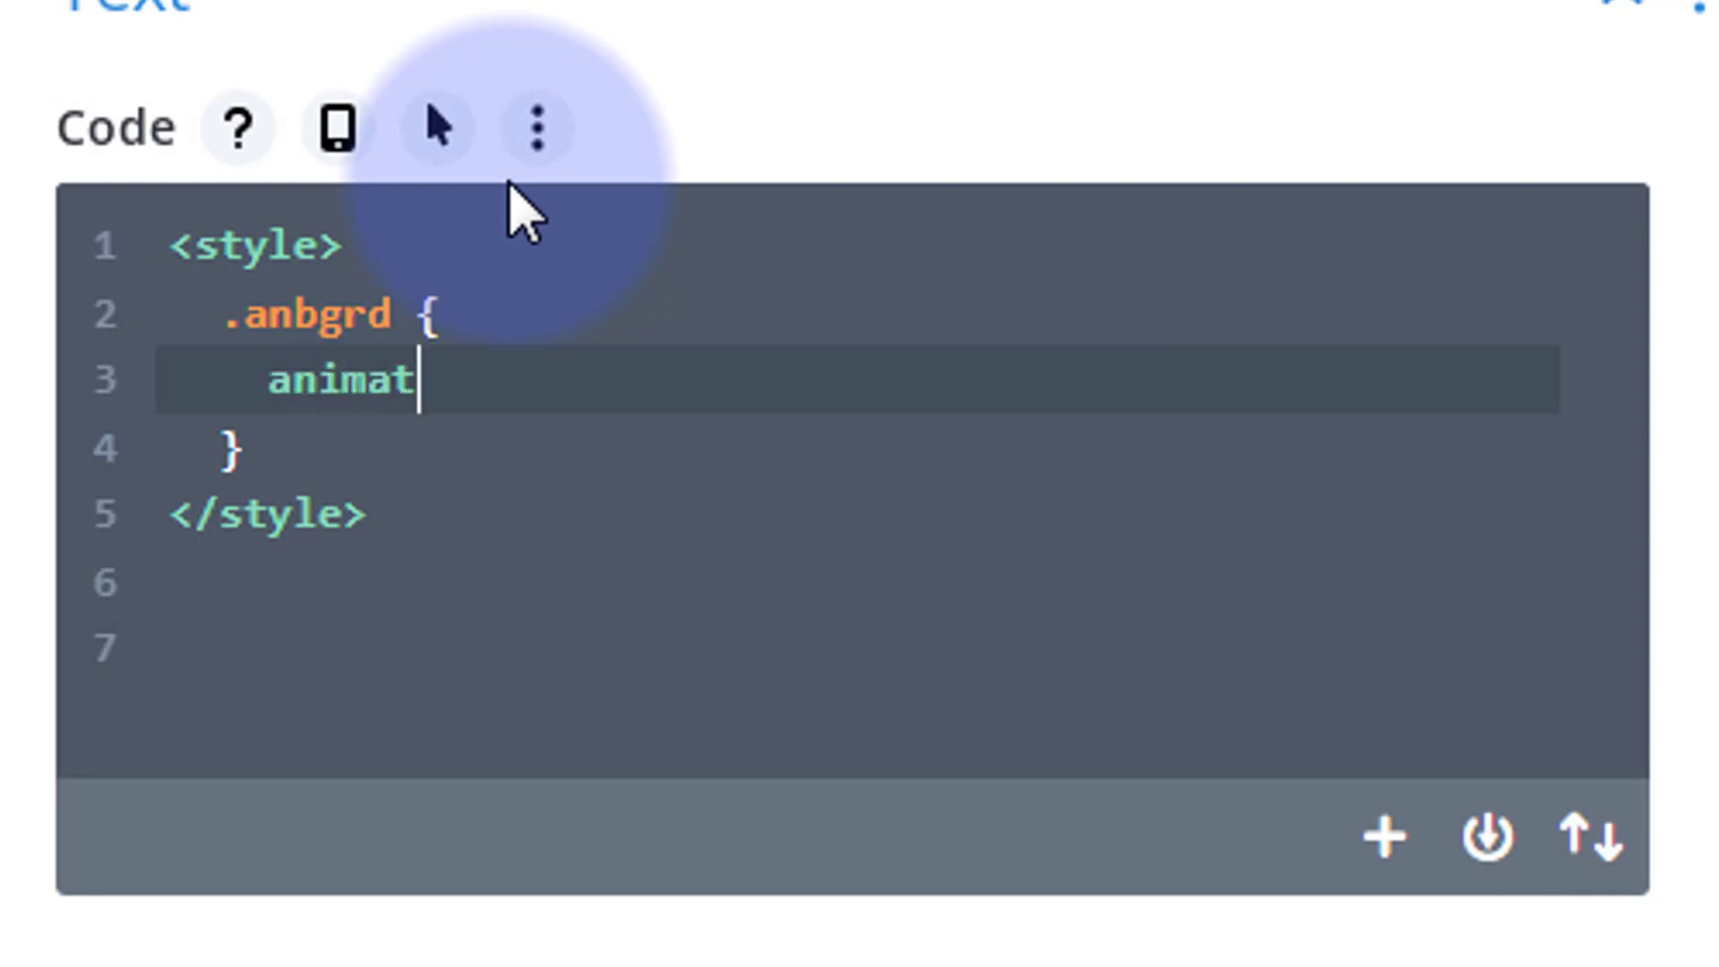
{"action": "type", "text": "ion:"}
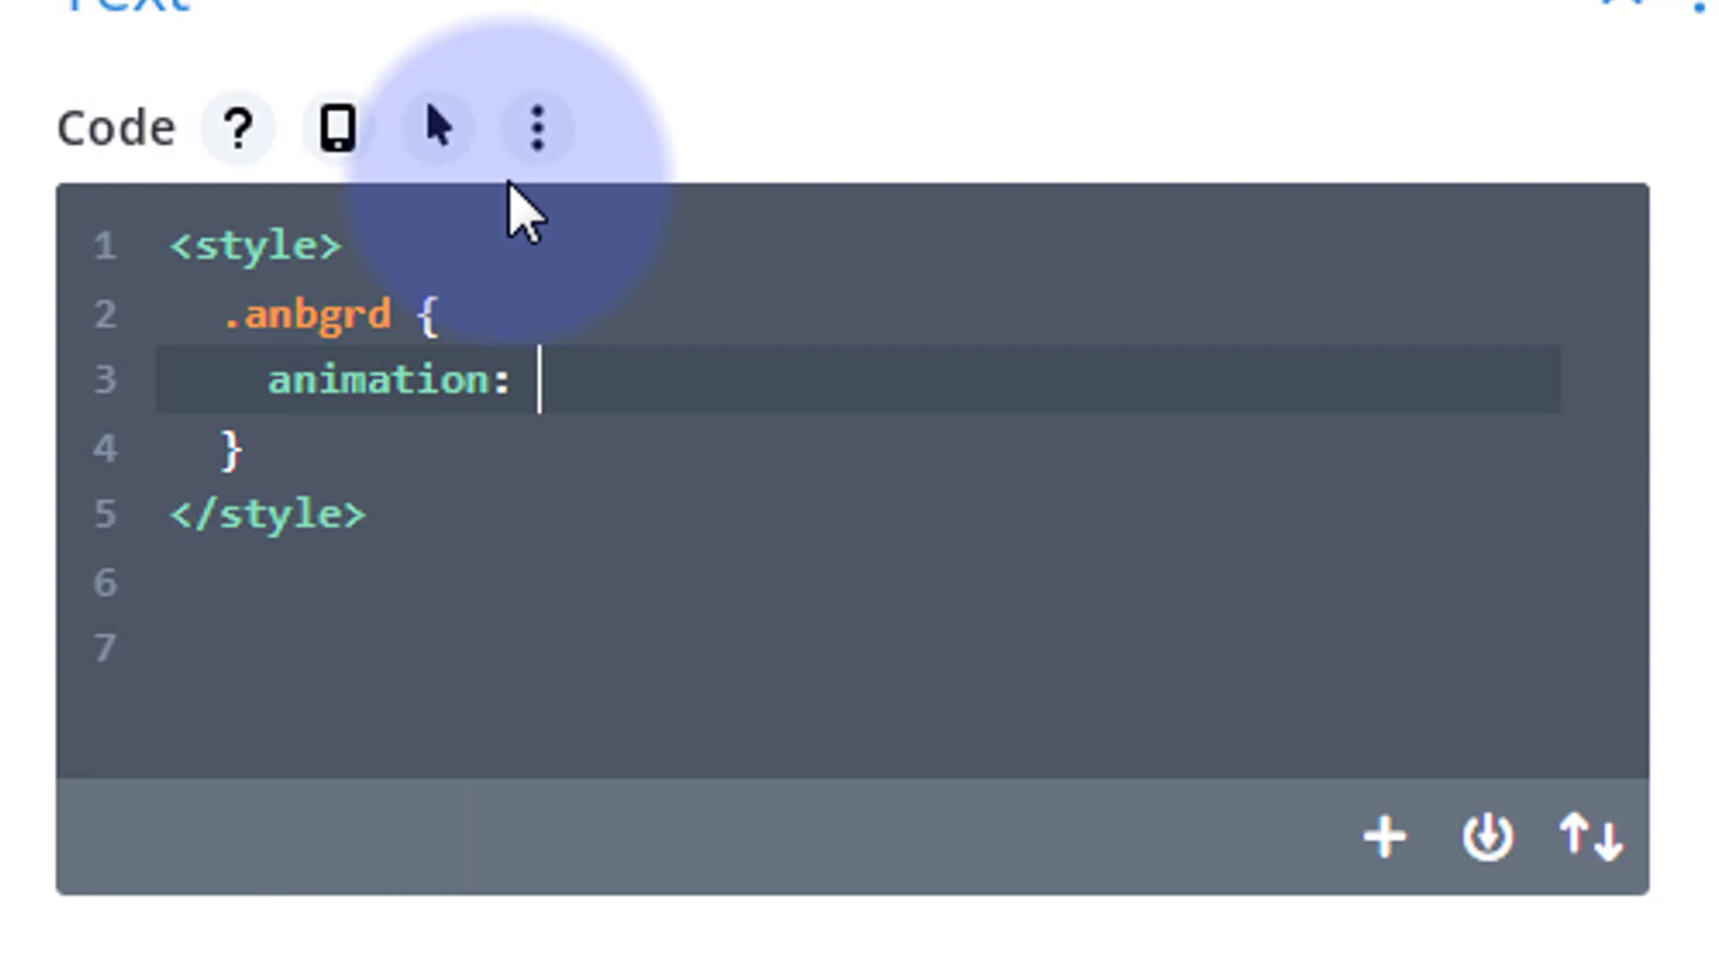
{"action": "type", "text": "scaleim"}
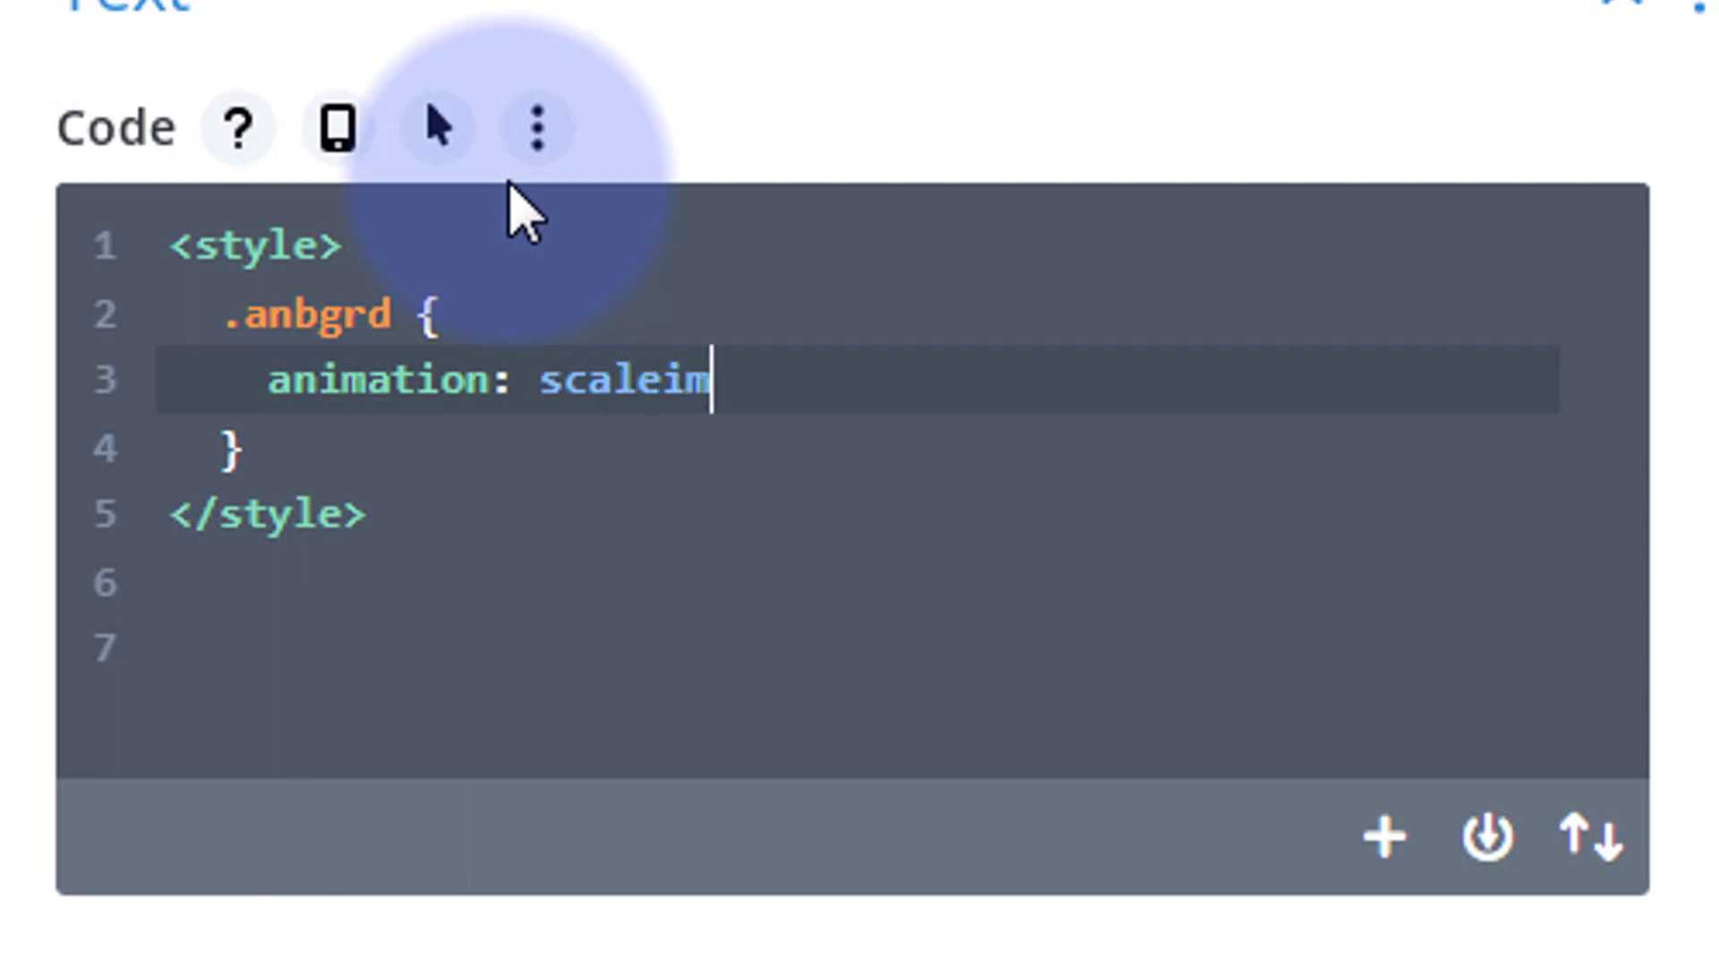
{"action": "type", "text": "age"}
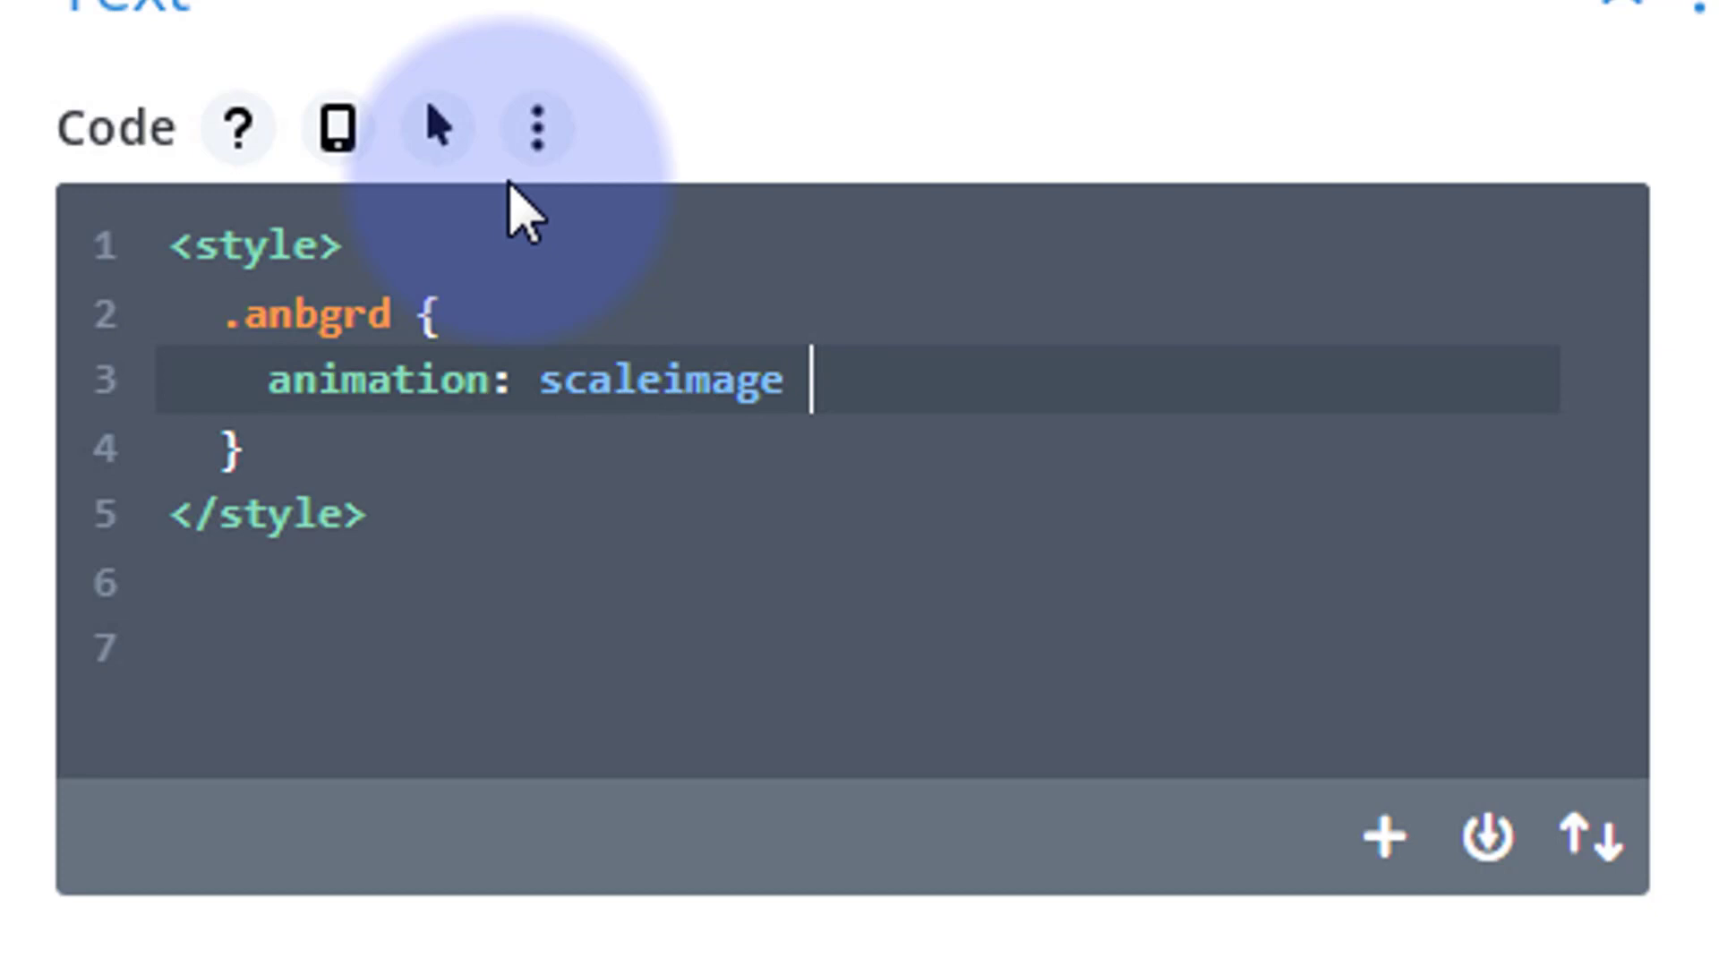
{"action": "type", "text": "30"}
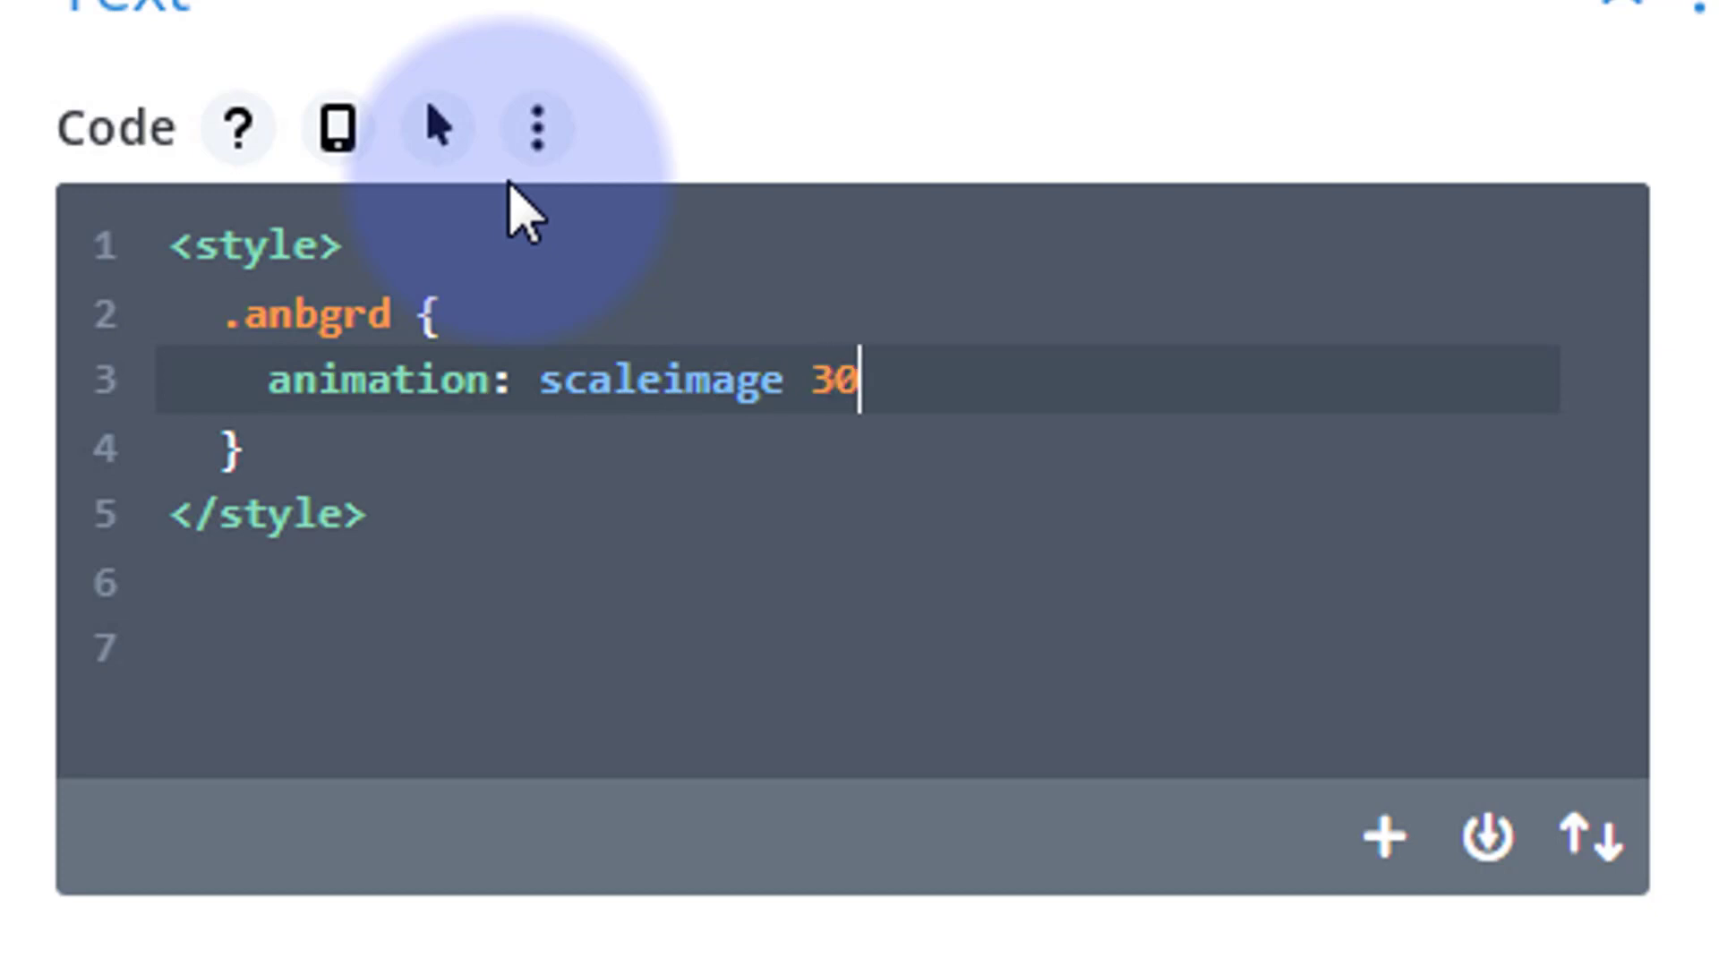
{"action": "type", "text": "s infinite;"}
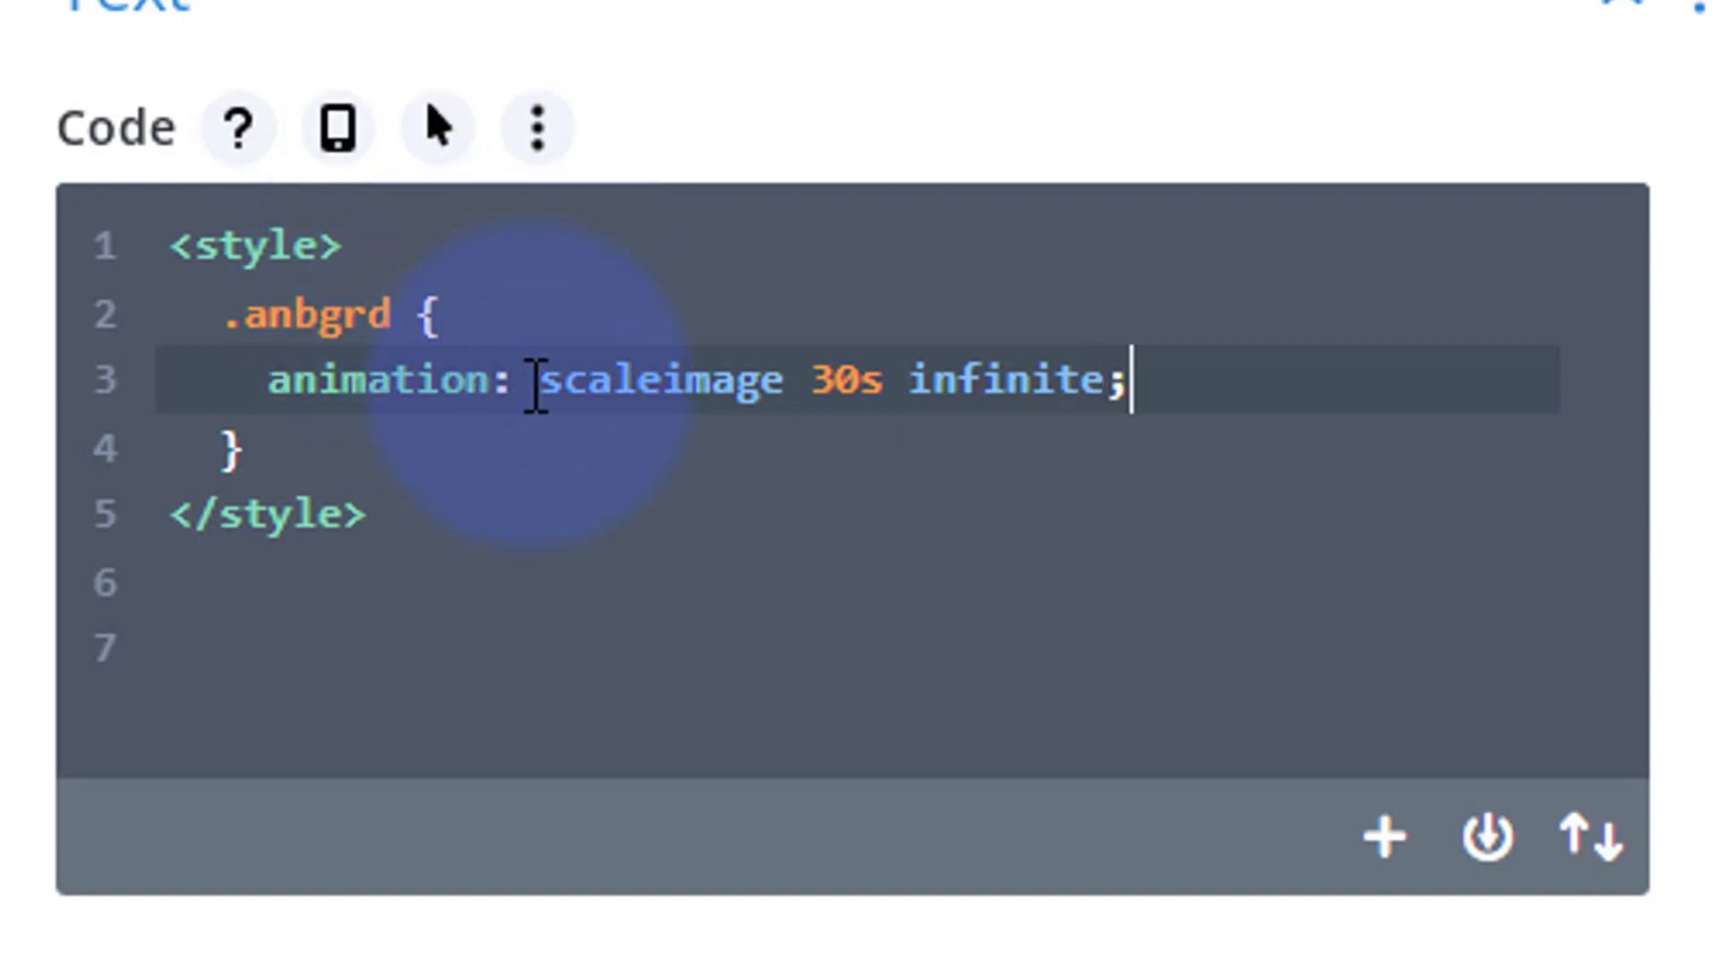
{"action": "double_click", "coordinate": [653, 379]}
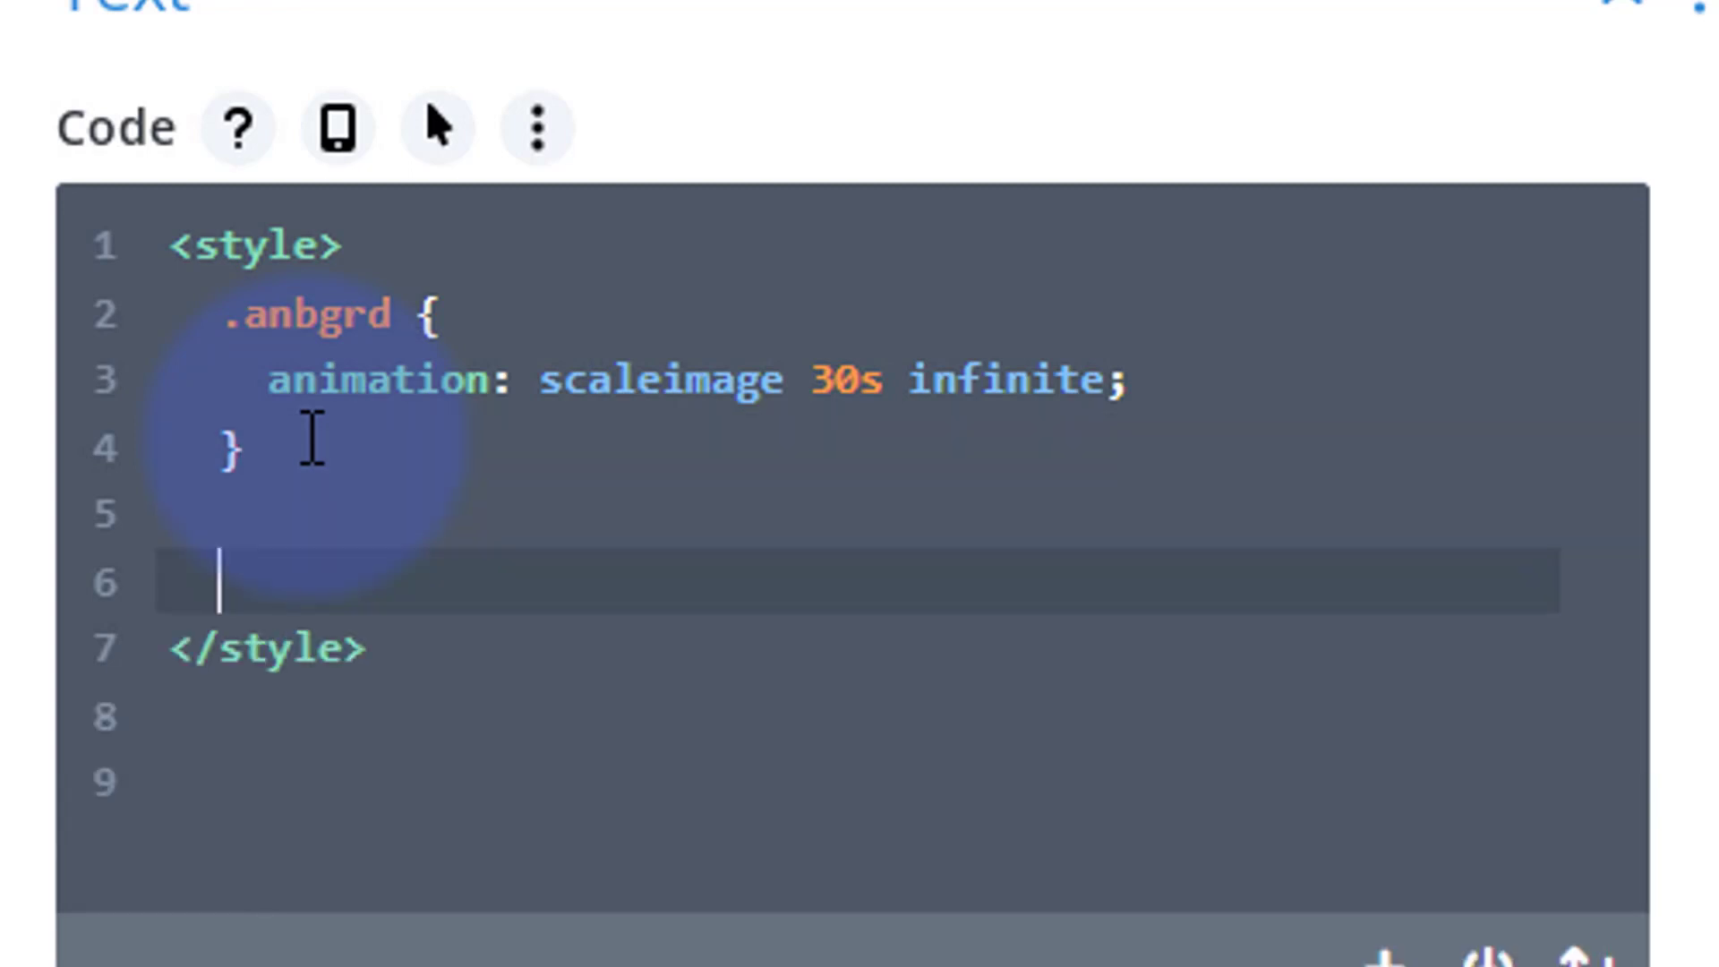
{"action": "type", "text": "@key"}
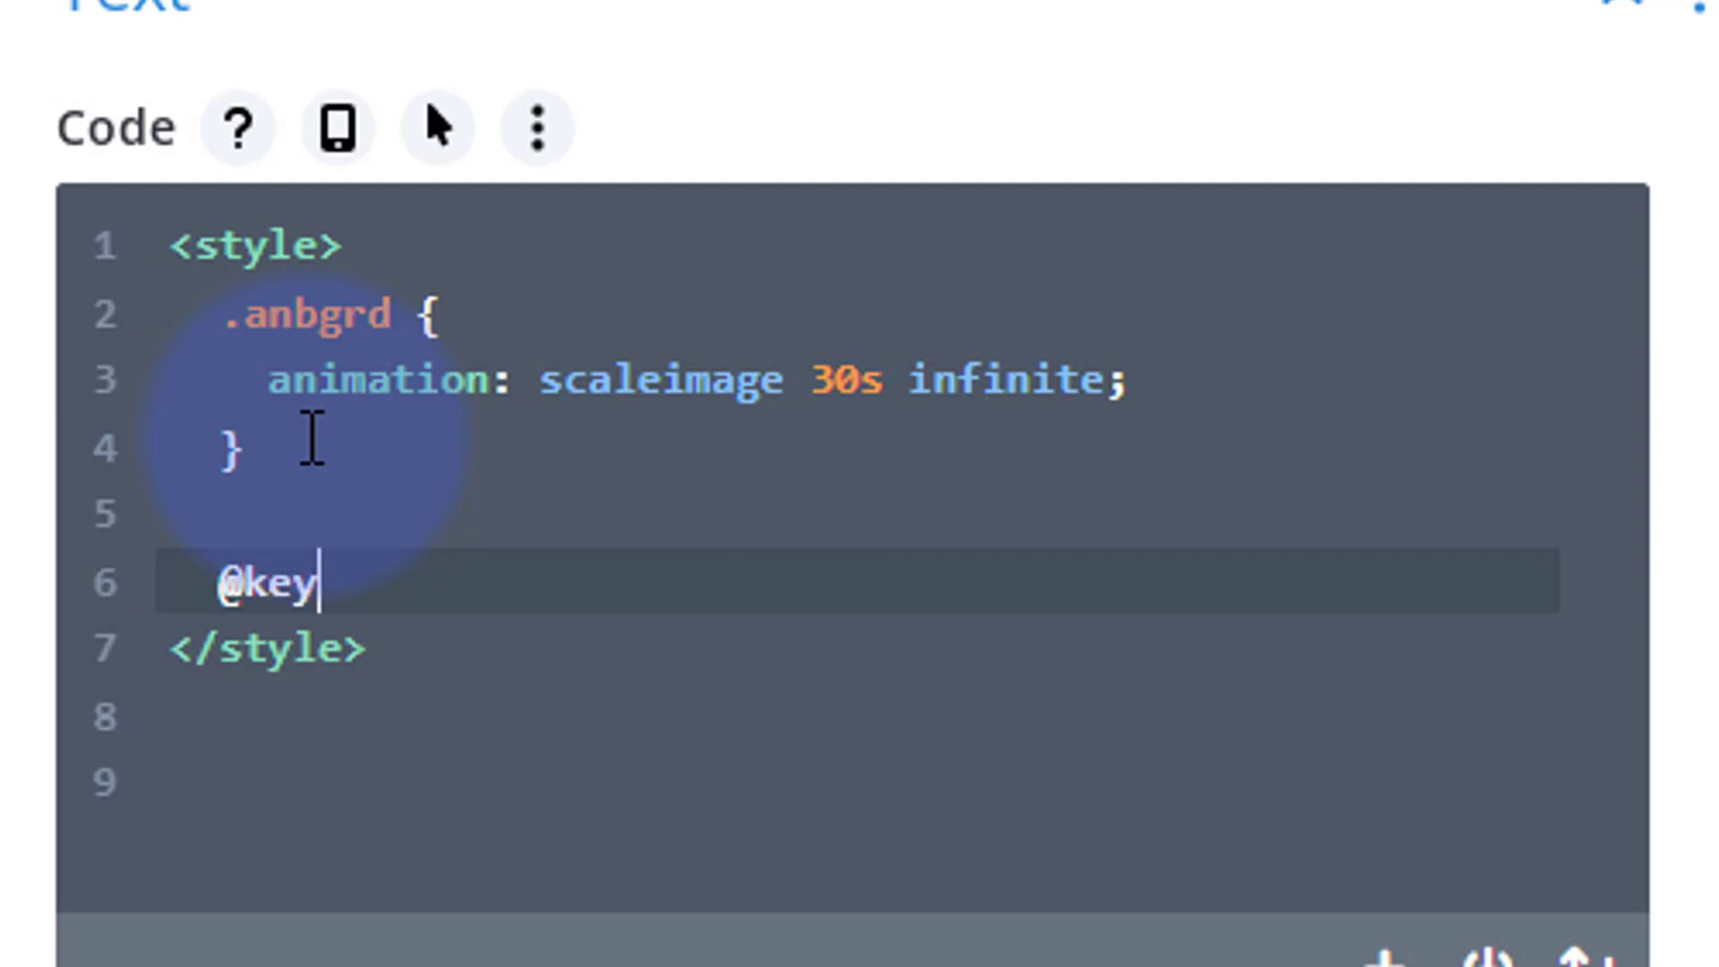
{"action": "type", "text": "frames"}
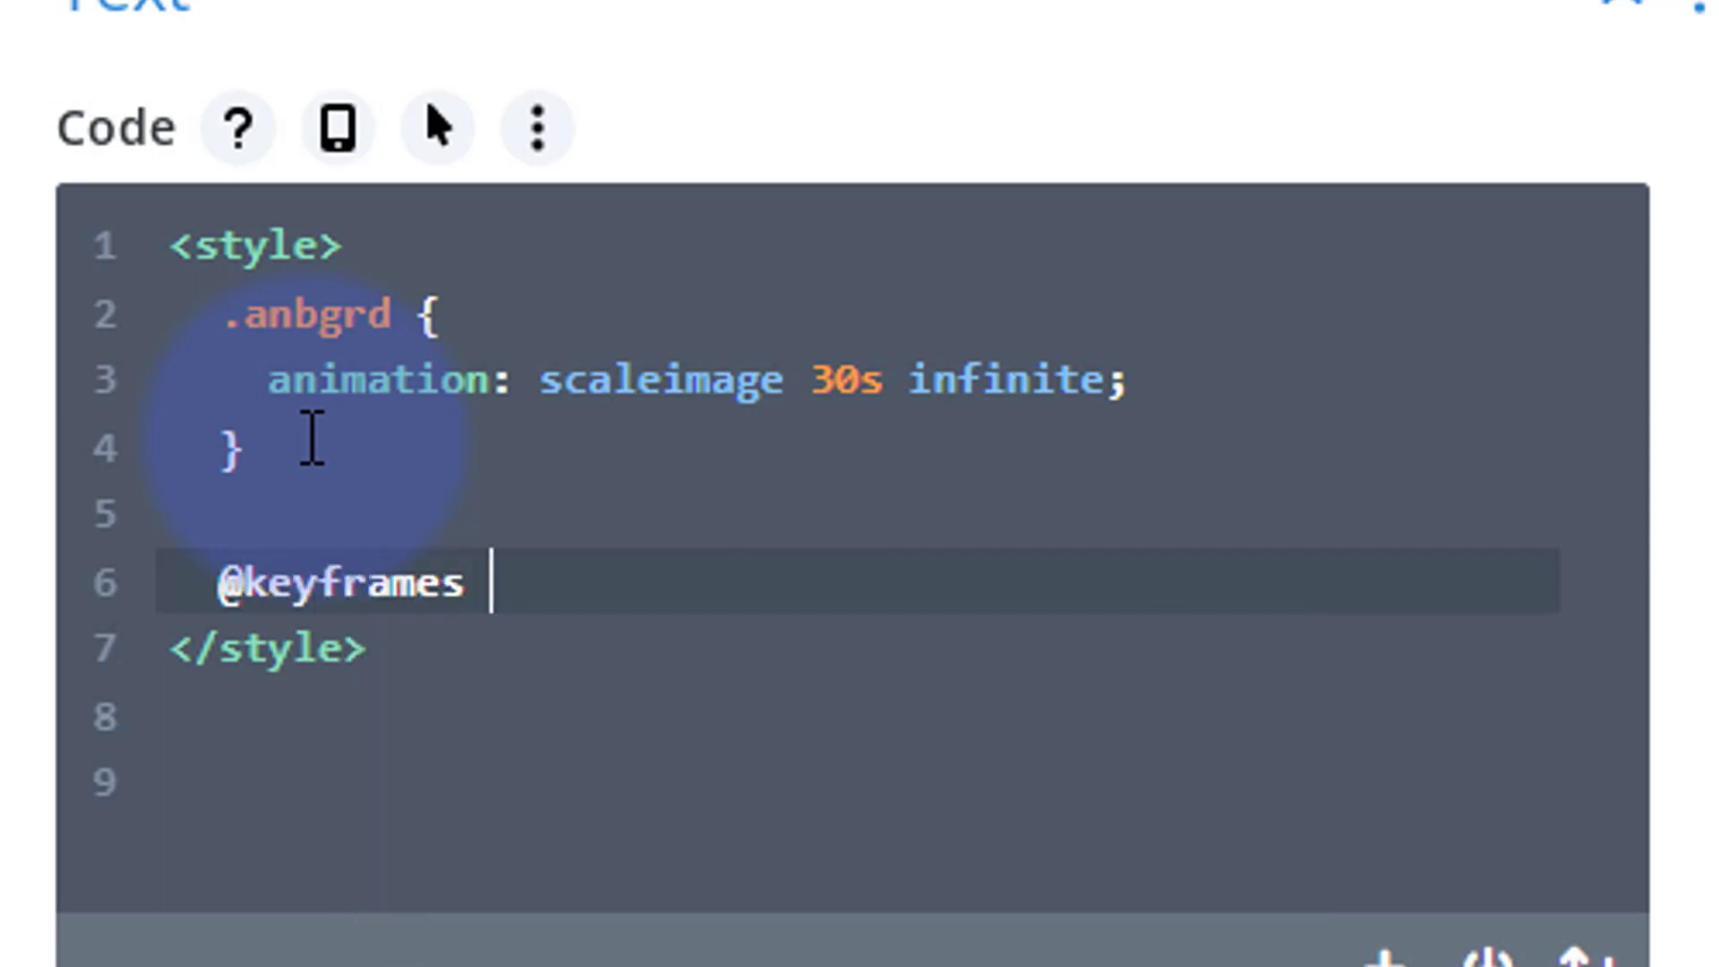
{"action": "type", "text": "scaleimage"}
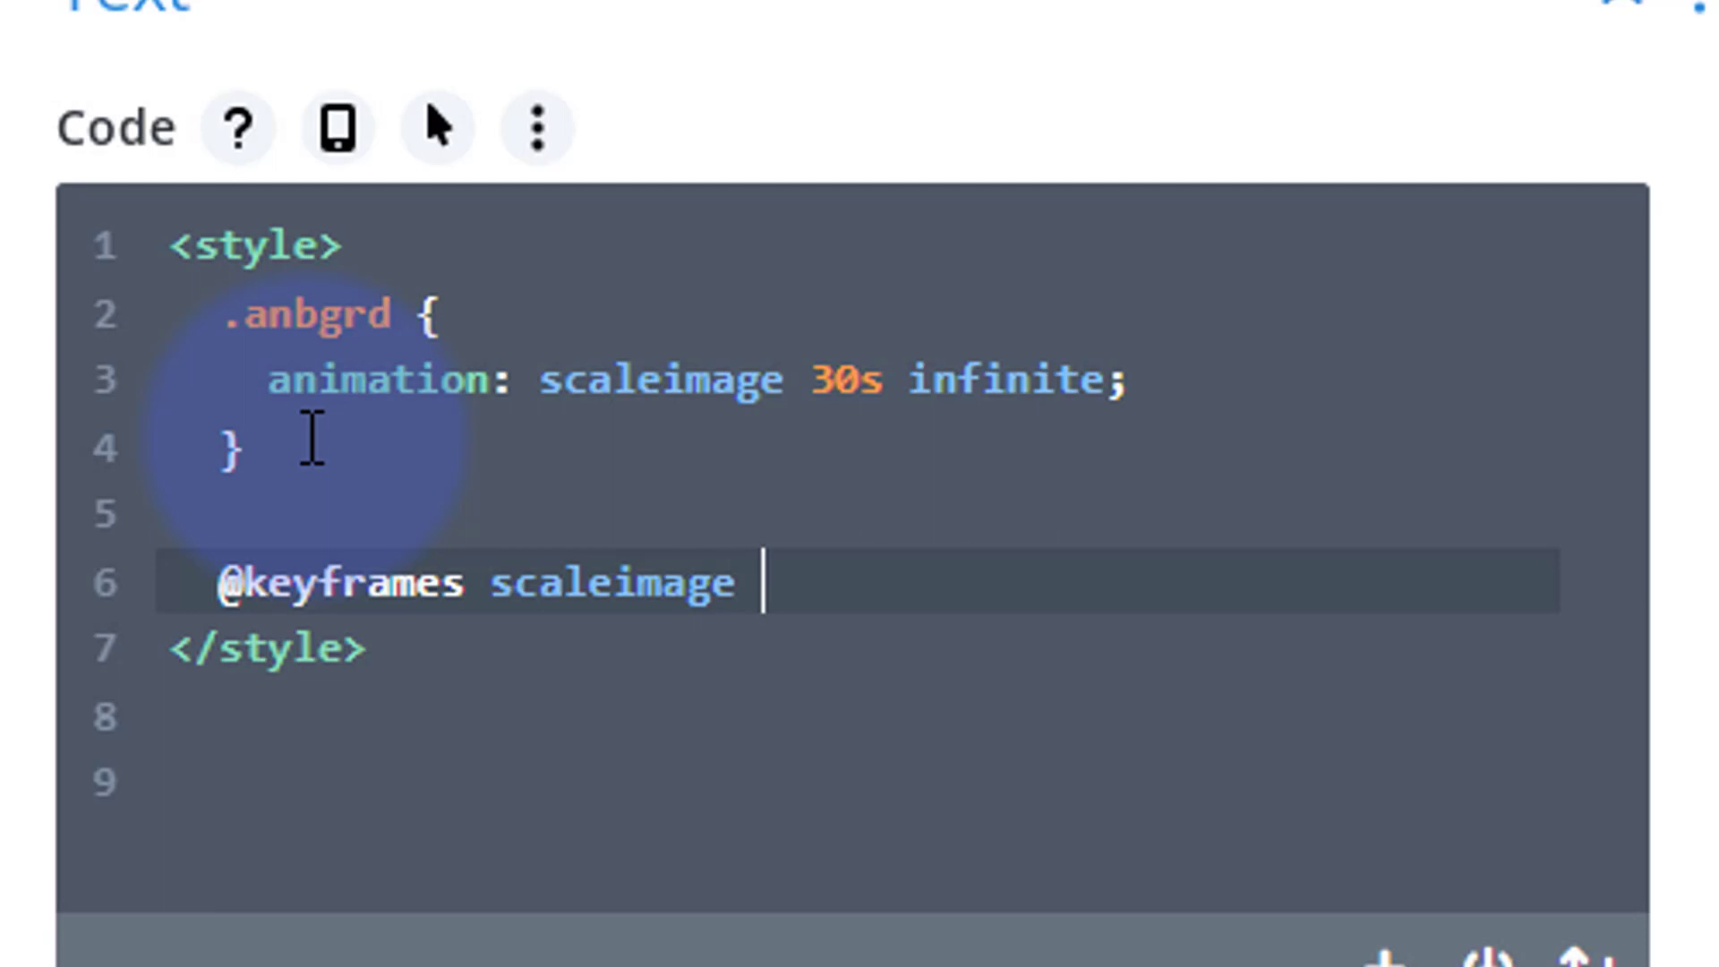
{"action": "type", "text": "{"}
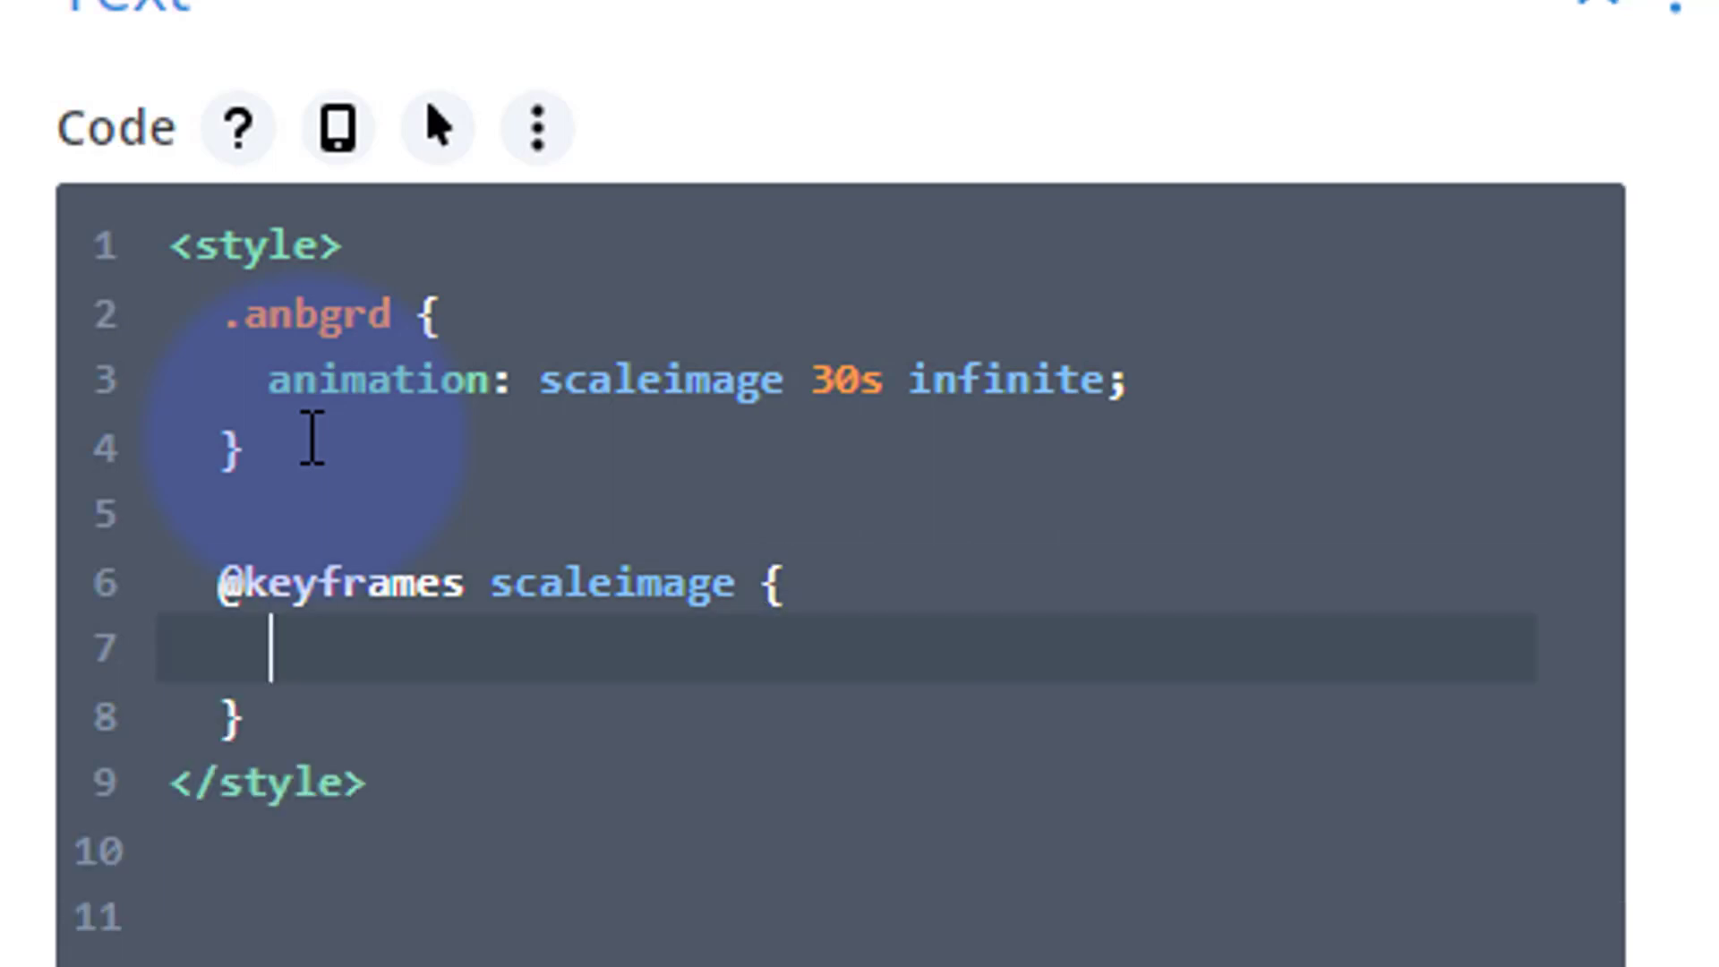
{"action": "type", "text": "0"}
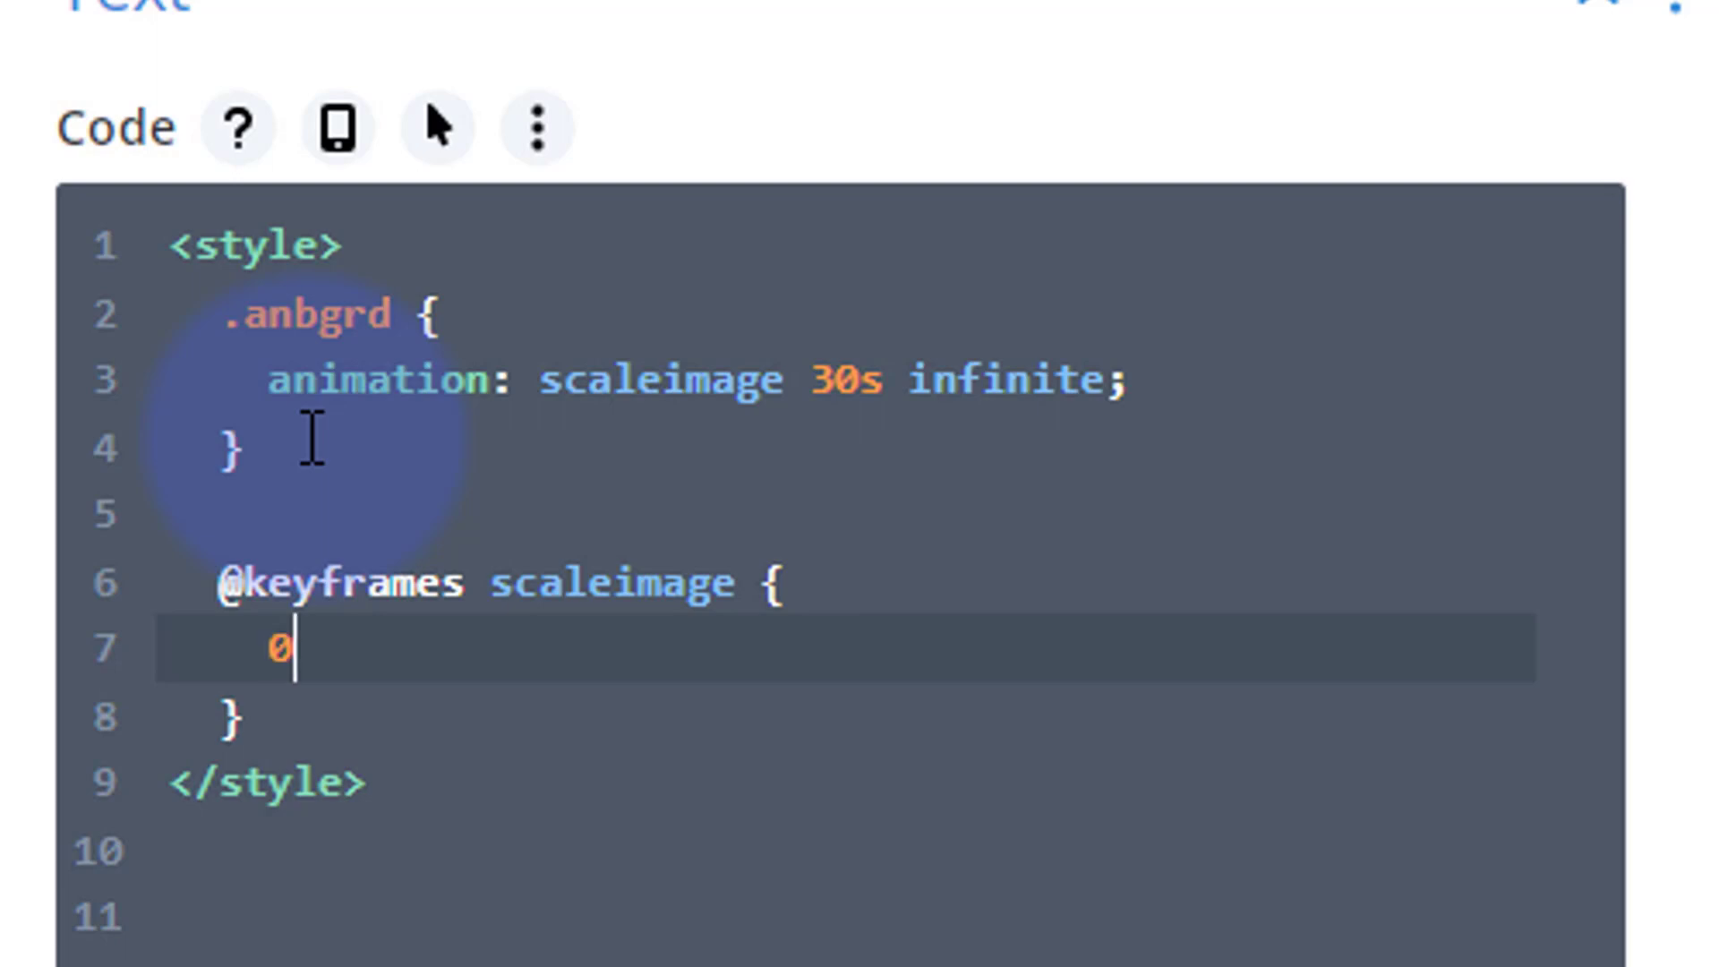
{"action": "type", "text": "%"}
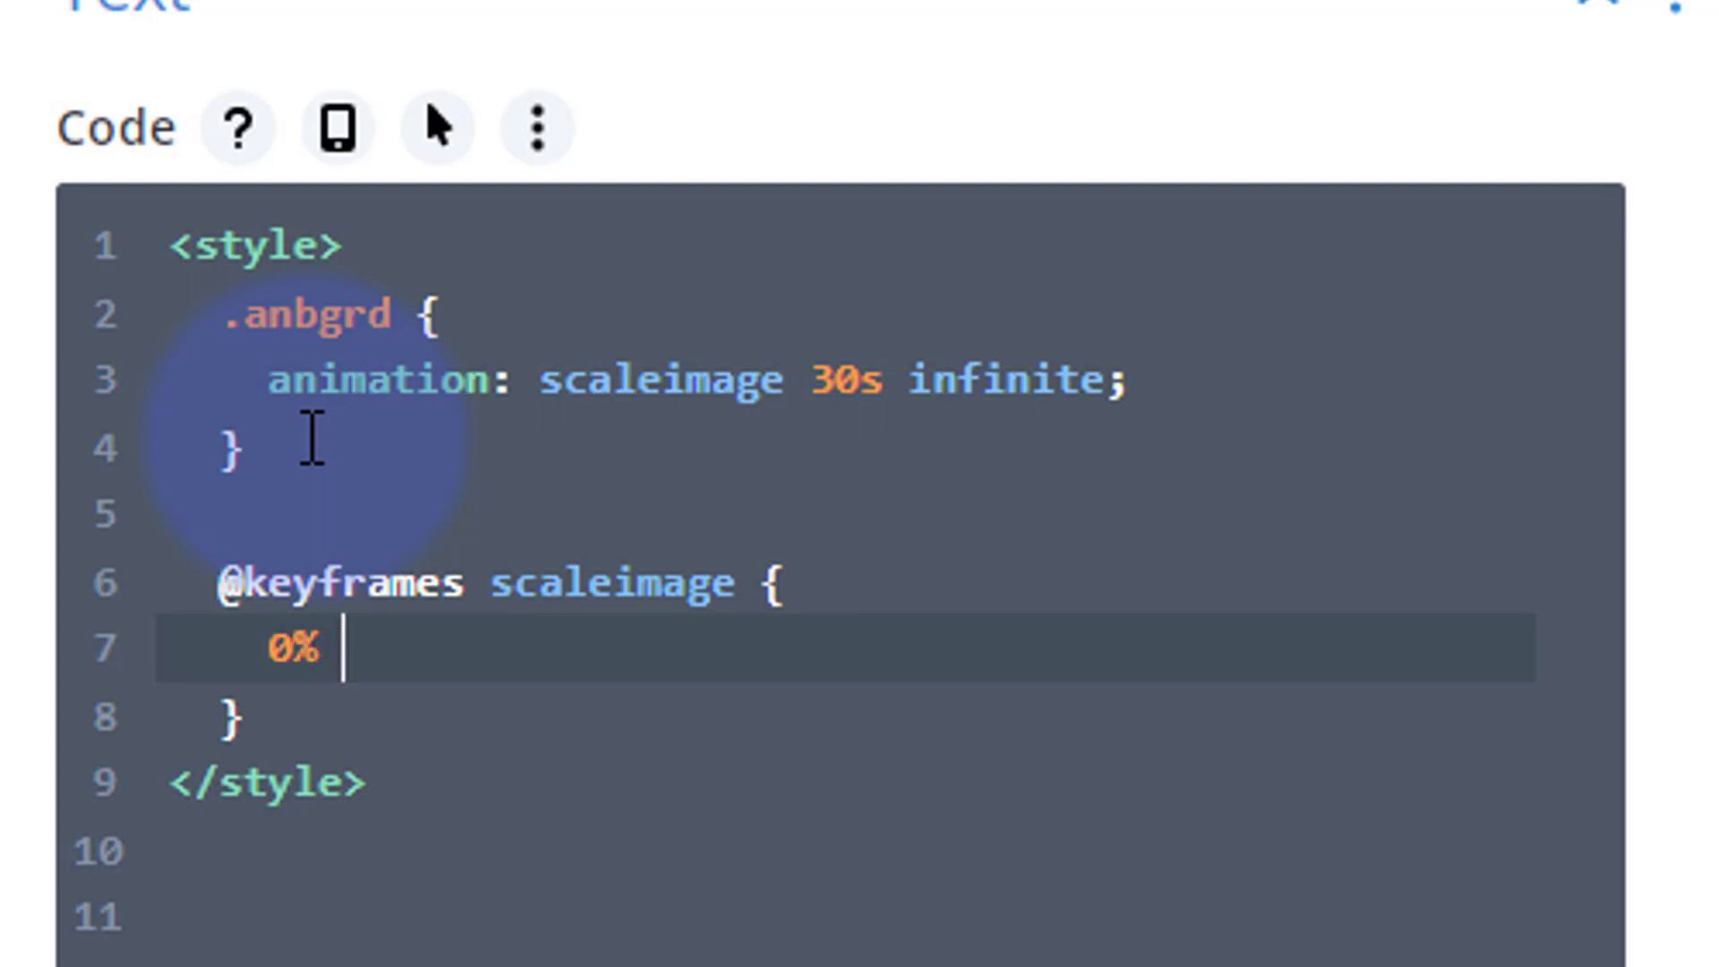
{"action": "type", "text": "{"}
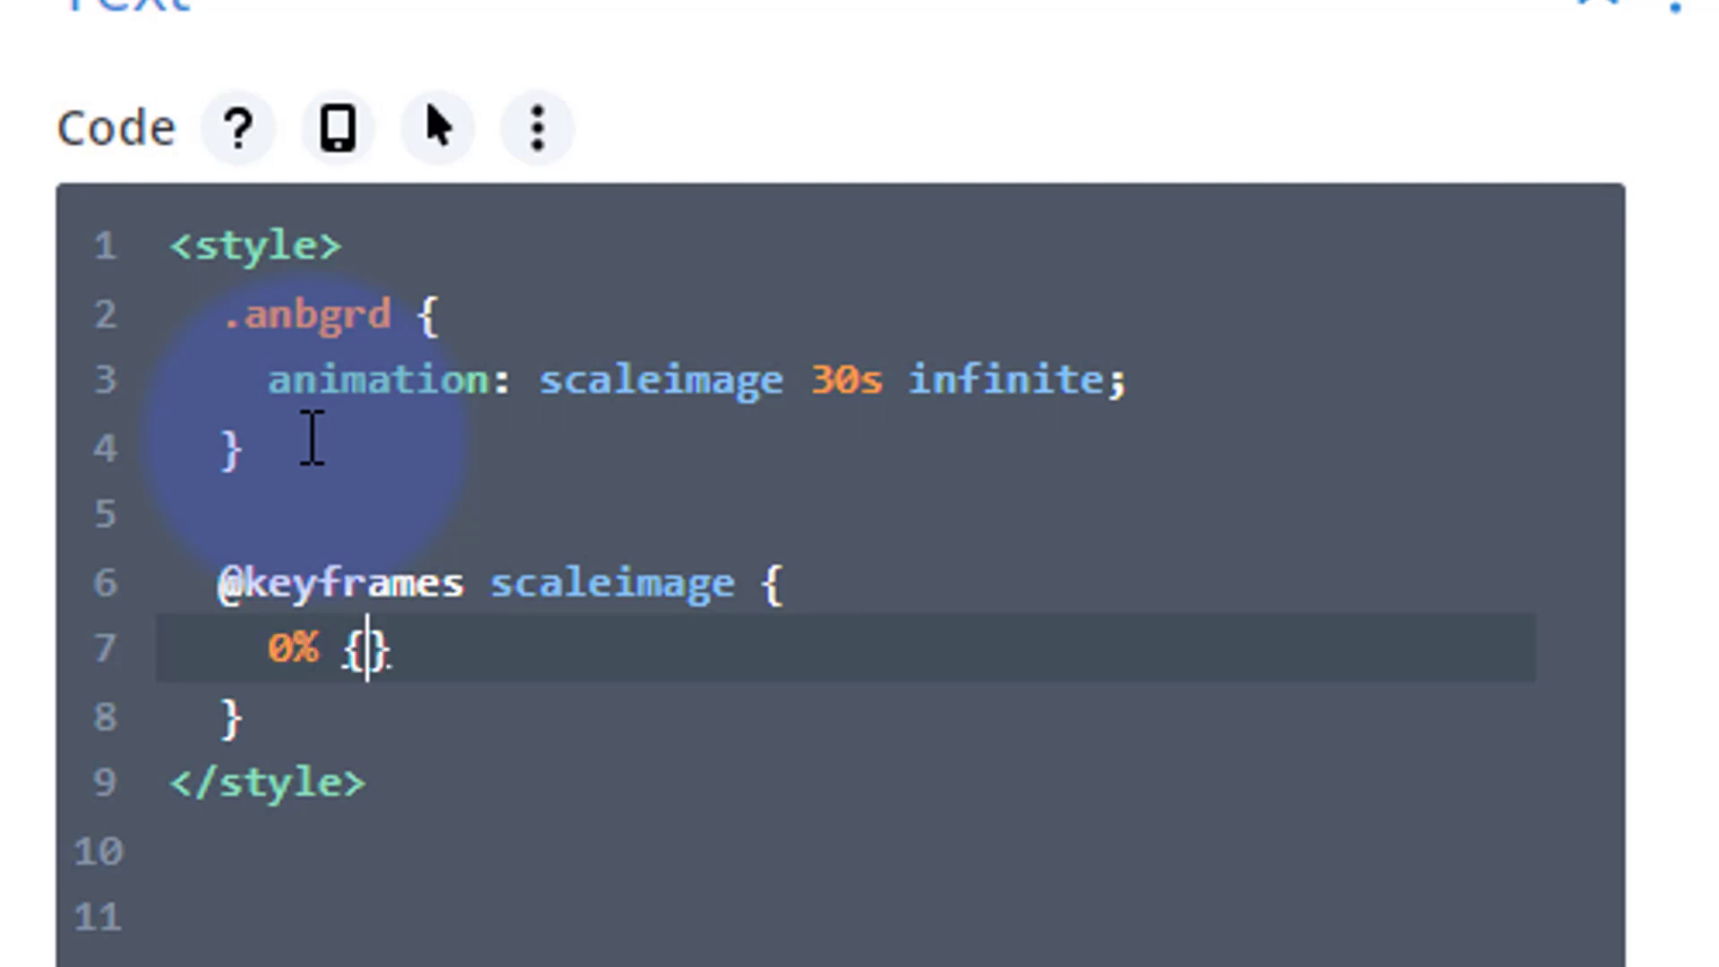
{"action": "type", "text": "t"}
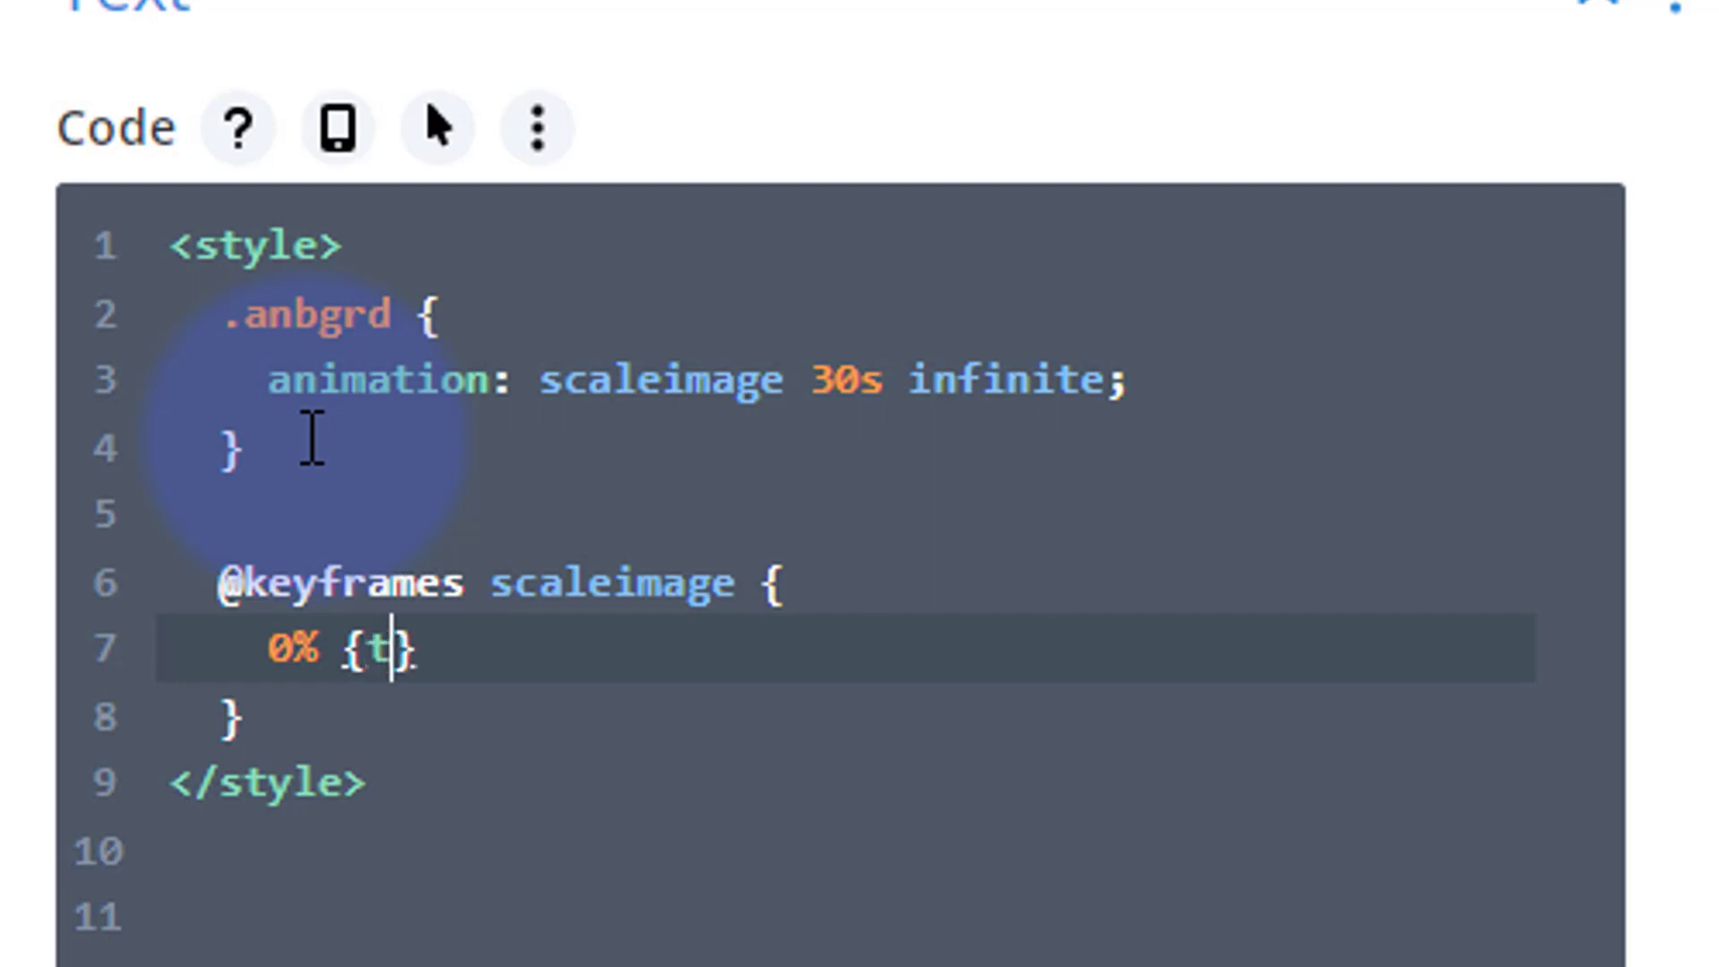
{"action": "type", "text": "ransform"}
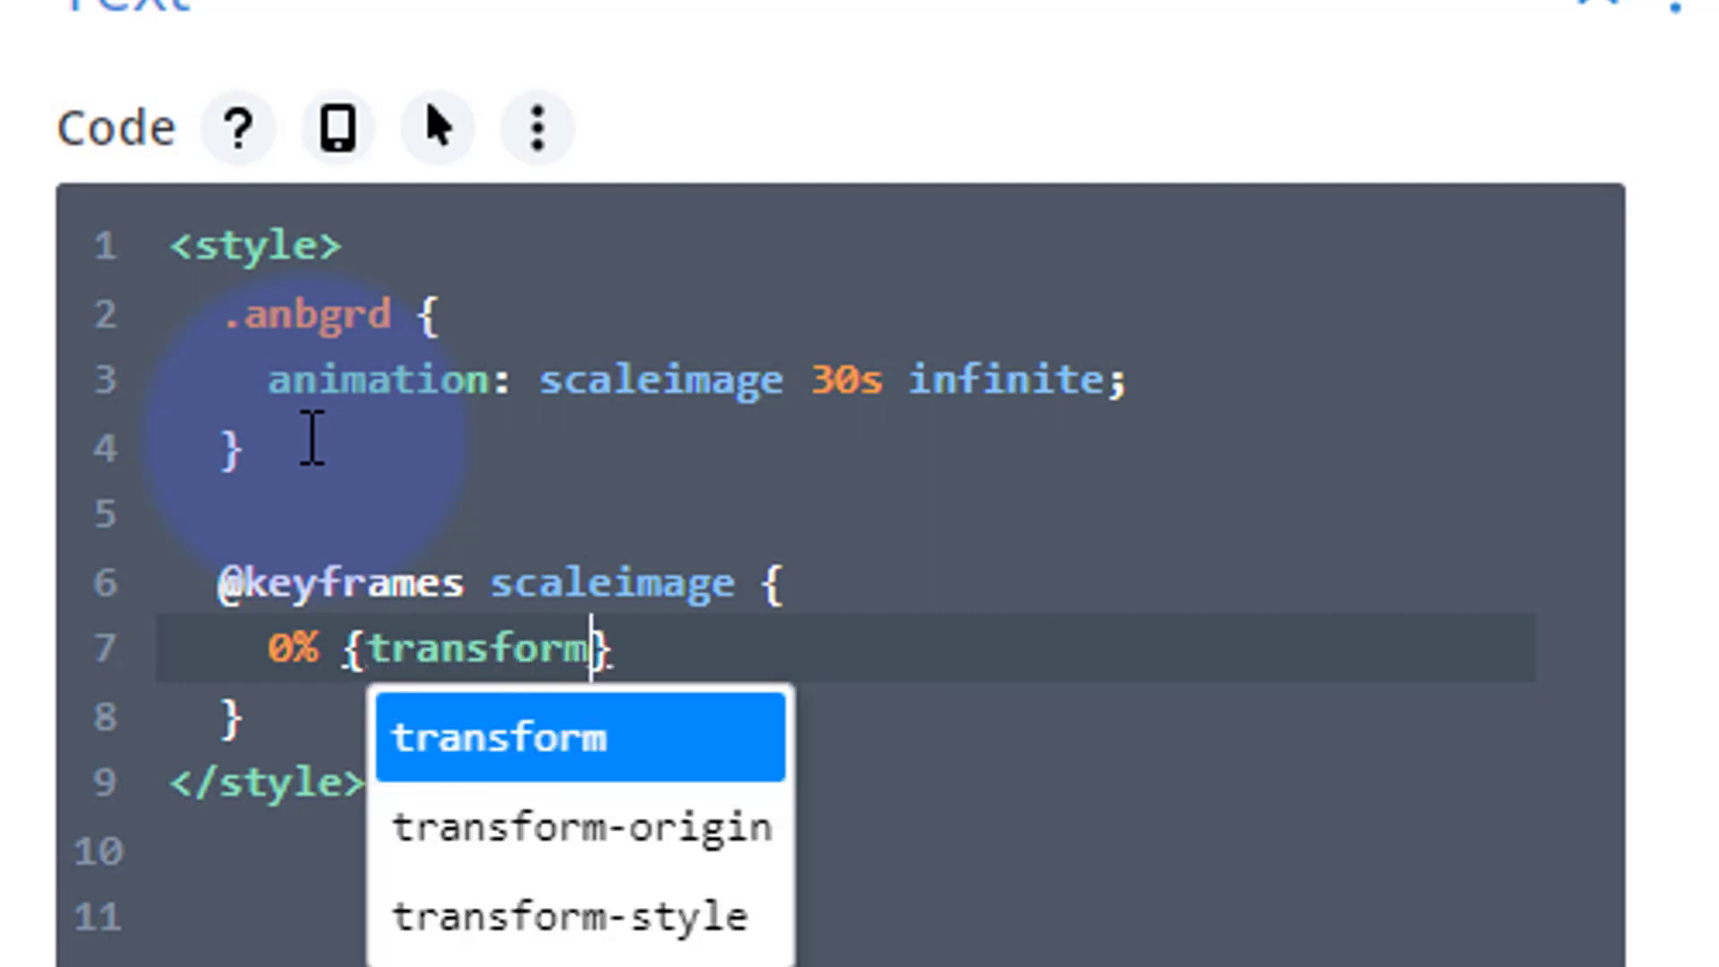
{"action": "type", "text": ":sca"}
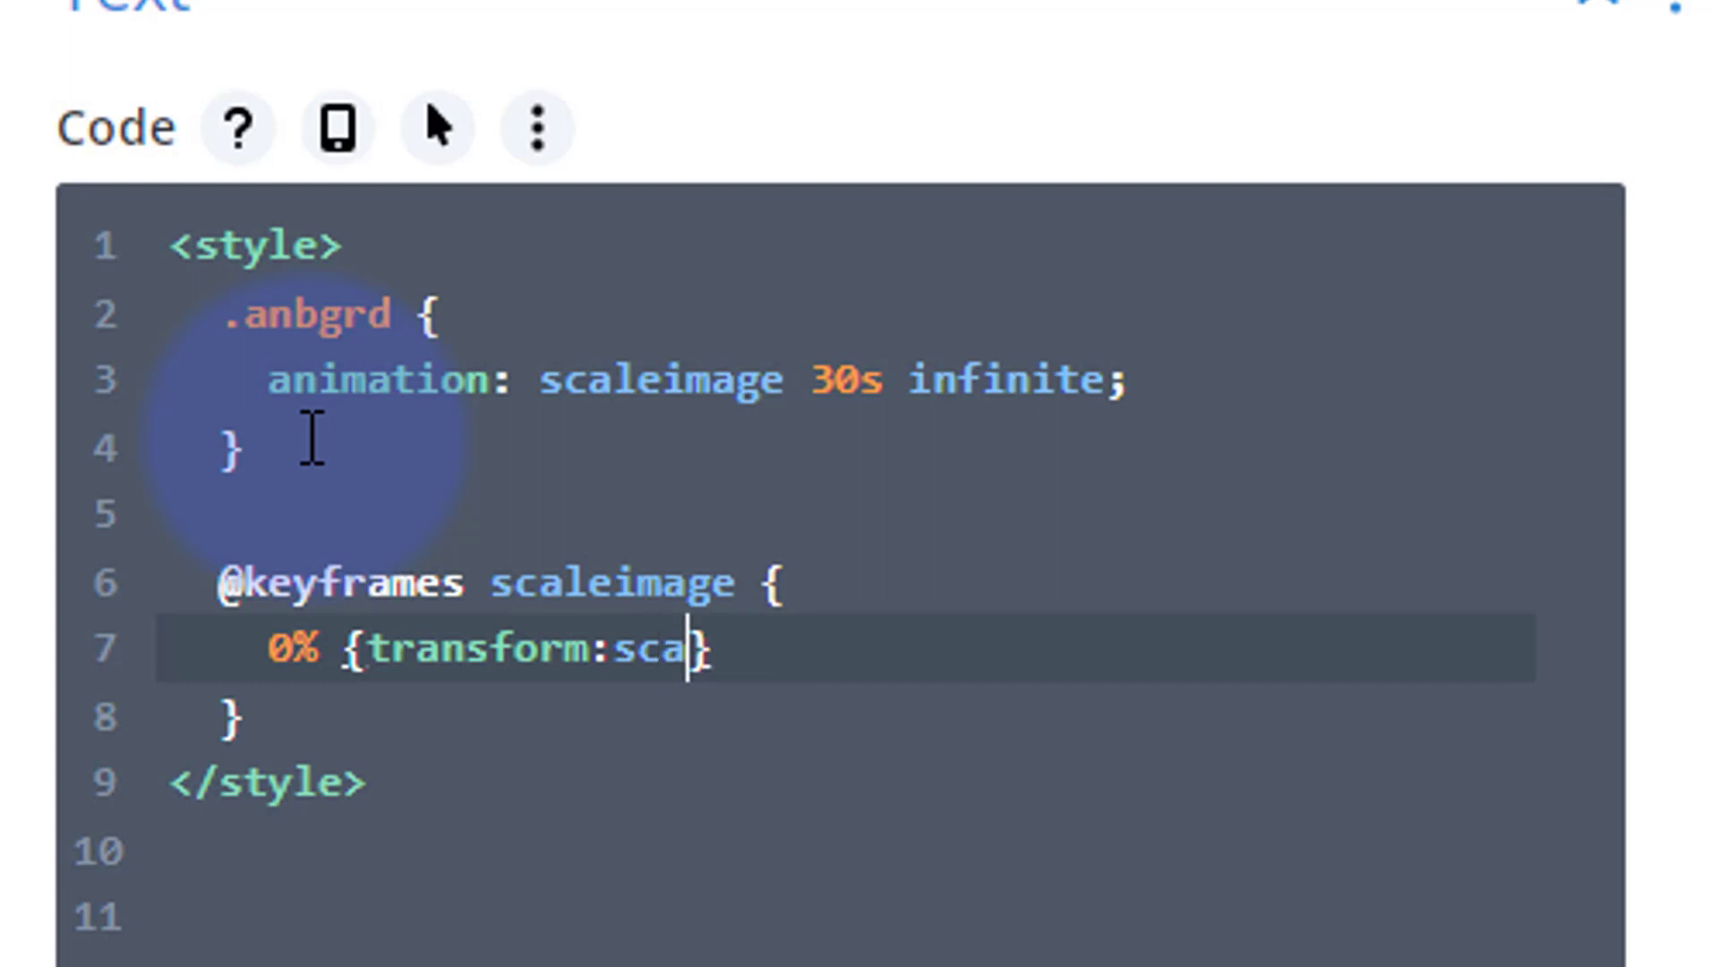
{"action": "type", "text": "l"}
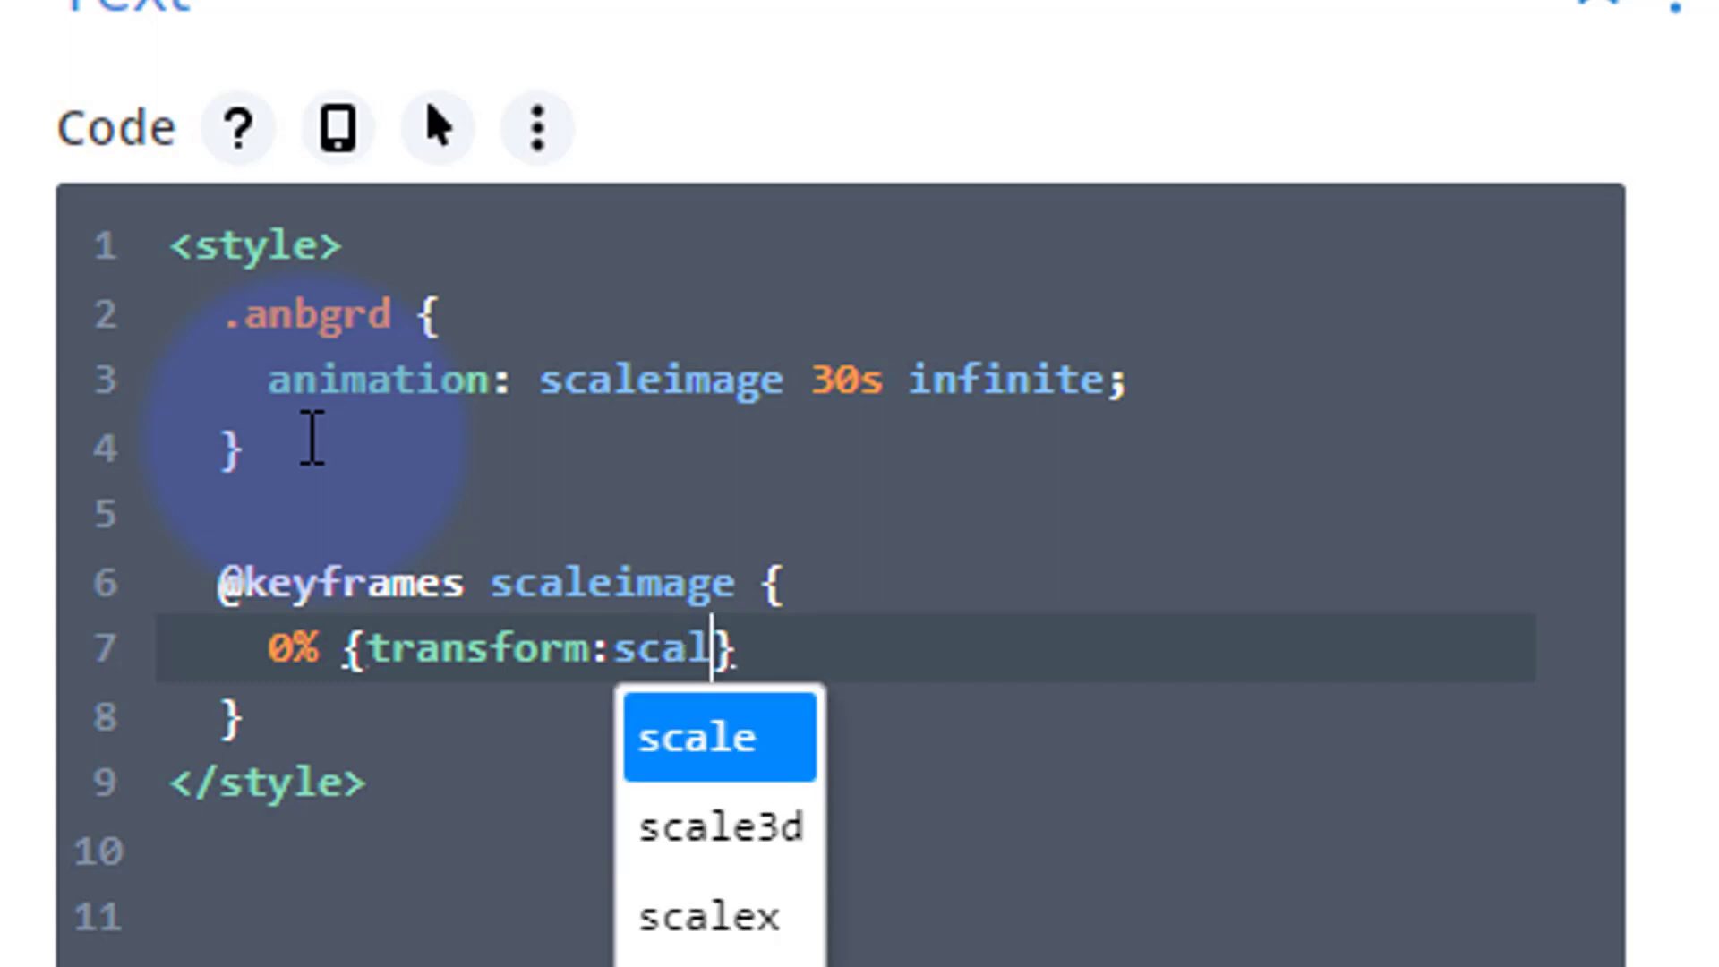
{"action": "type", "text": "e"}
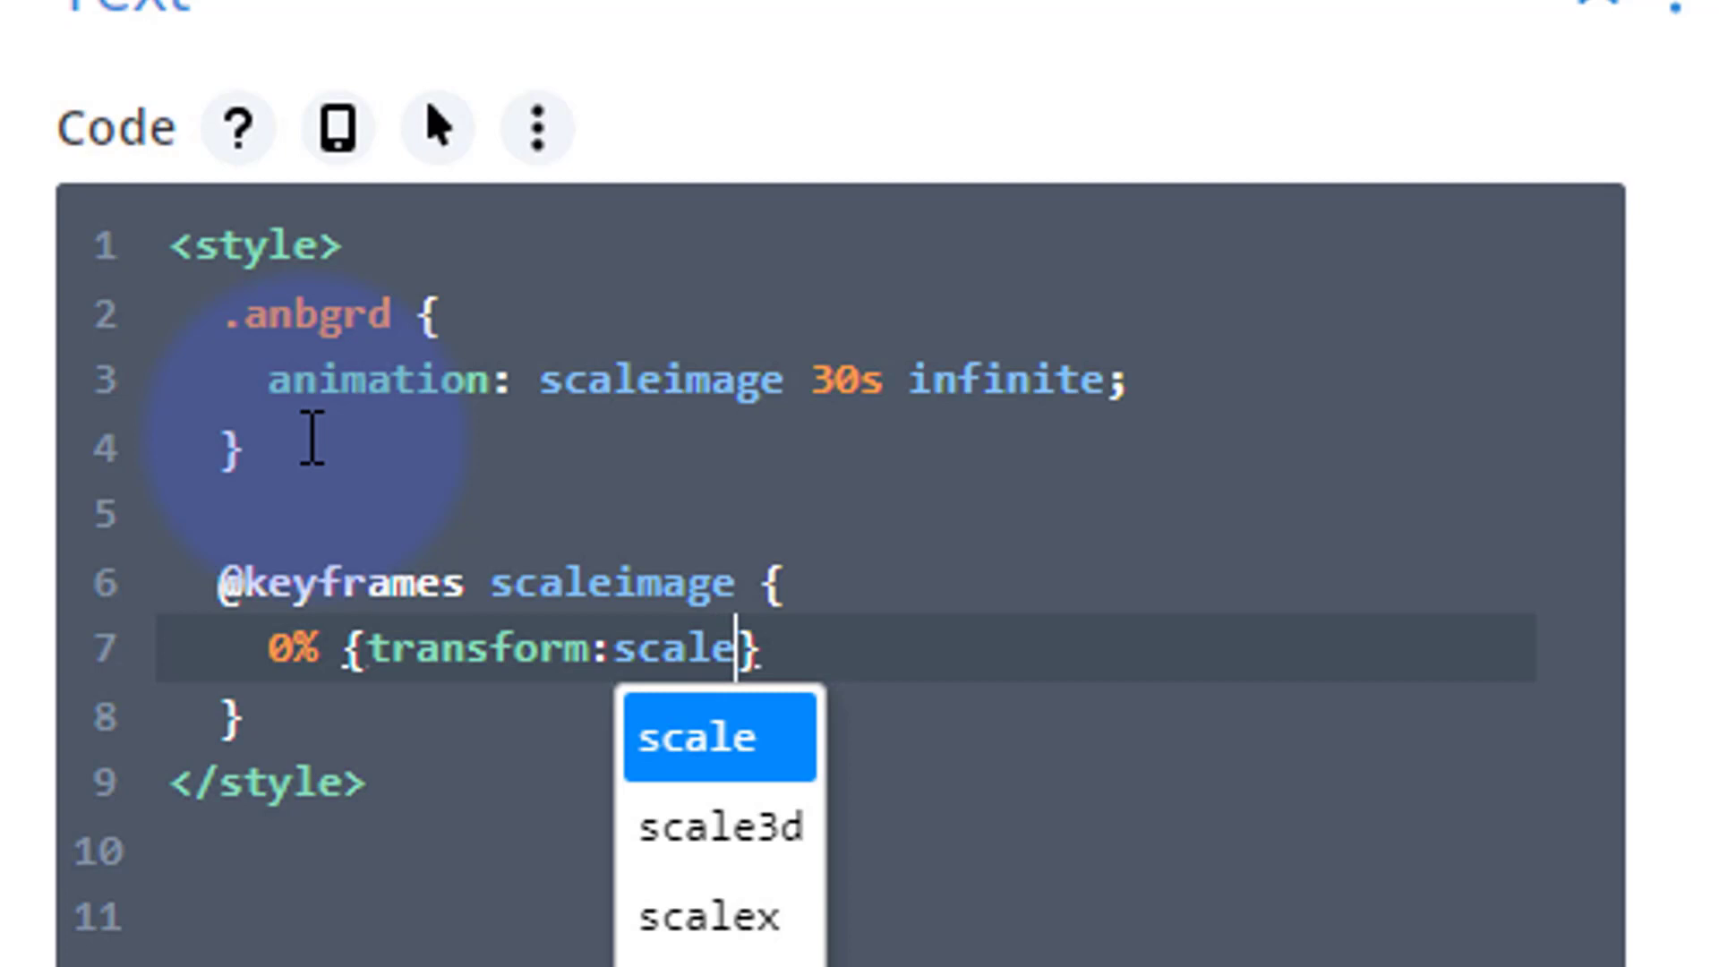
{"action": "left_click", "coordinate": [719, 736]}
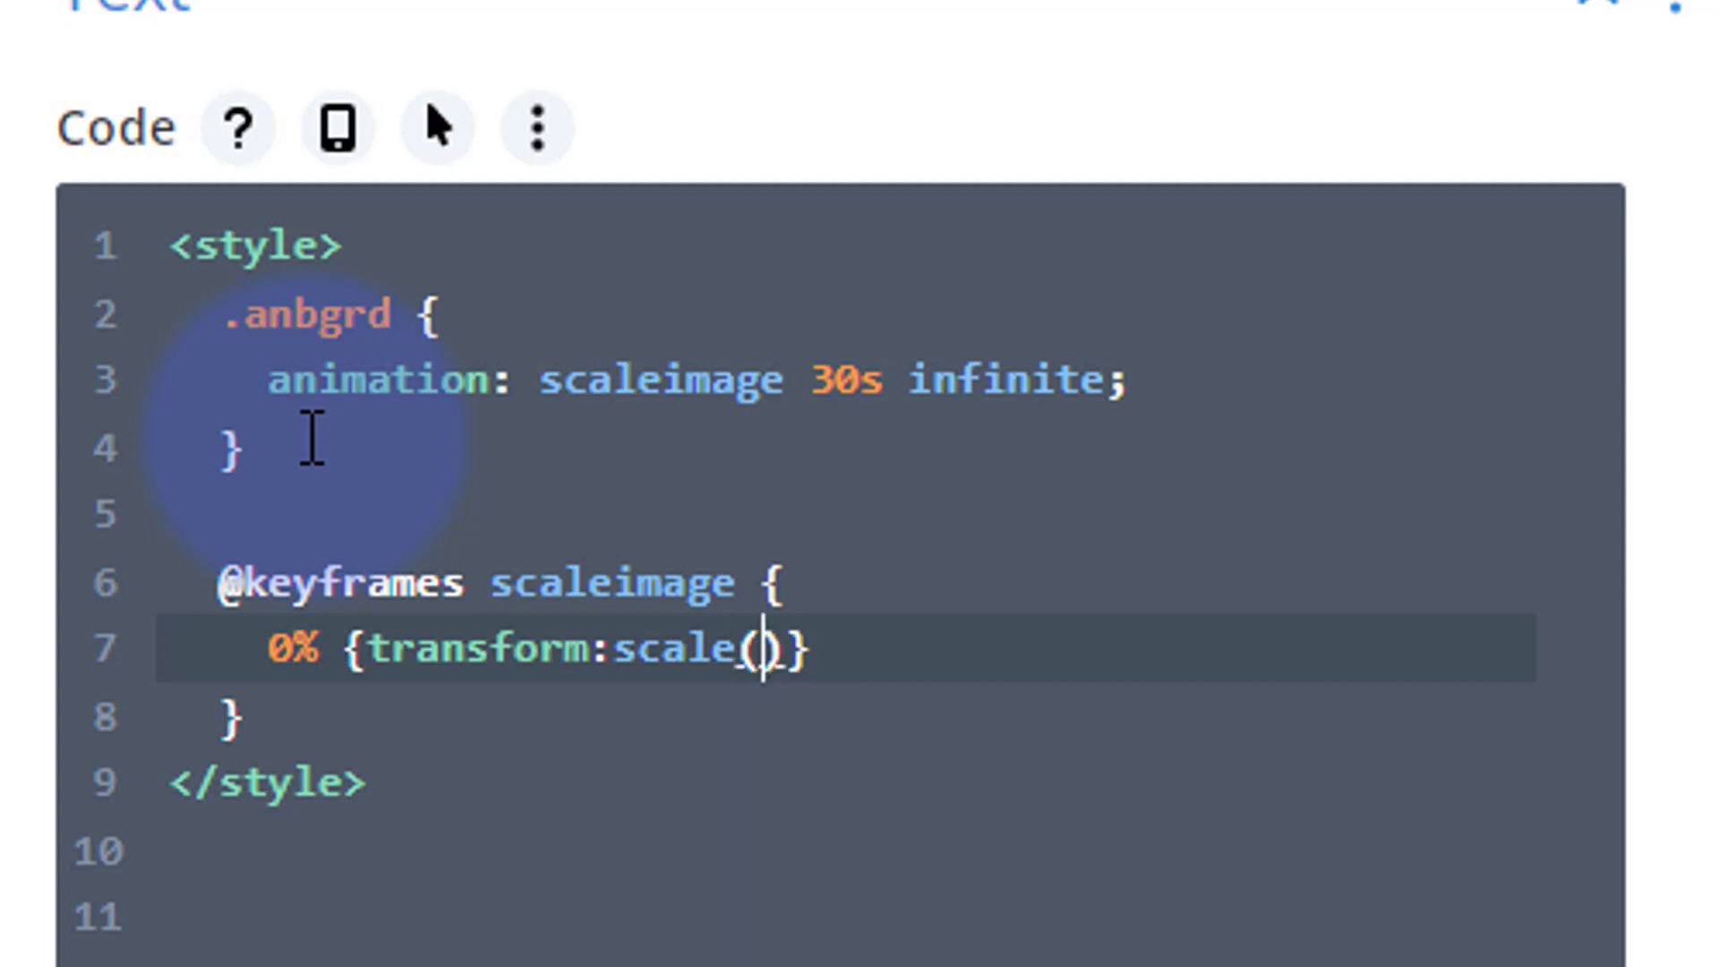
{"action": "type", "text": "1"}
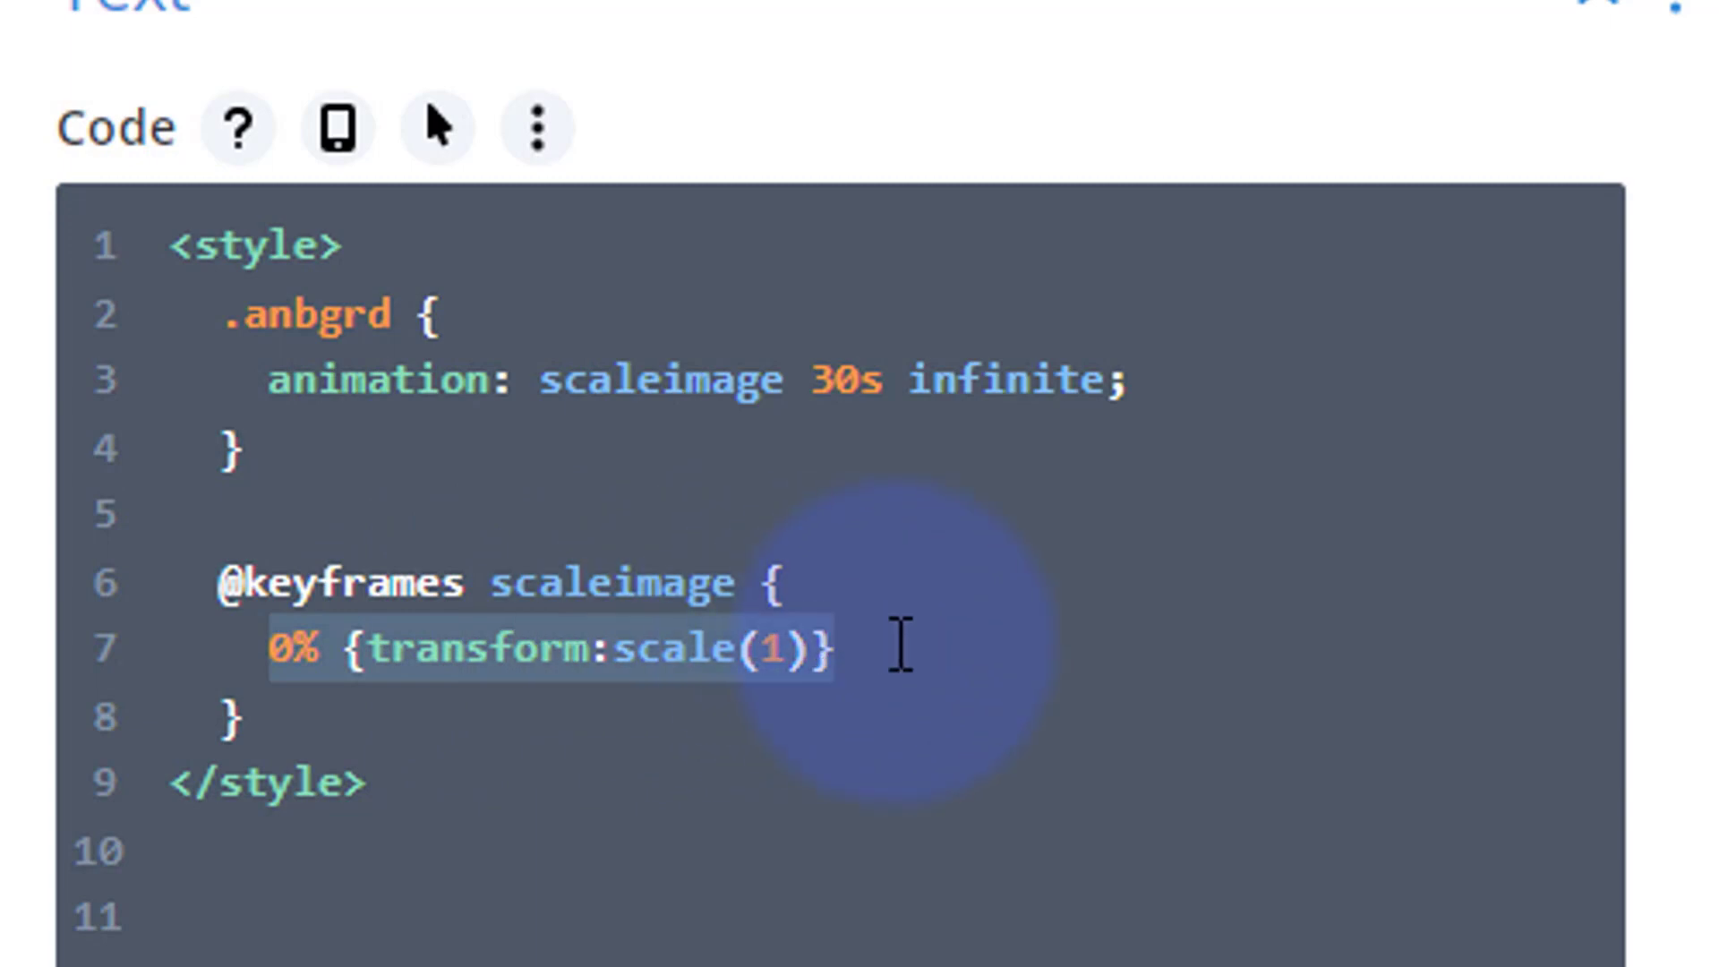
Add 50% scale(1.3) and 100% scale(1) keyframe steps
{"action": "left_click", "coordinate": [837, 647]}
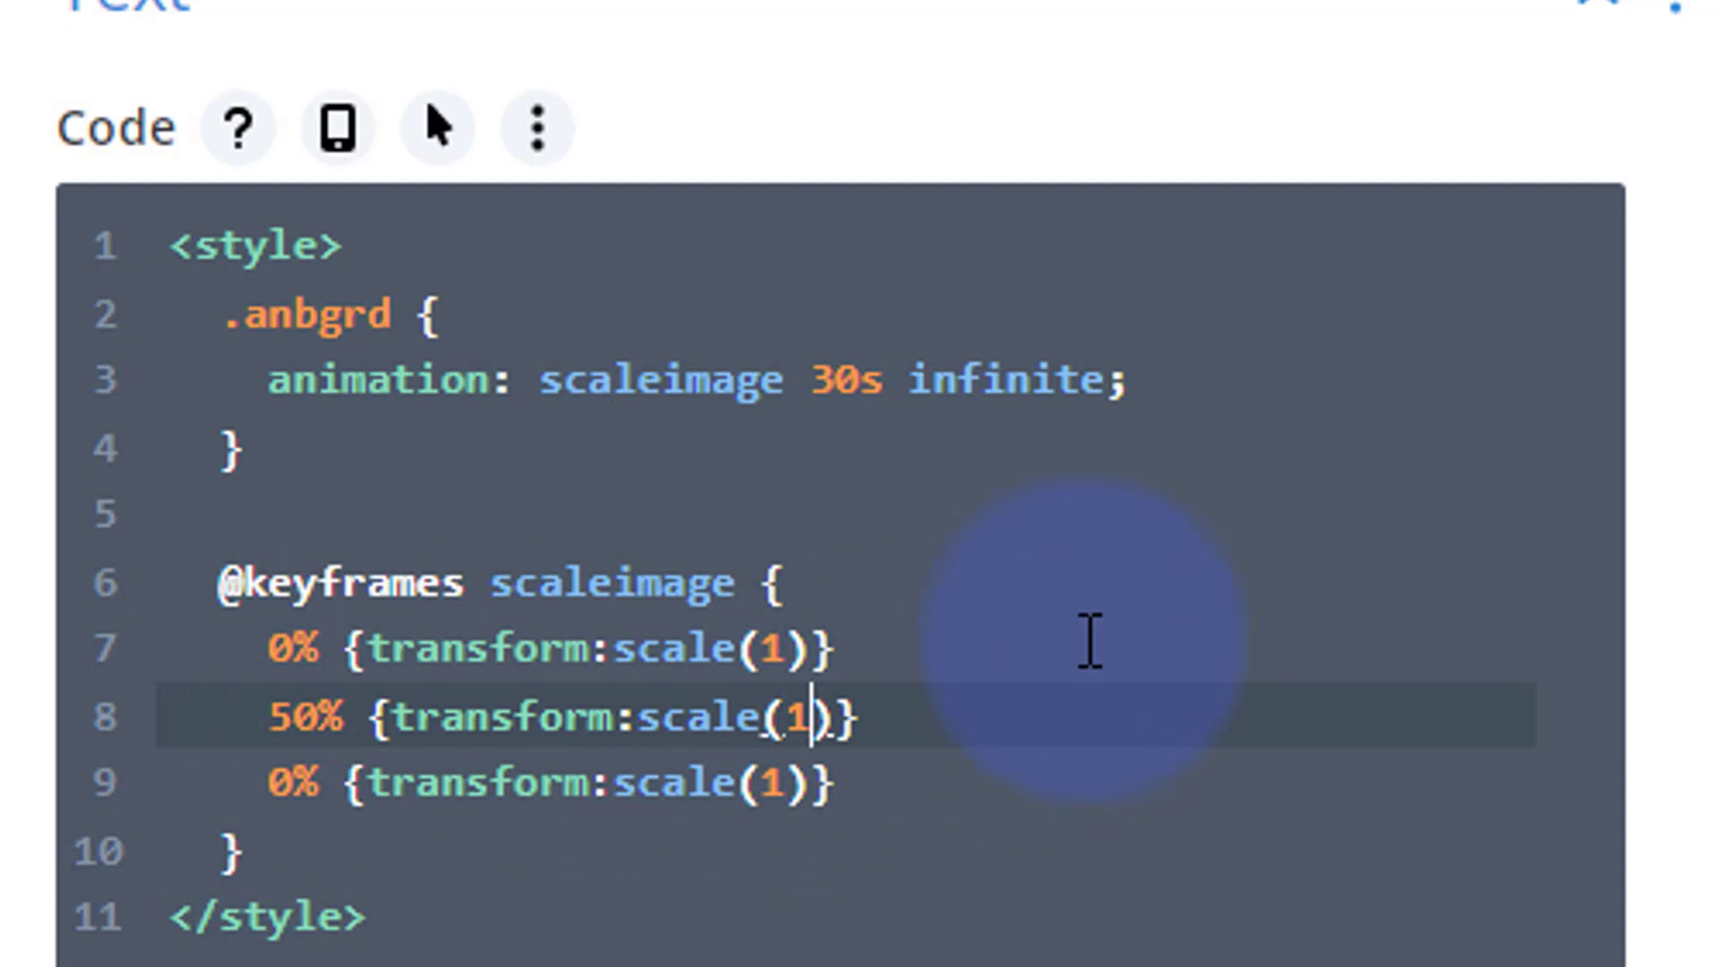
{"action": "type", "text": ".3"}
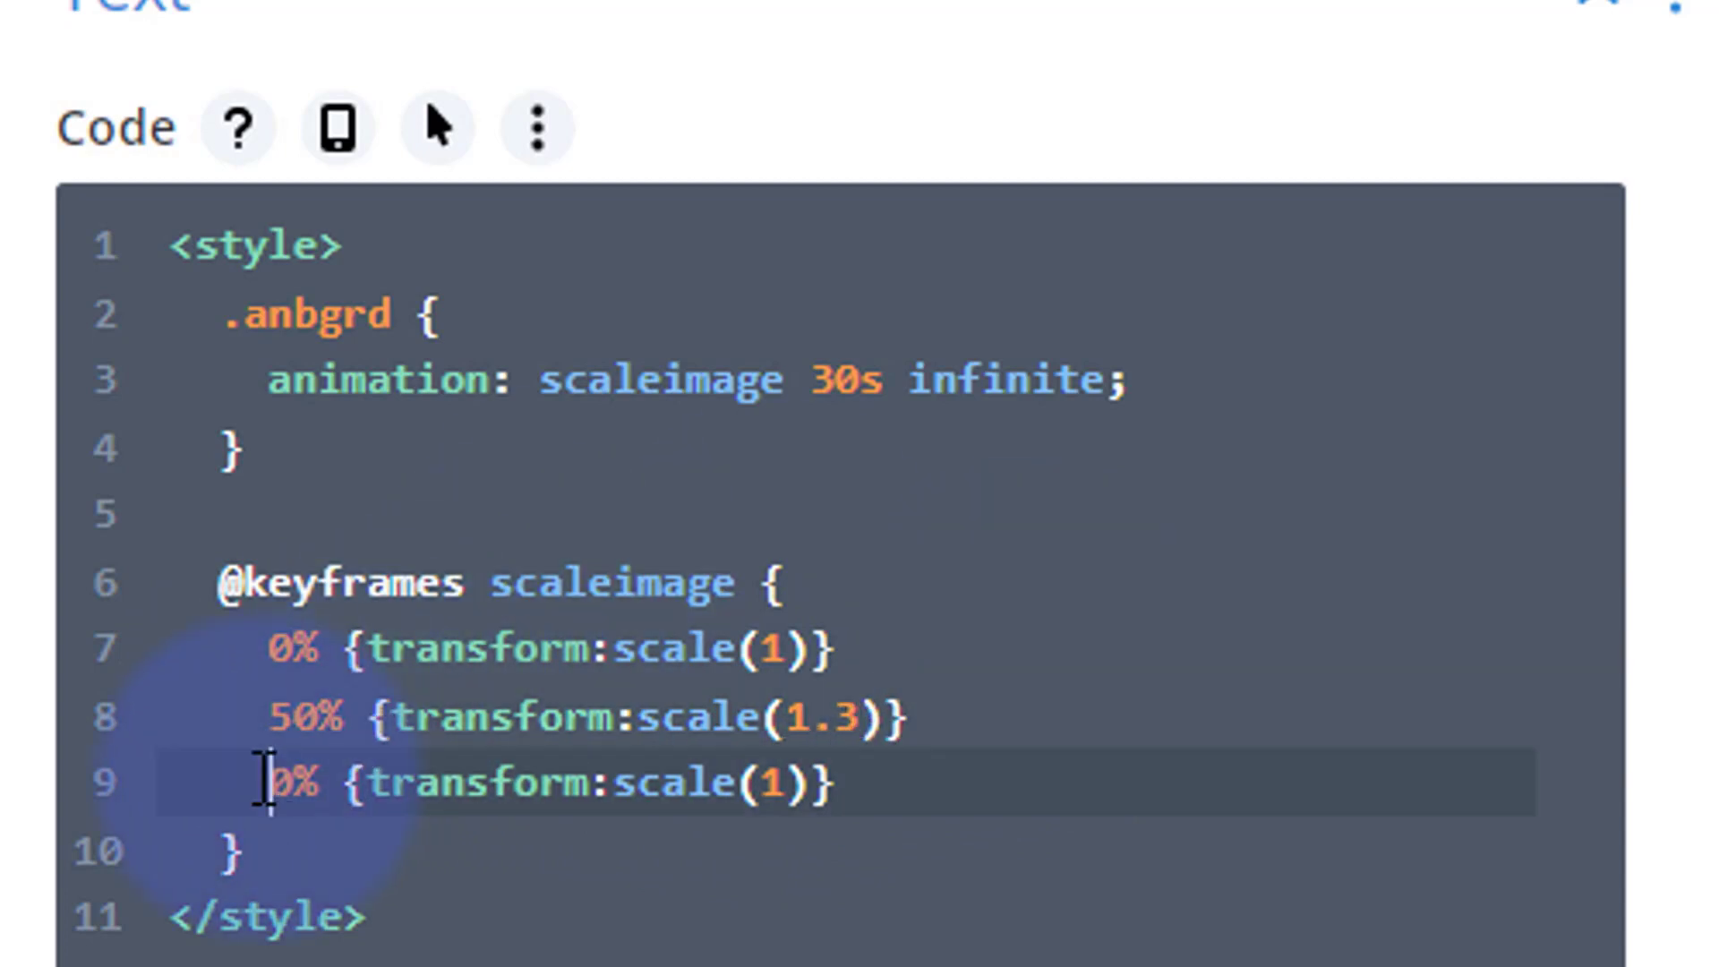
{"action": "type", "text": "10"}
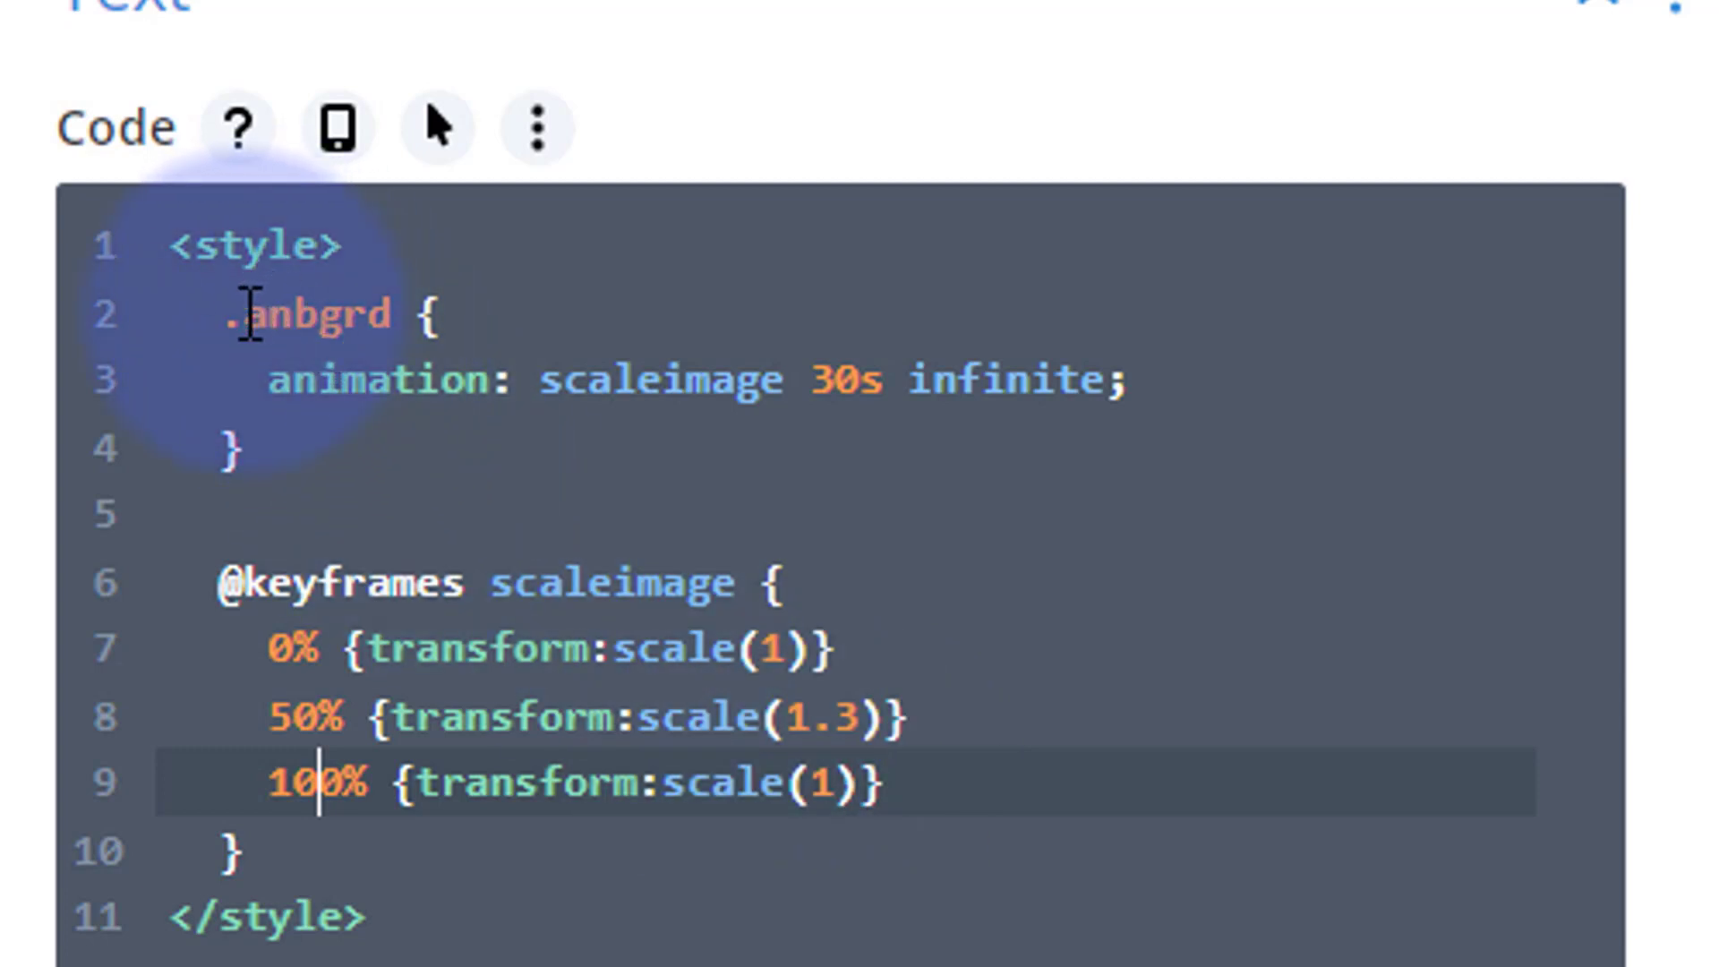
{"action": "double_click", "coordinate": [318, 316]}
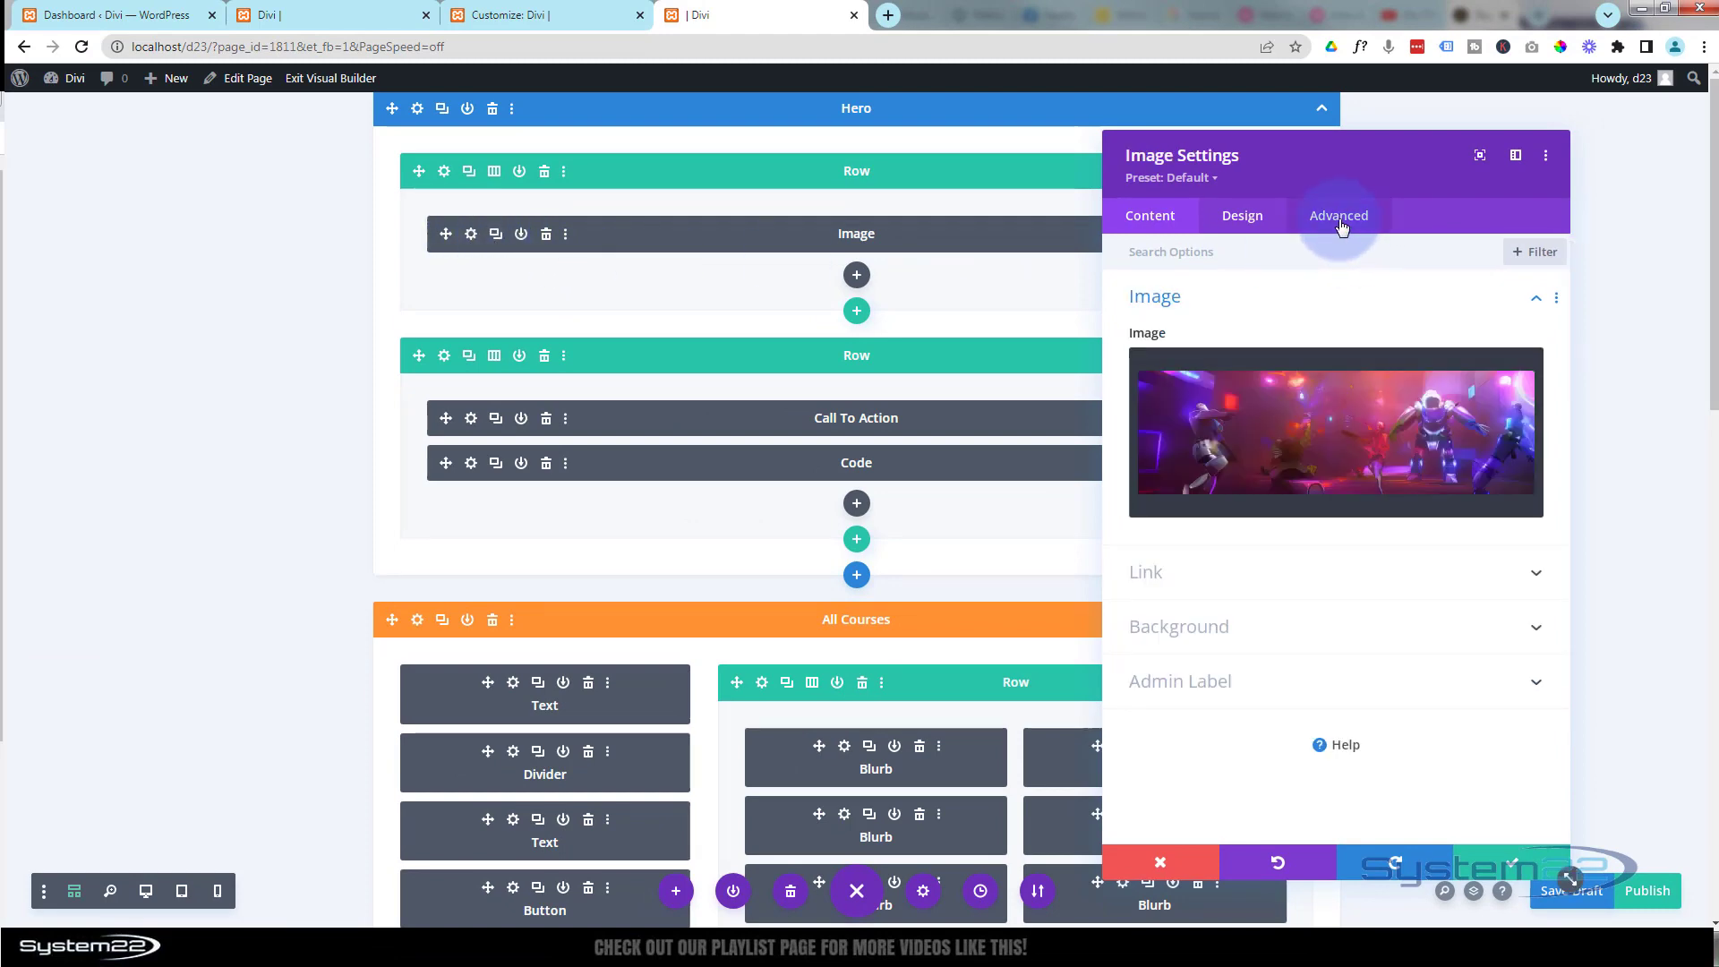
Enter 'anbgrd' in the hero image's Advanced CSS Class field
{"action": "left_click", "coordinate": [1339, 214]}
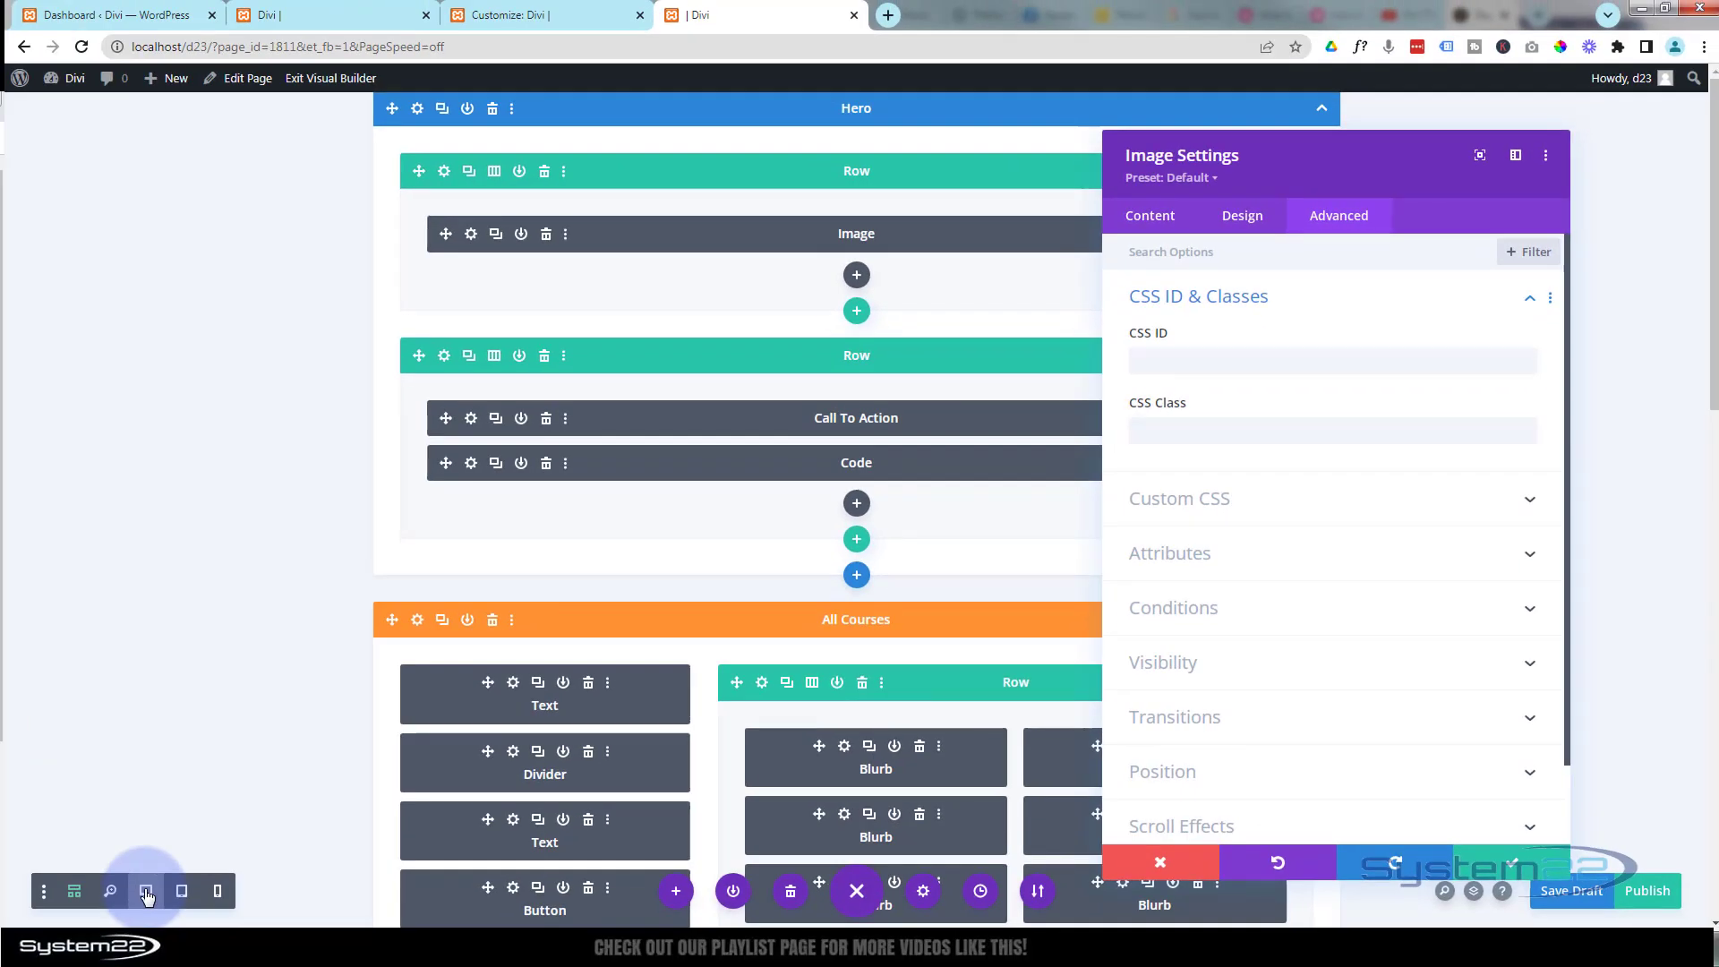
{"action": "left_click", "coordinate": [145, 890]}
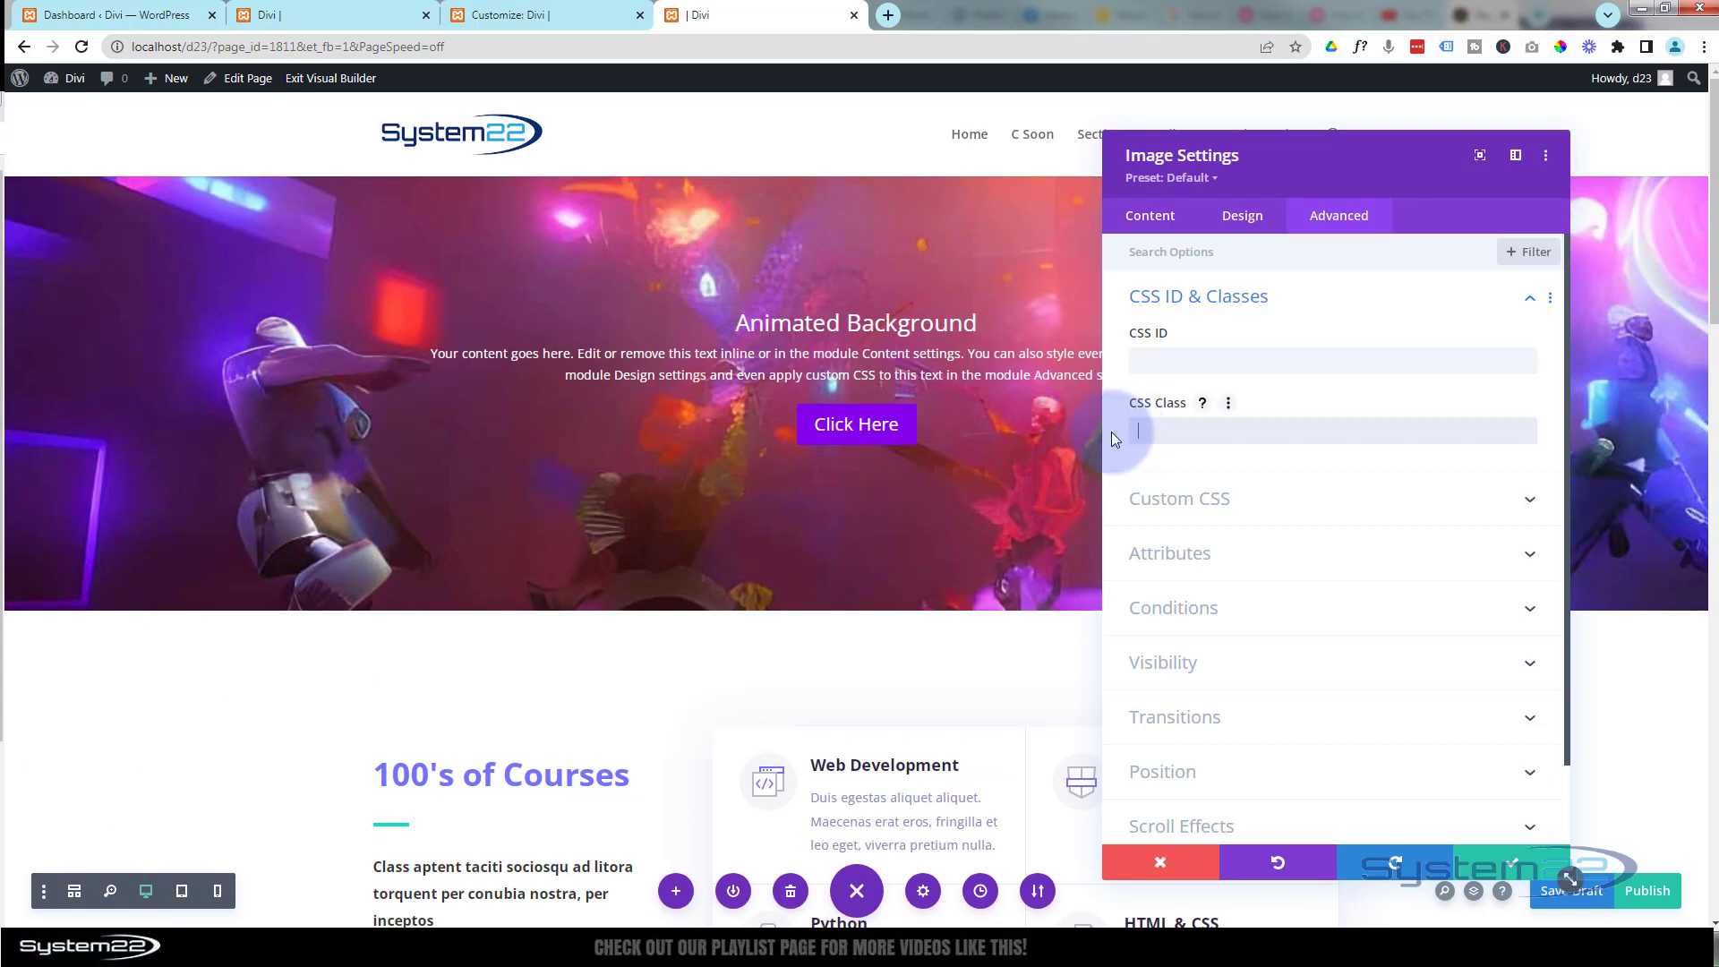
{"action": "type", "text": "anbgrd"}
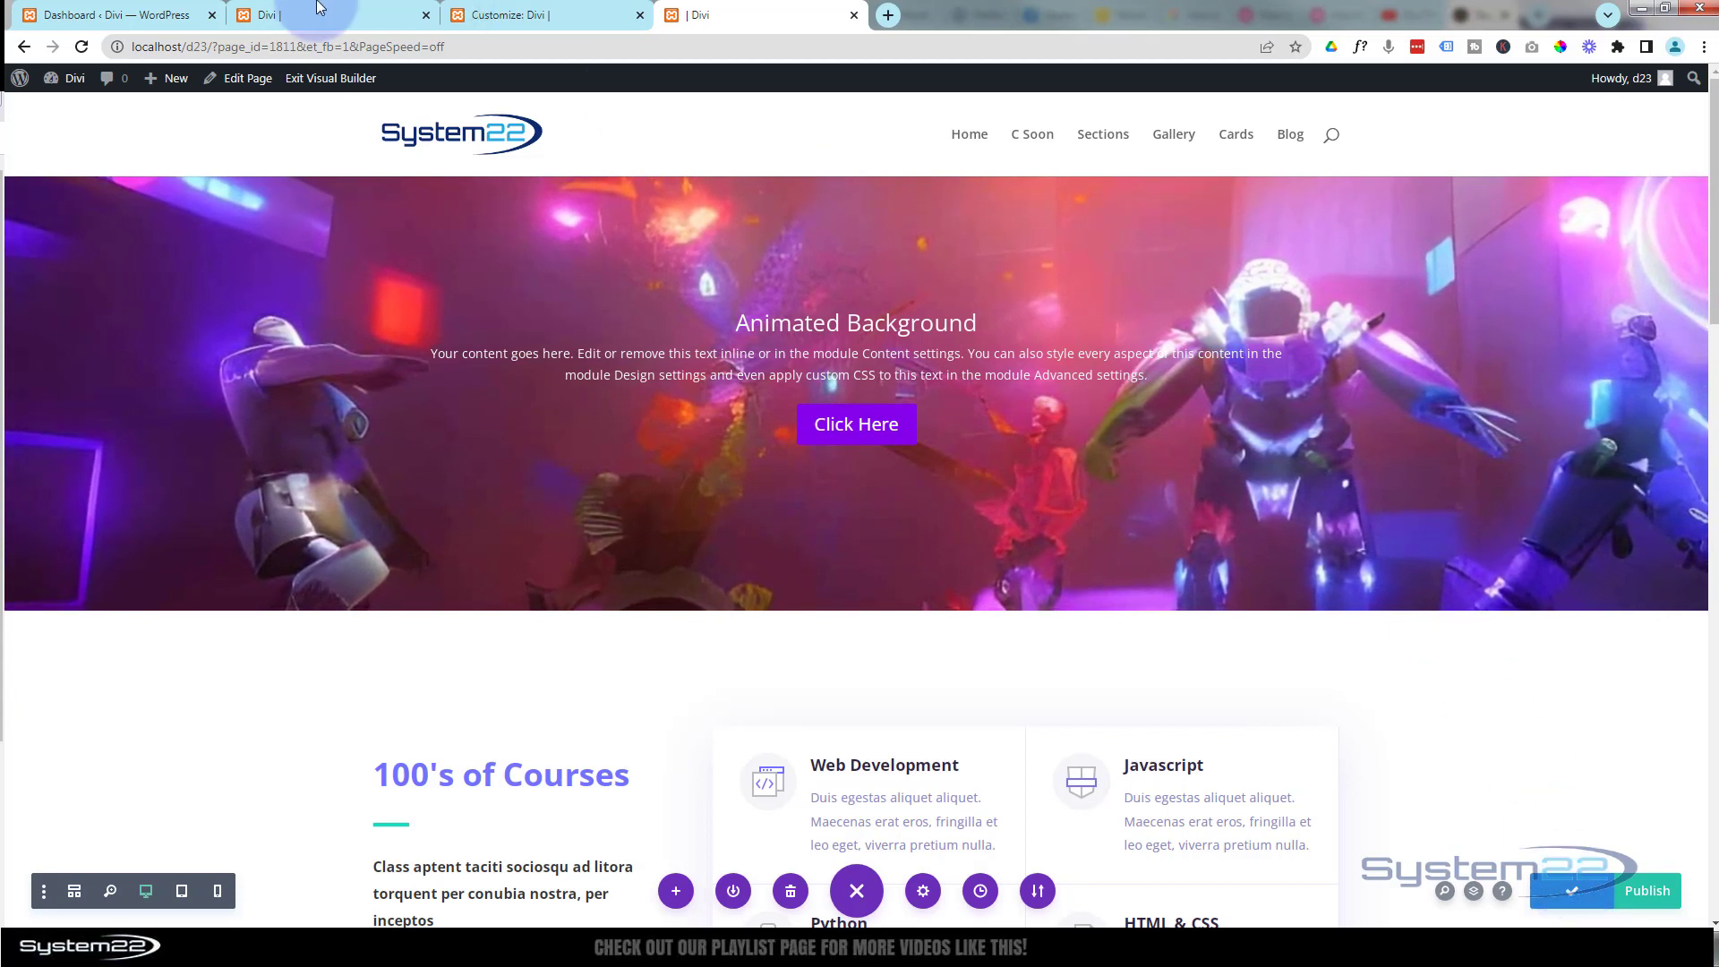
Exit the Visual Builder to view the robot hero page with its Animated Background overlay live
{"action": "left_click", "coordinate": [330, 78]}
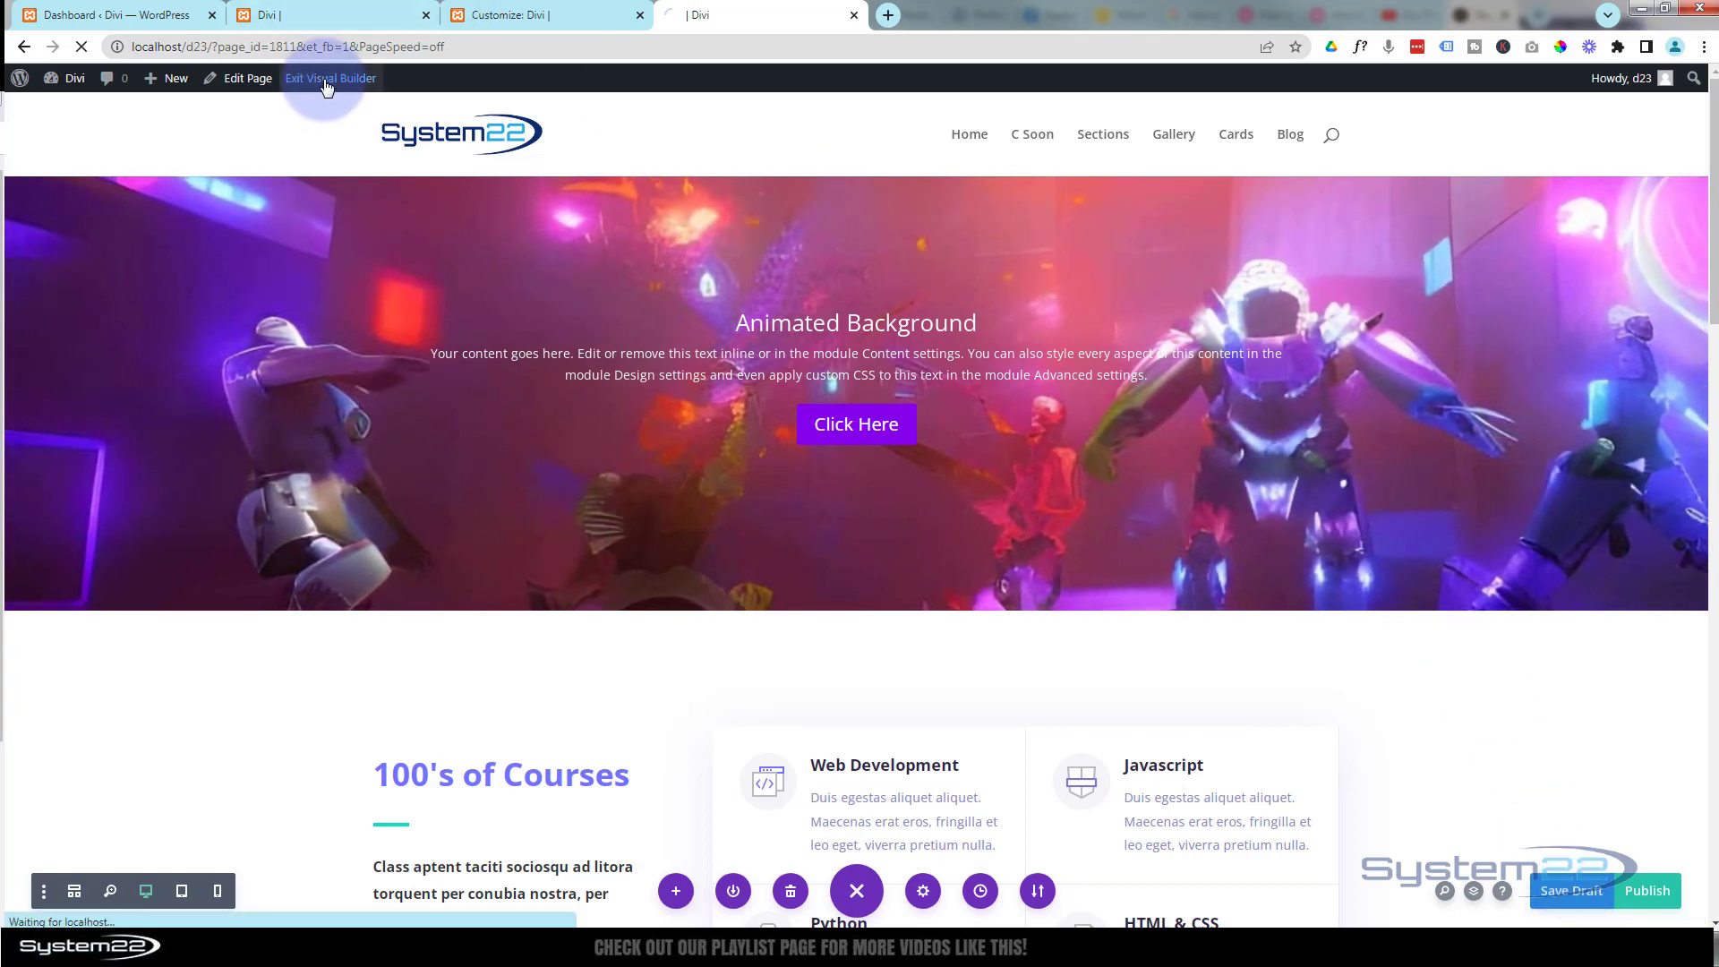
{"action": "left_click", "coordinate": [331, 78]}
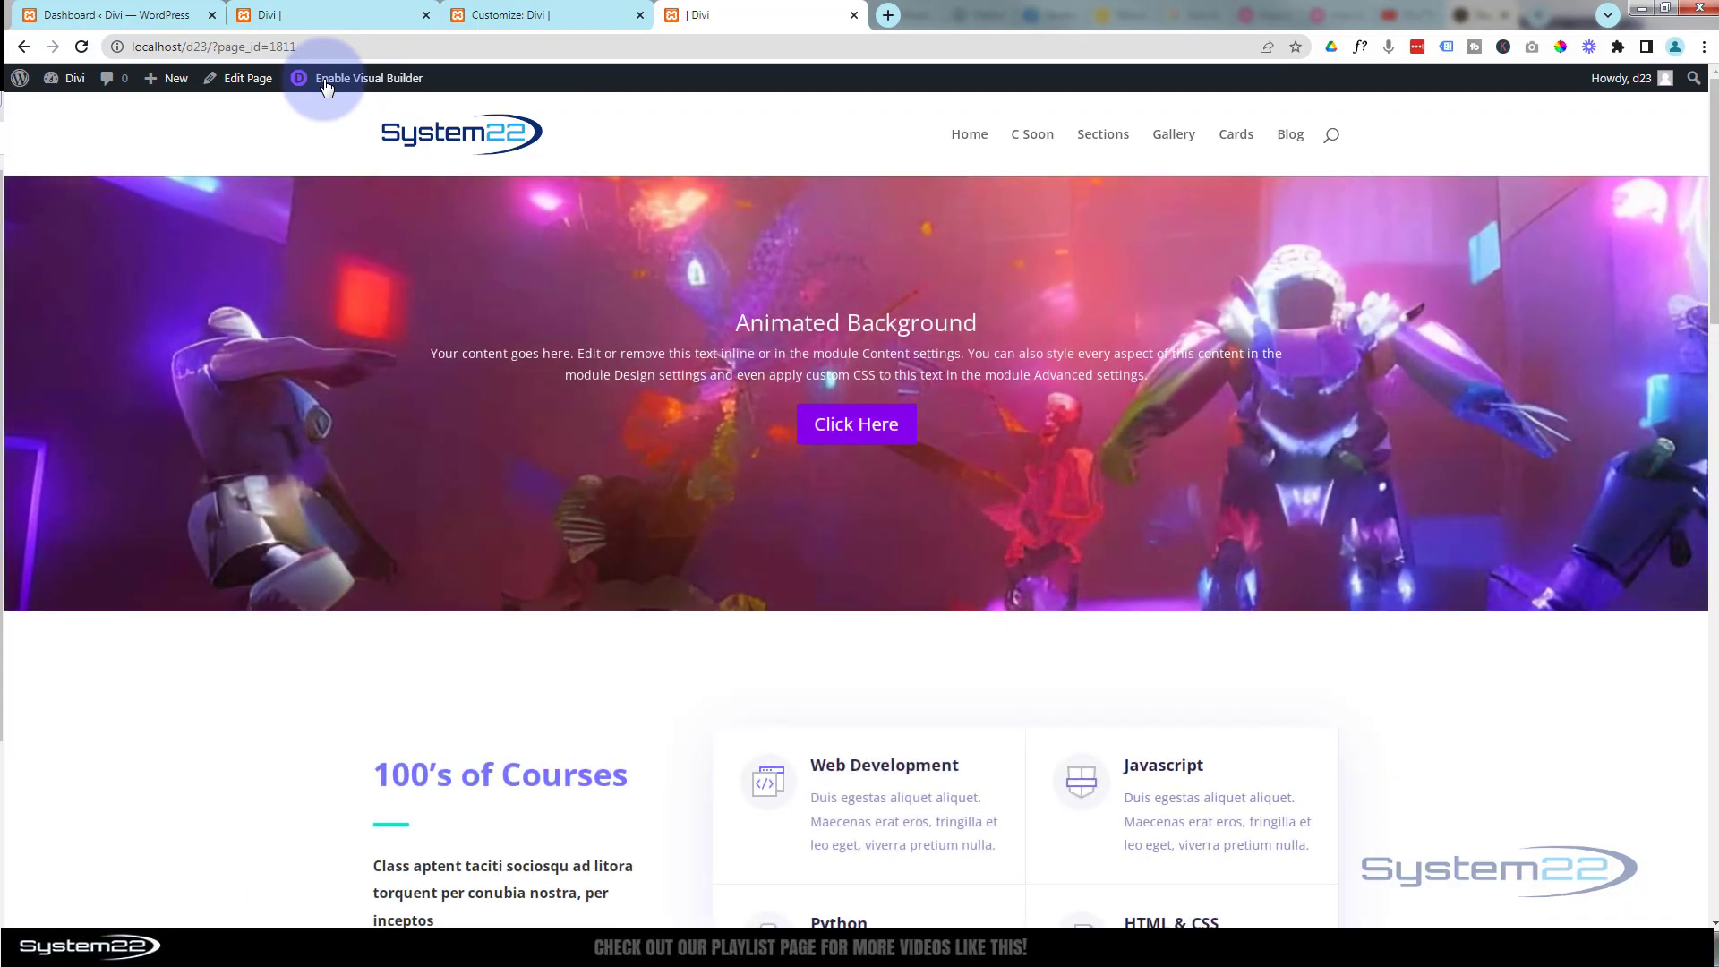